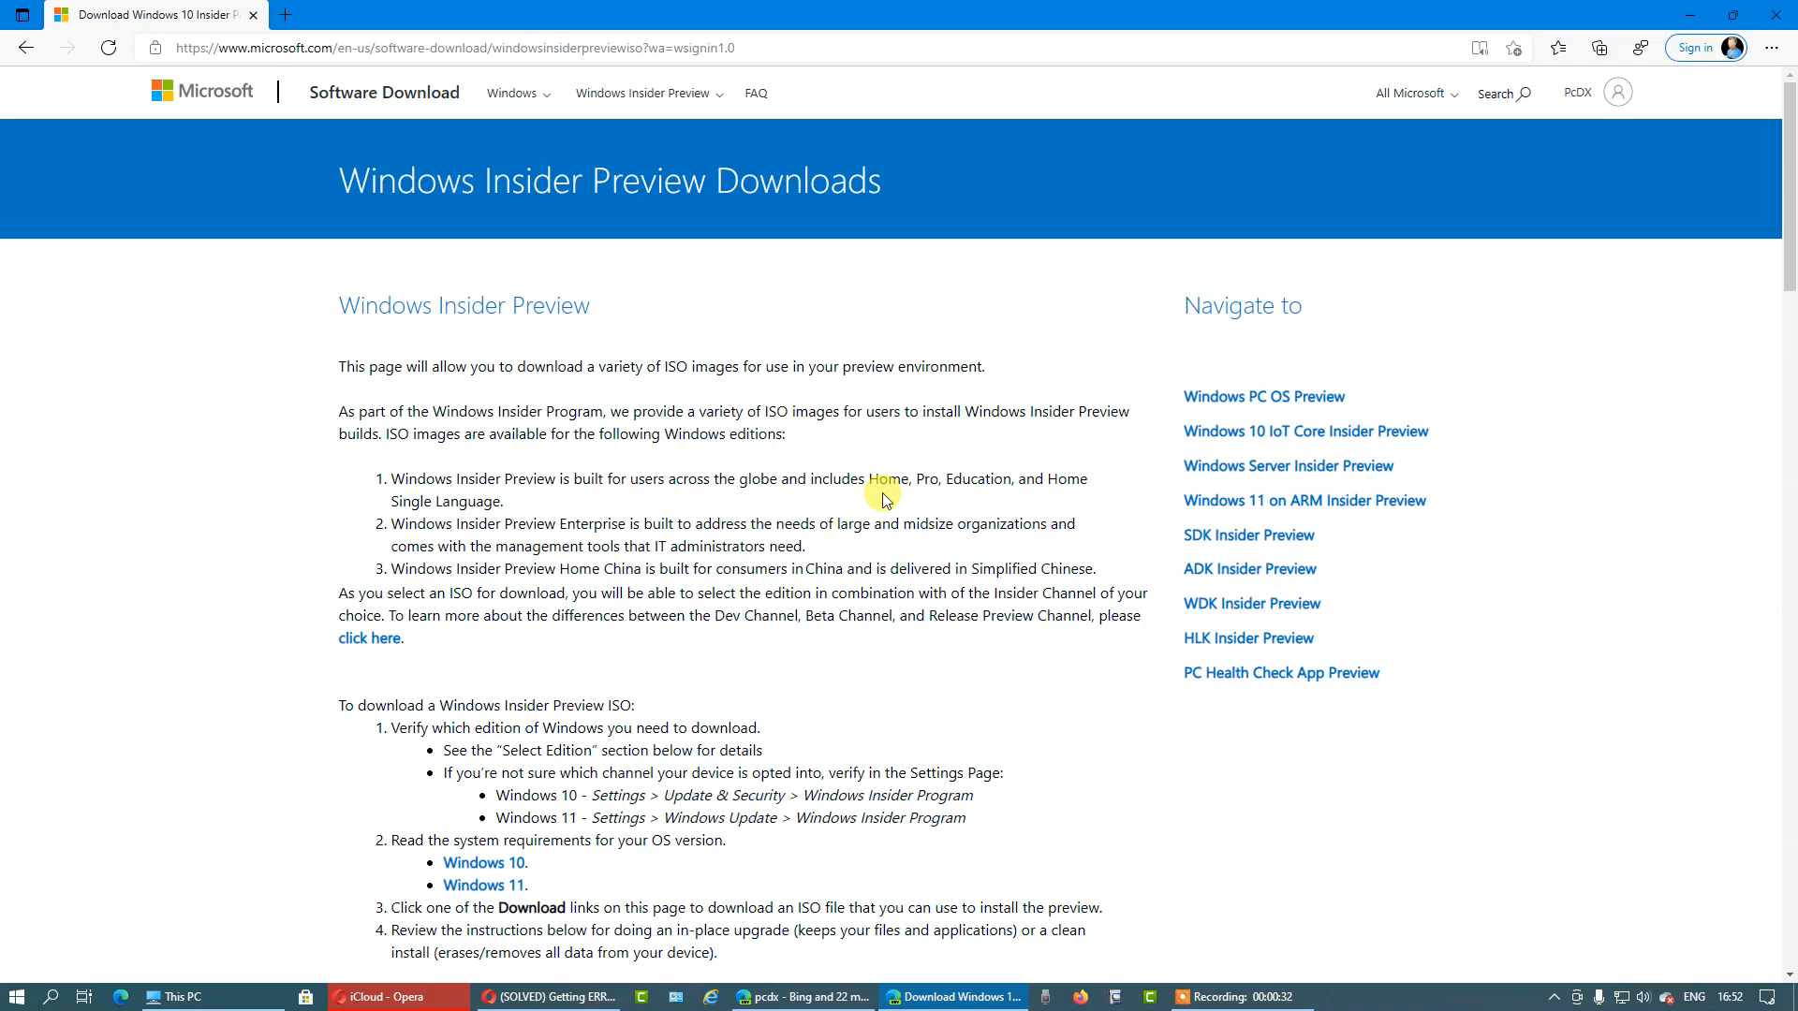
mouse_move(883, 477)
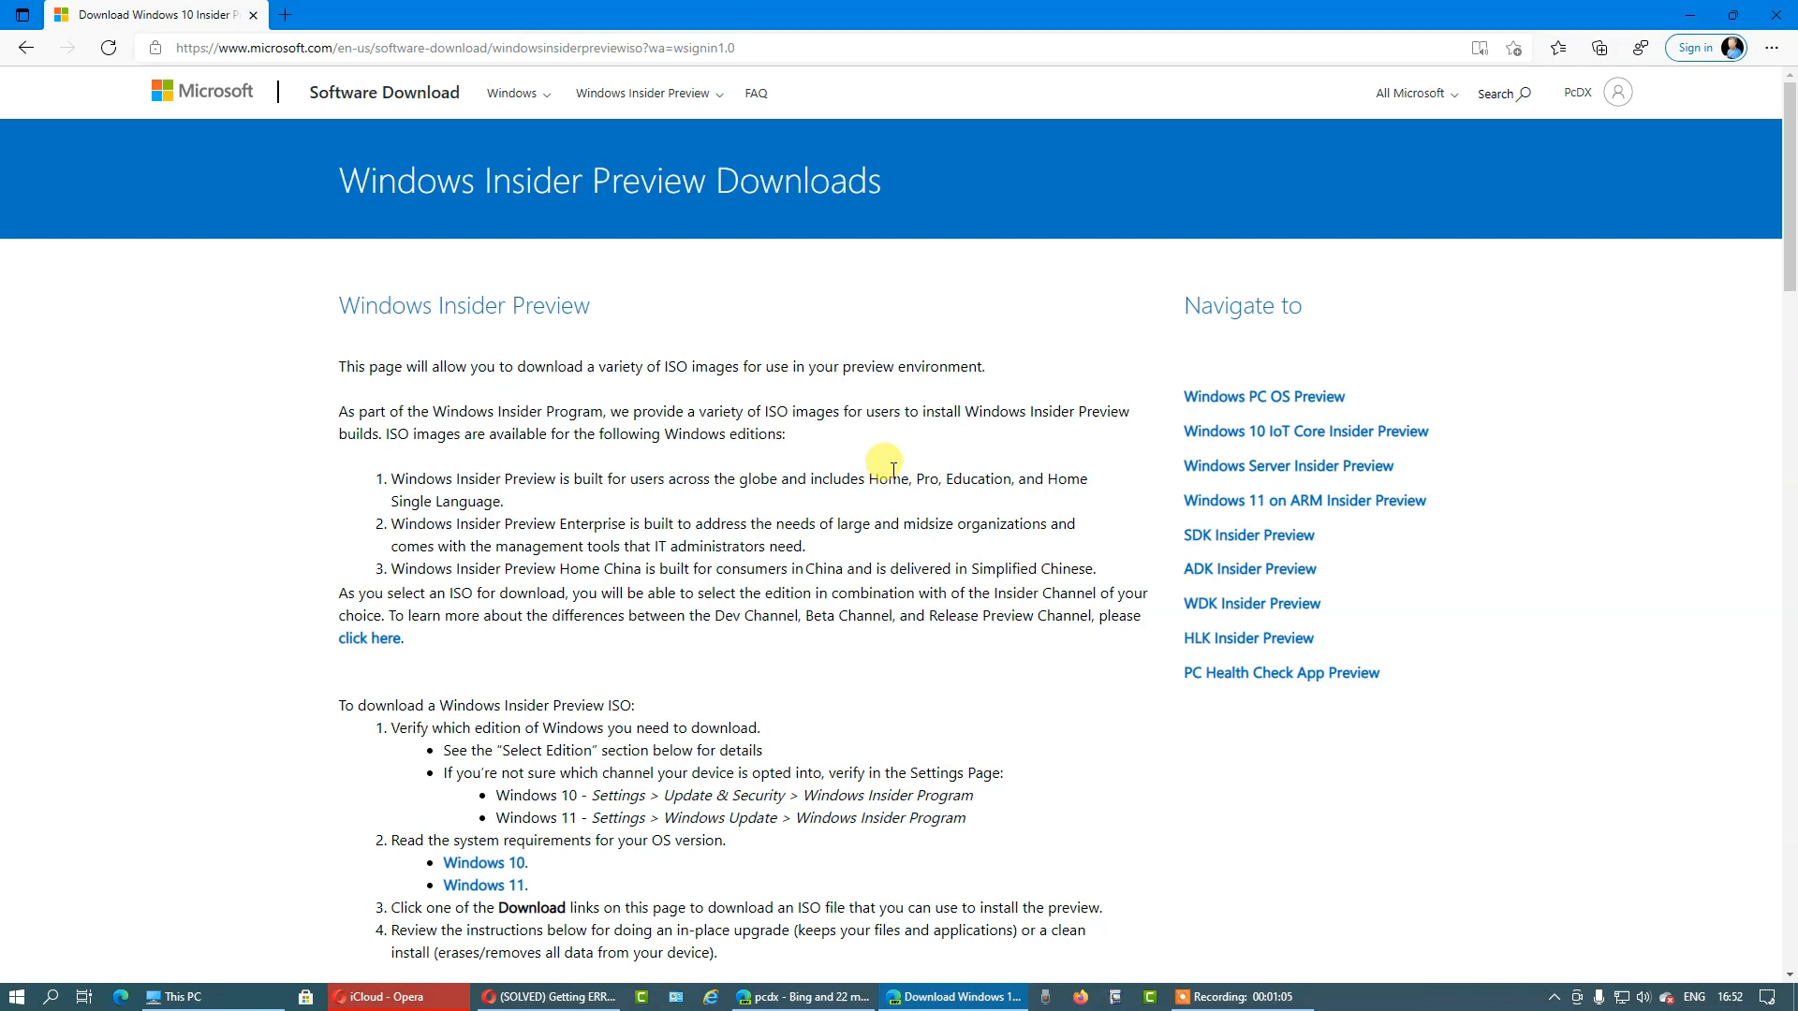
mouse_move(1365, 268)
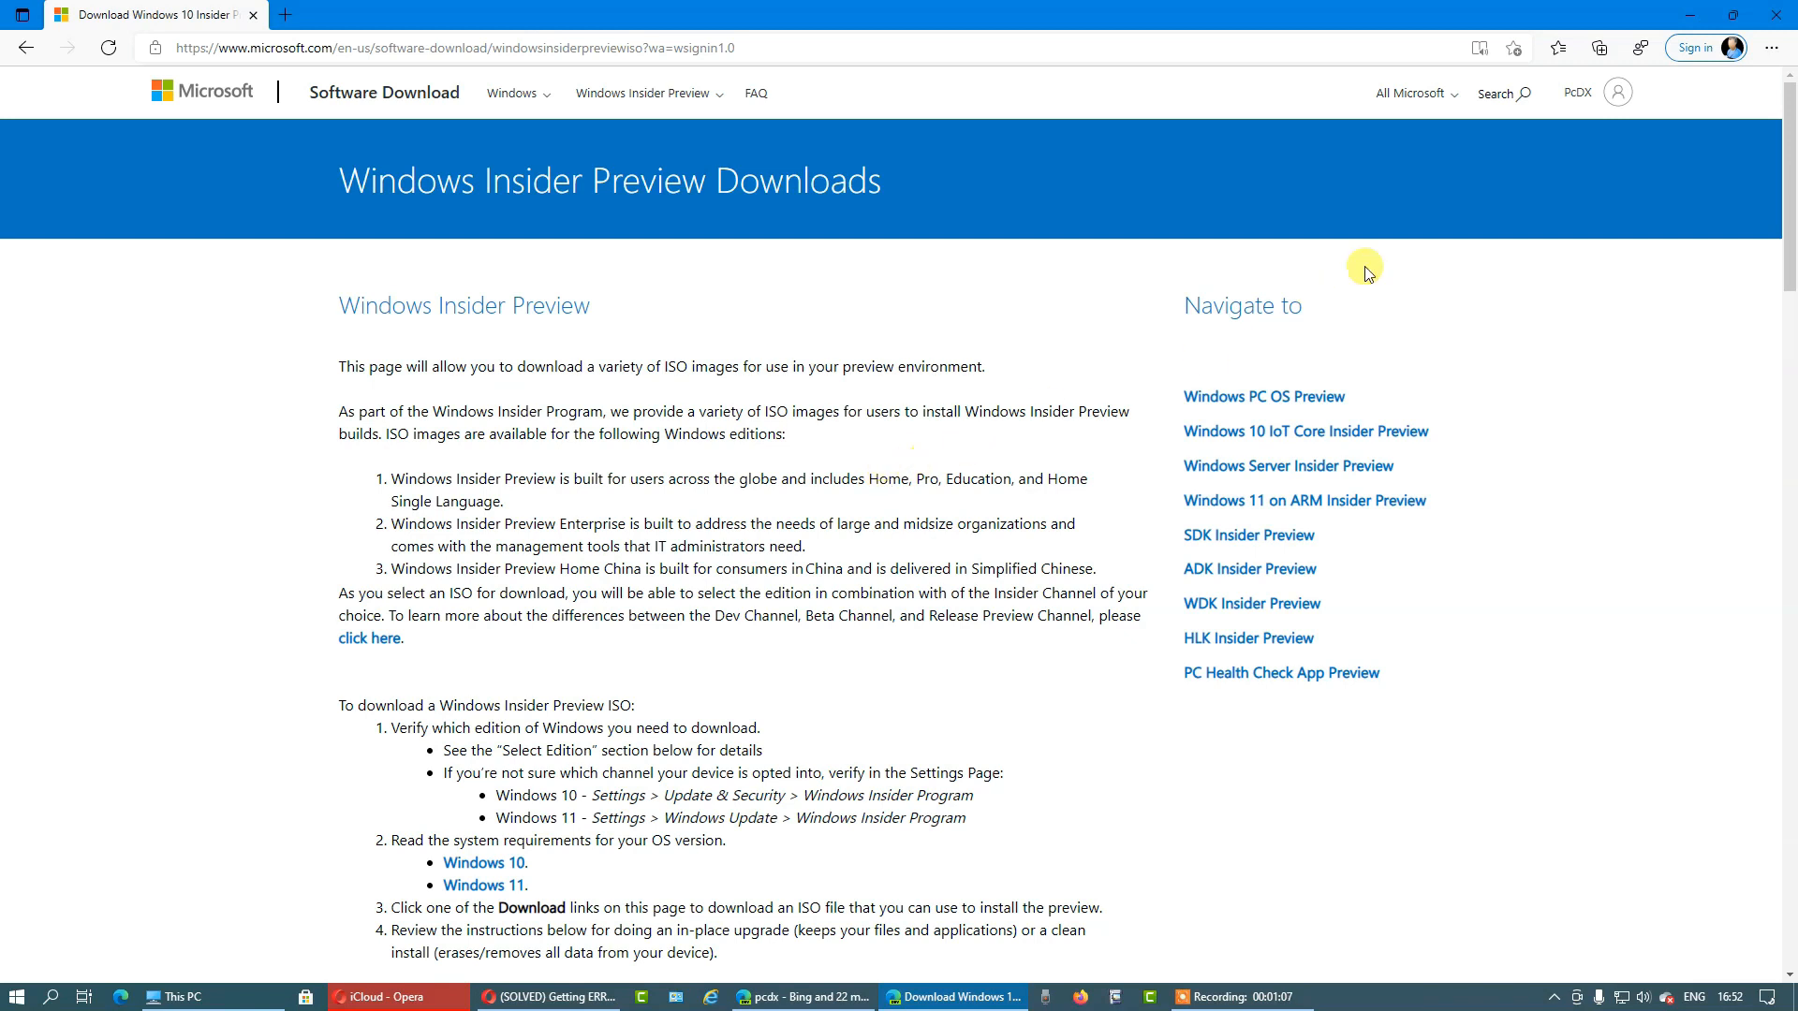
mouse_move(1157, 410)
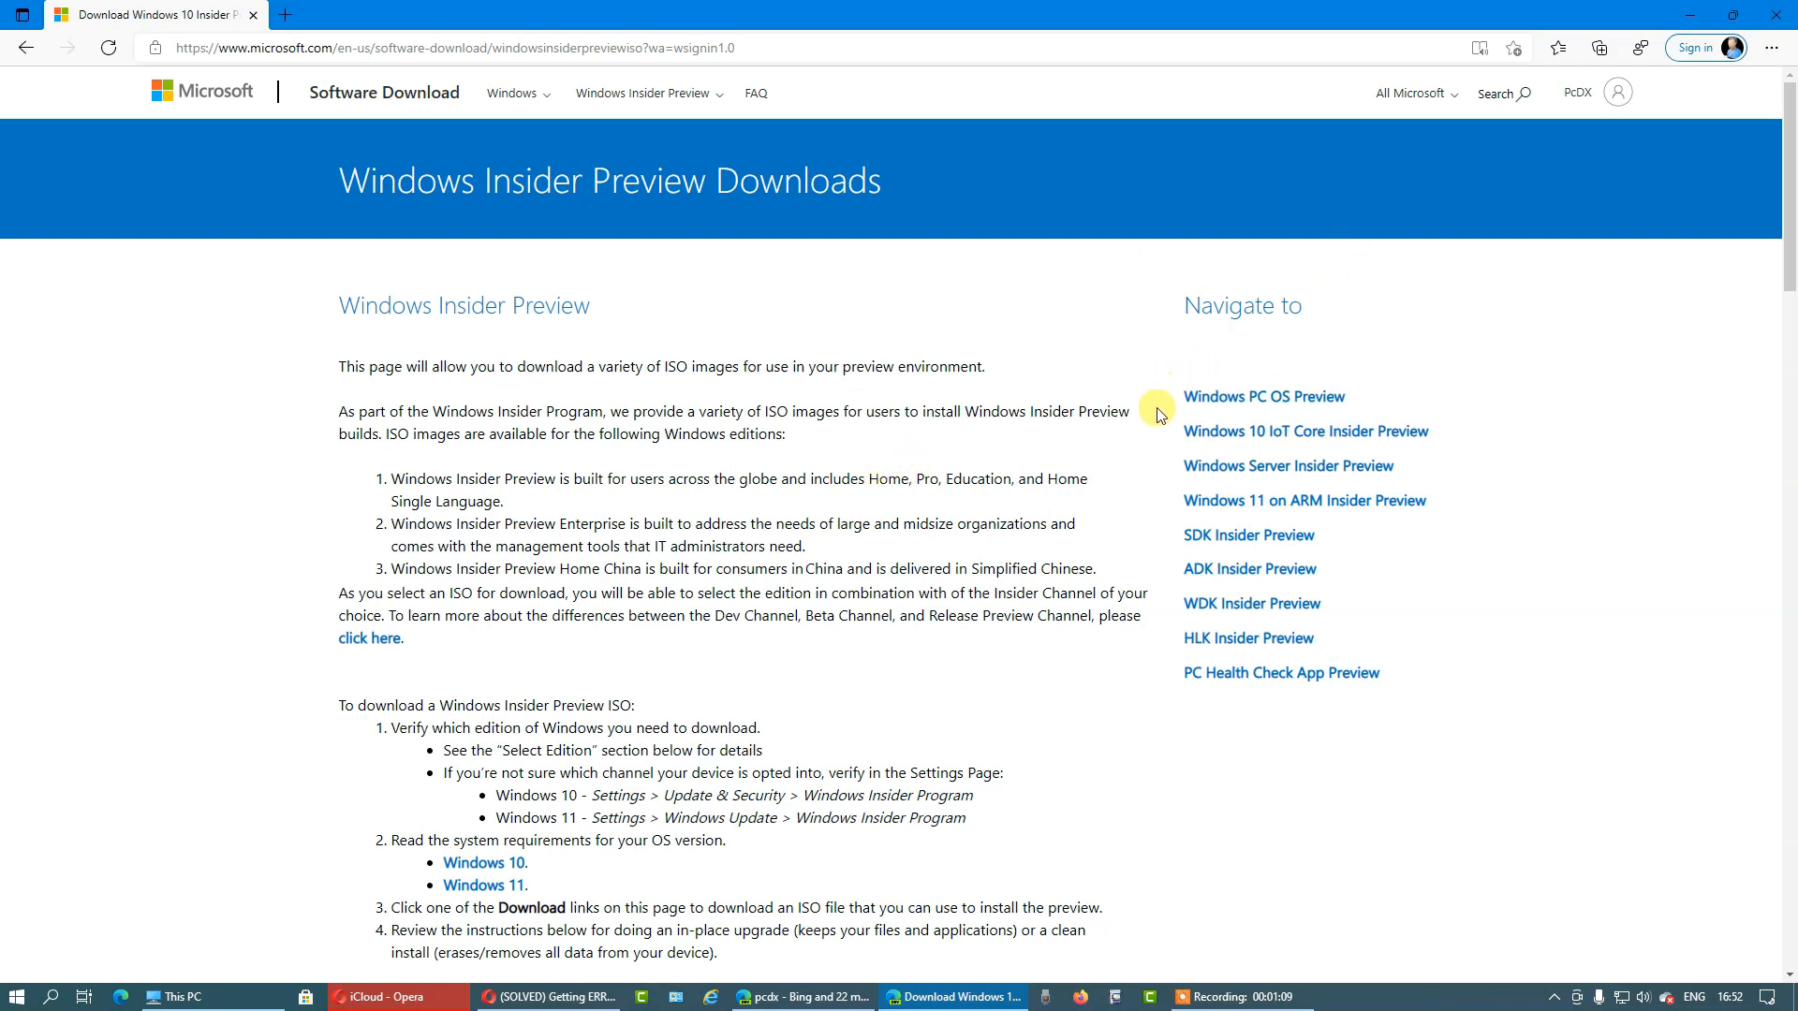
mouse_move(1687, 268)
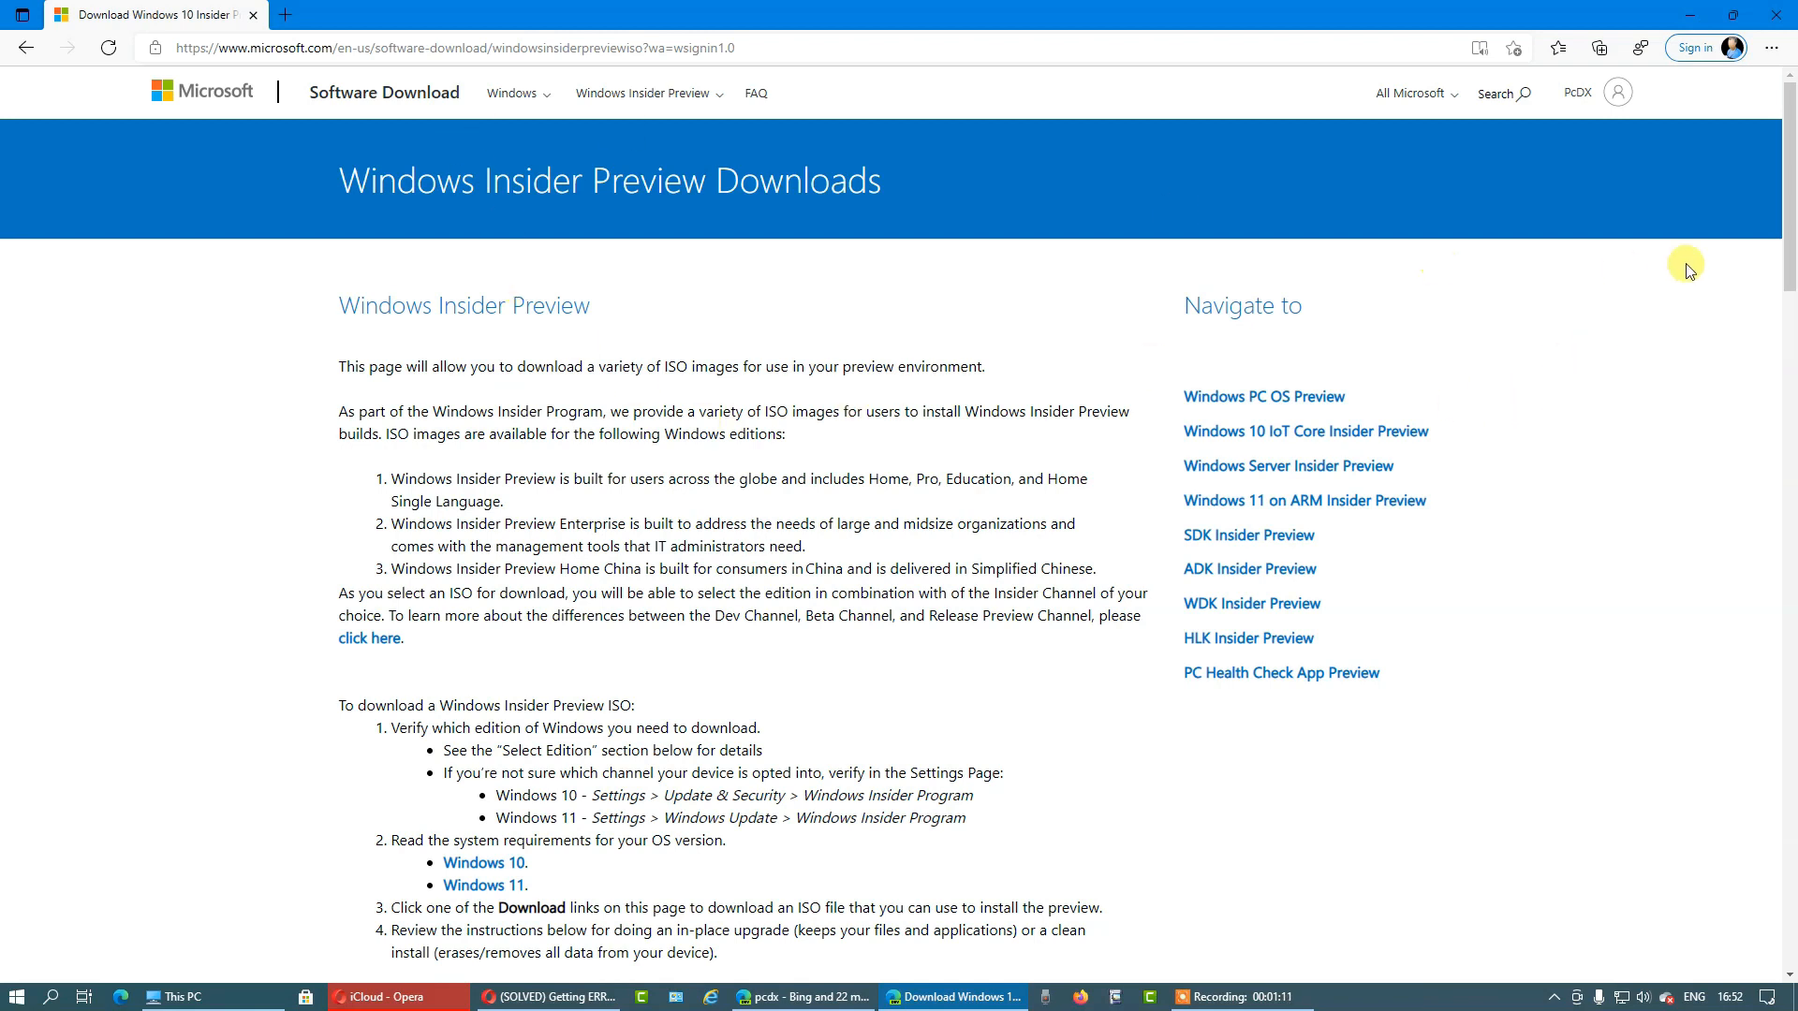
mouse_move(135, 142)
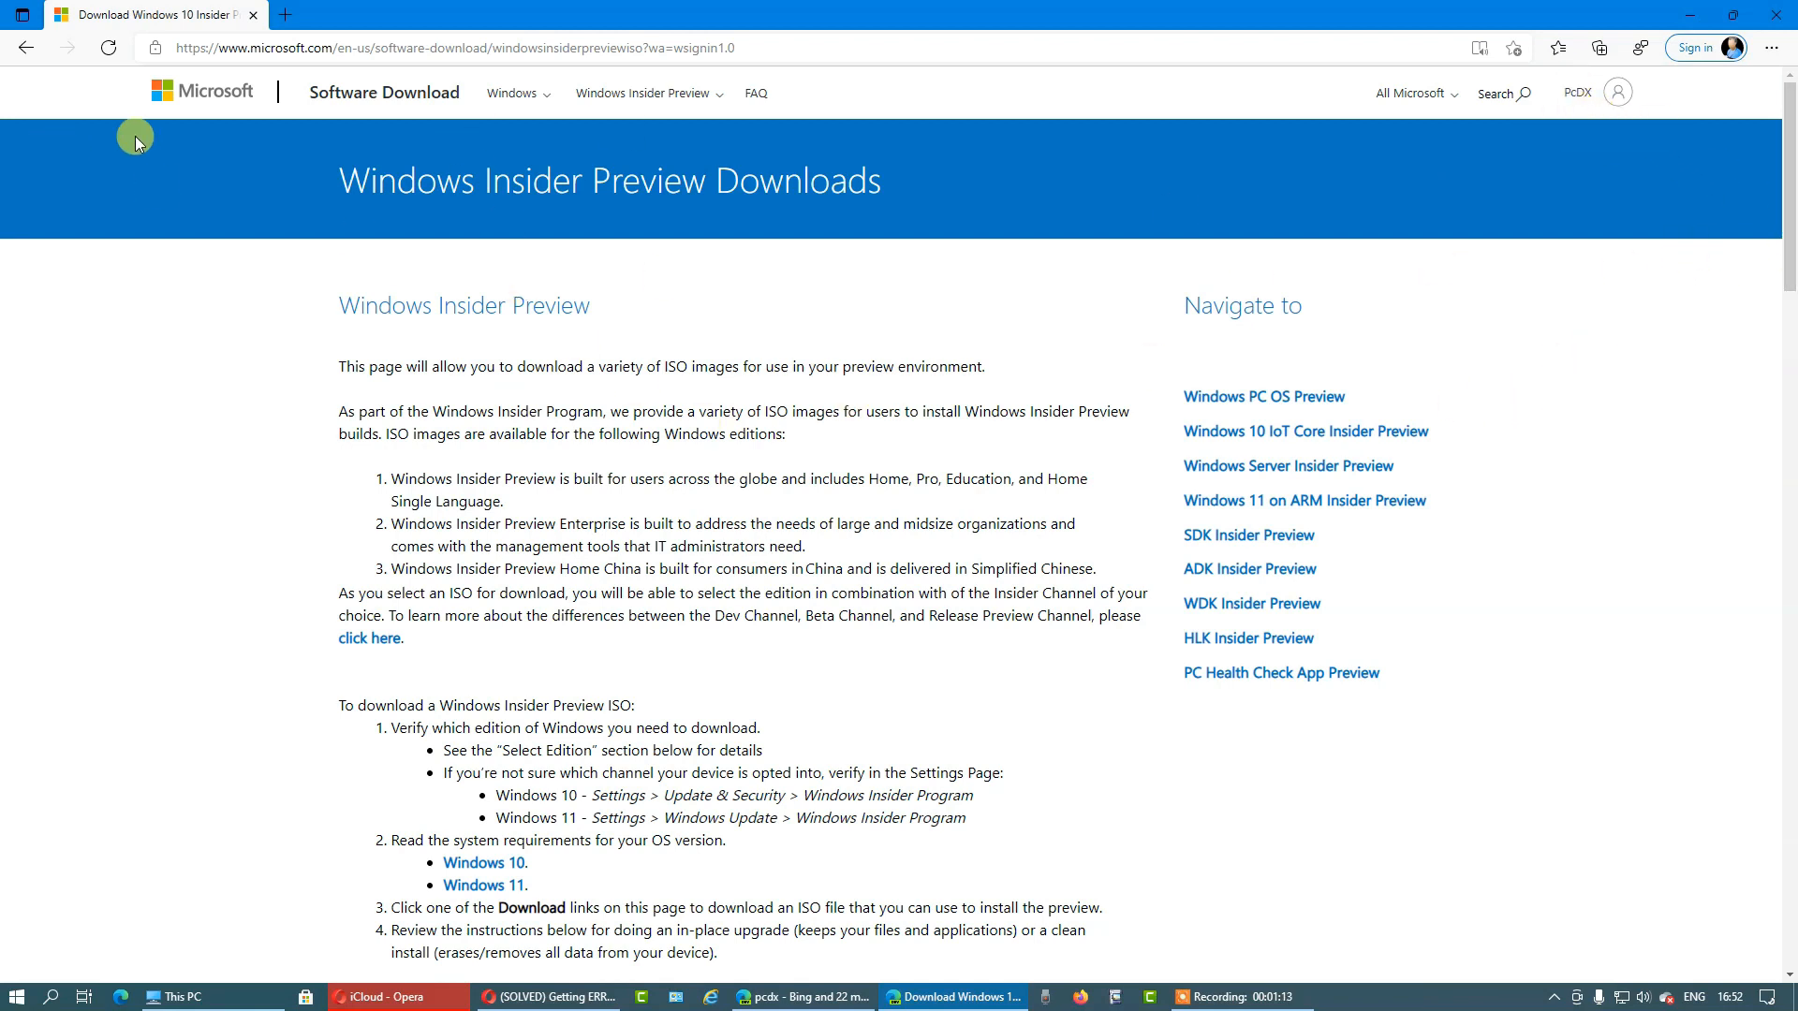
mouse_move(446, 185)
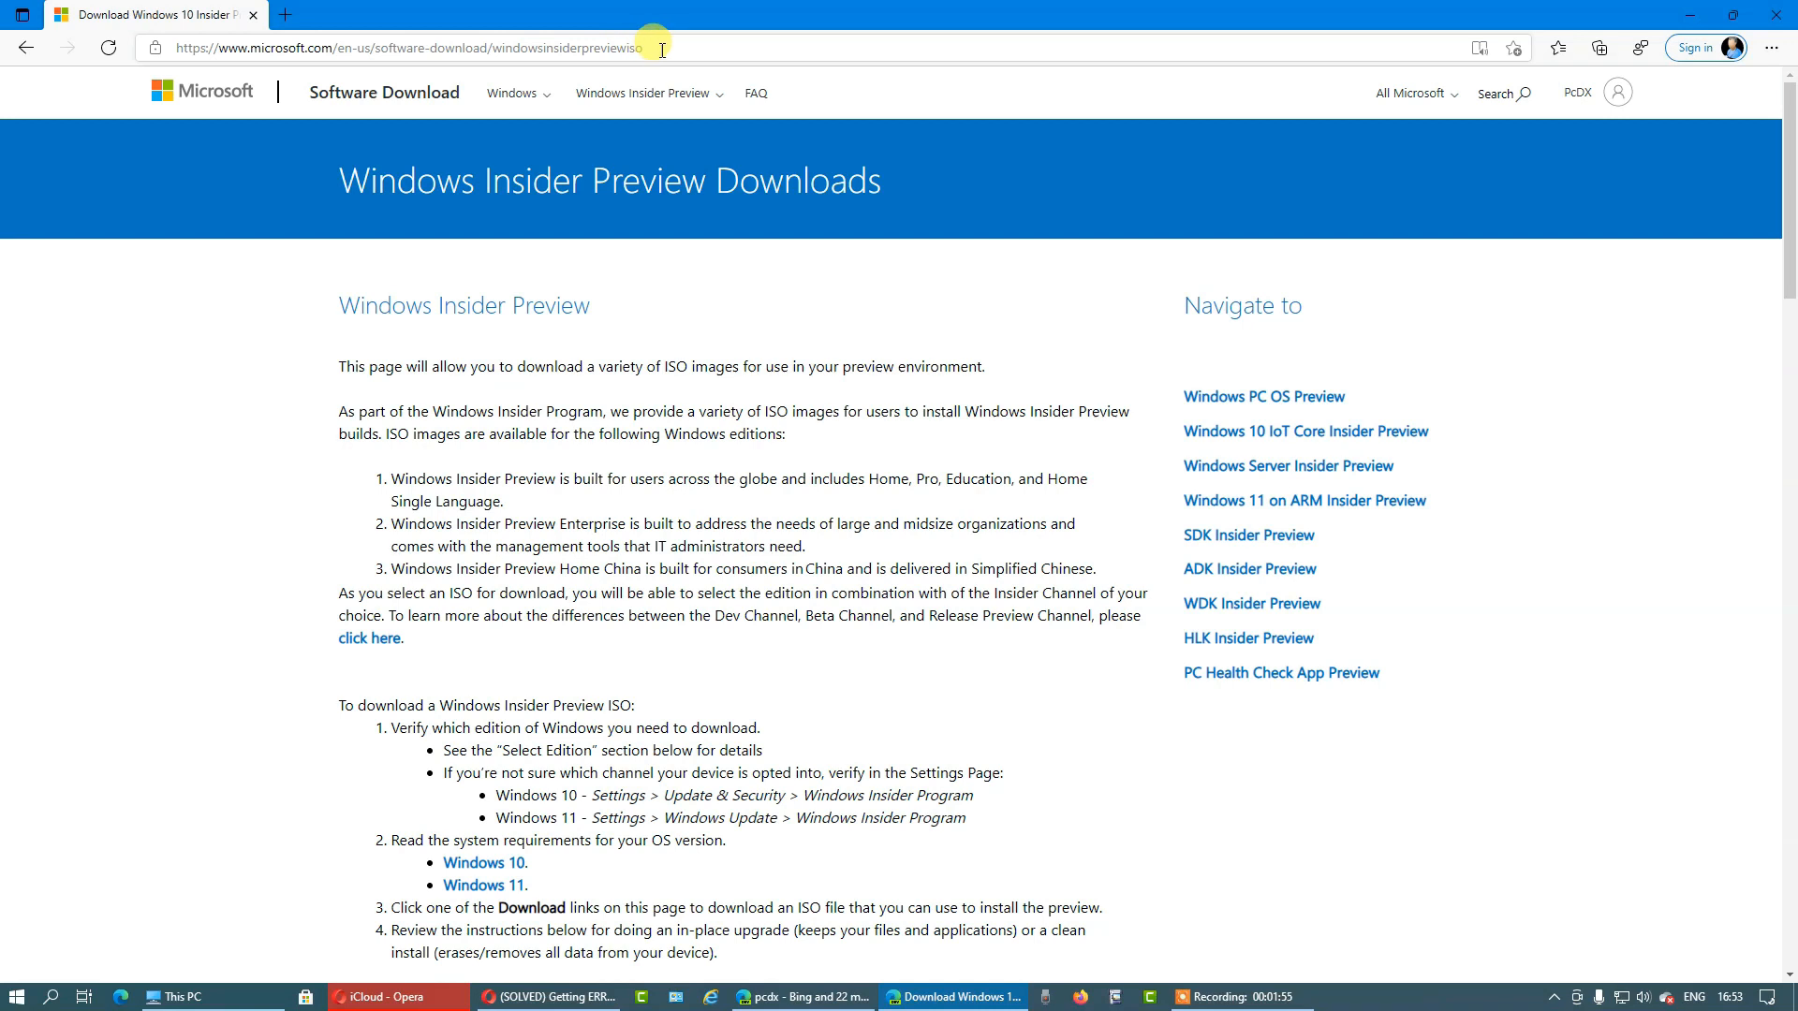
mouse_move(479, 150)
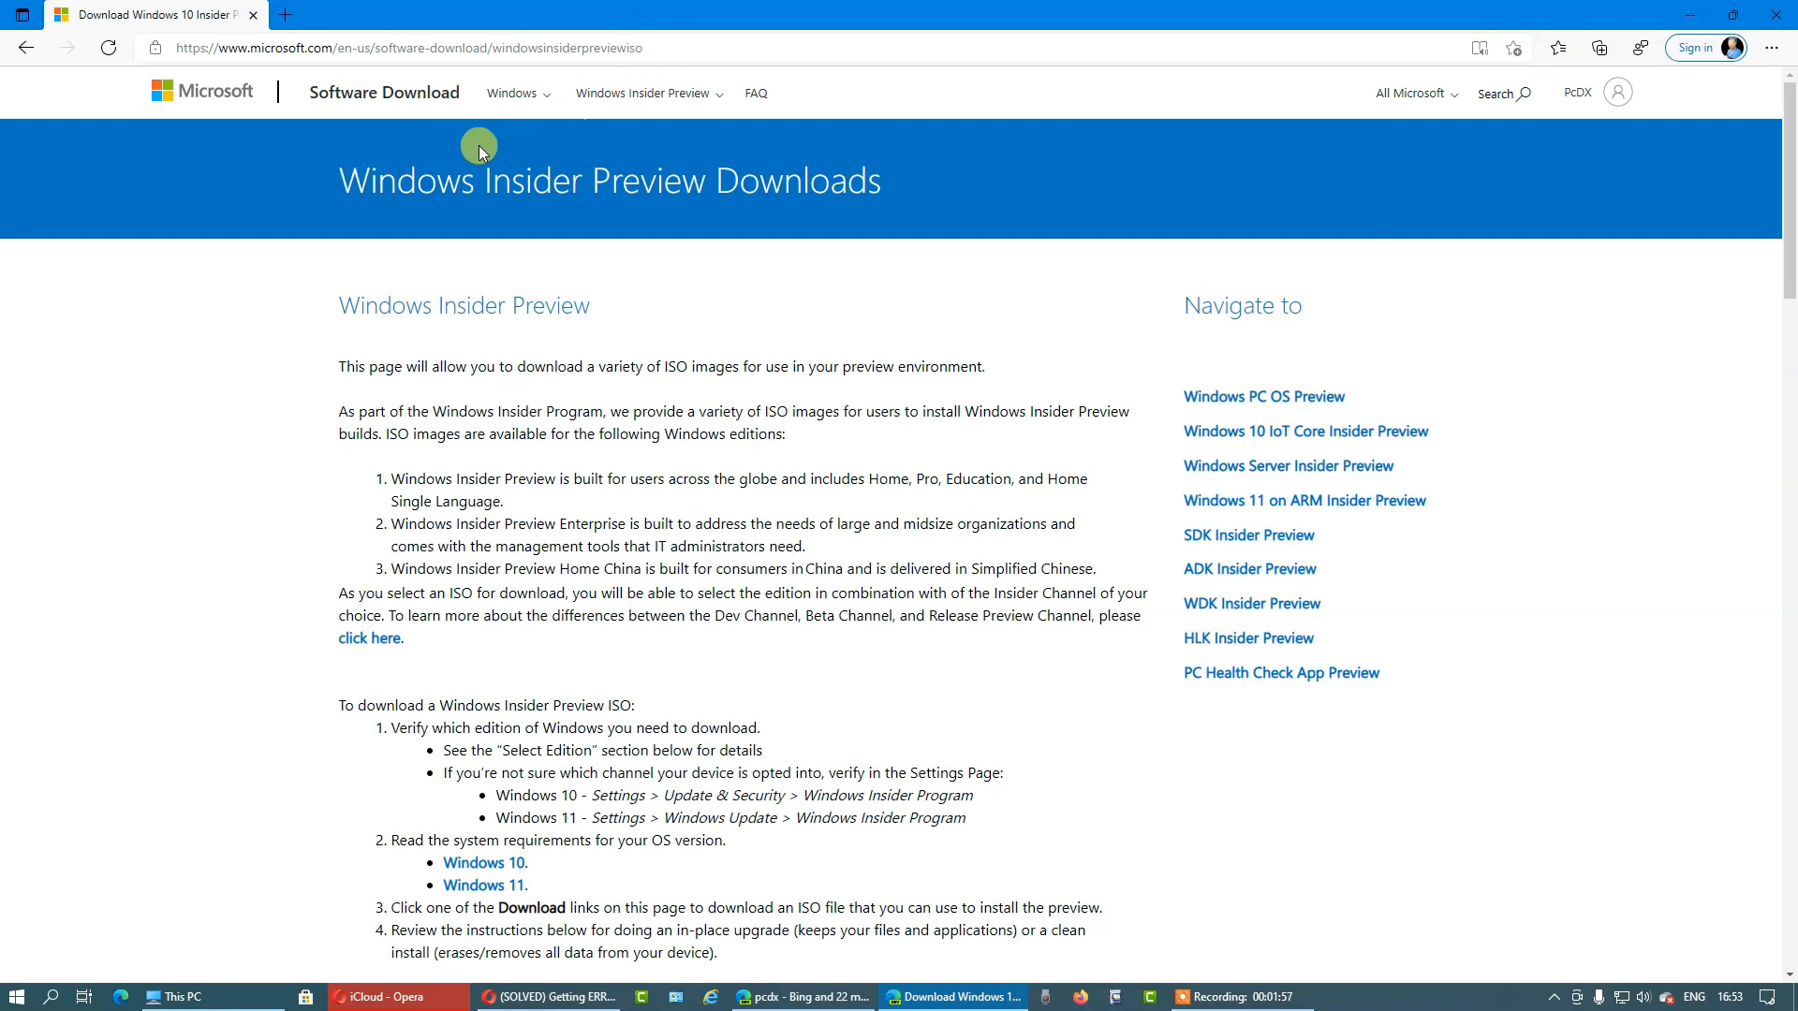
mouse_move(221, 76)
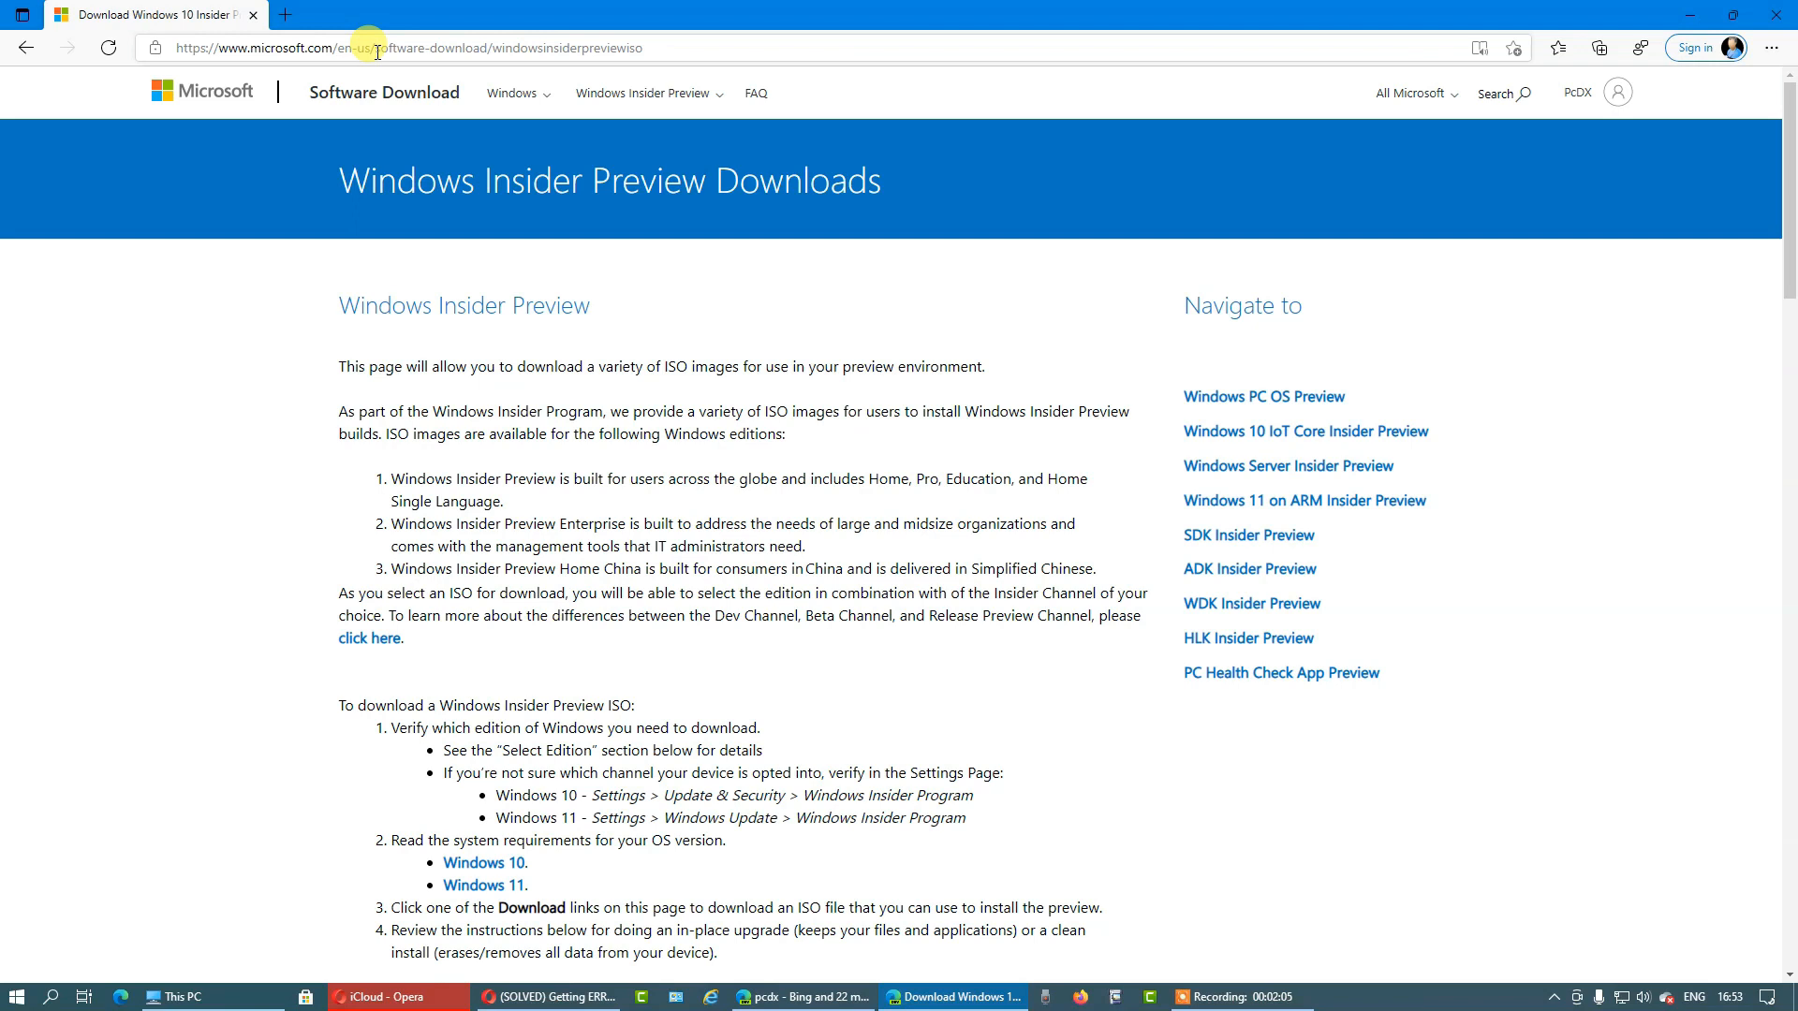
mouse_move(446, 81)
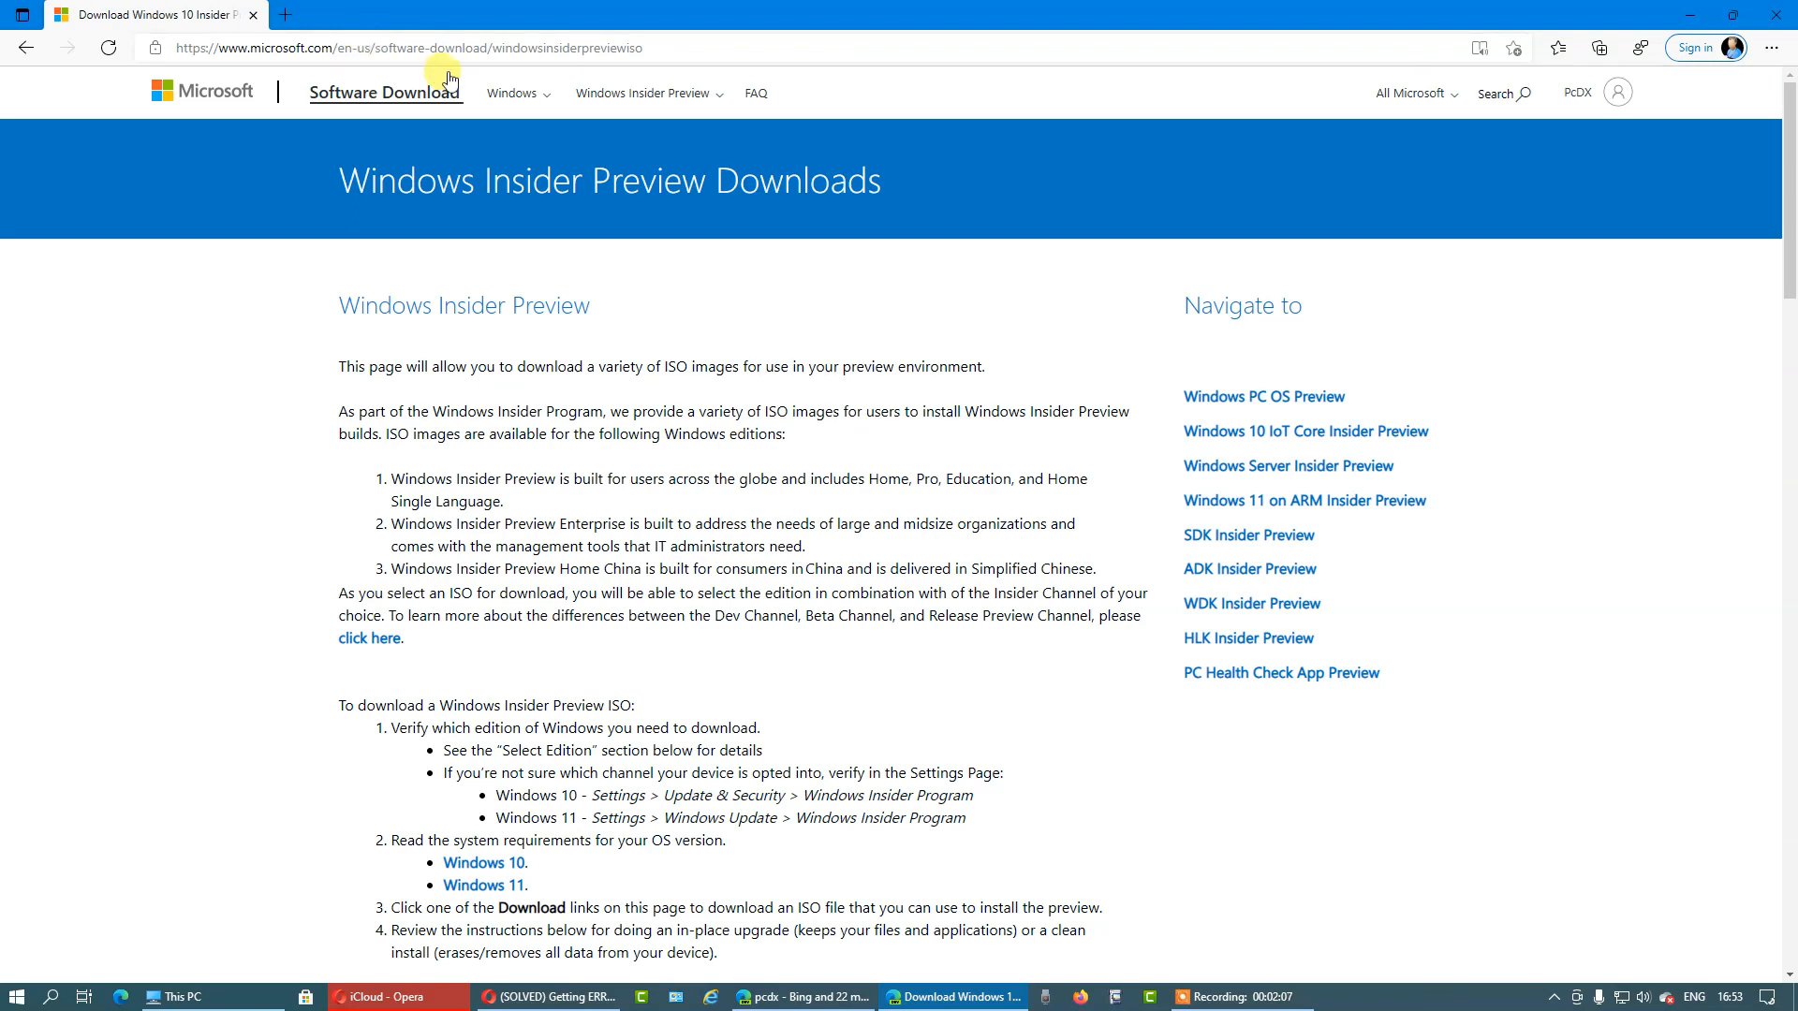
mouse_move(468, 121)
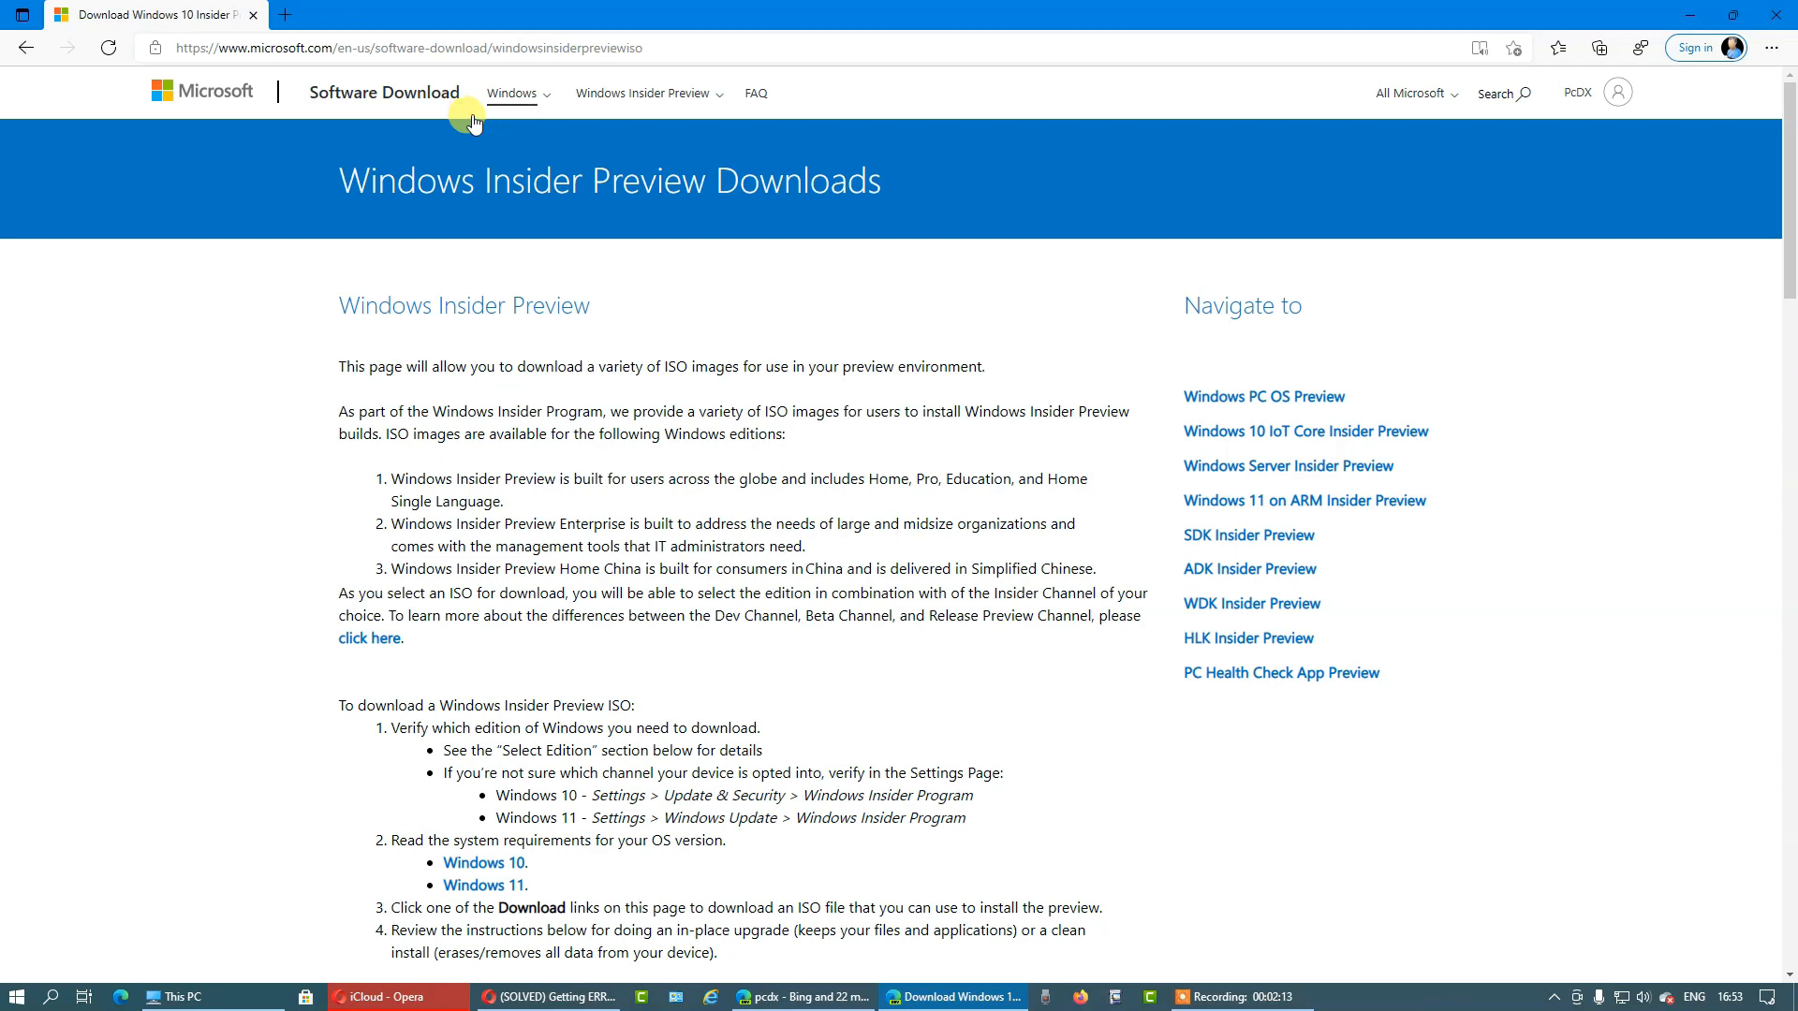
- Scroll down until the Select edition dropdown and Confirm button come into view
scroll(down, 3)
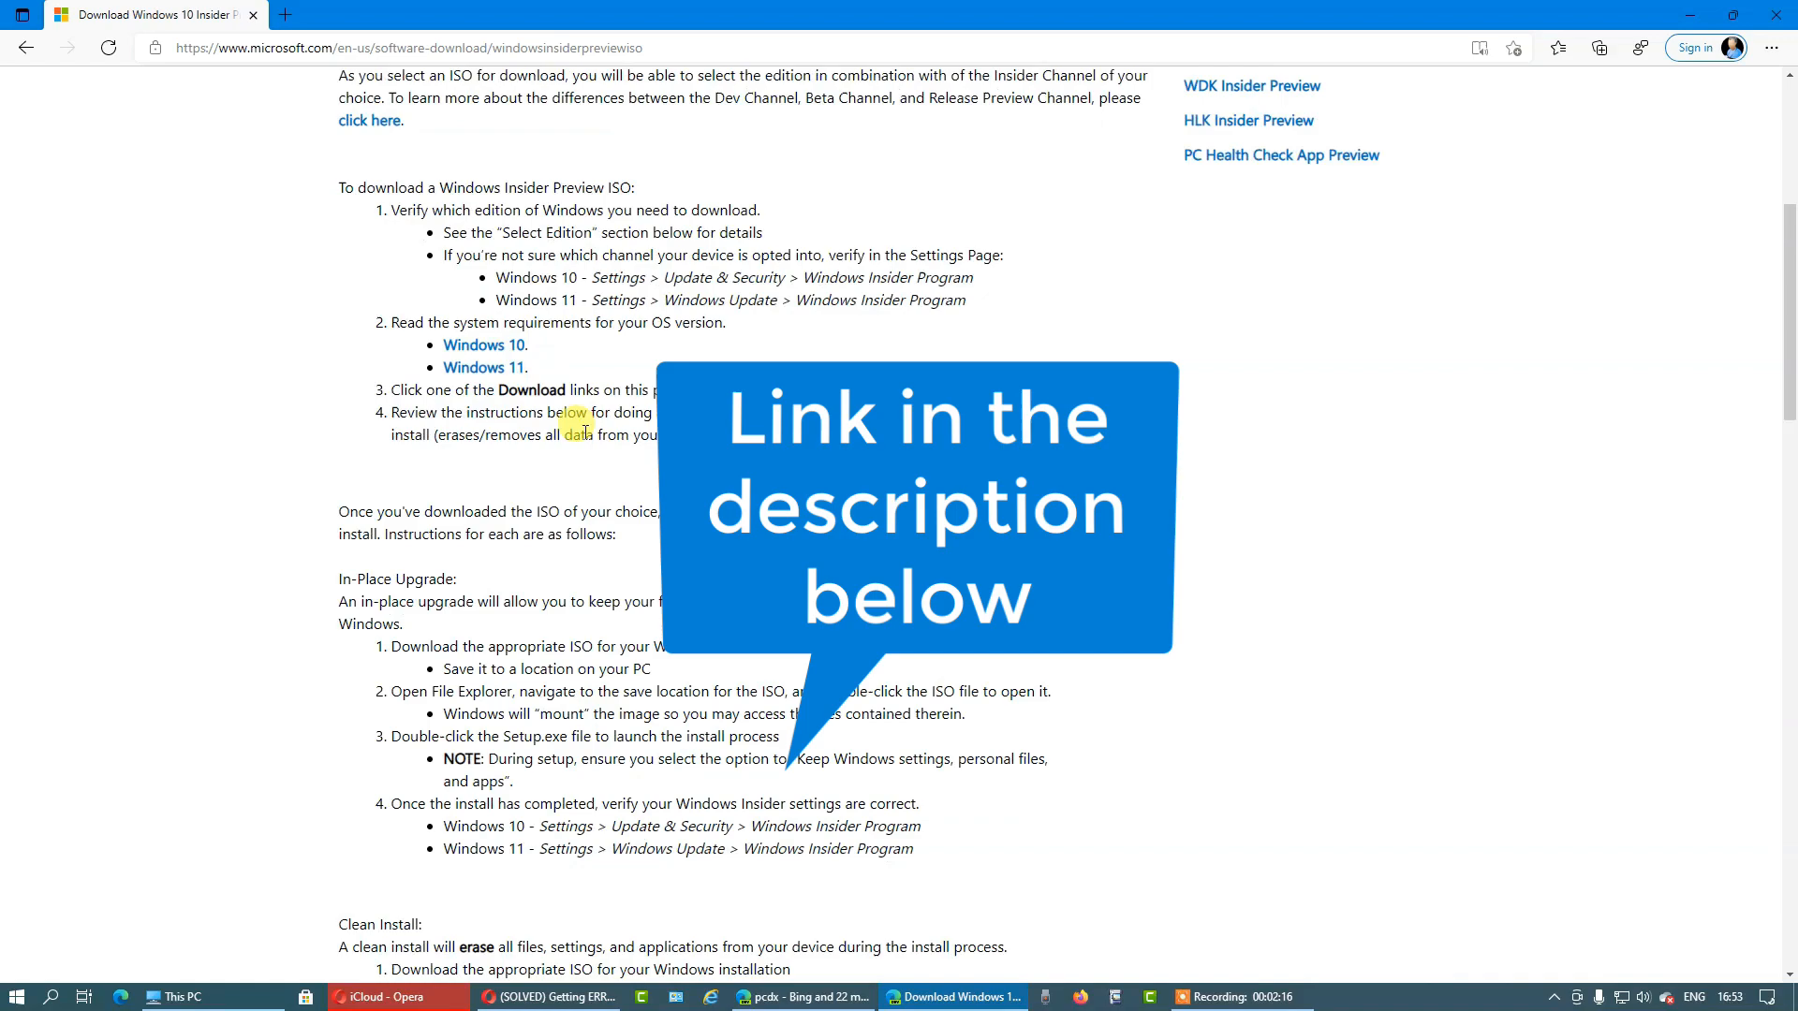
scroll(down, 3)
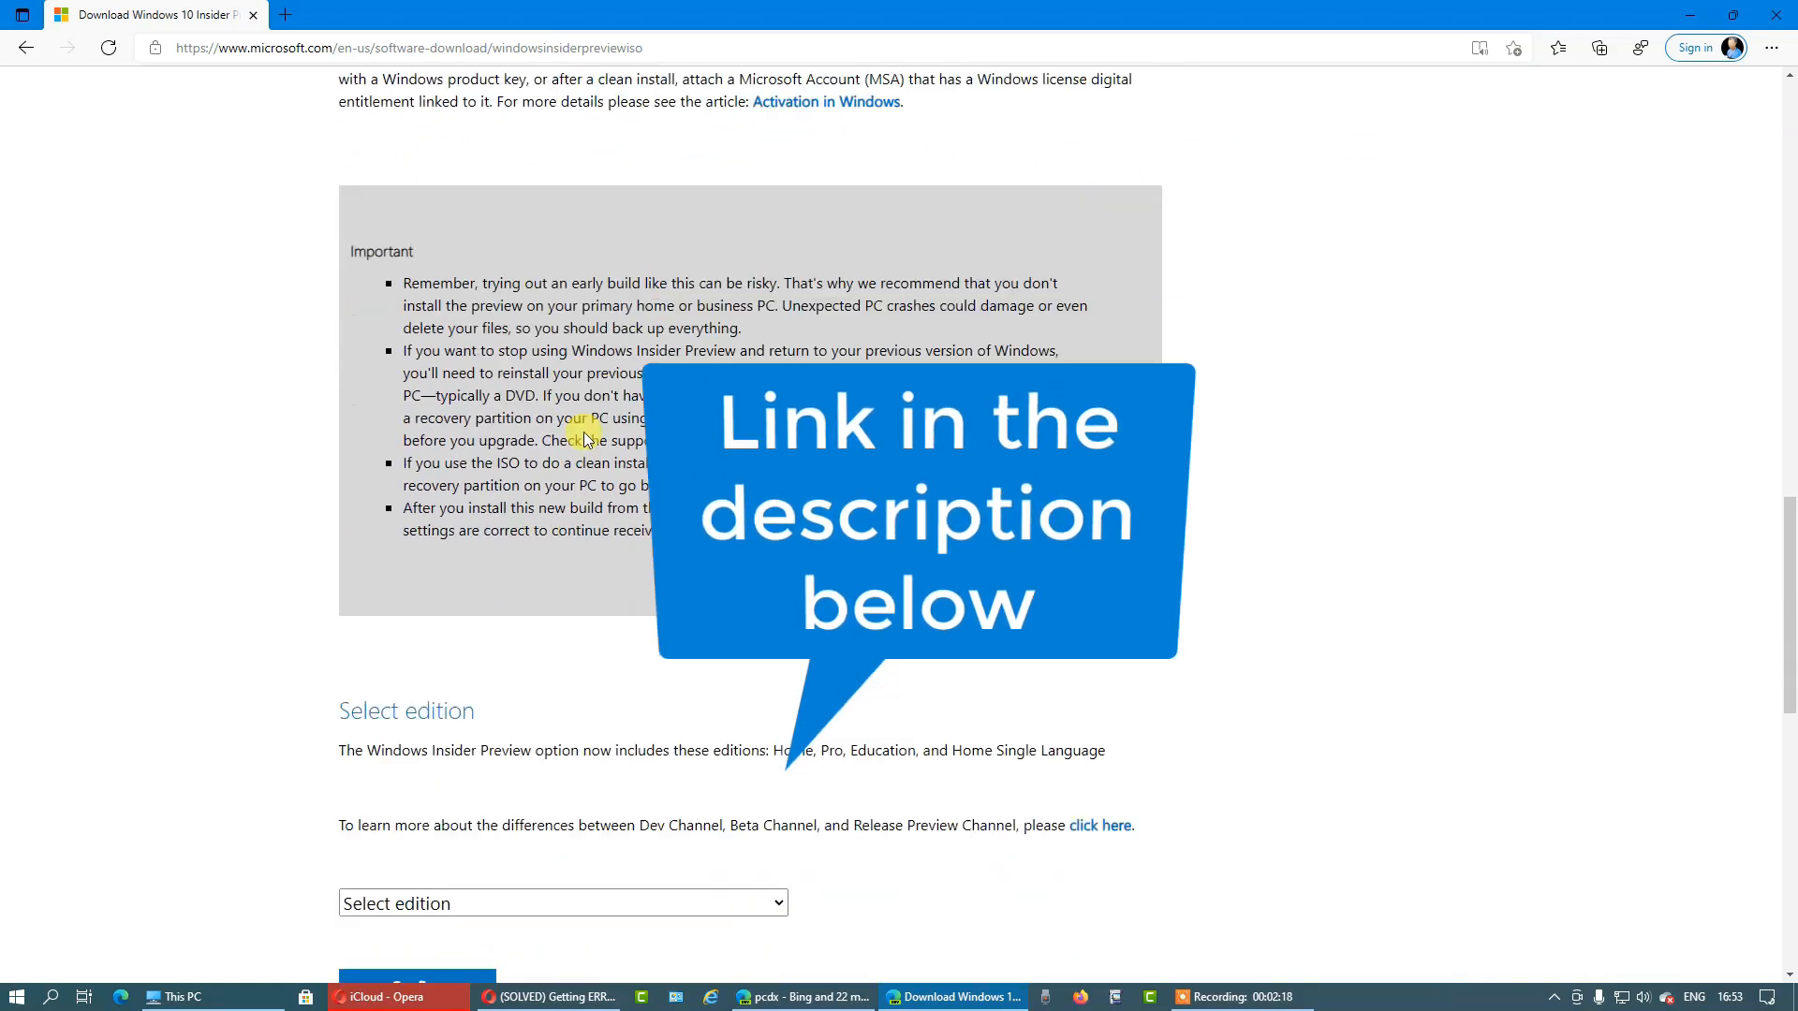
scroll(down, 3)
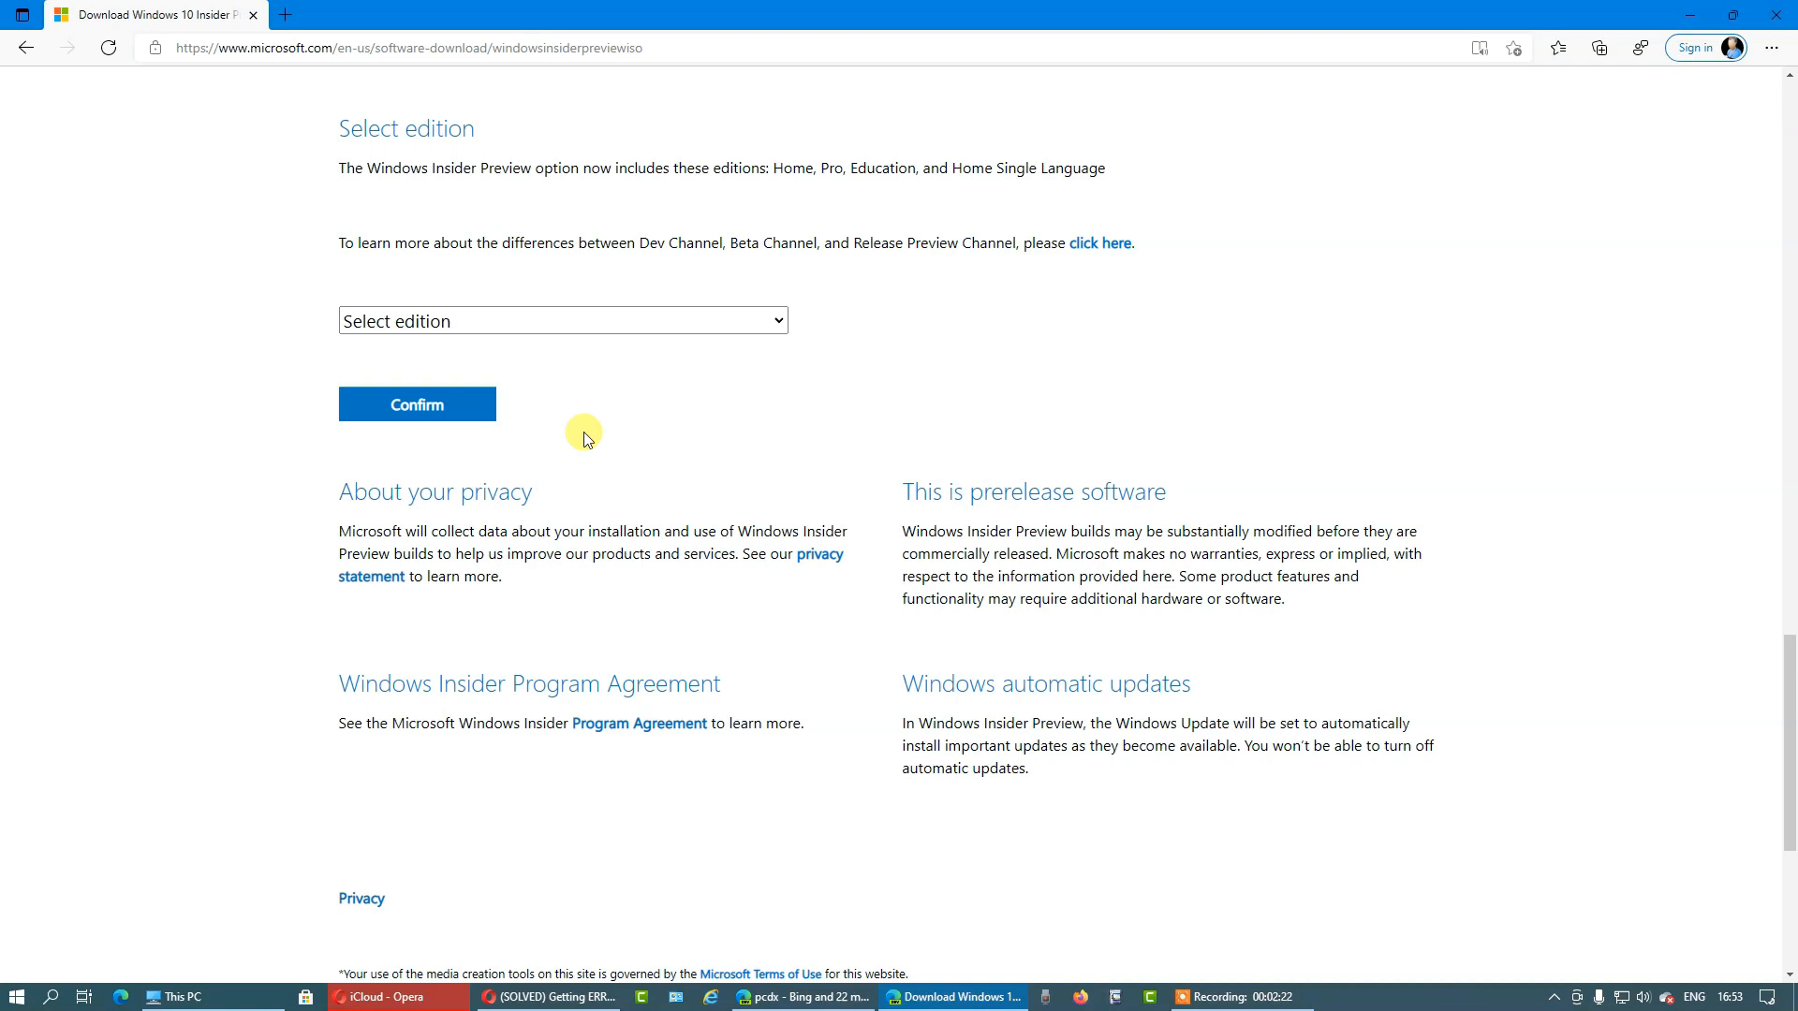
mouse_move(5, 820)
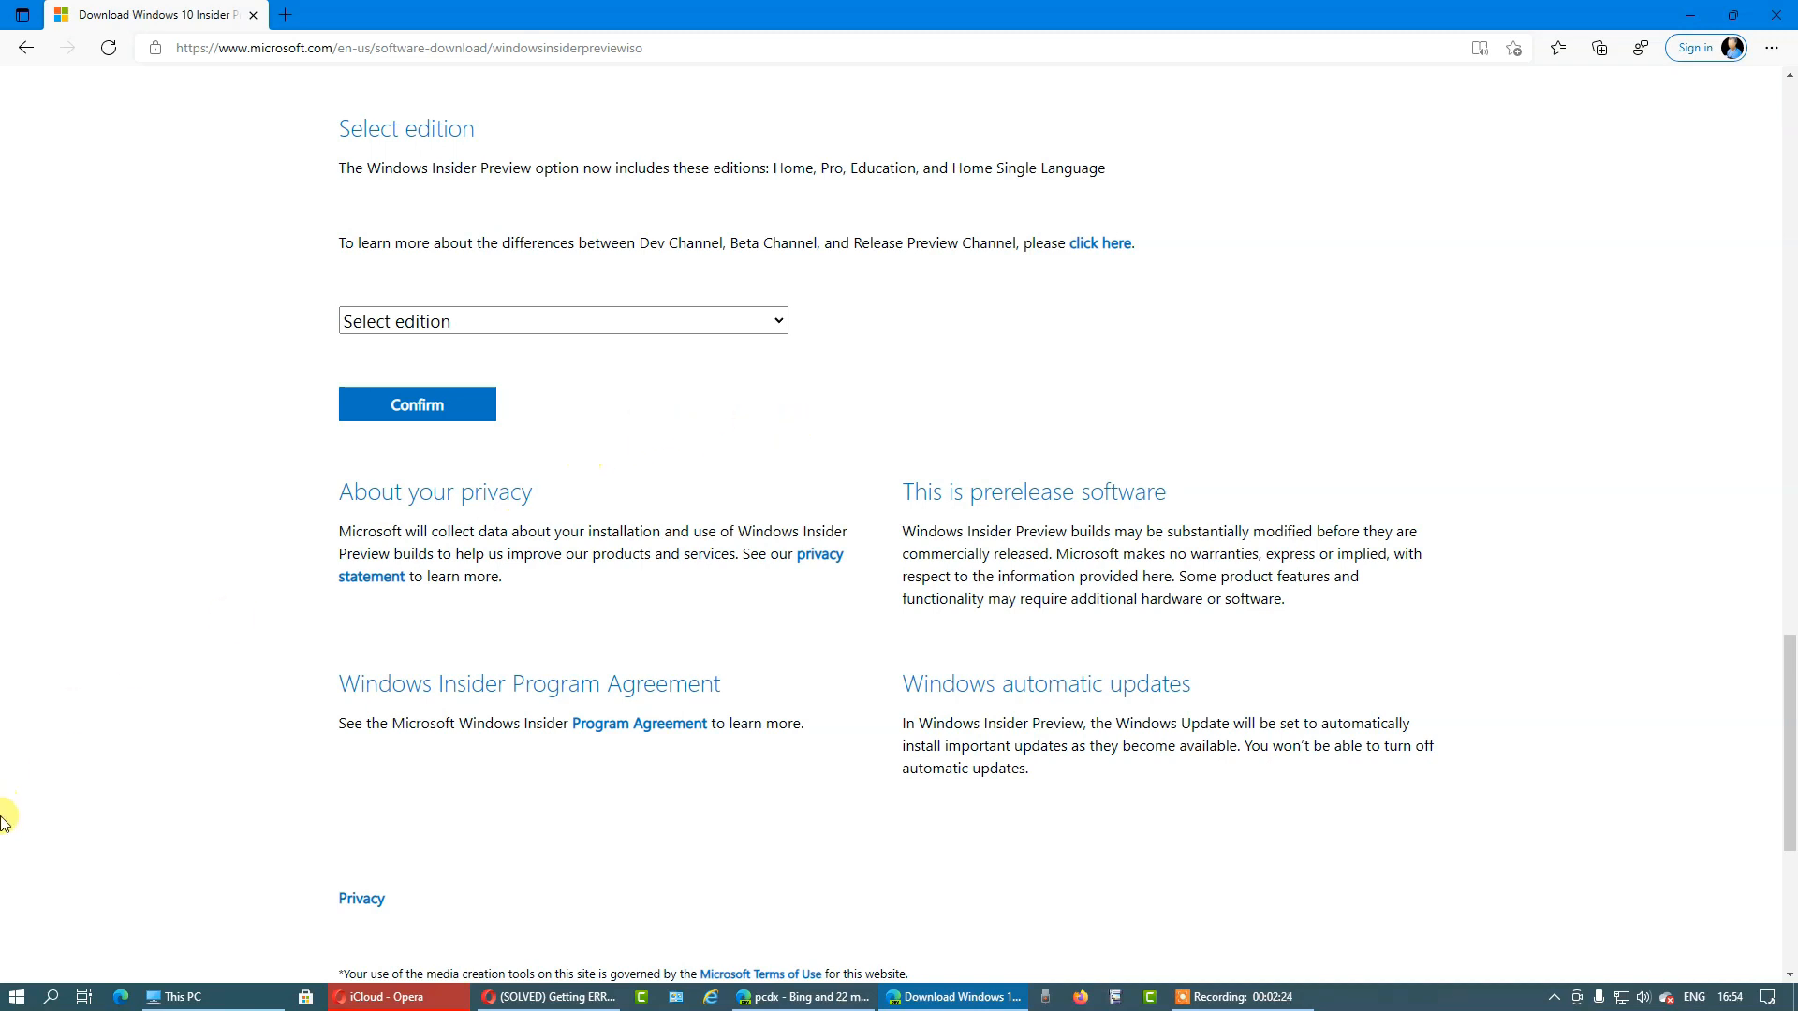
- Navigate from Start through Settings and Update & Security to the Windows Insider Programme page
click(17, 994)
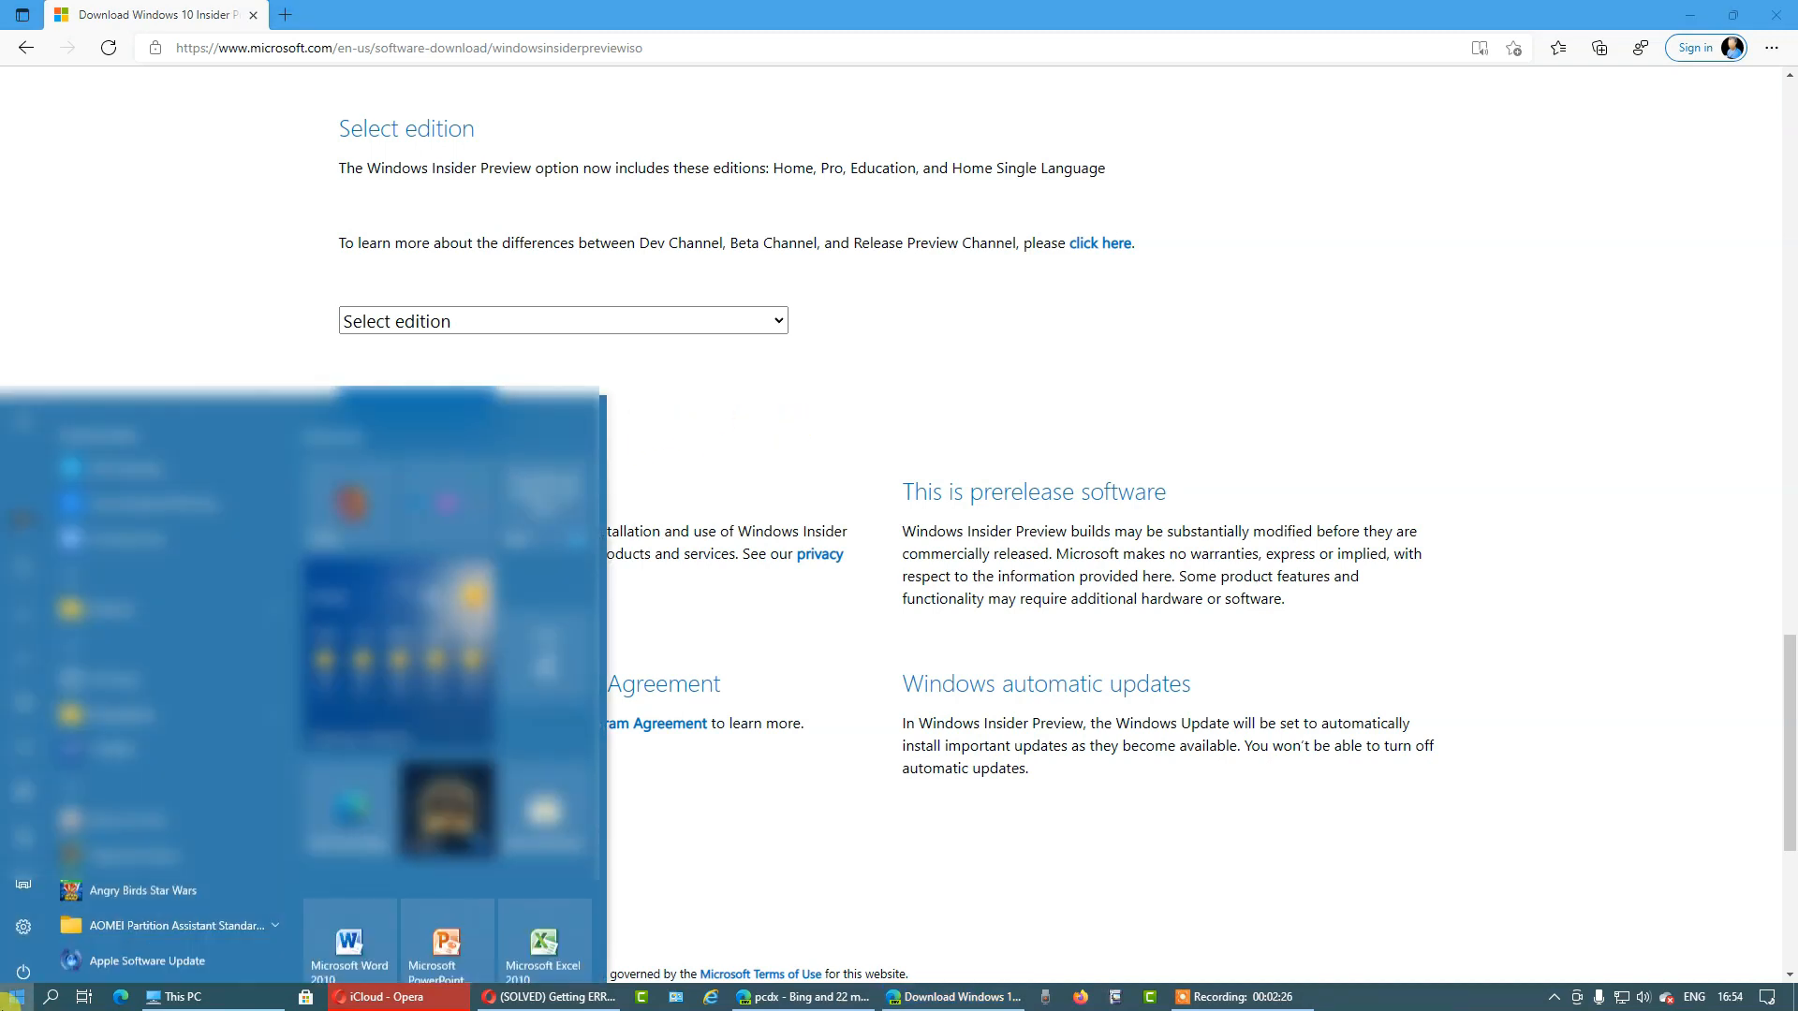
click(23, 925)
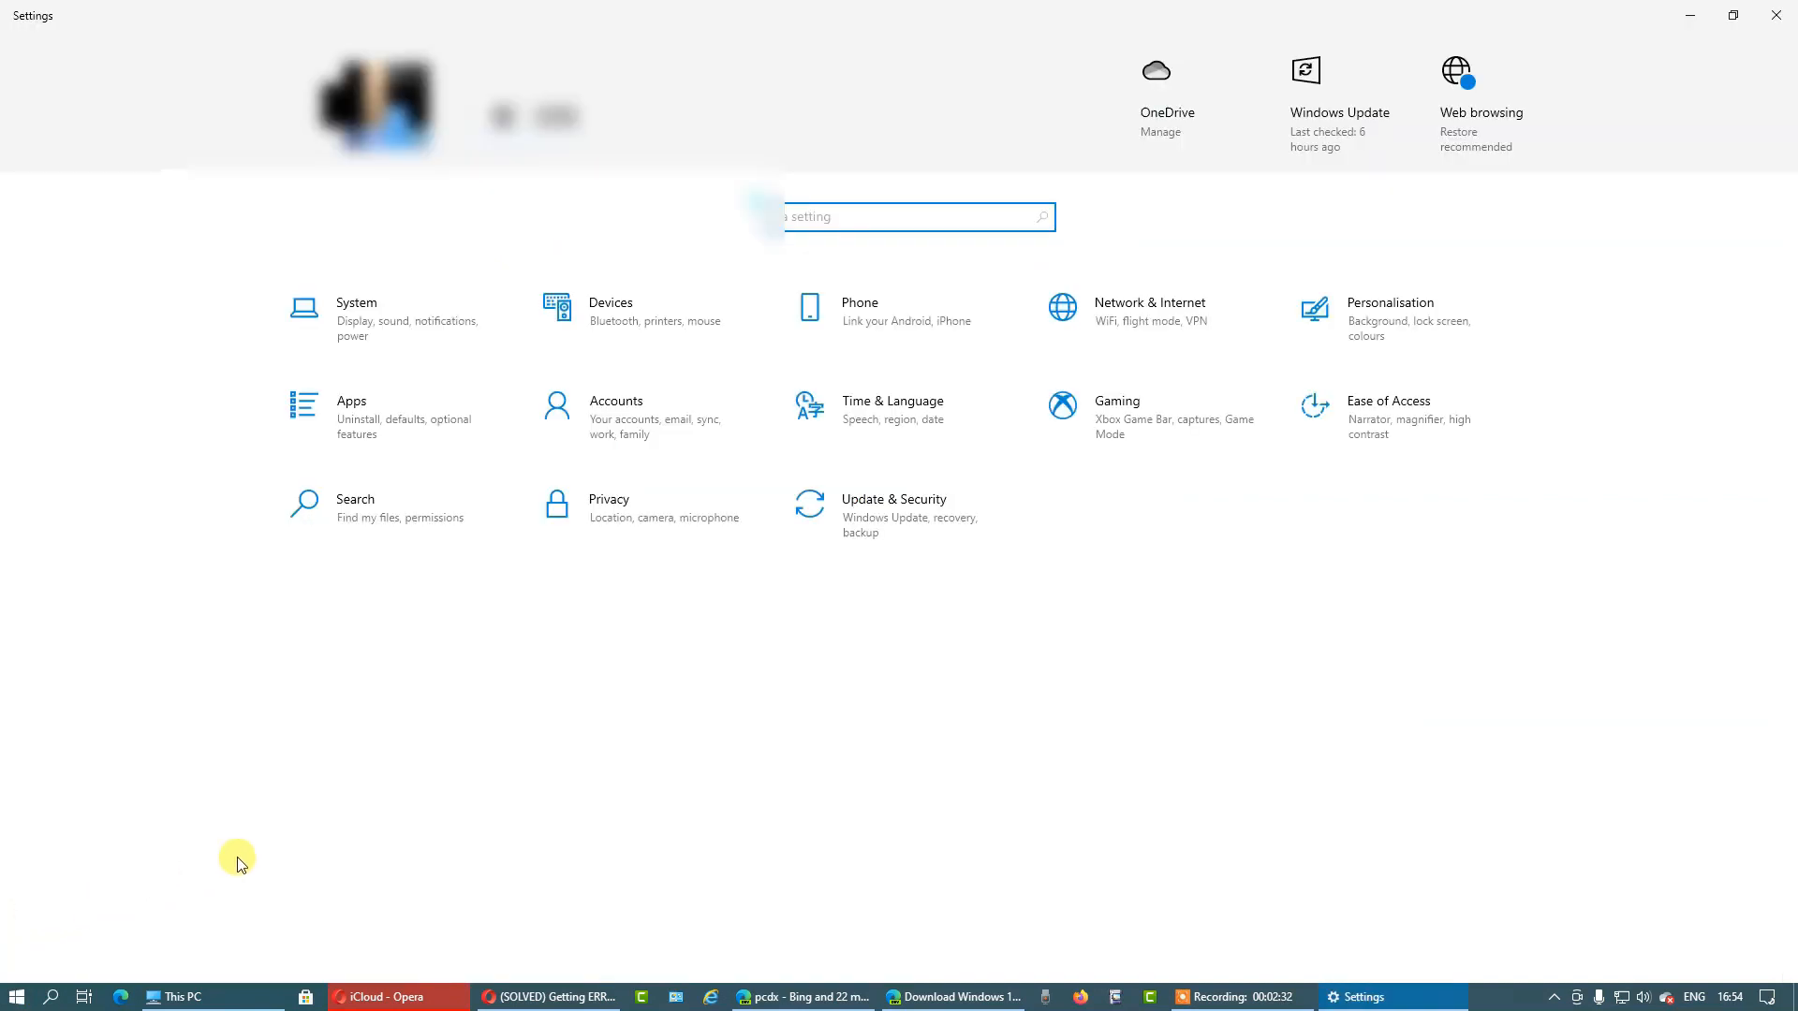
mouse_move(914, 558)
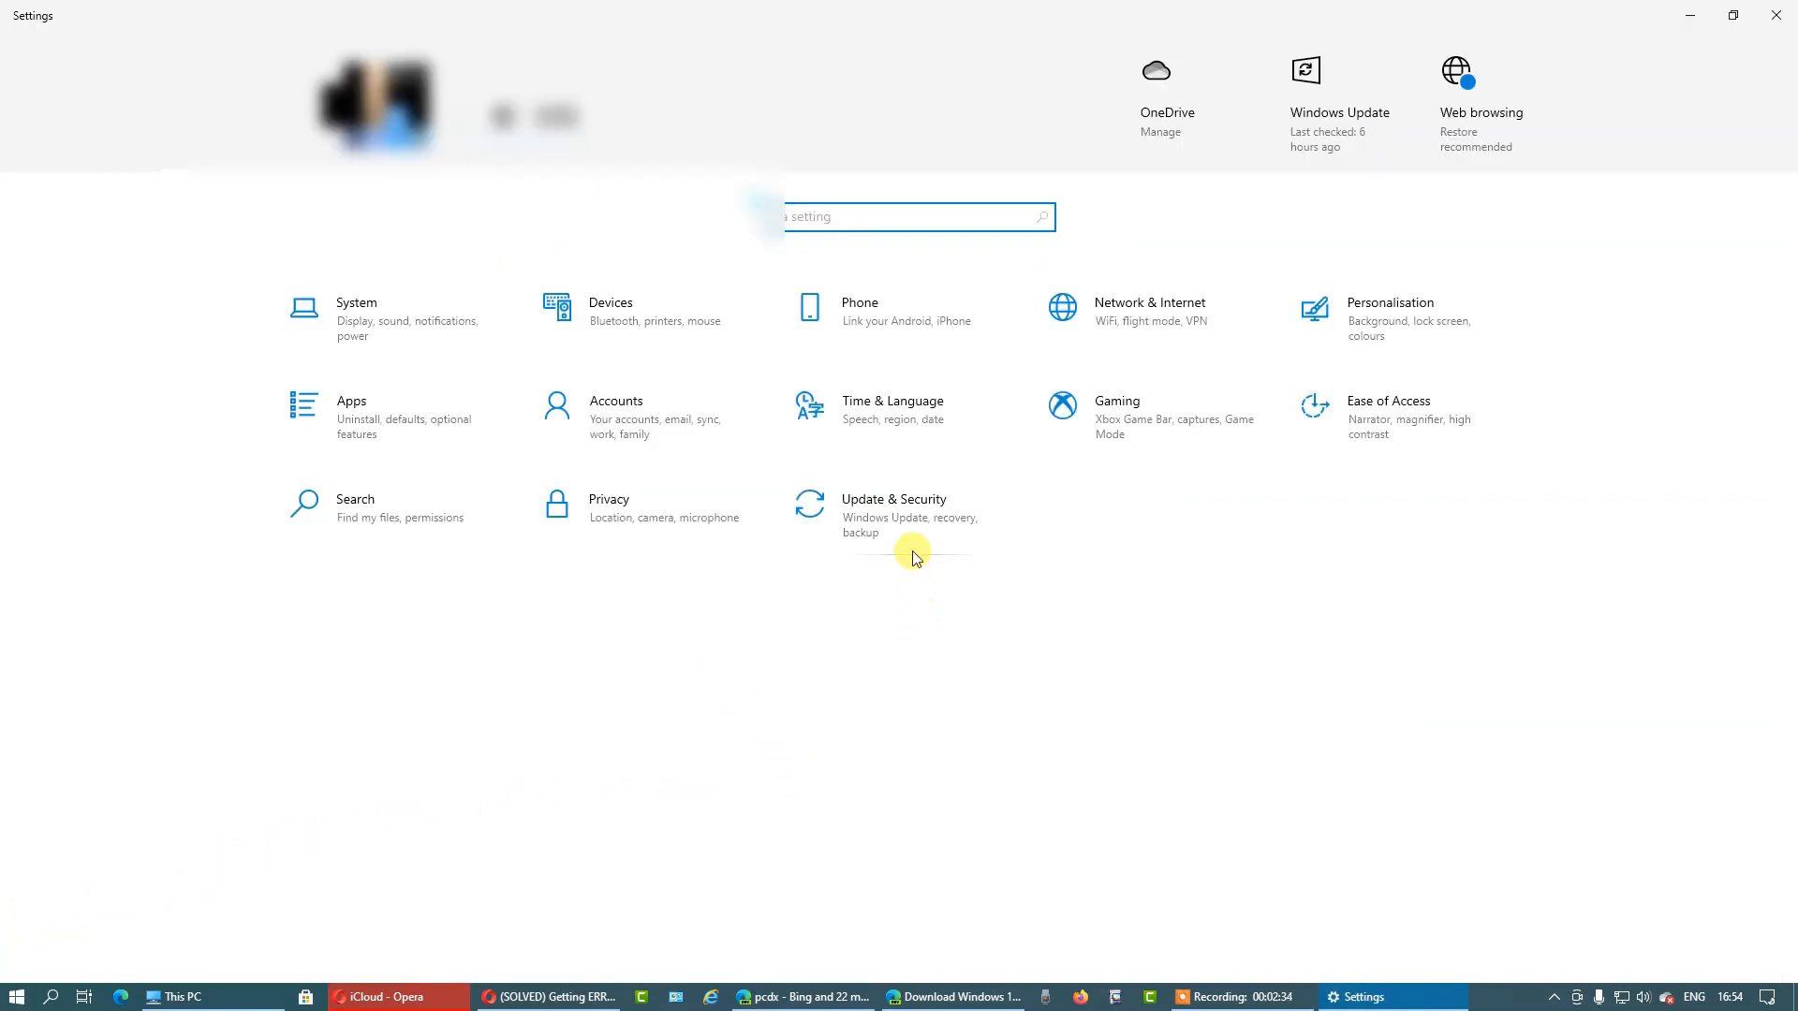
click(893, 498)
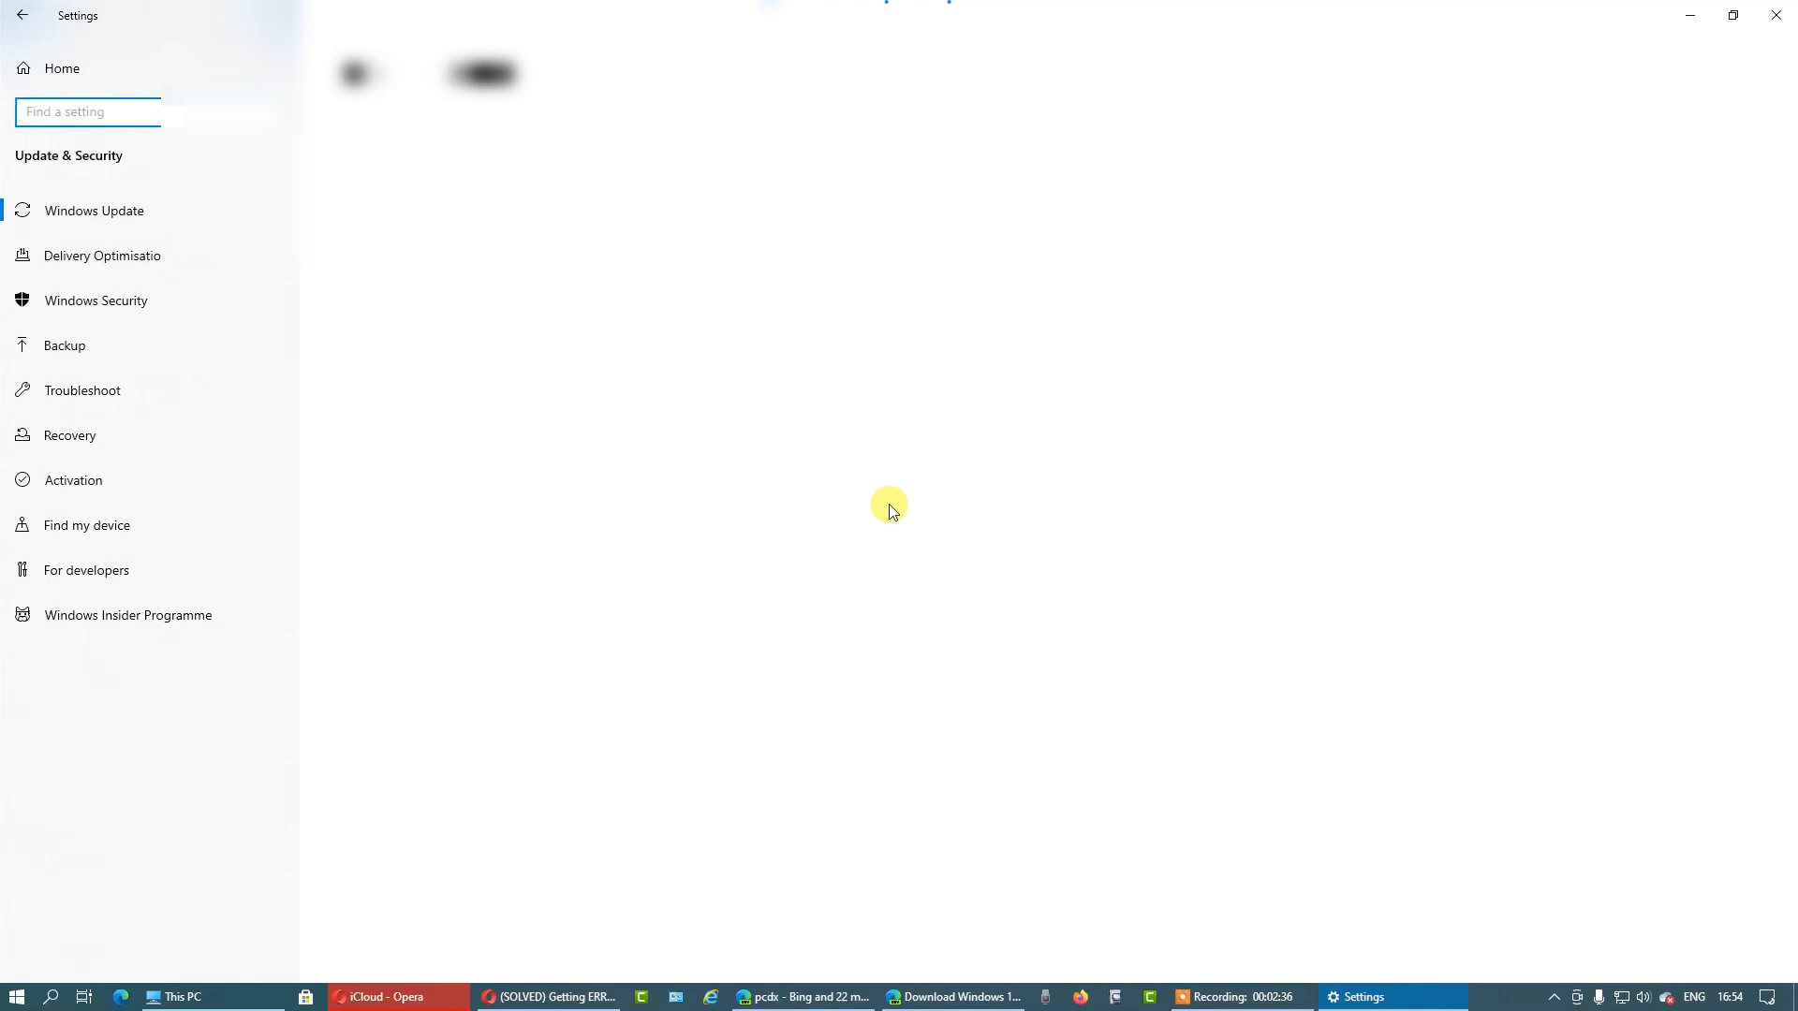
click(130, 614)
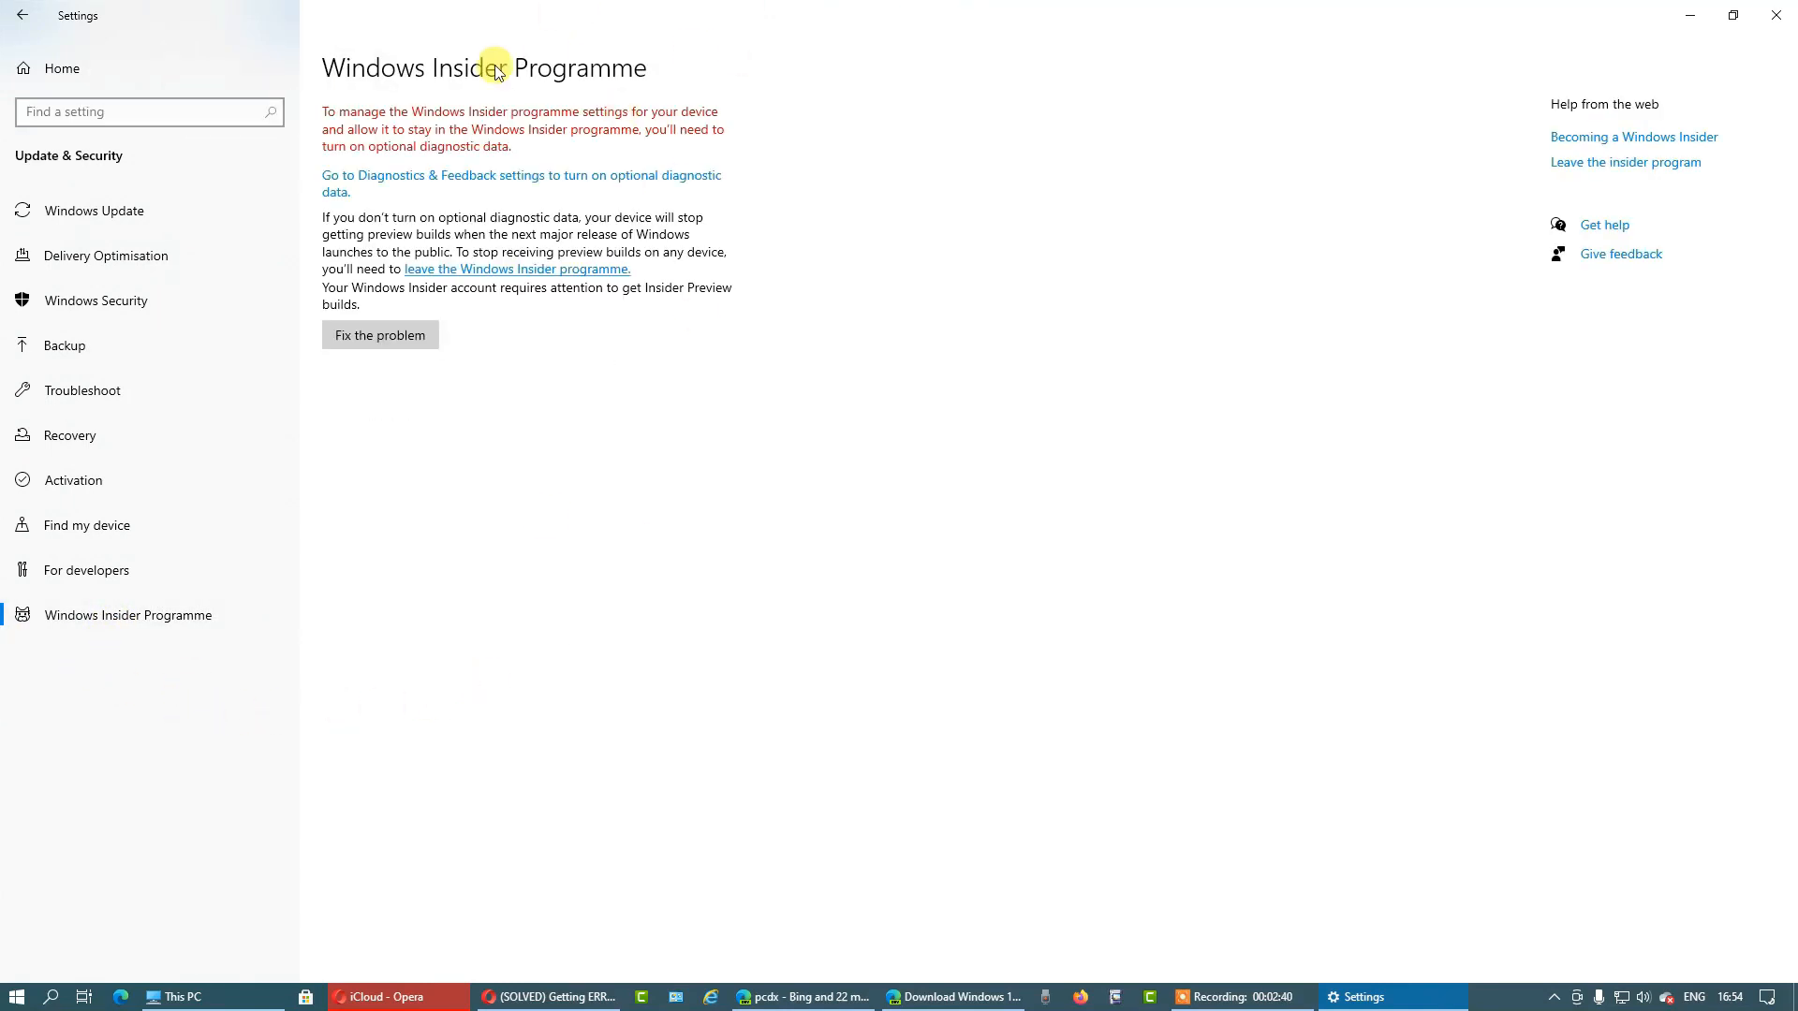
mouse_move(495, 191)
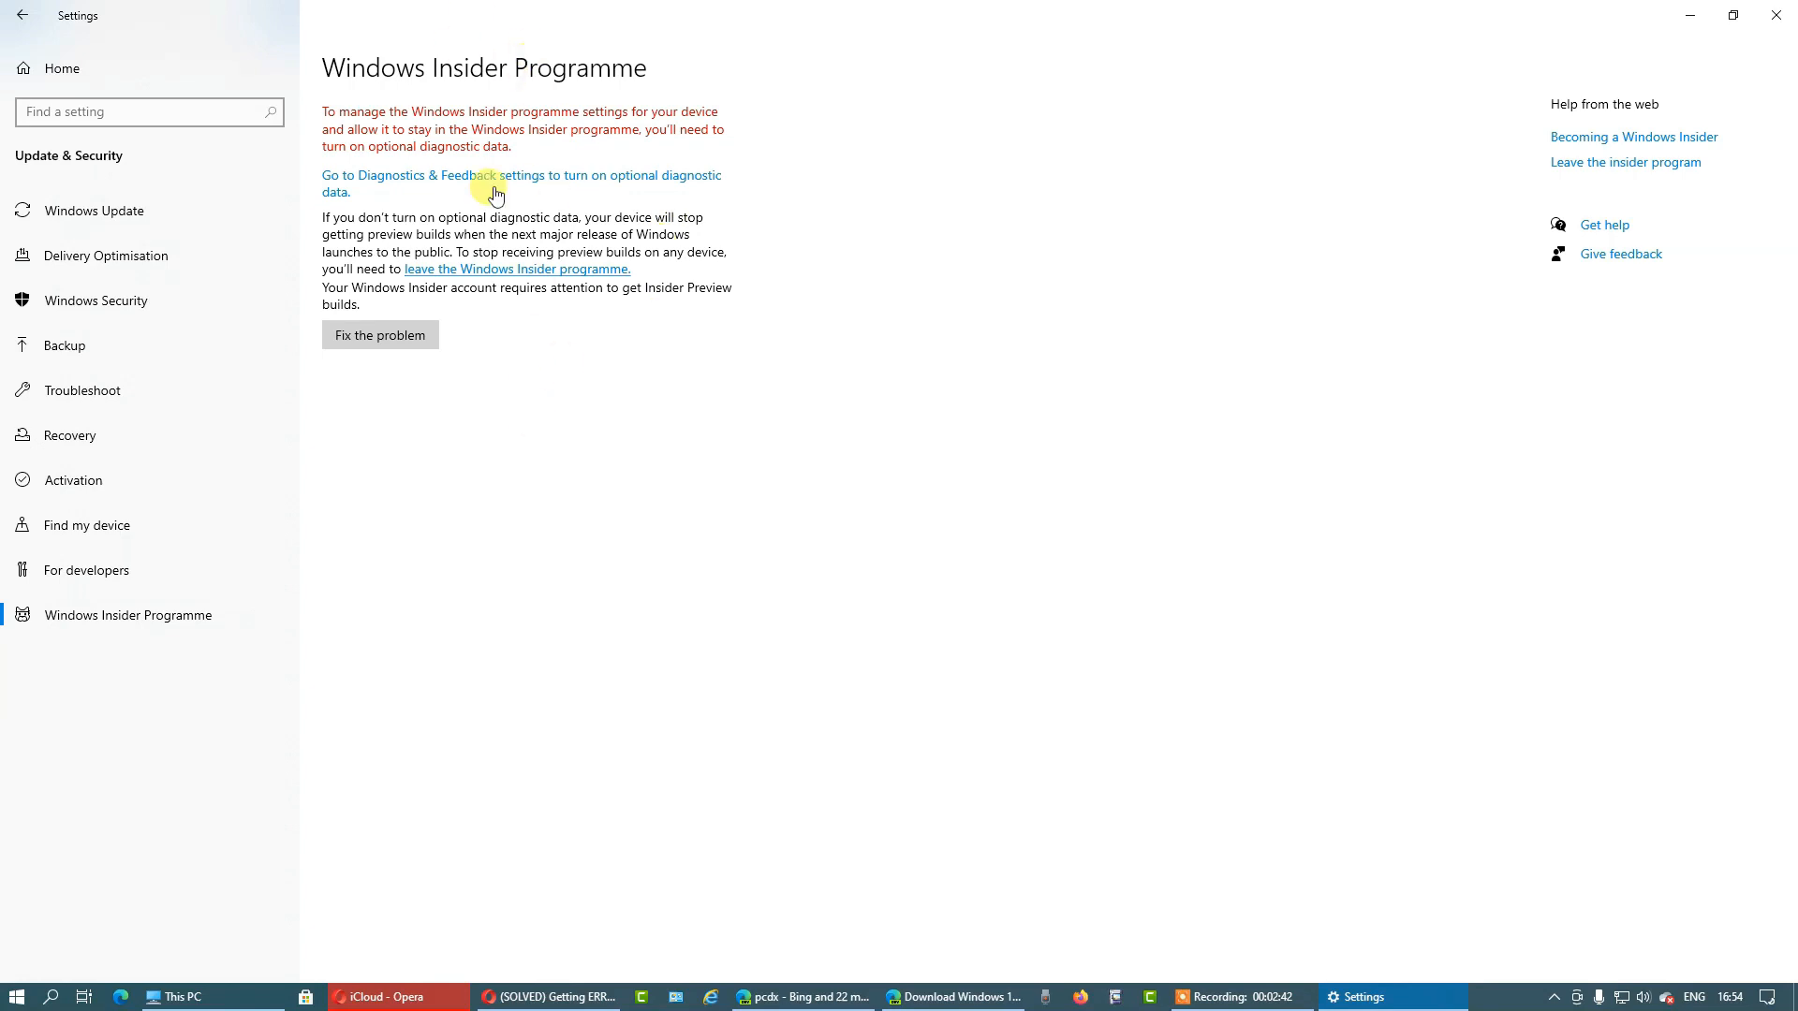
mouse_move(895, 219)
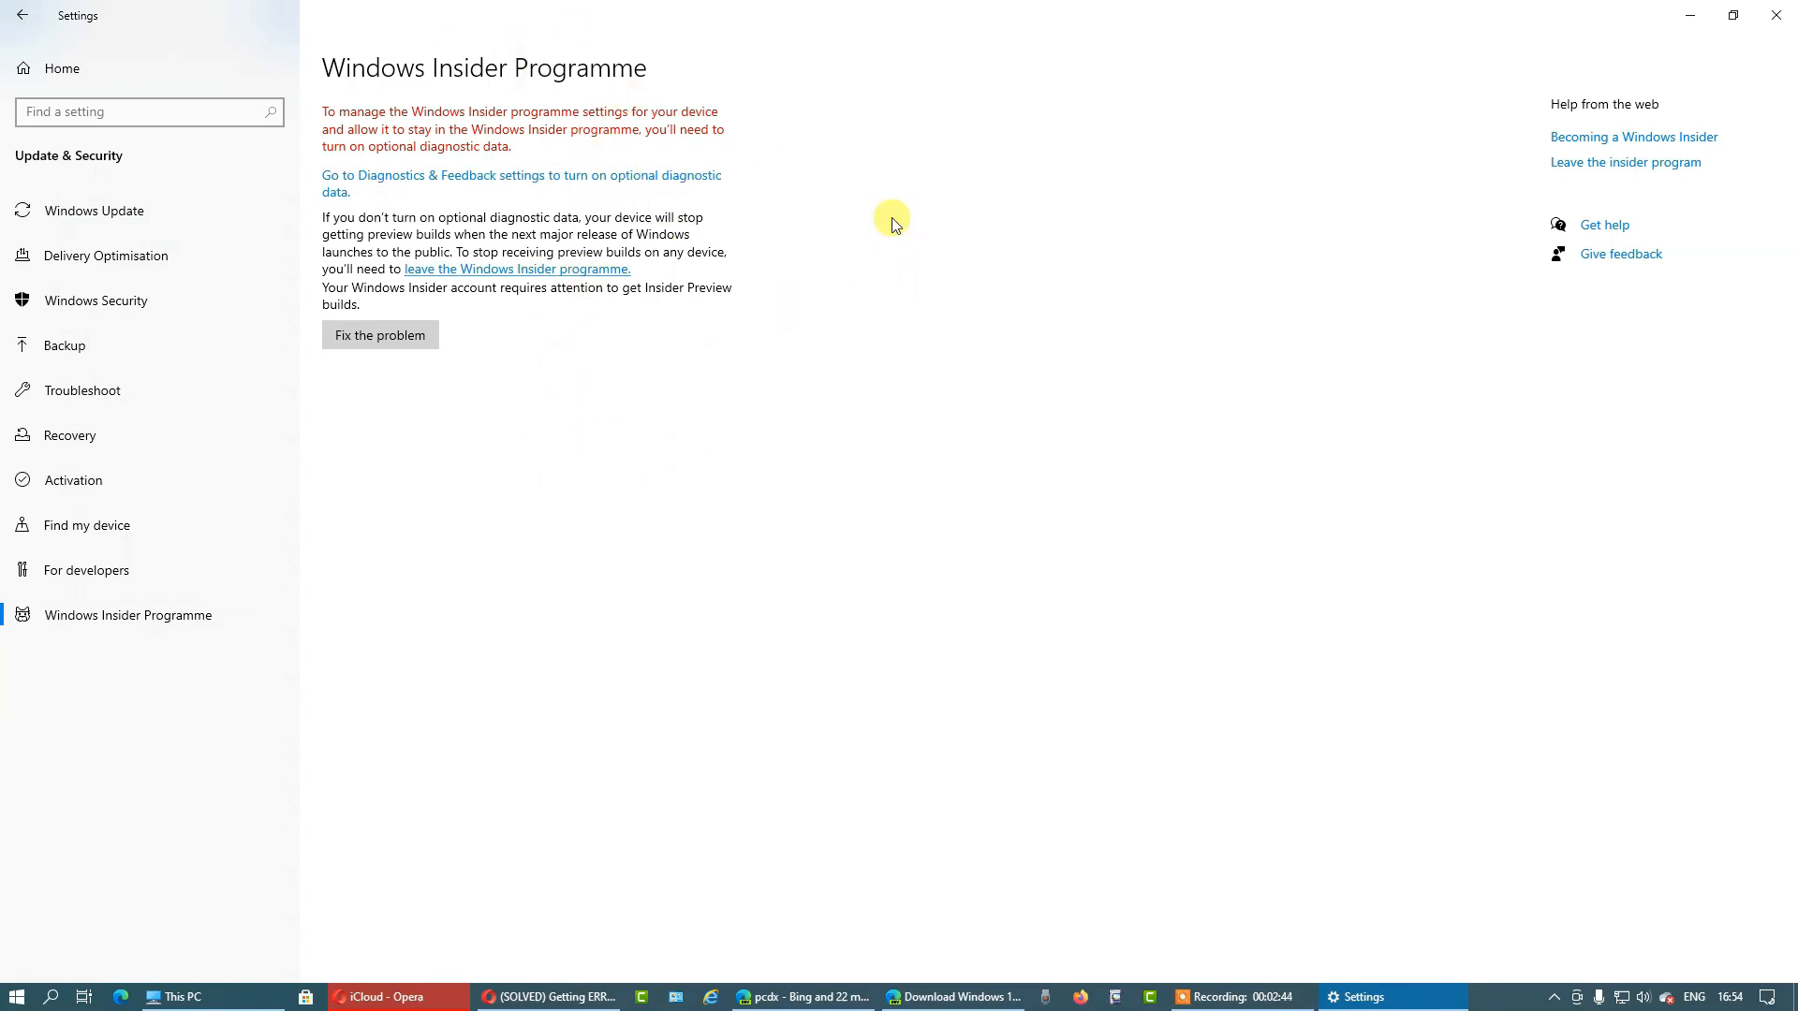
mouse_move(614, 236)
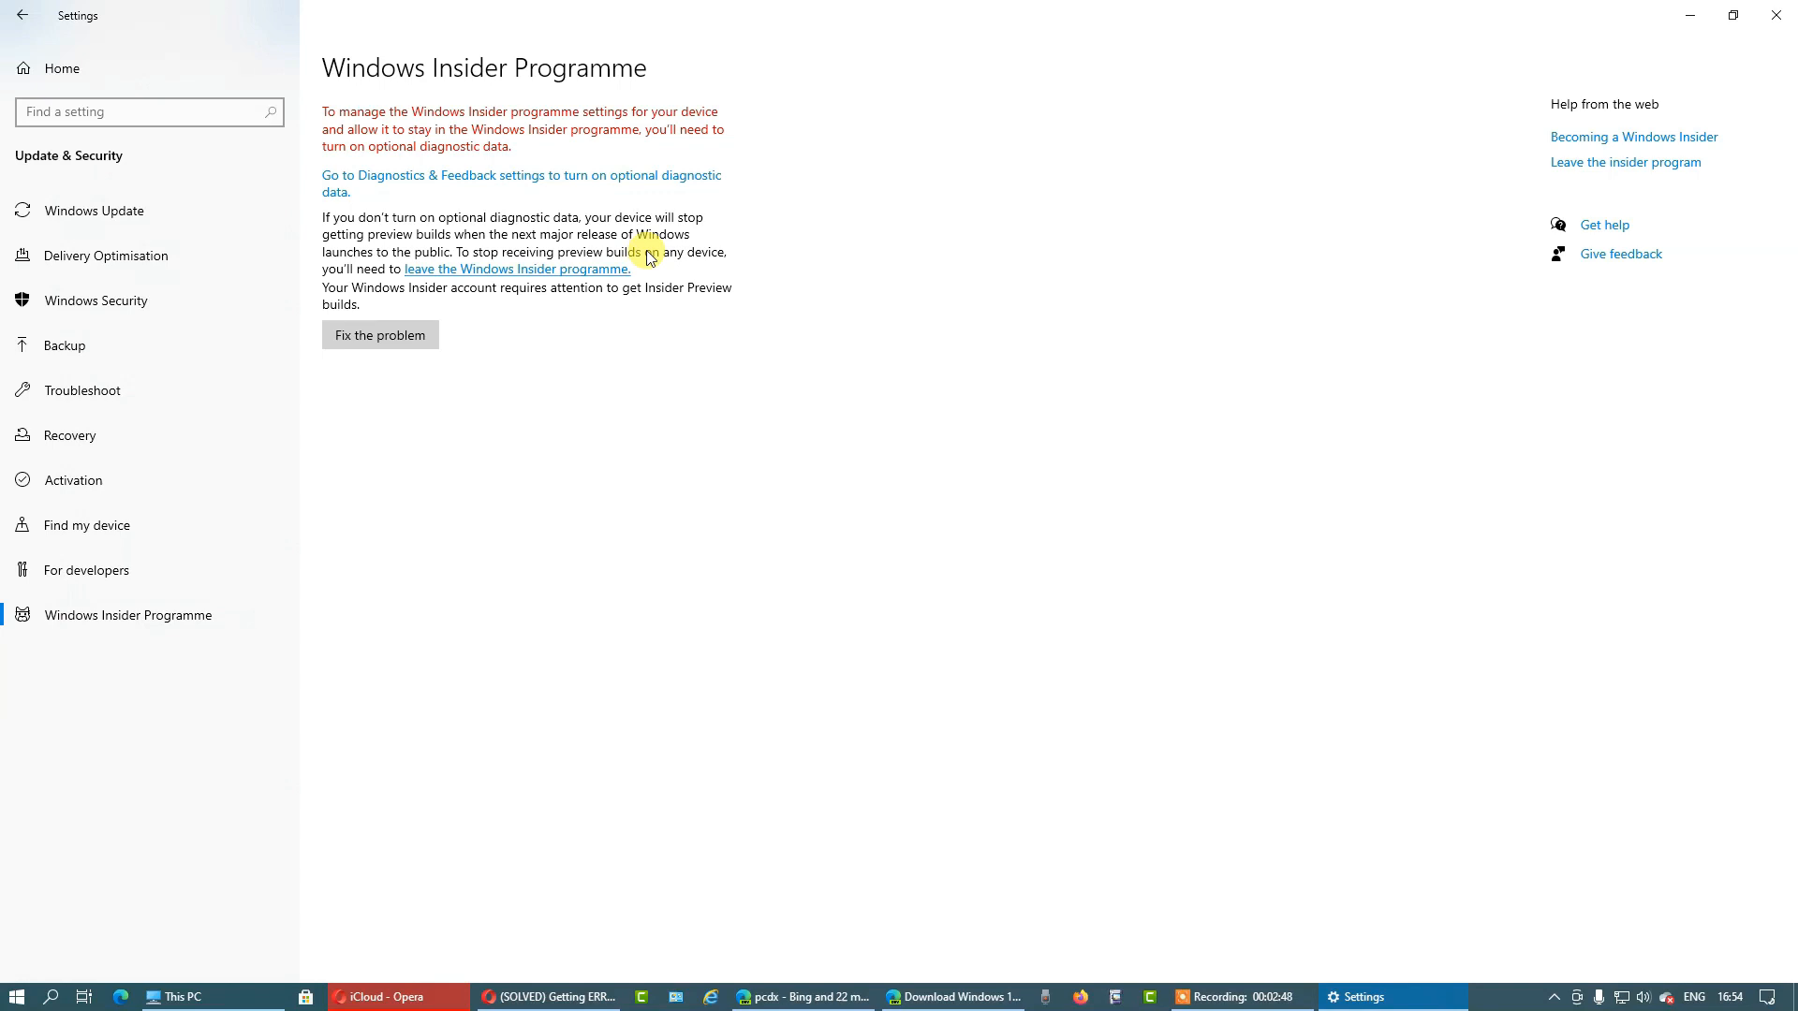
mouse_move(549, 184)
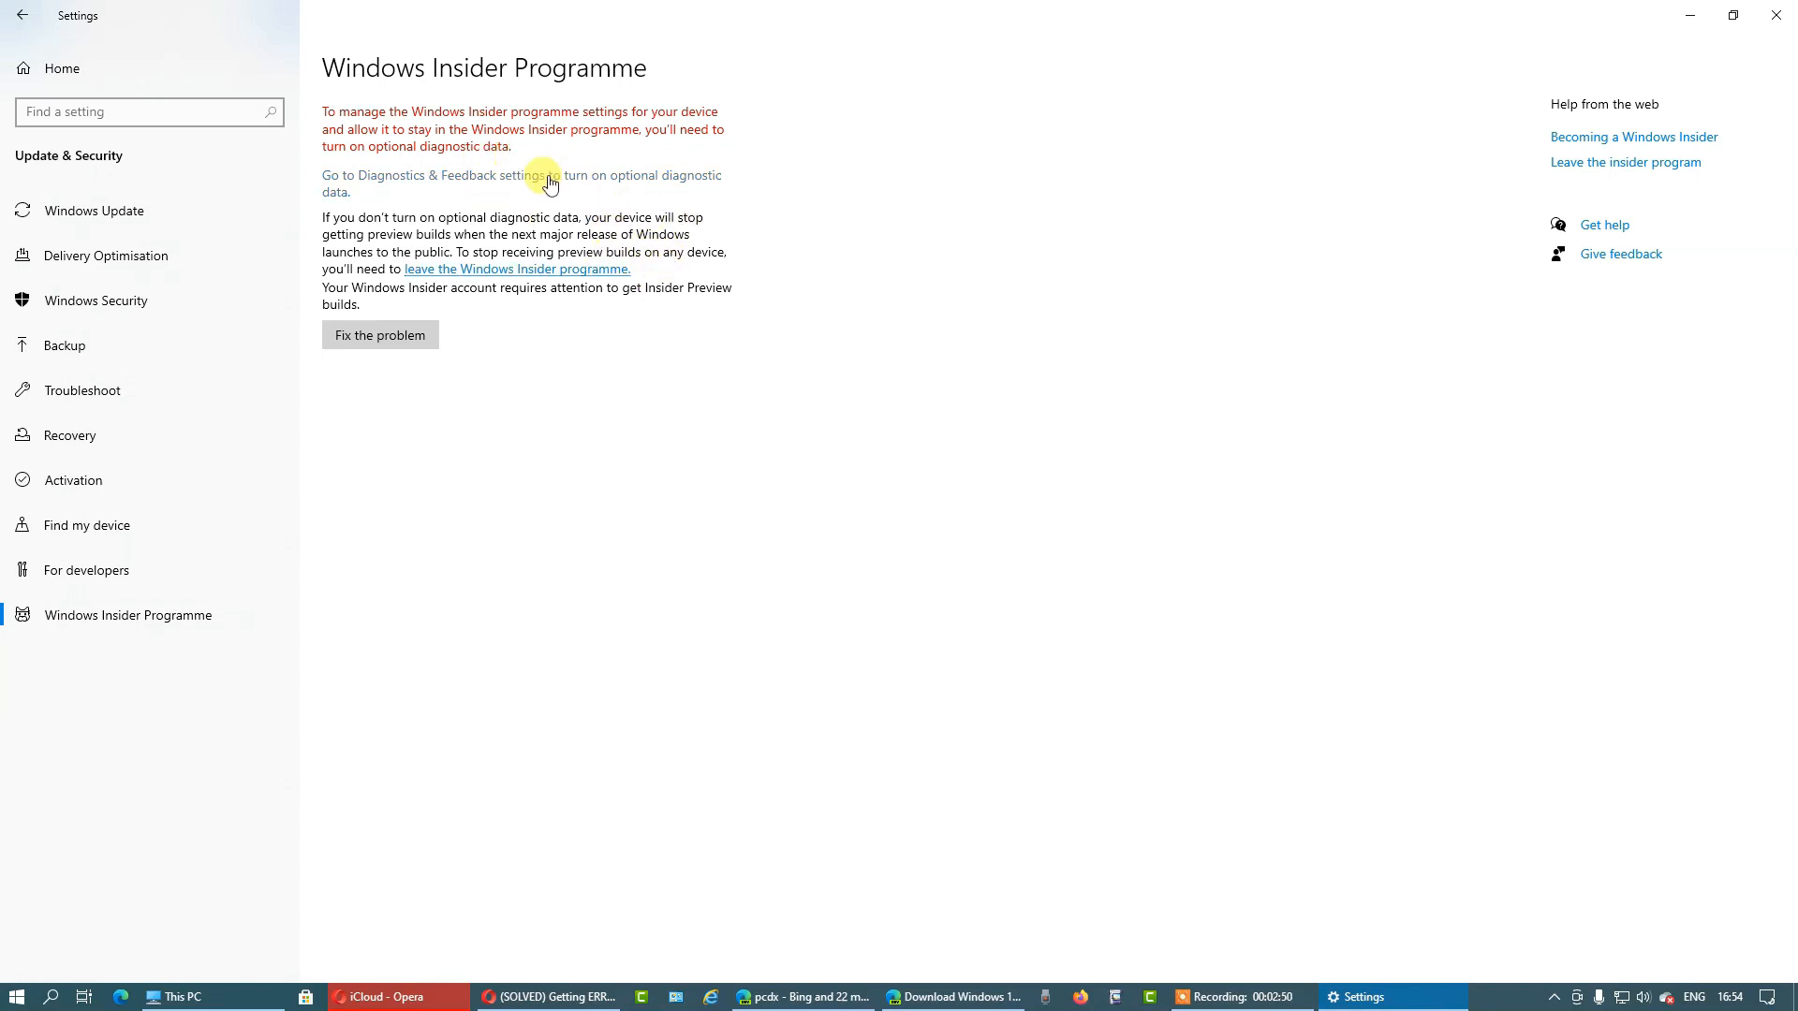
mouse_move(1775, 15)
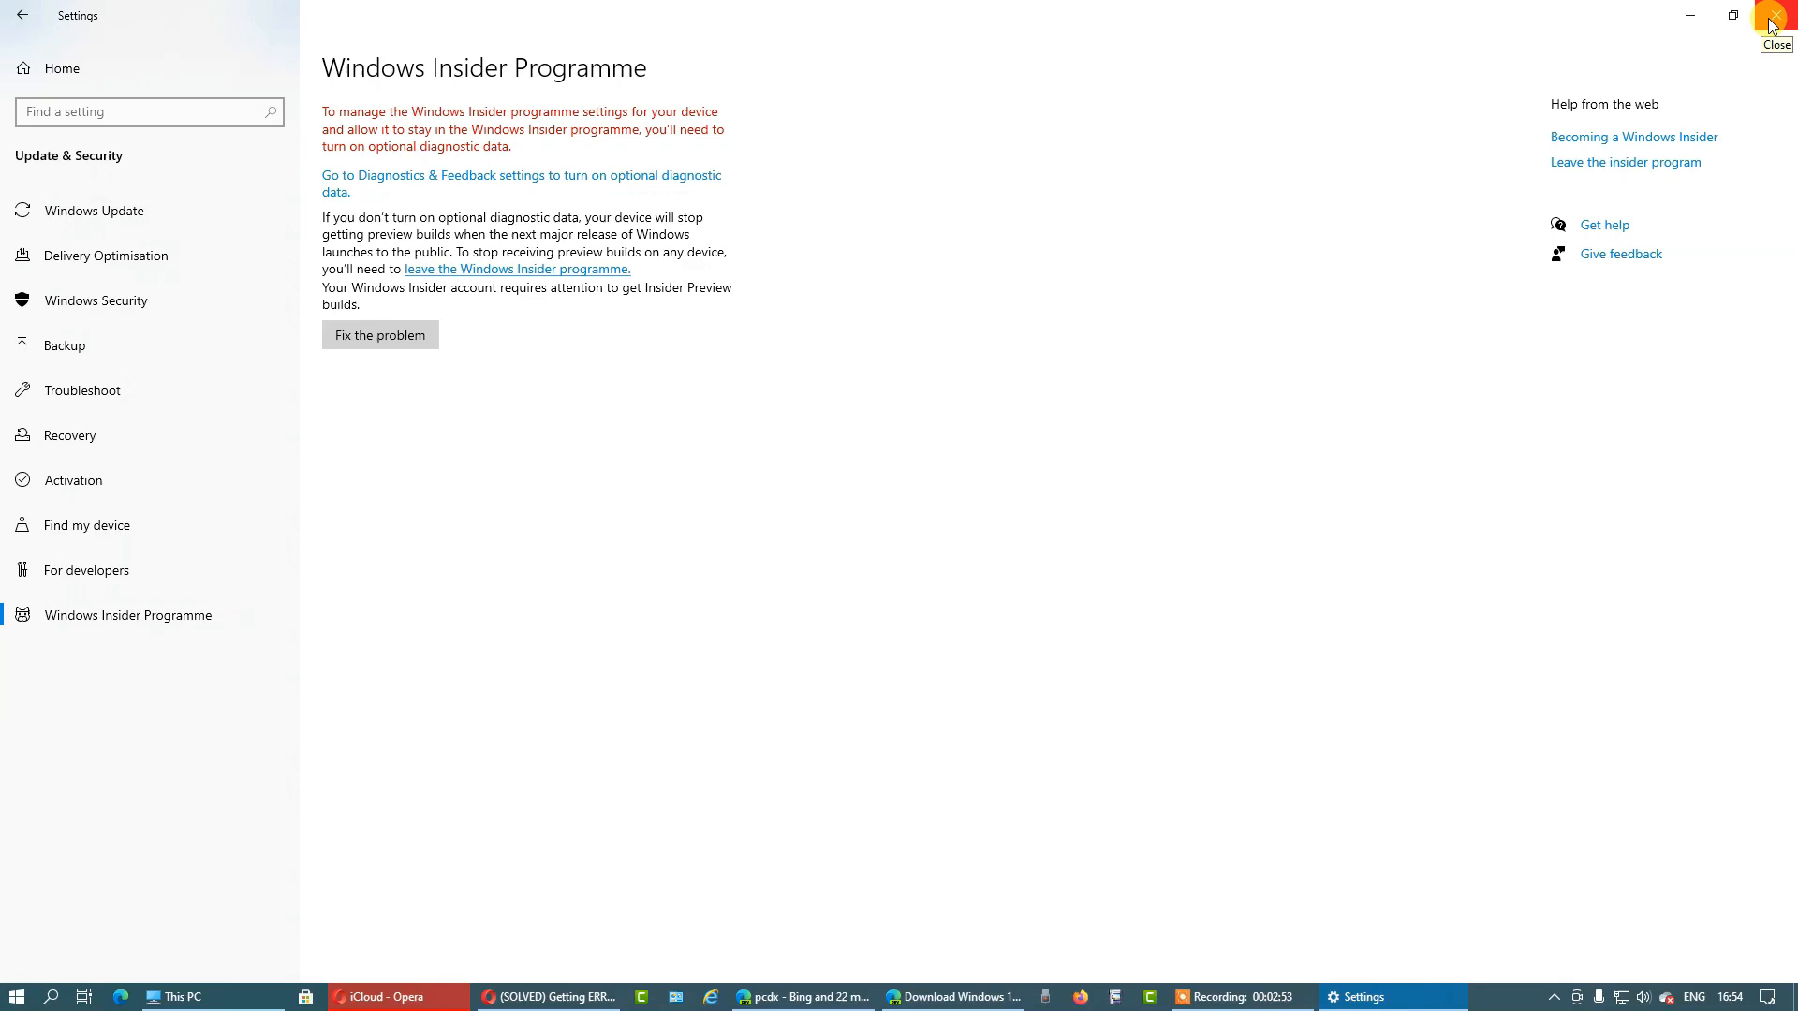
- Leave Settings for the Edge downloads page and expand the Select edition list
click(1776, 16)
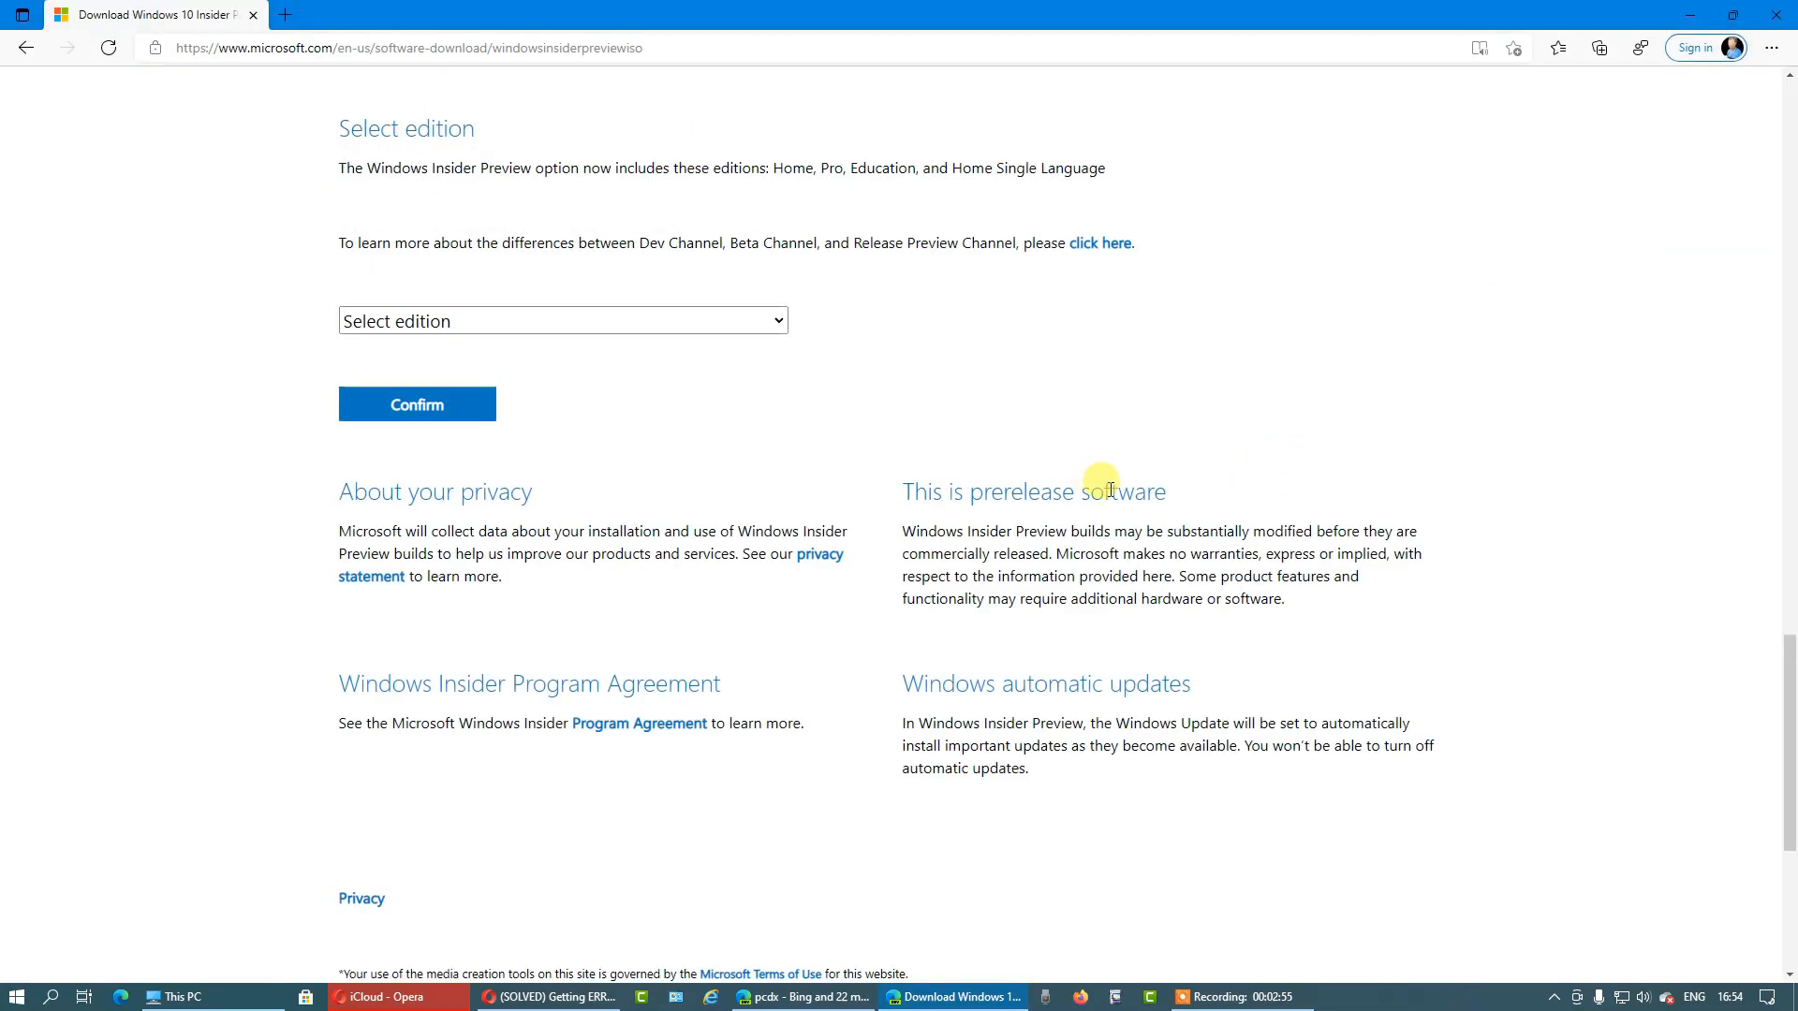
mouse_move(1228, 344)
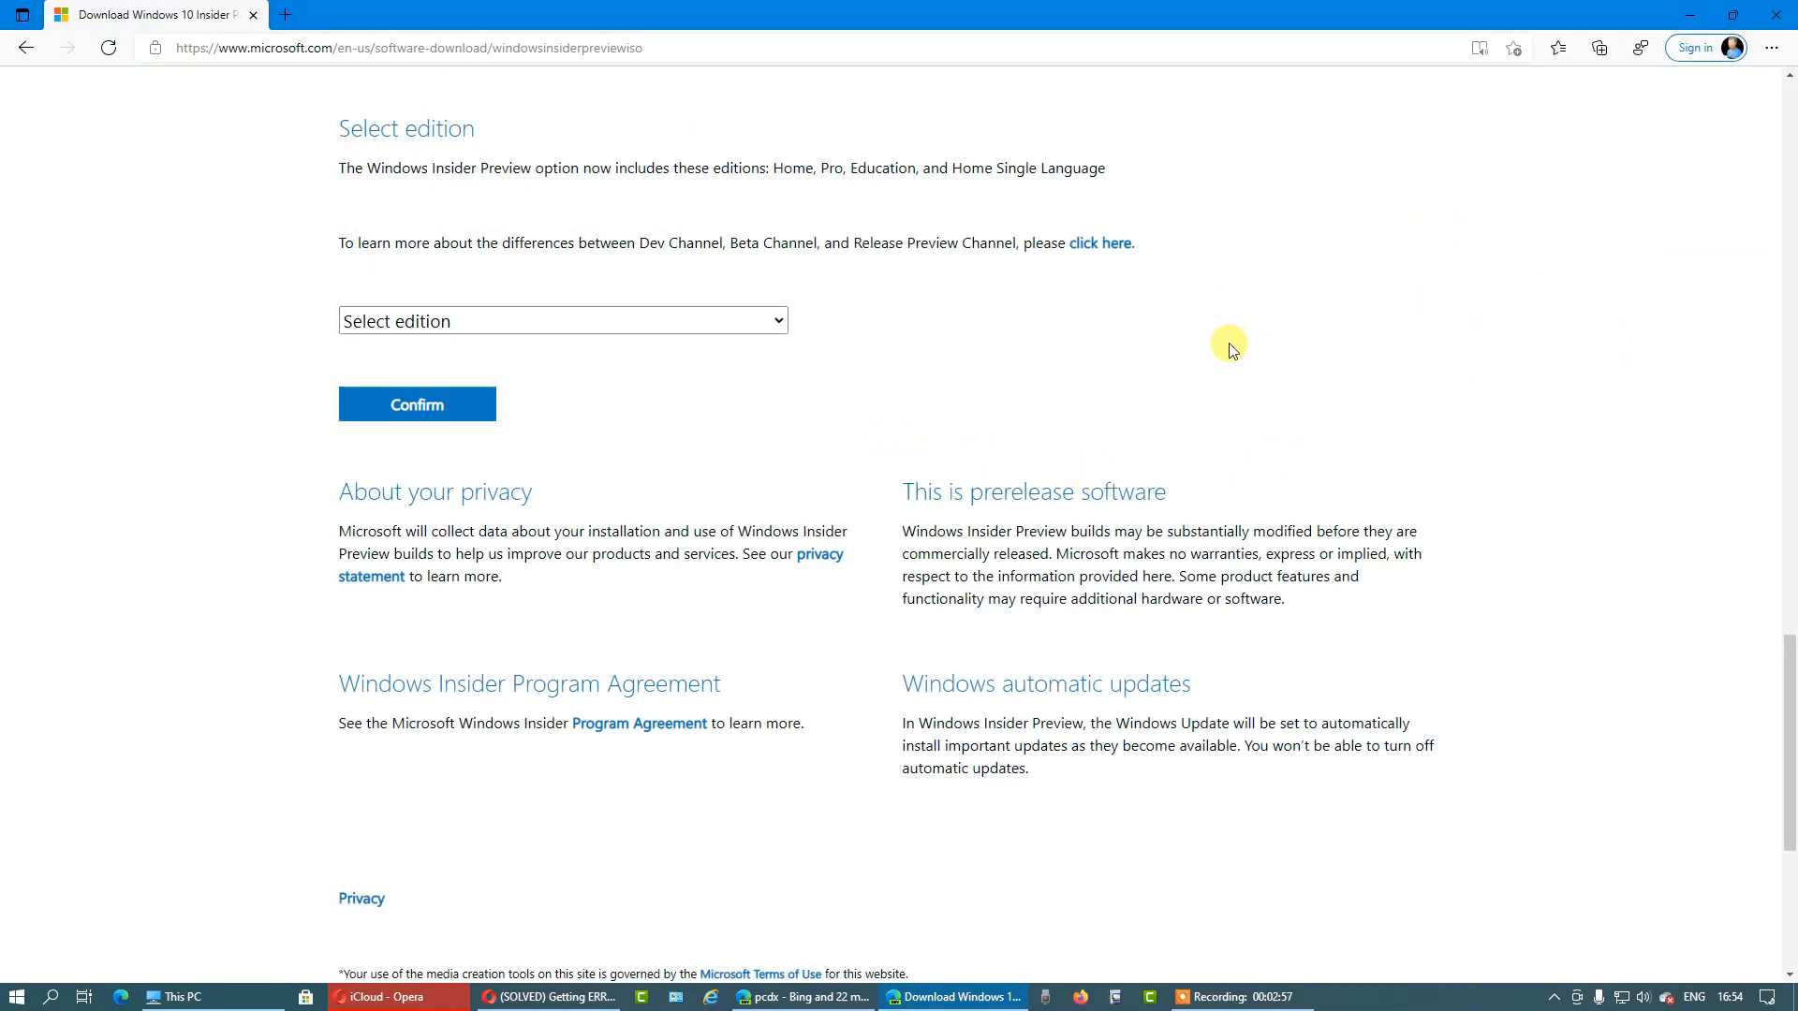
mouse_move(799, 420)
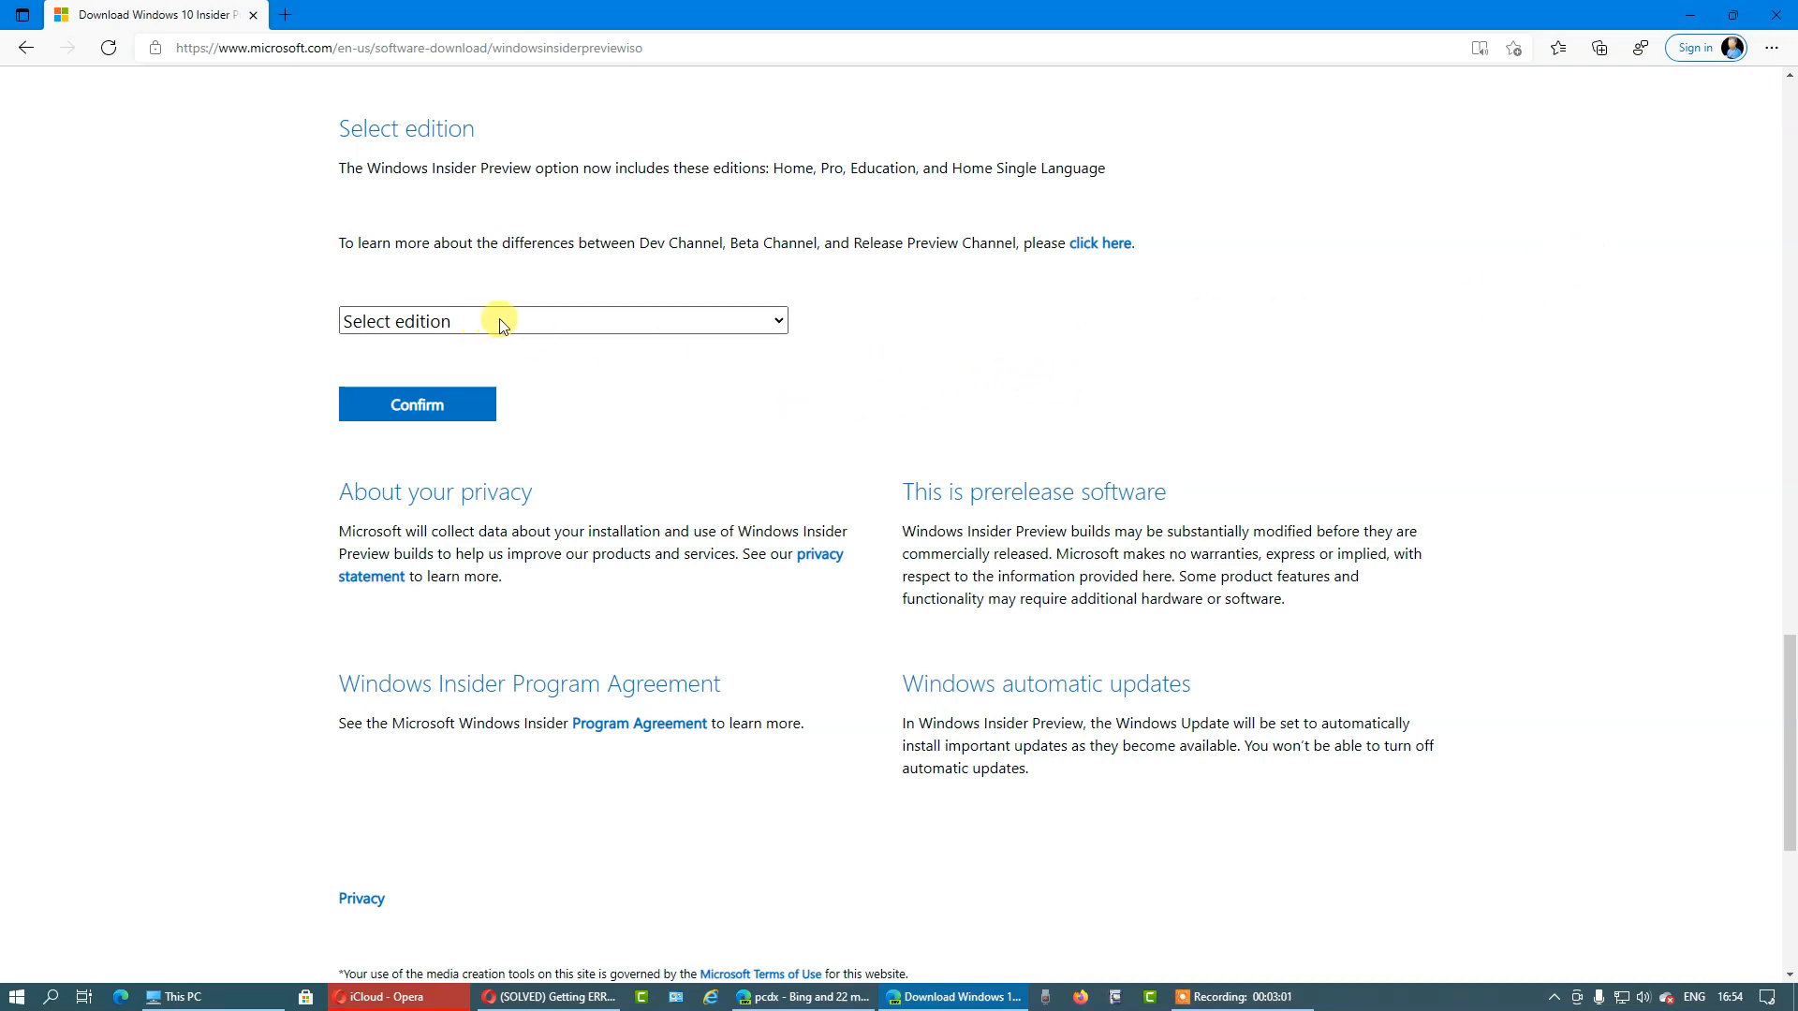
click(562, 320)
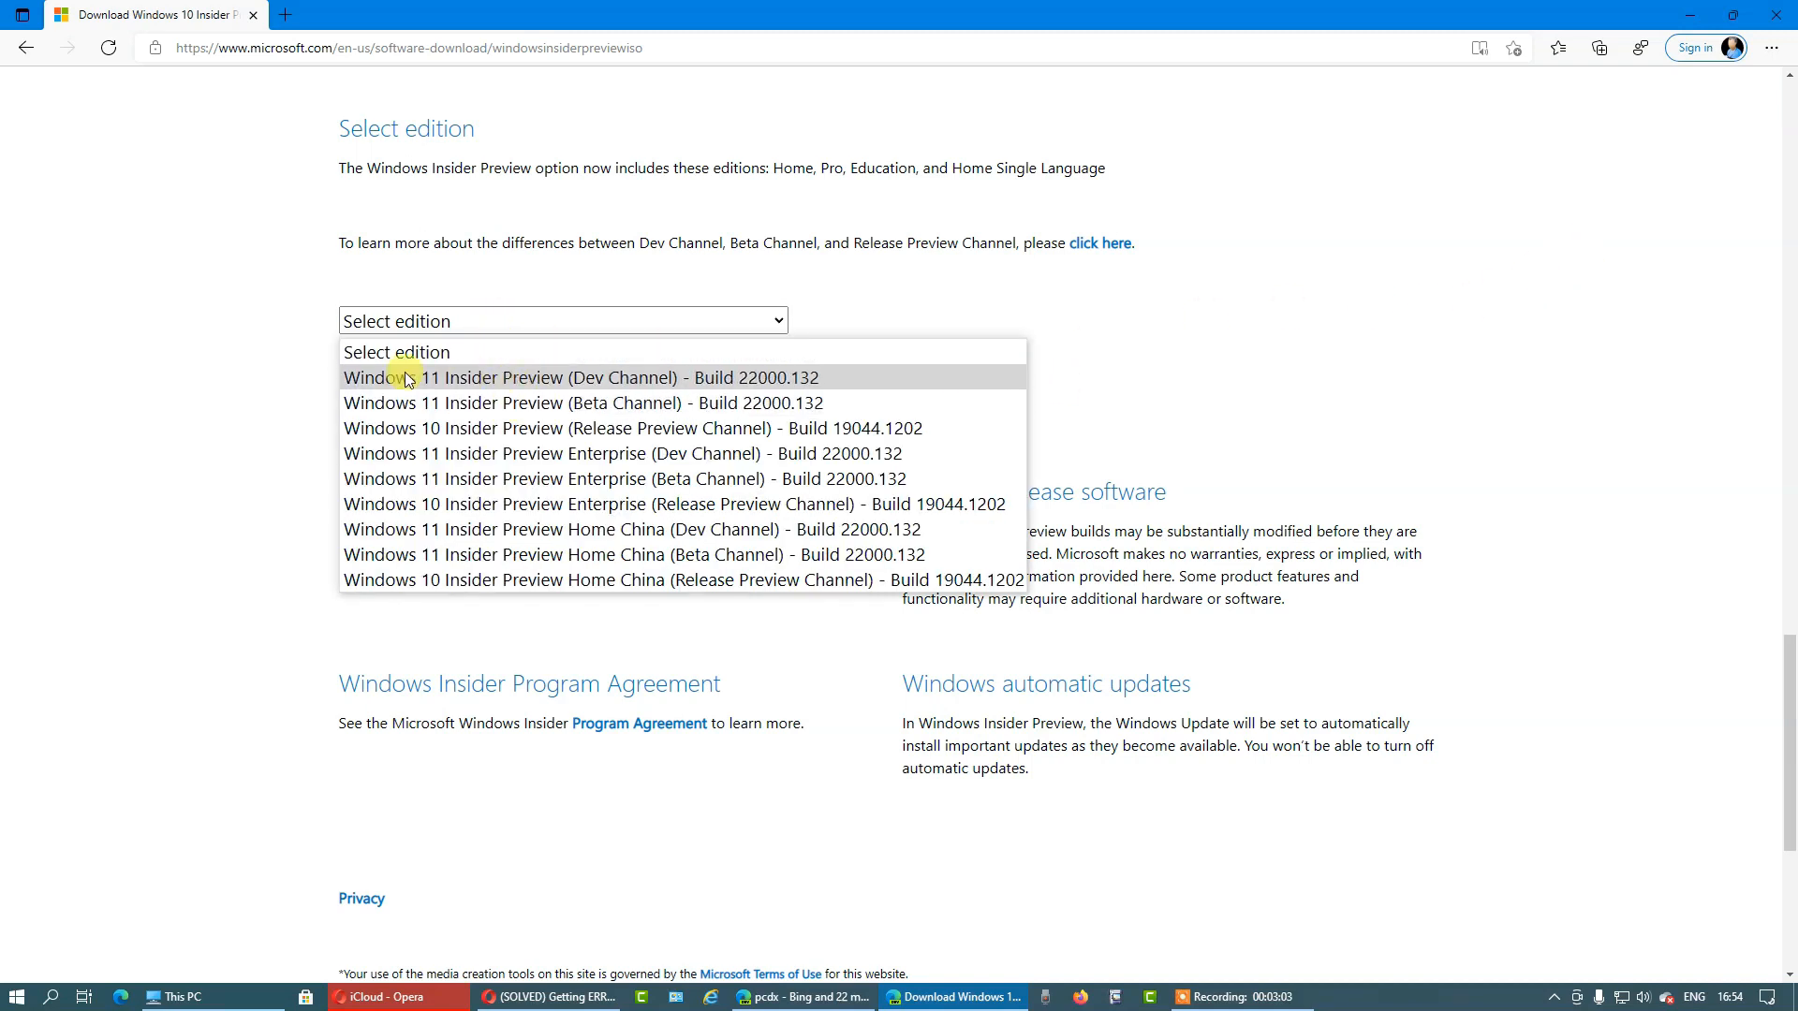
mouse_move(659, 384)
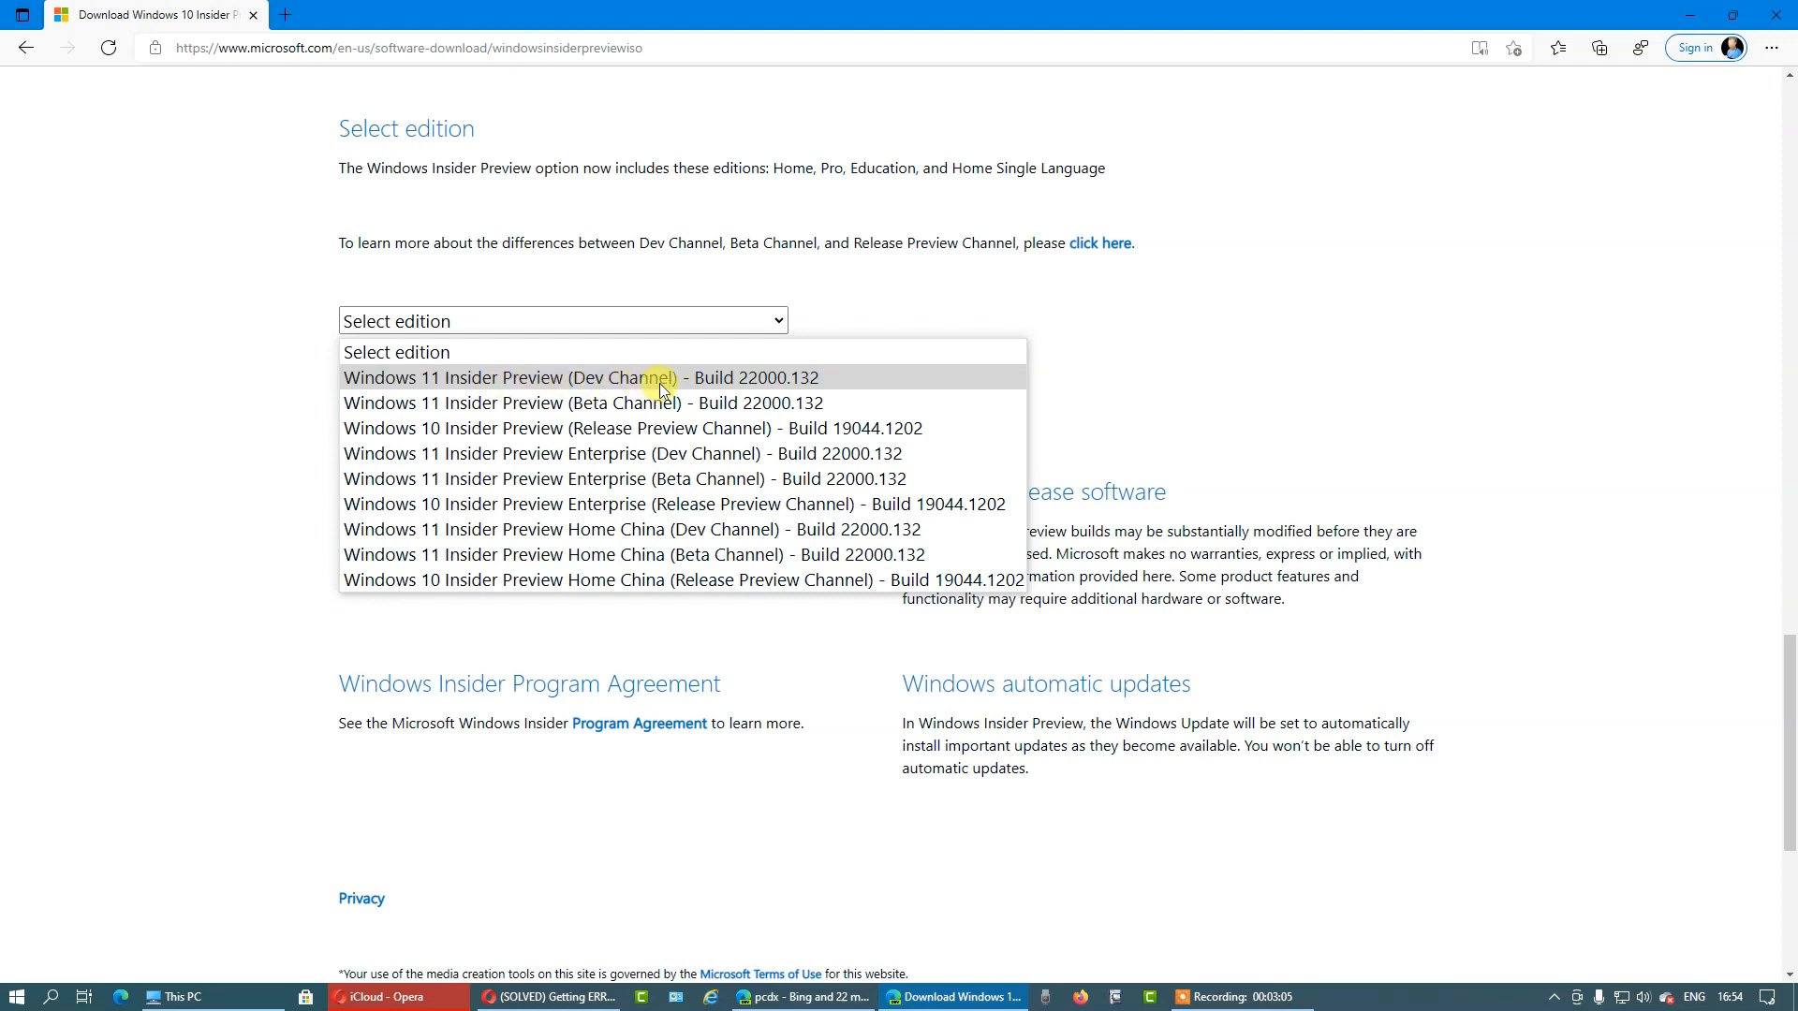
mouse_move(571, 403)
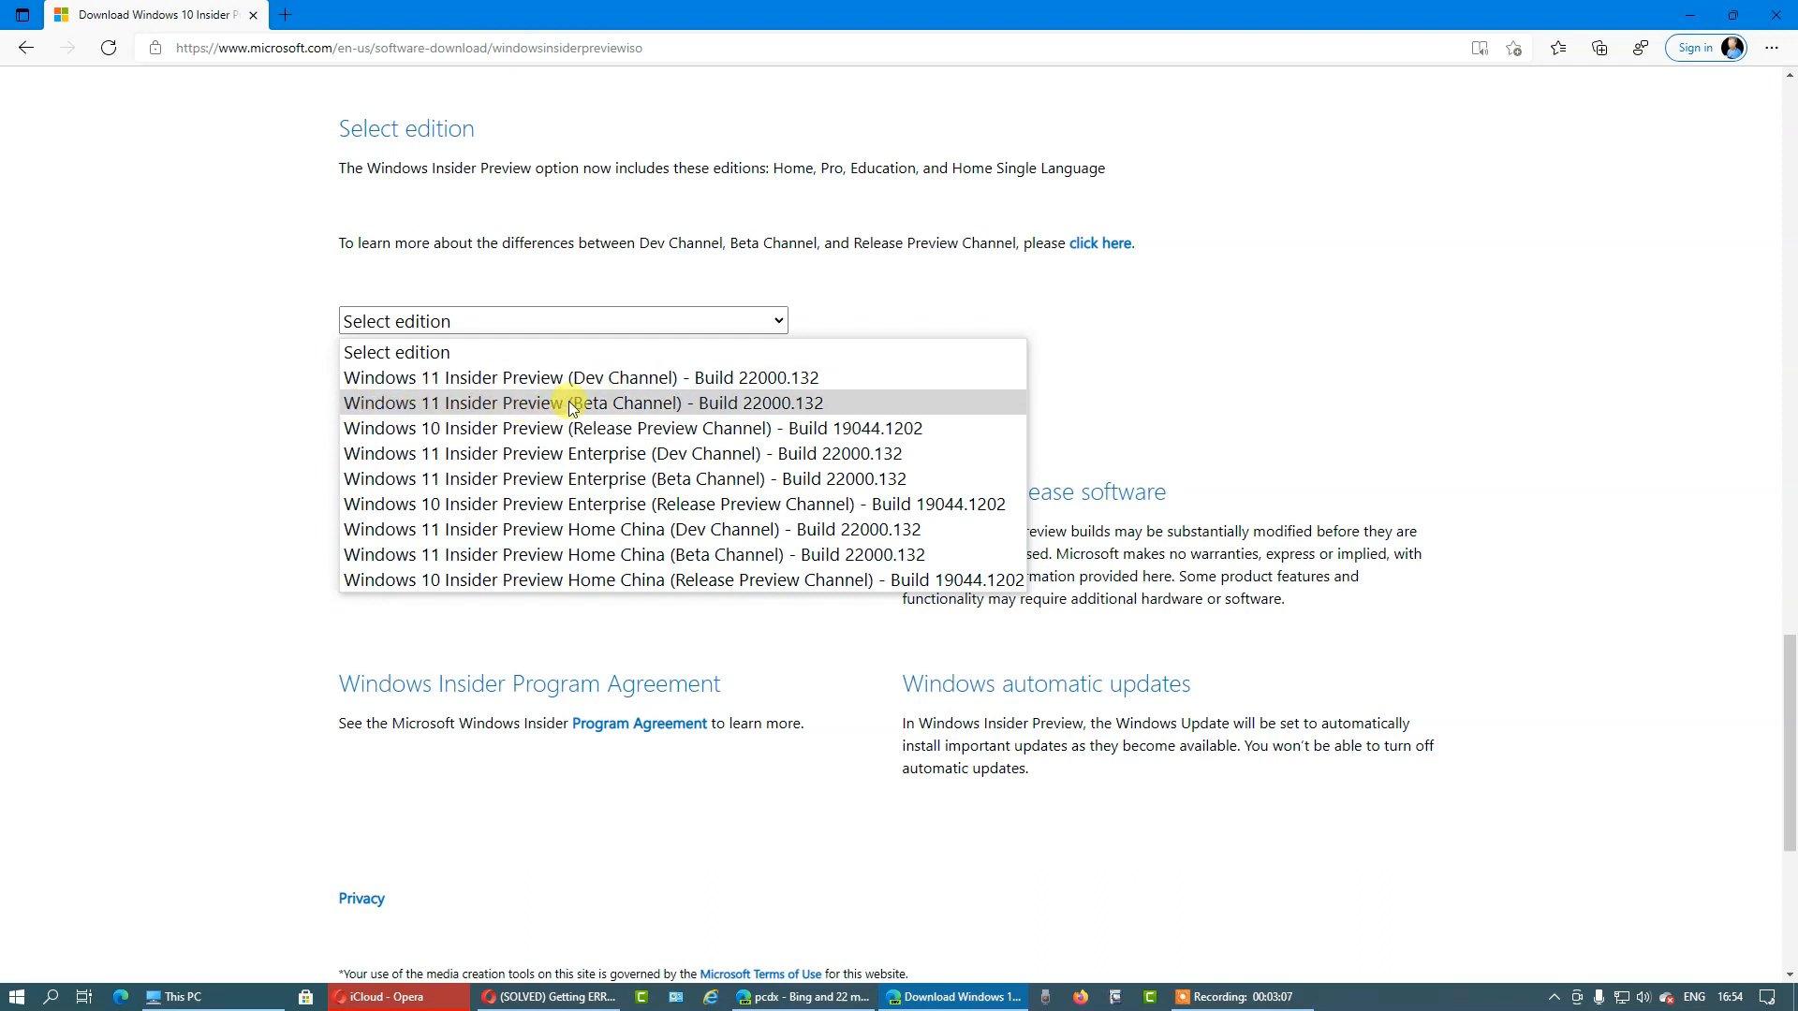
mouse_move(745, 383)
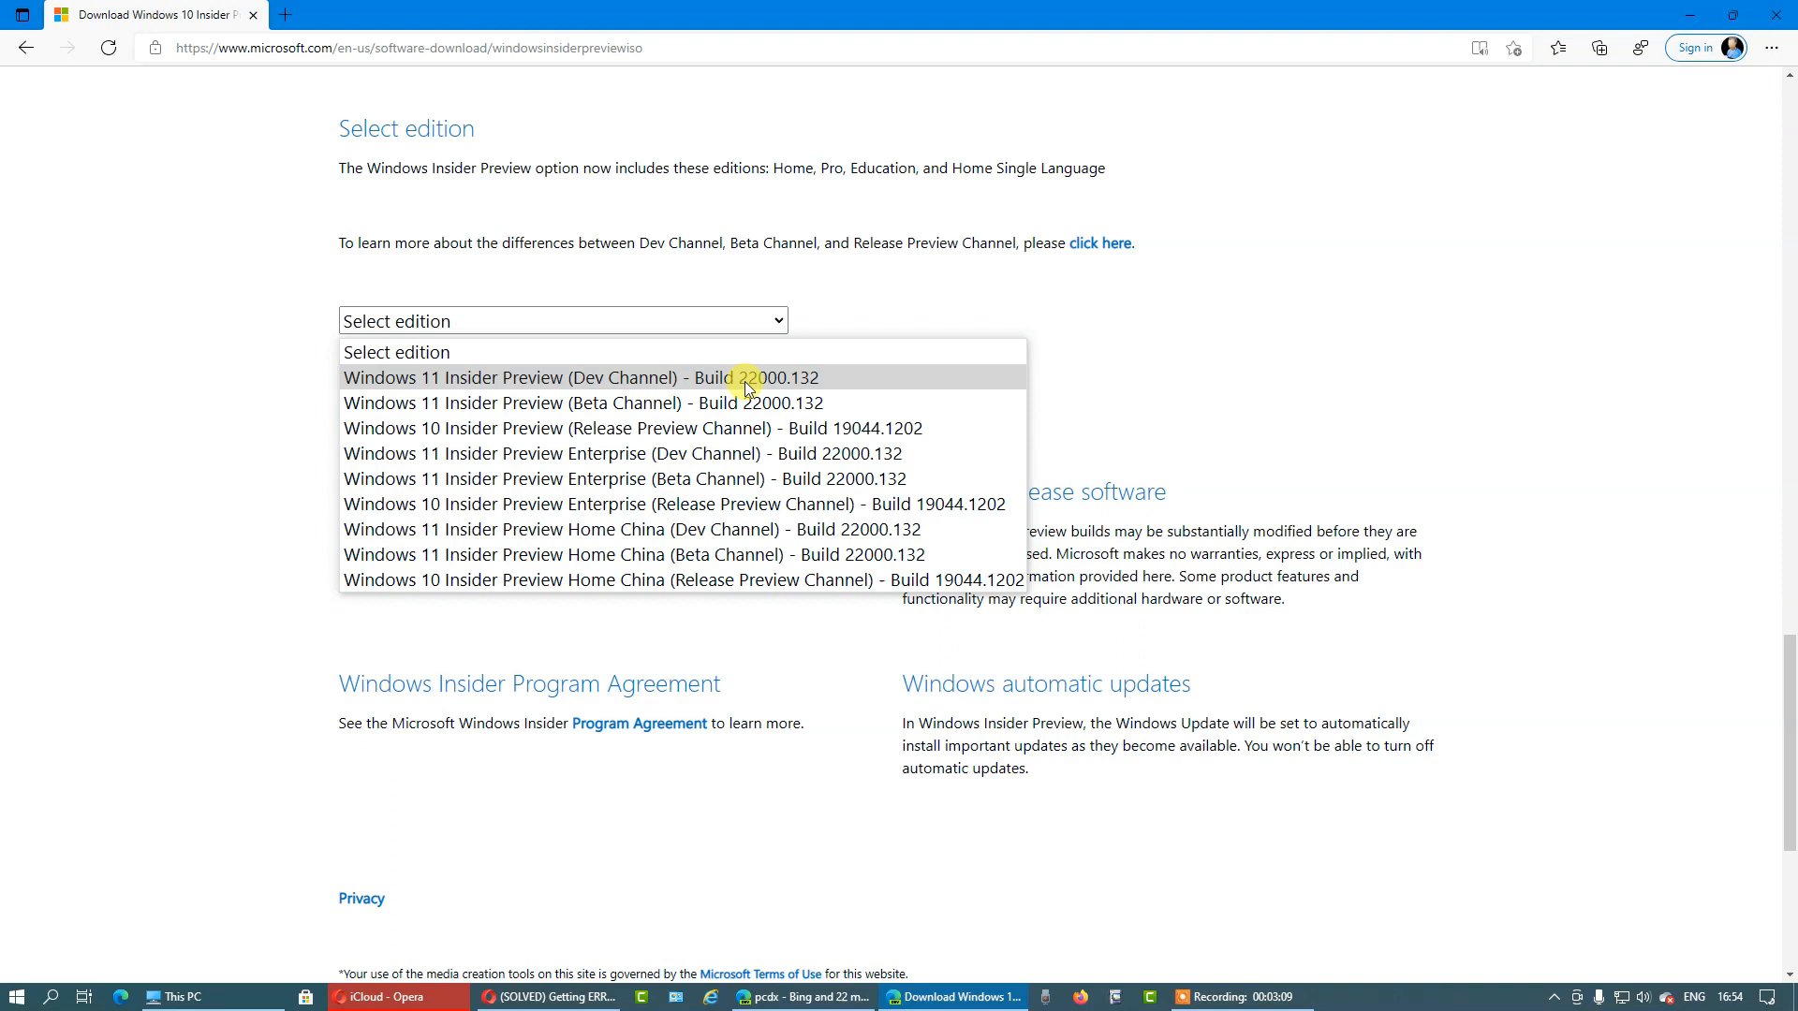
mouse_move(794, 393)
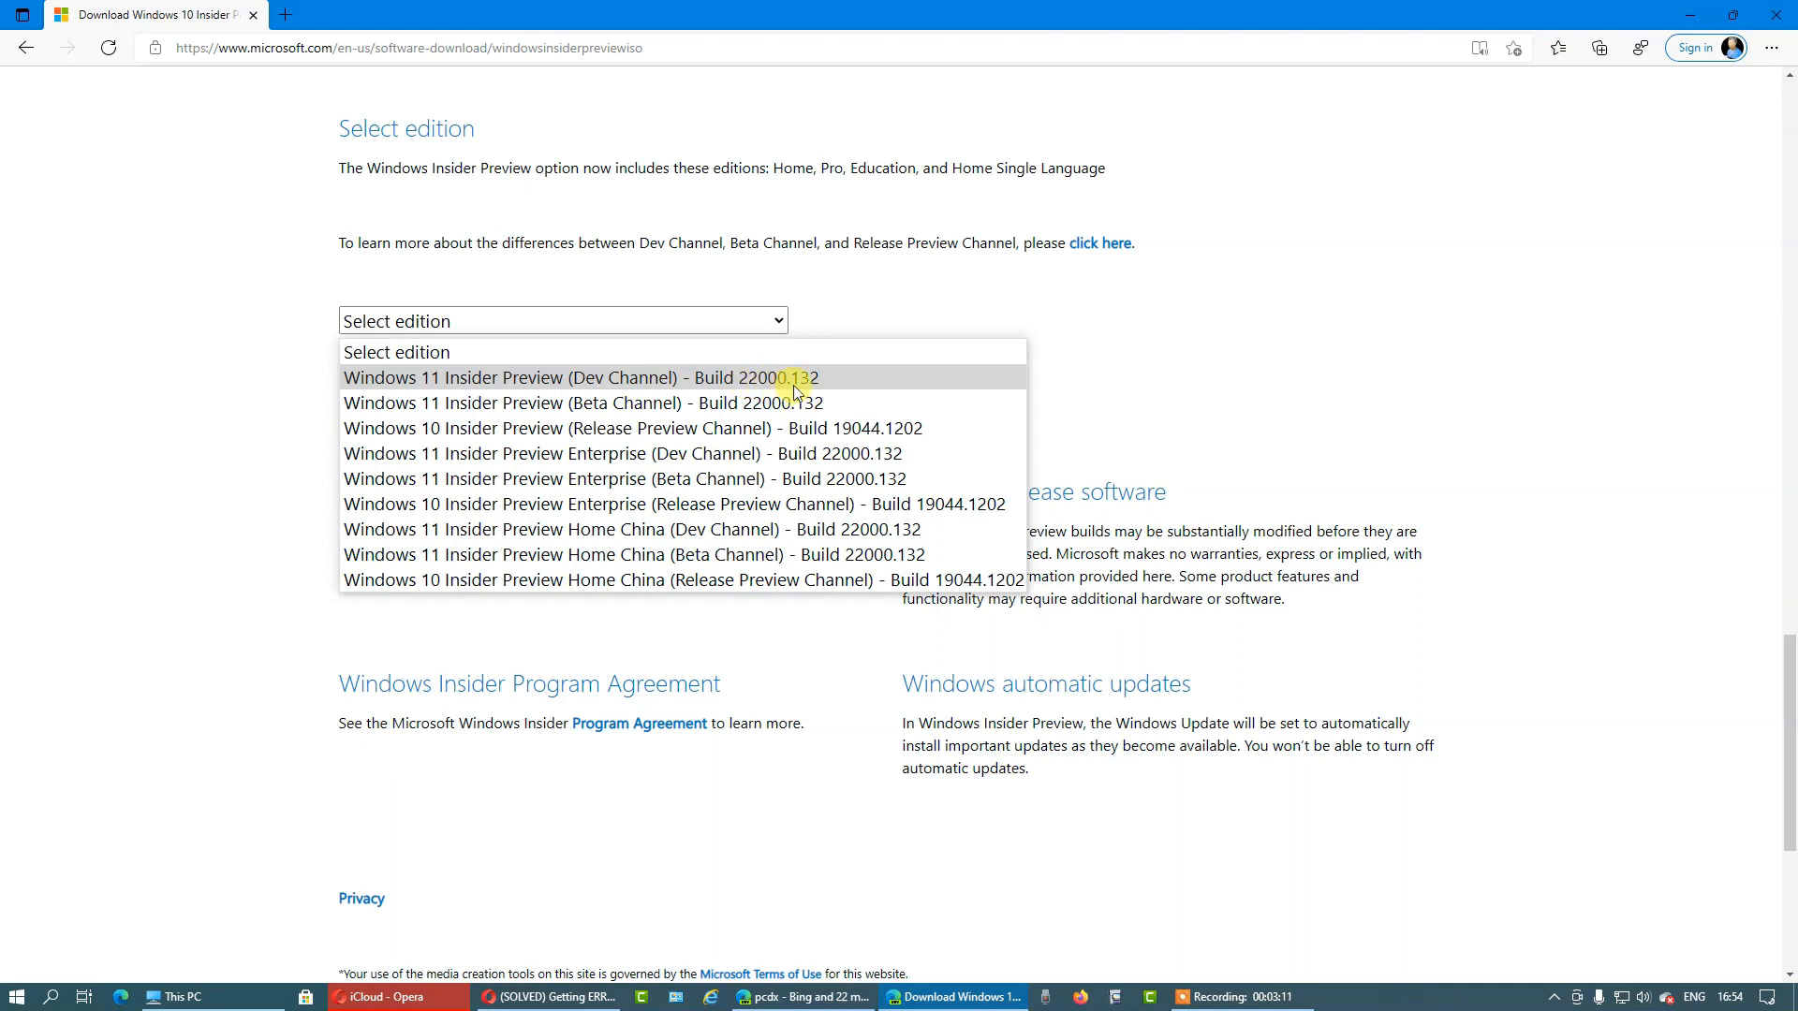
mouse_move(855, 395)
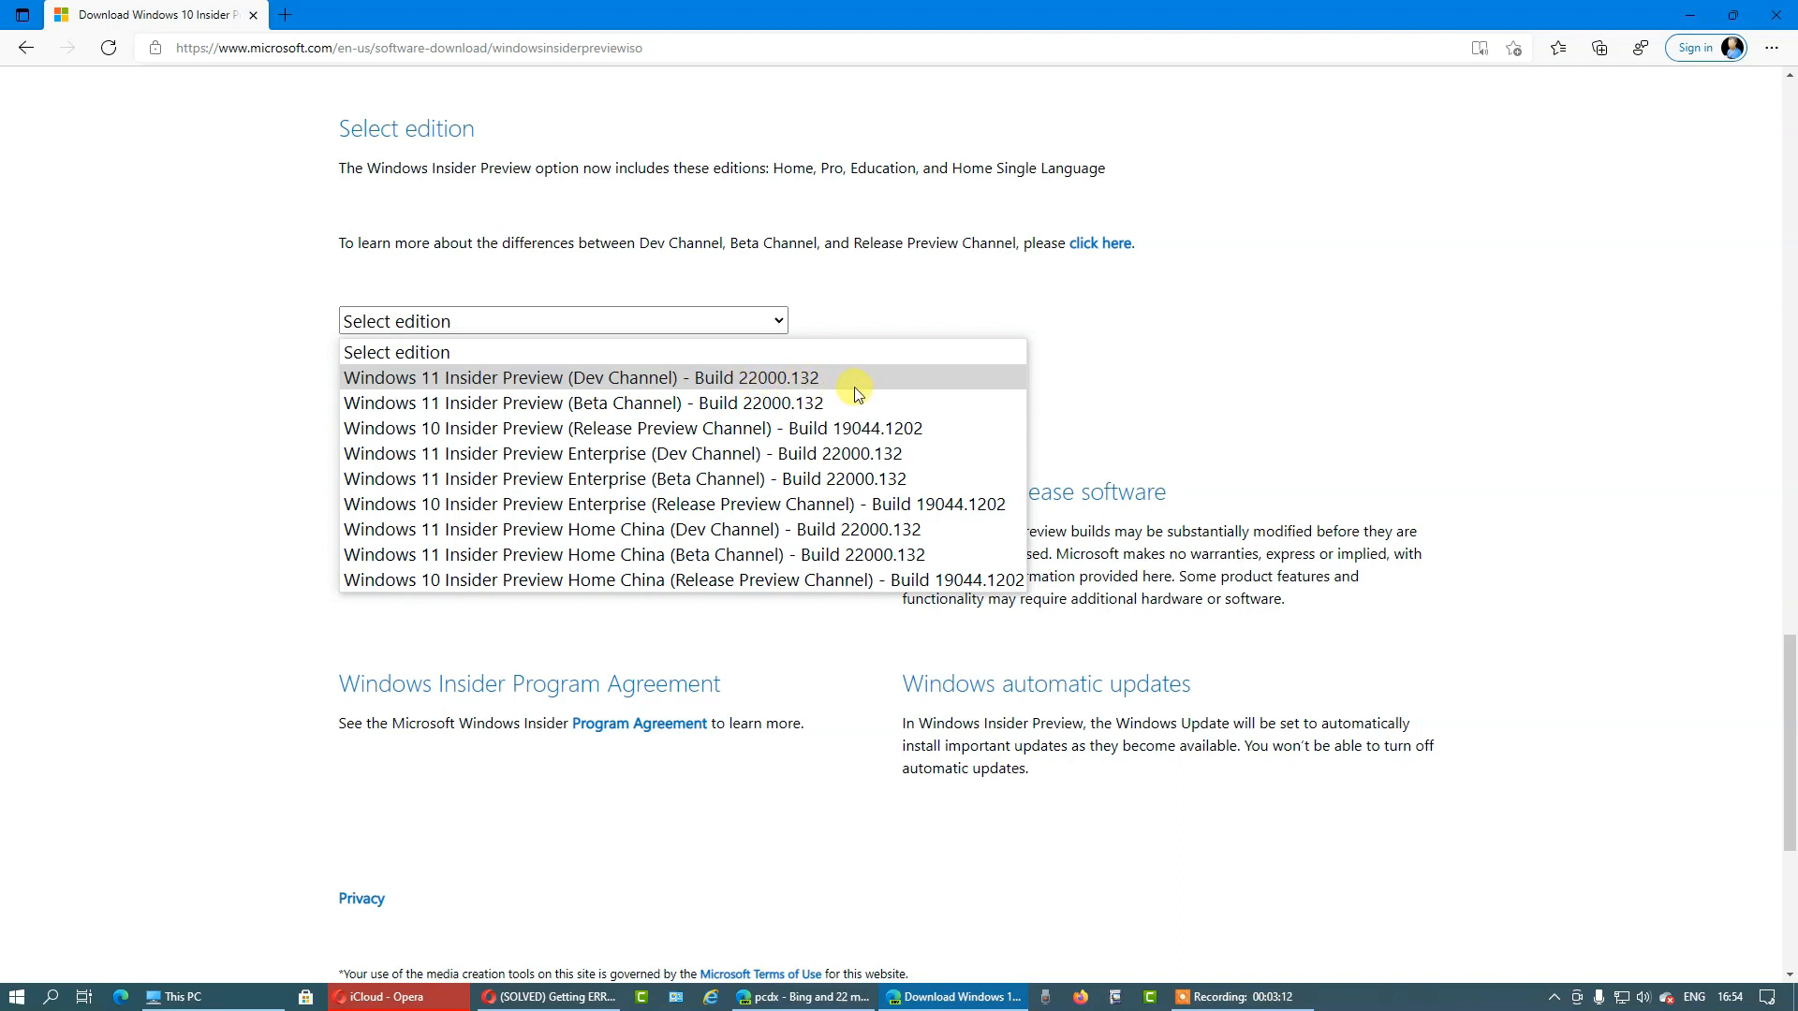
mouse_move(847, 401)
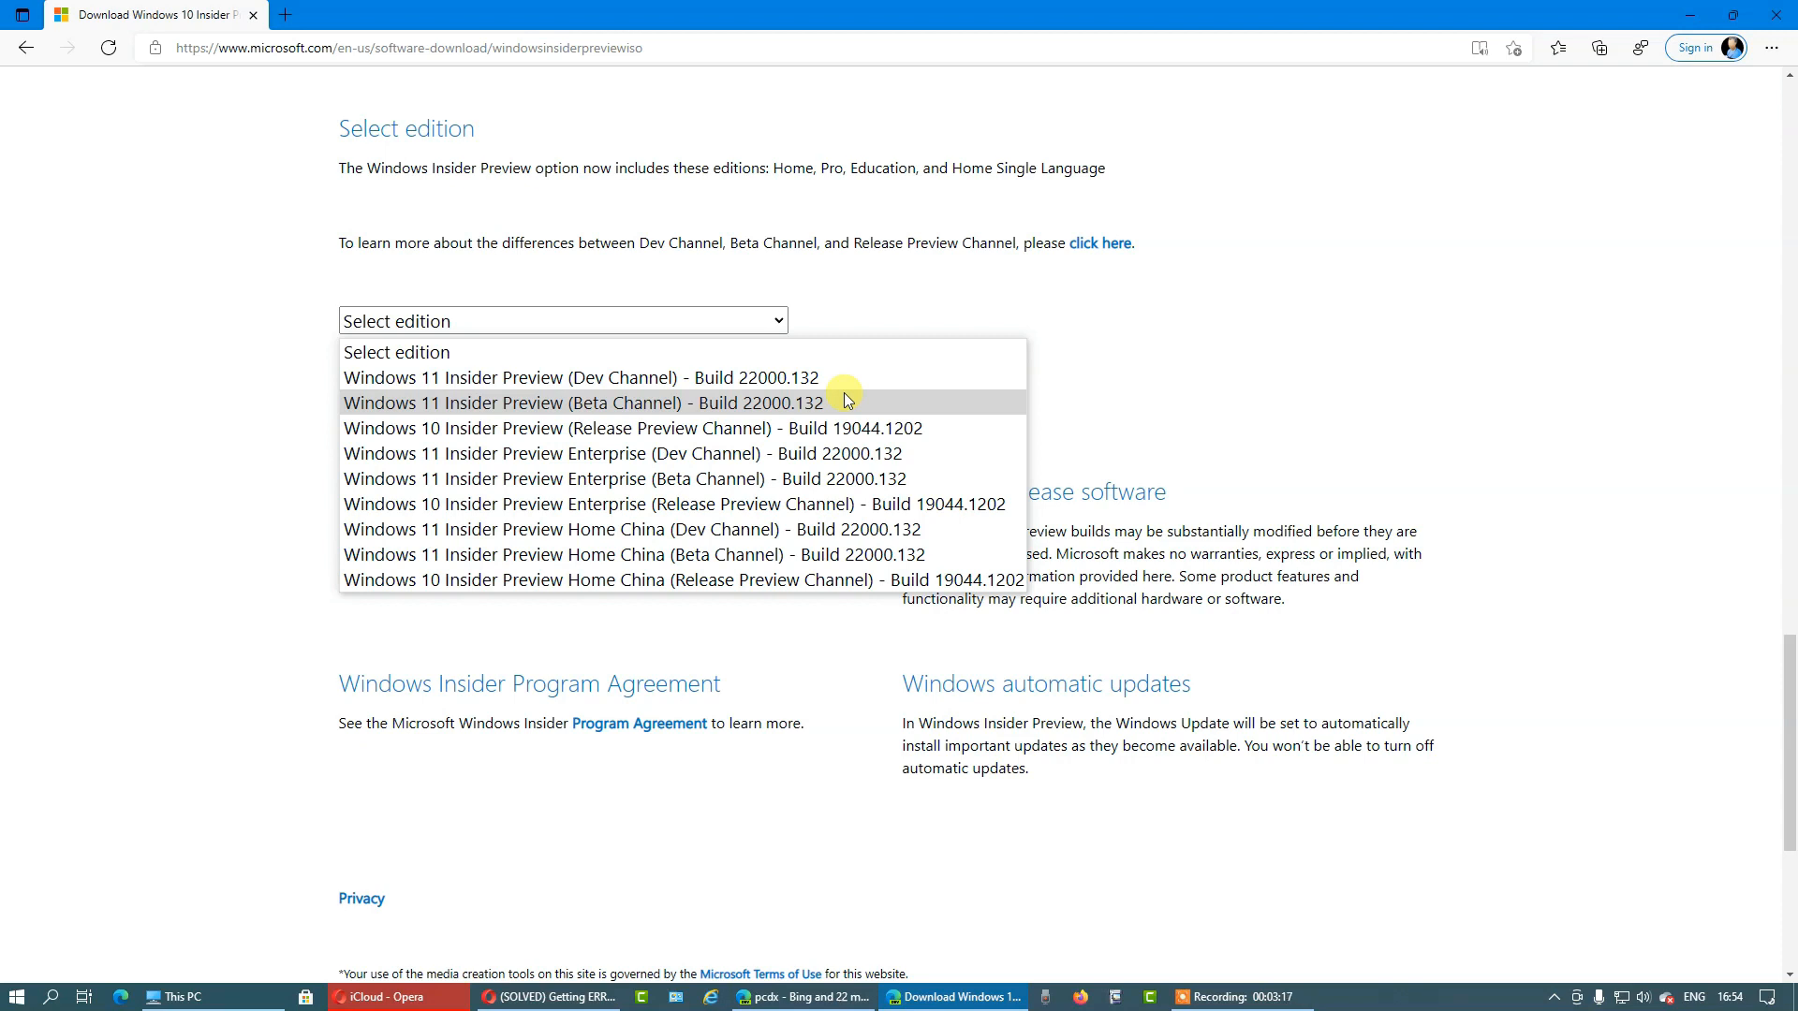
mouse_move(680, 403)
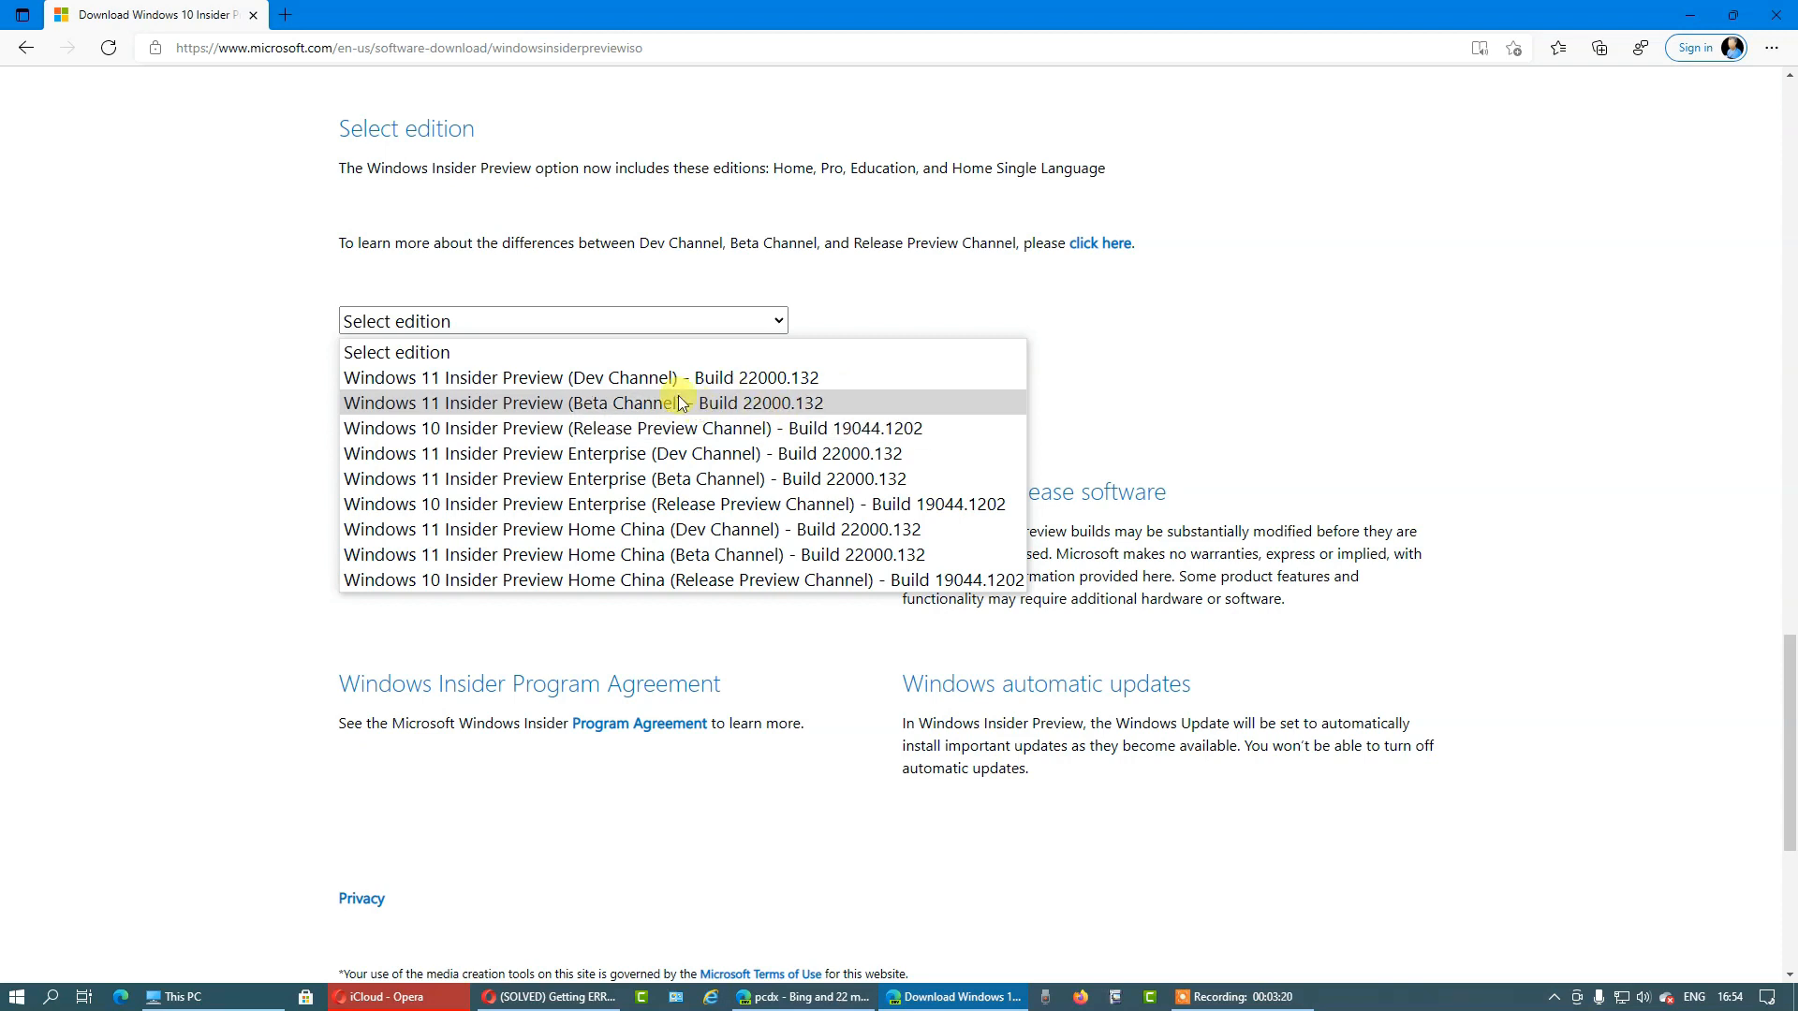
mouse_move(625, 386)
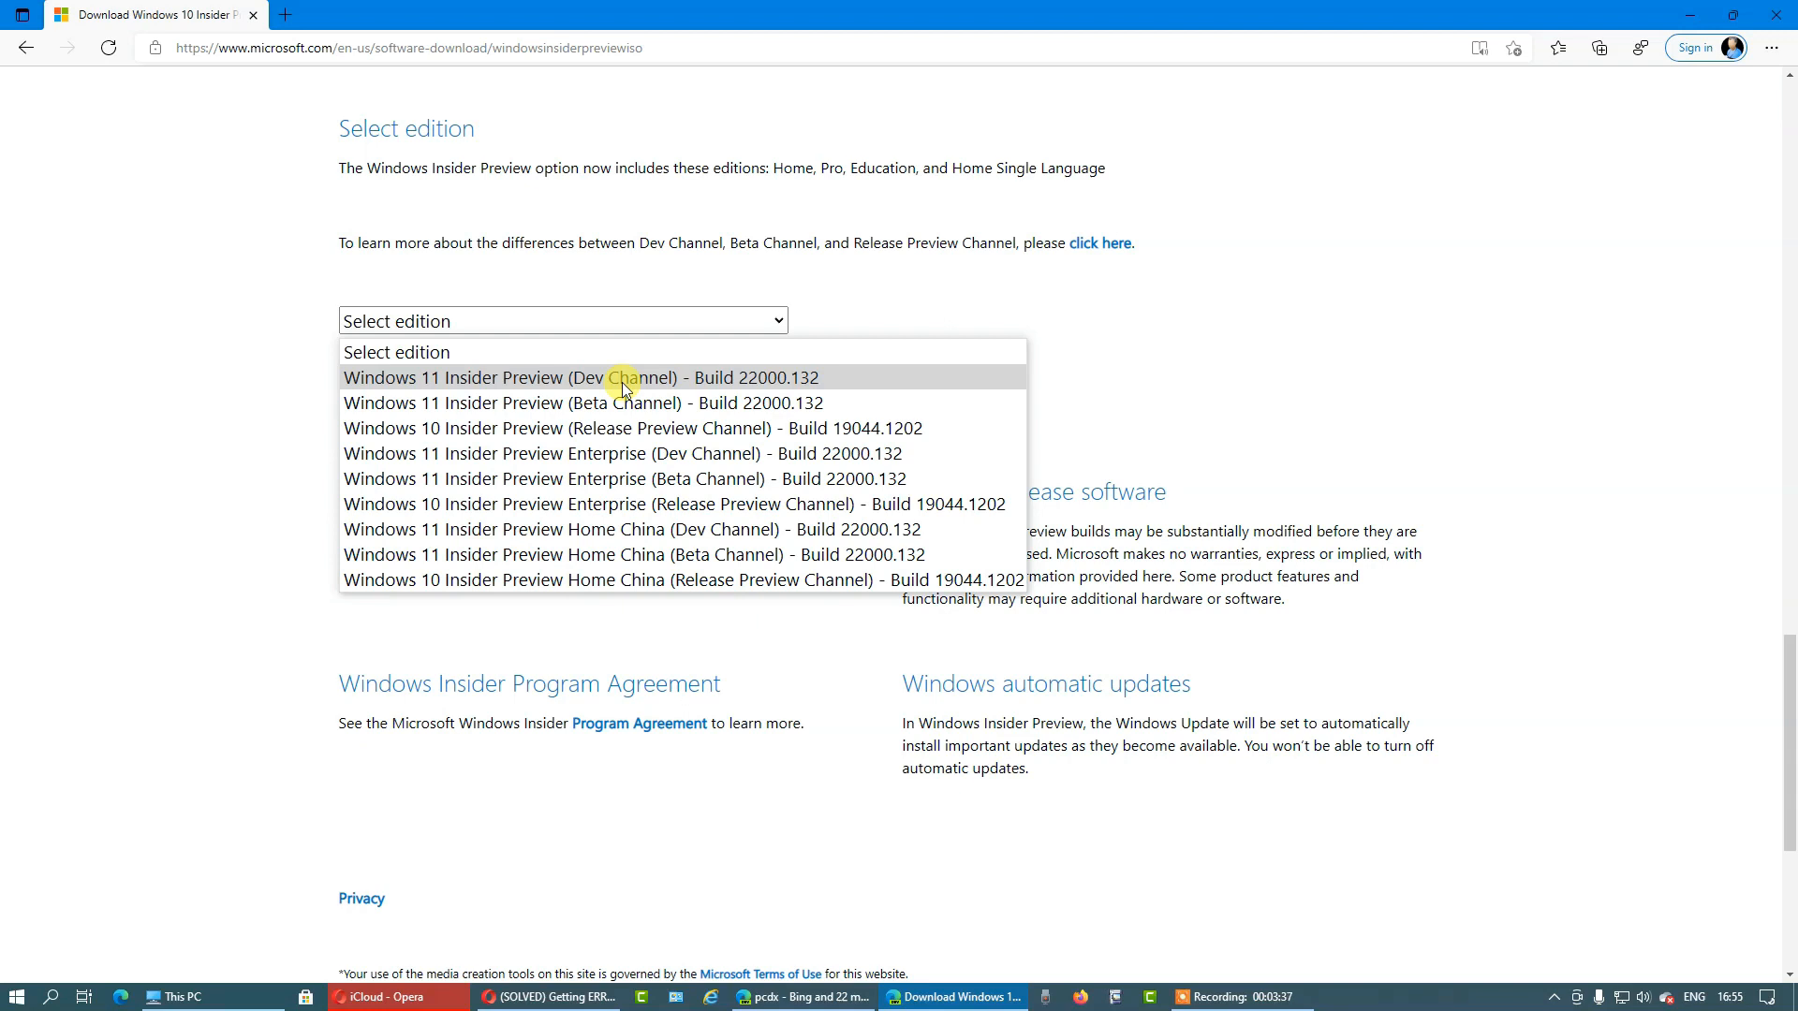
mouse_move(621, 395)
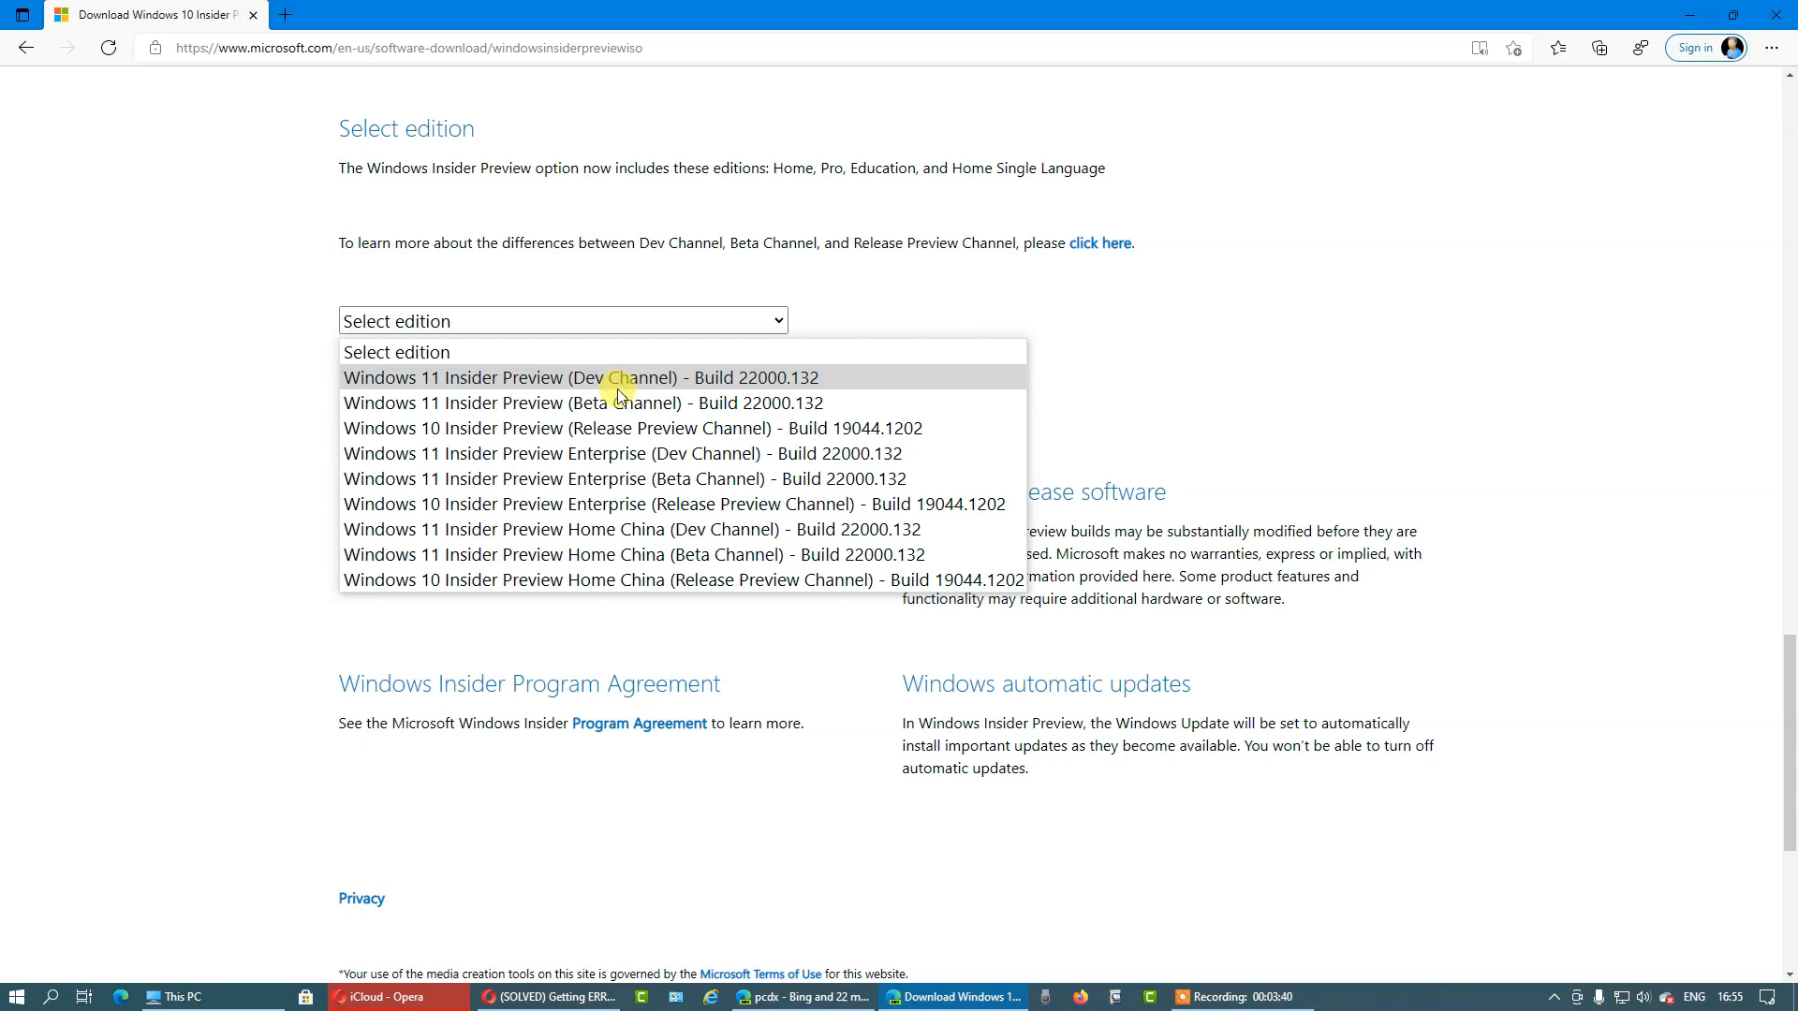
mouse_move(586, 395)
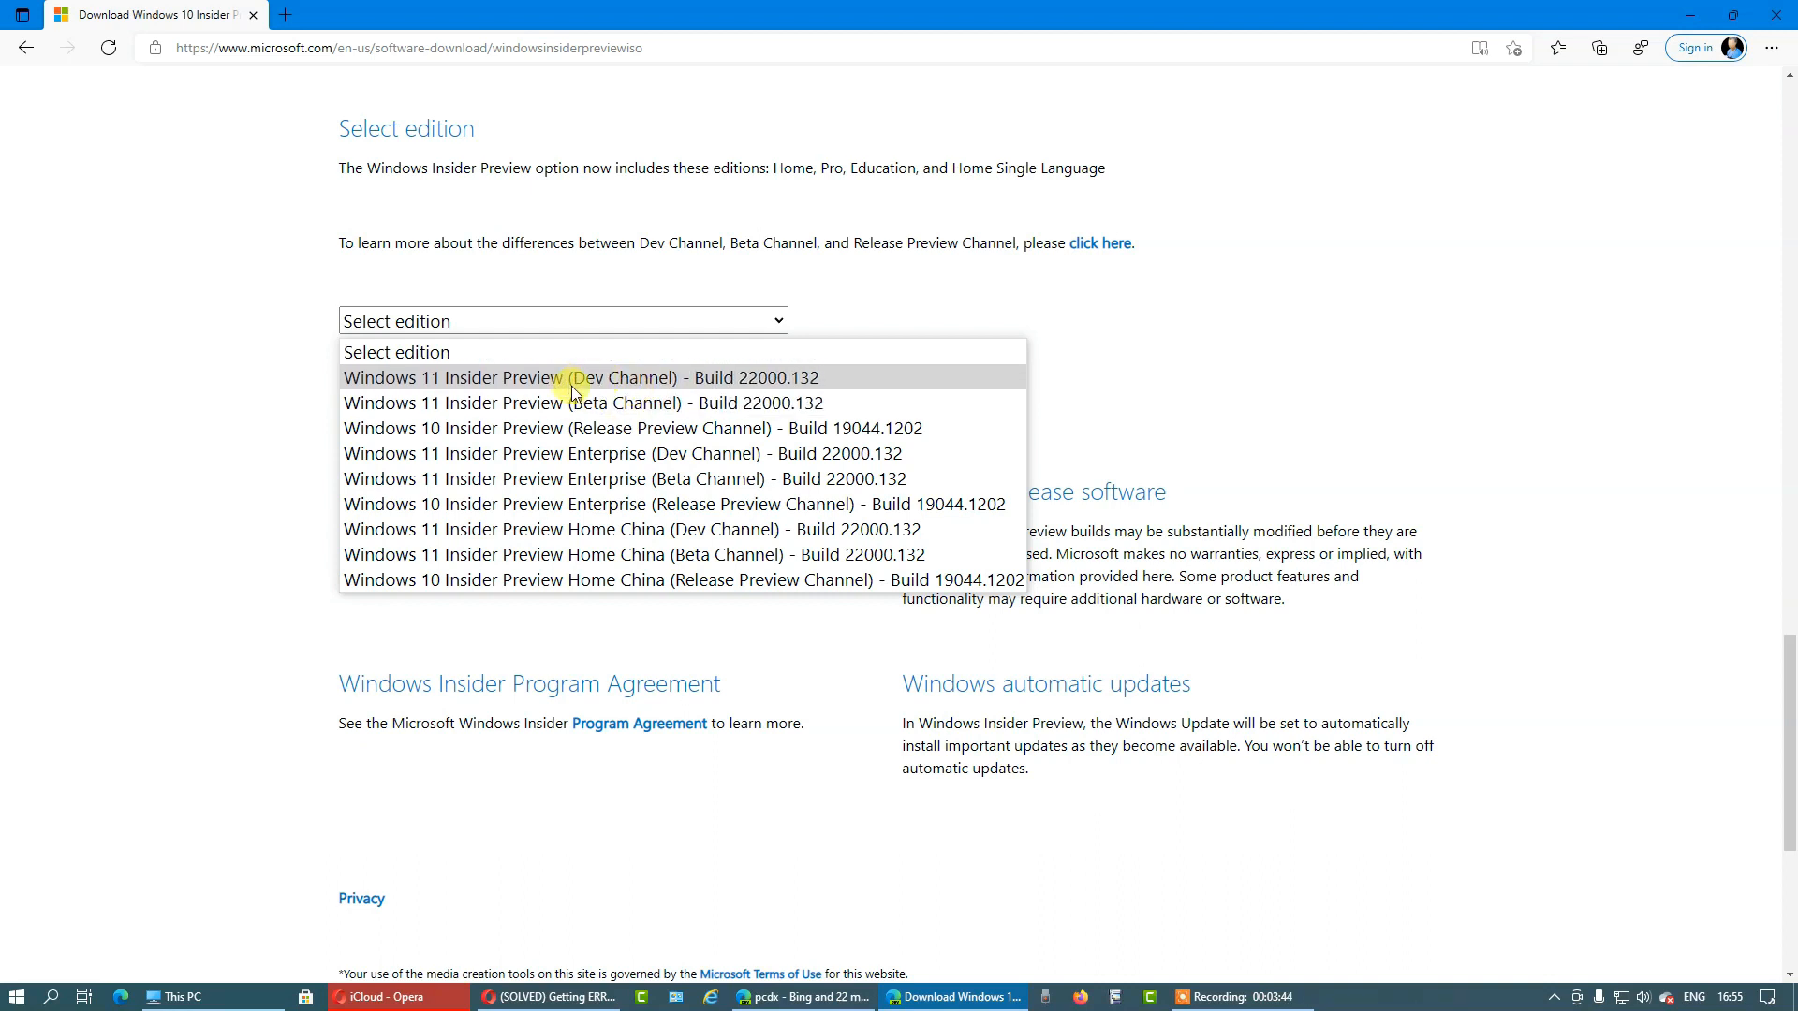
mouse_move(619, 389)
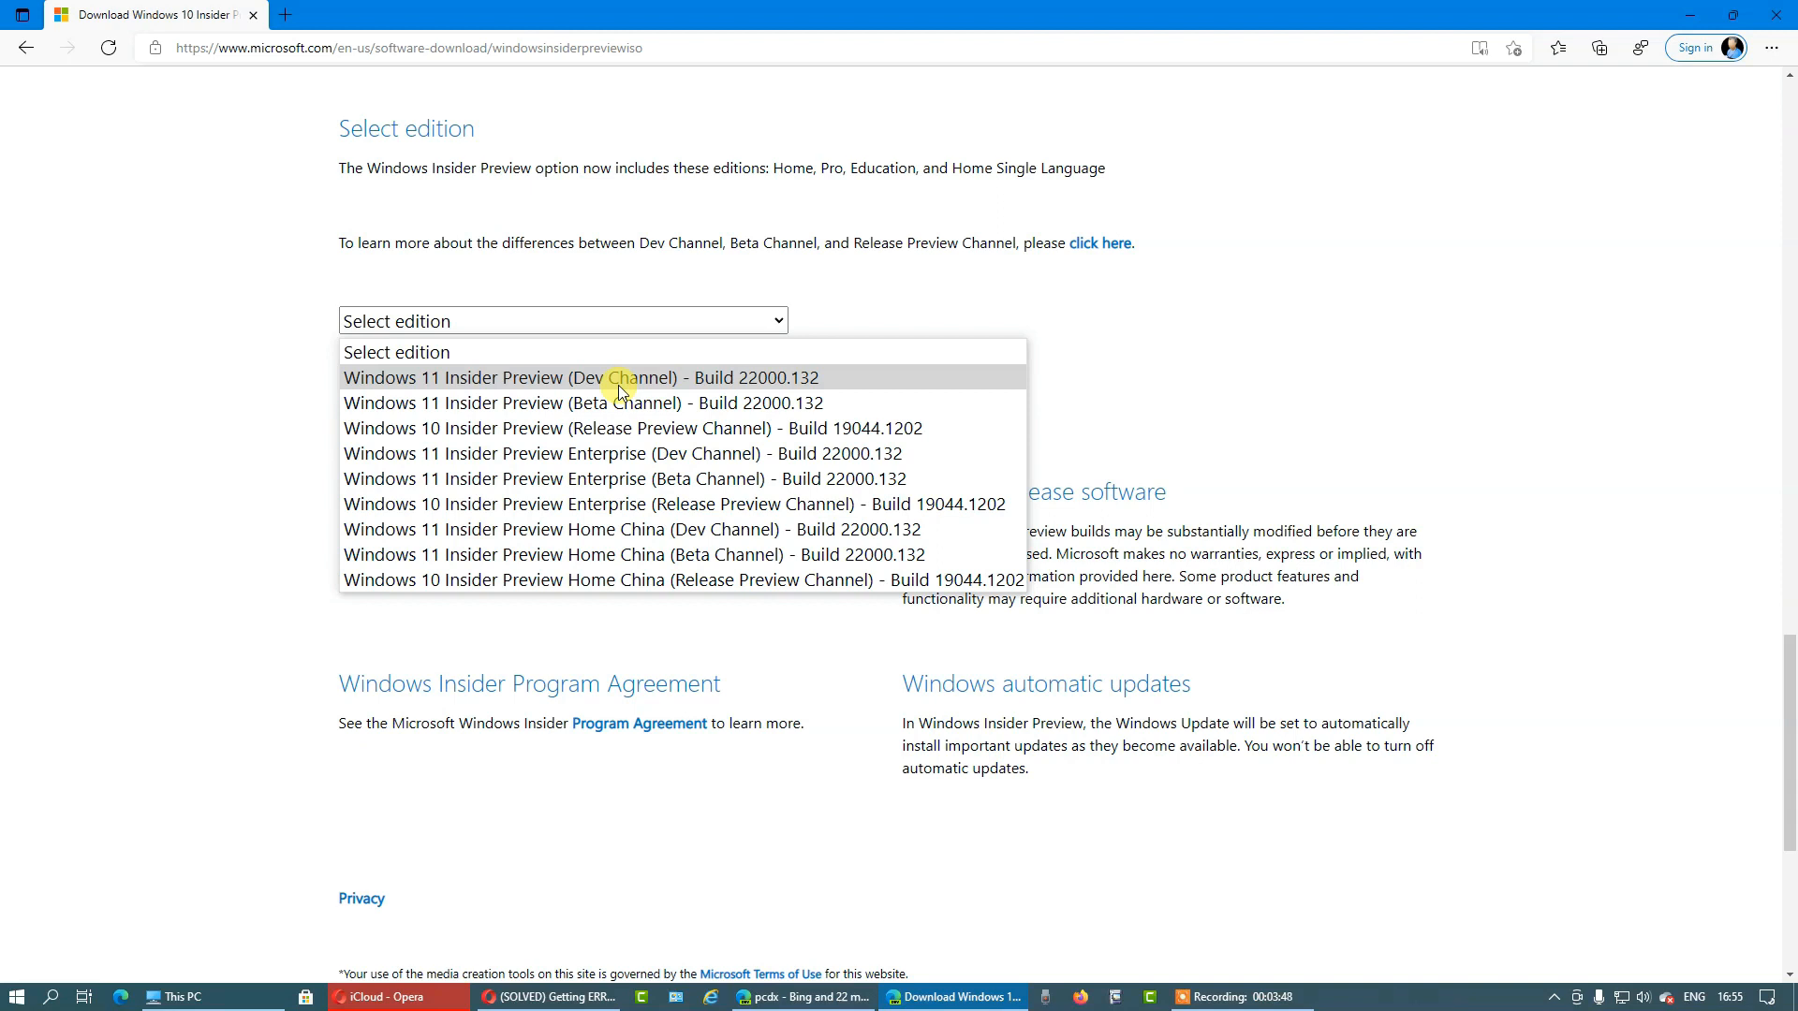
mouse_move(582, 402)
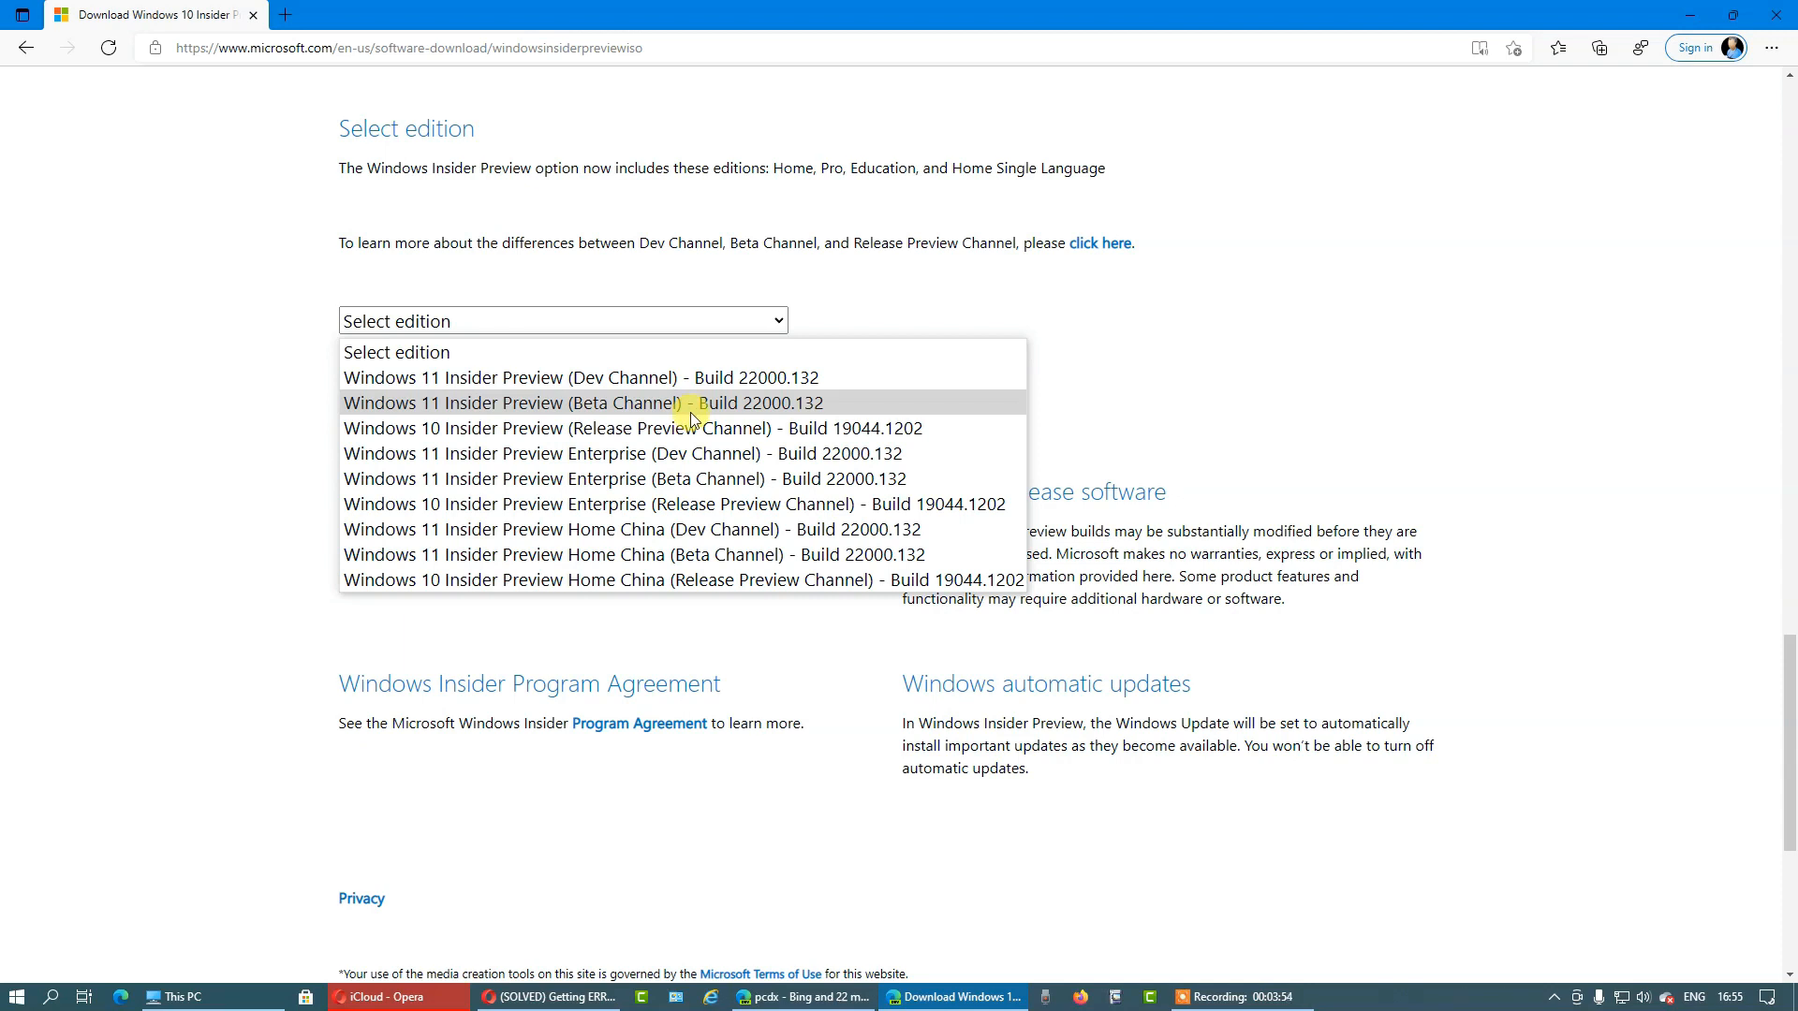
mouse_move(643, 412)
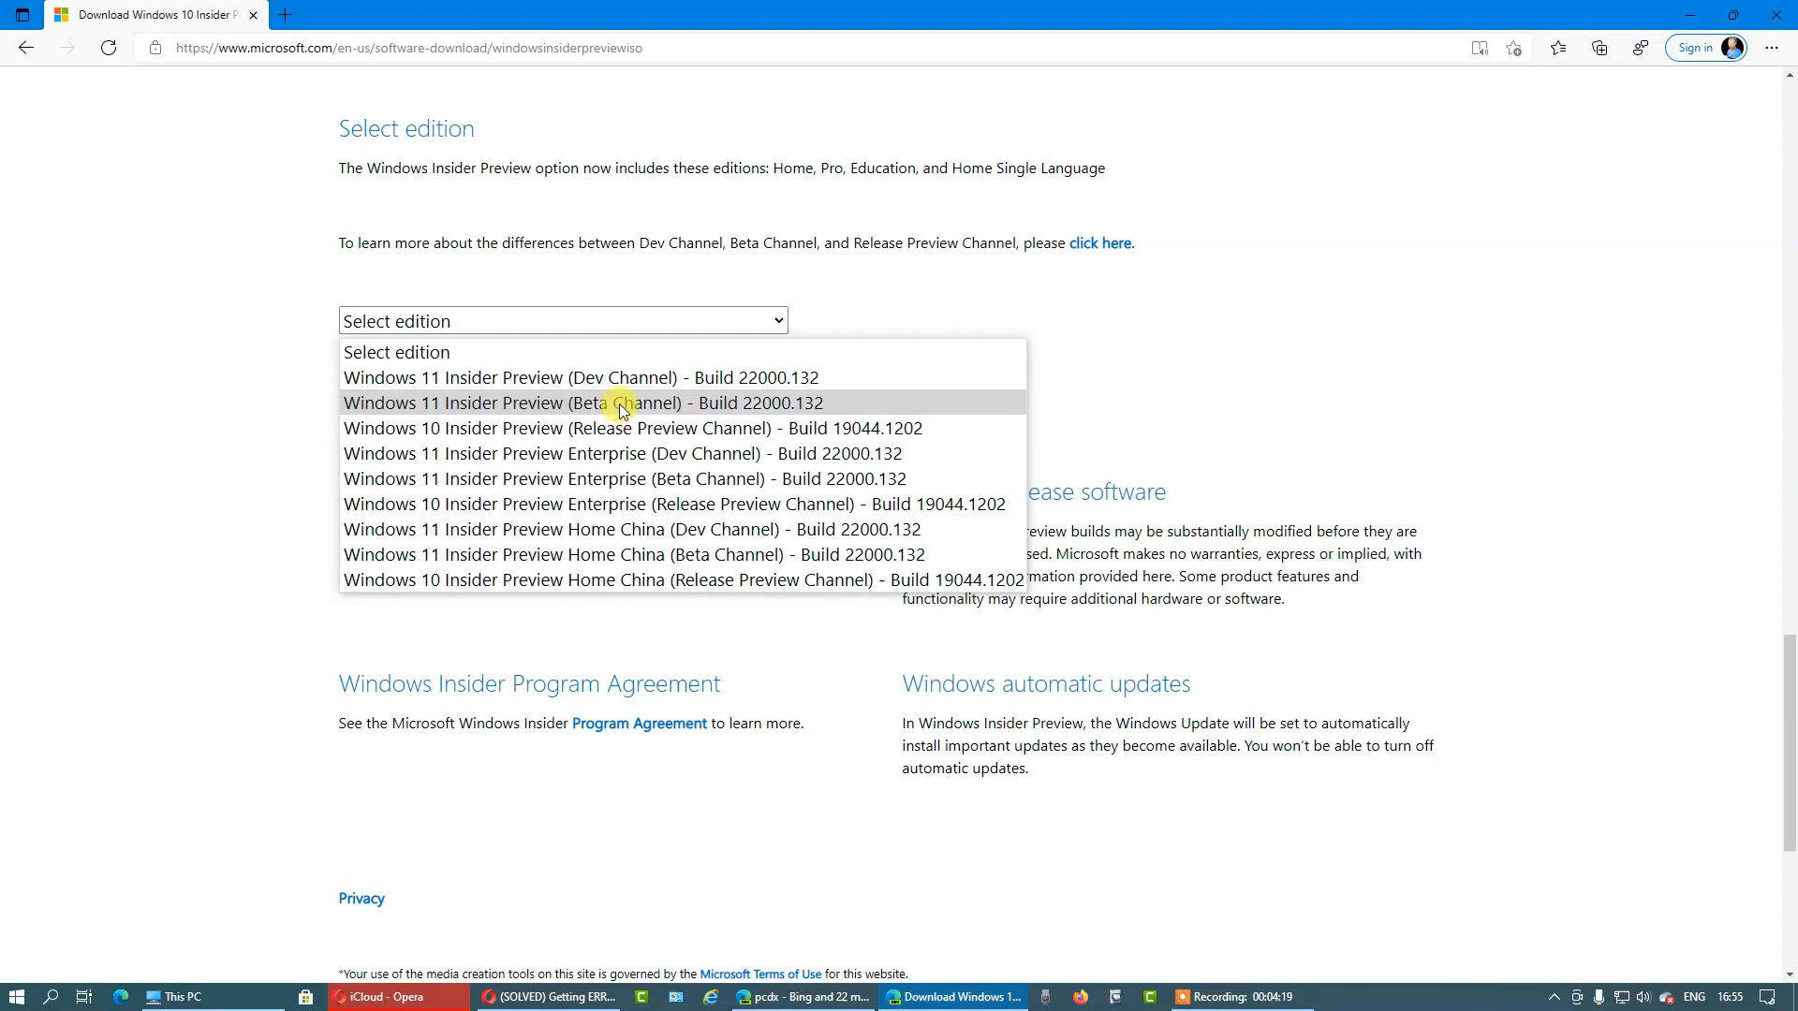
mouse_move(593, 384)
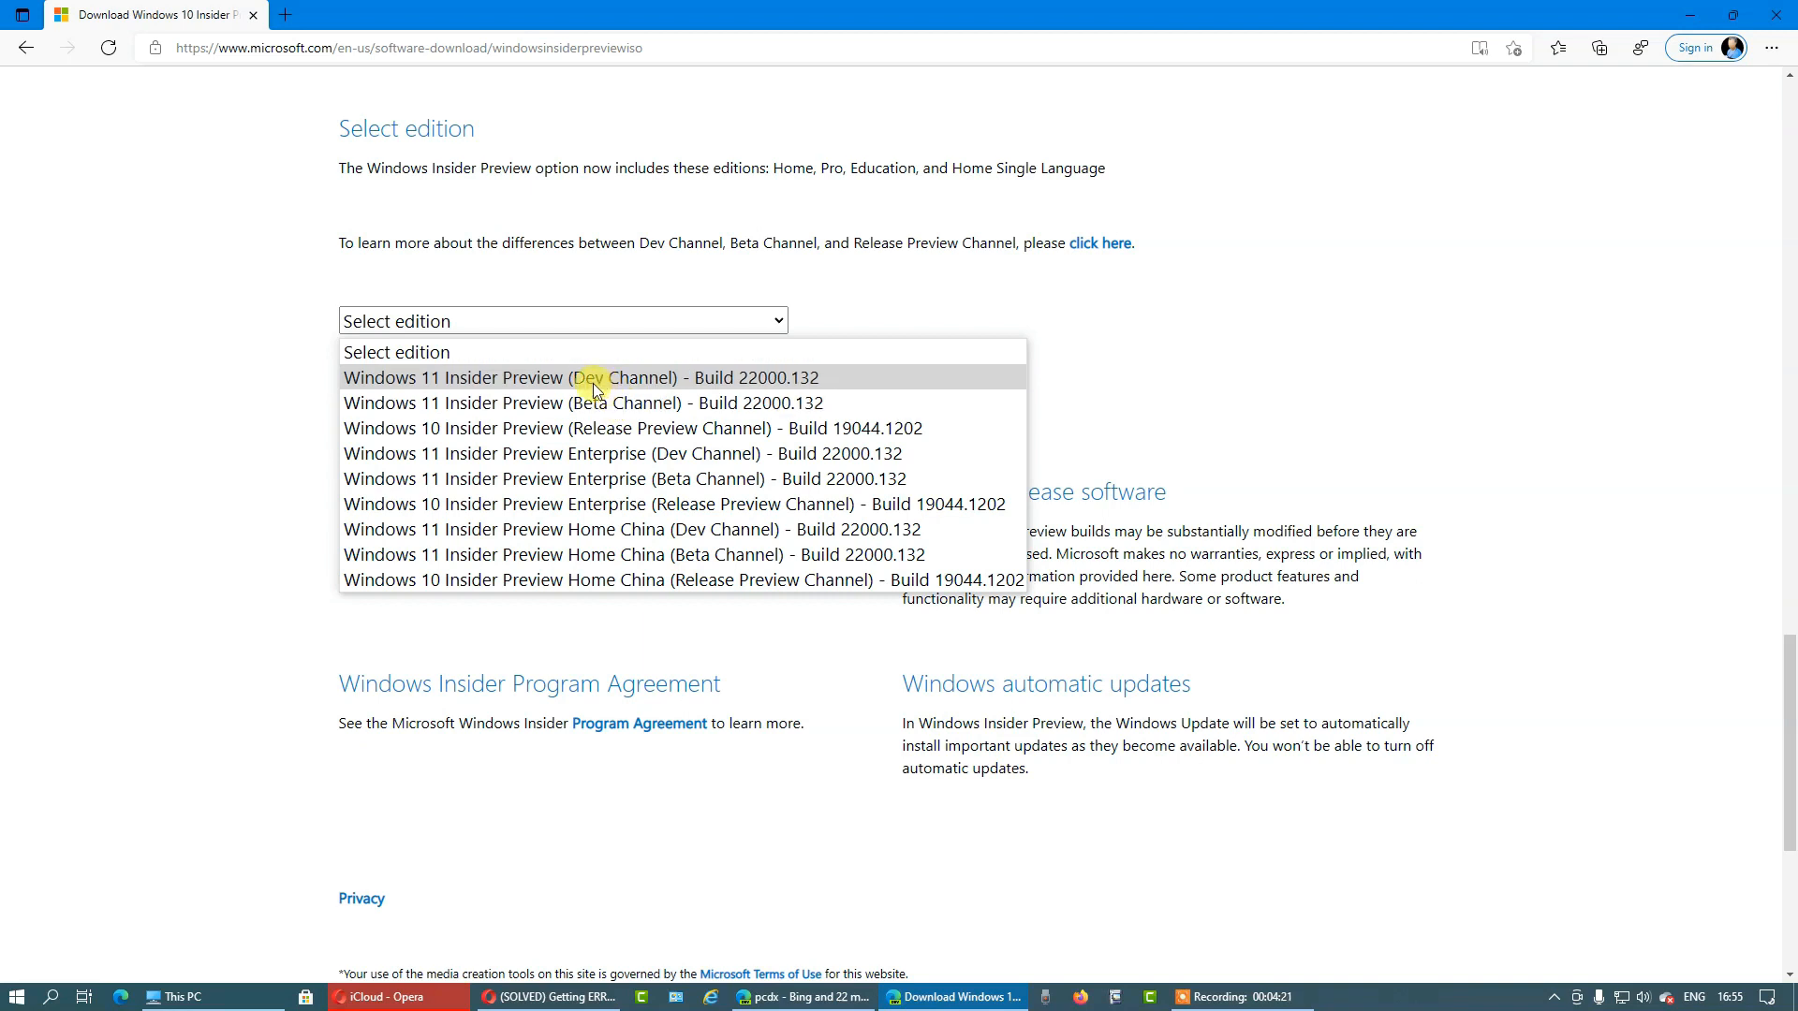
mouse_move(625, 408)
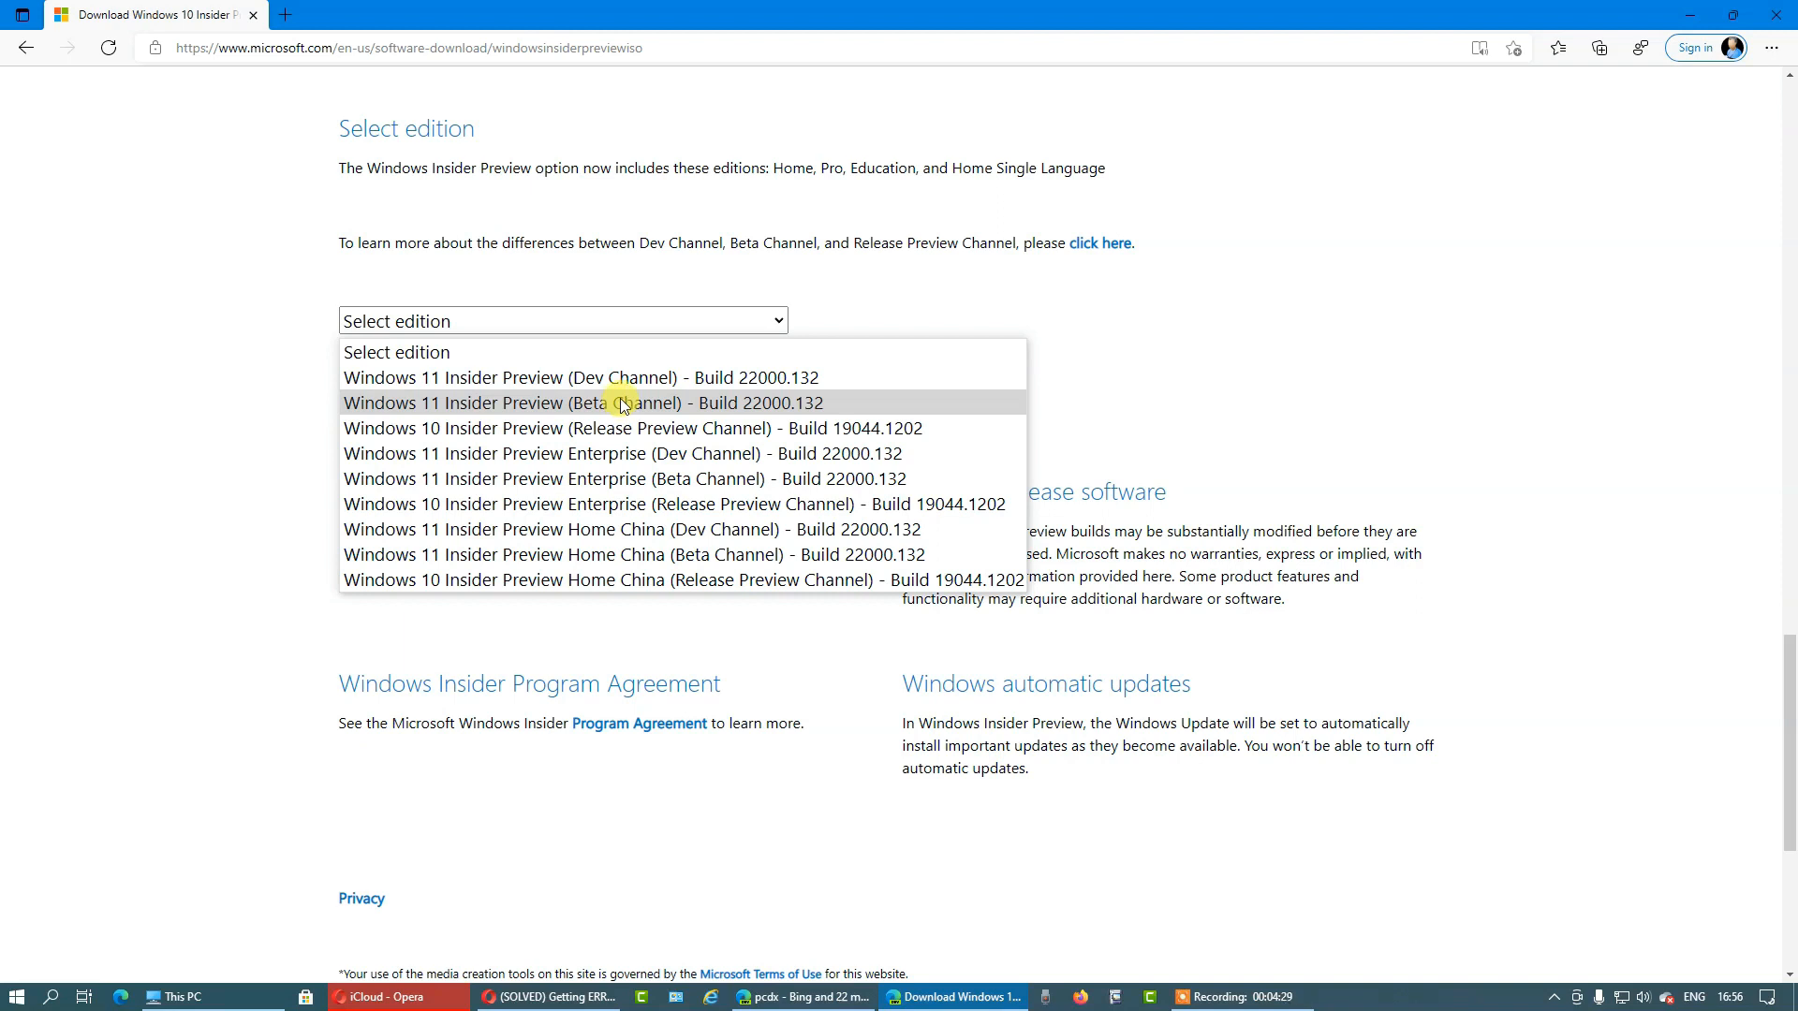
mouse_move(596, 376)
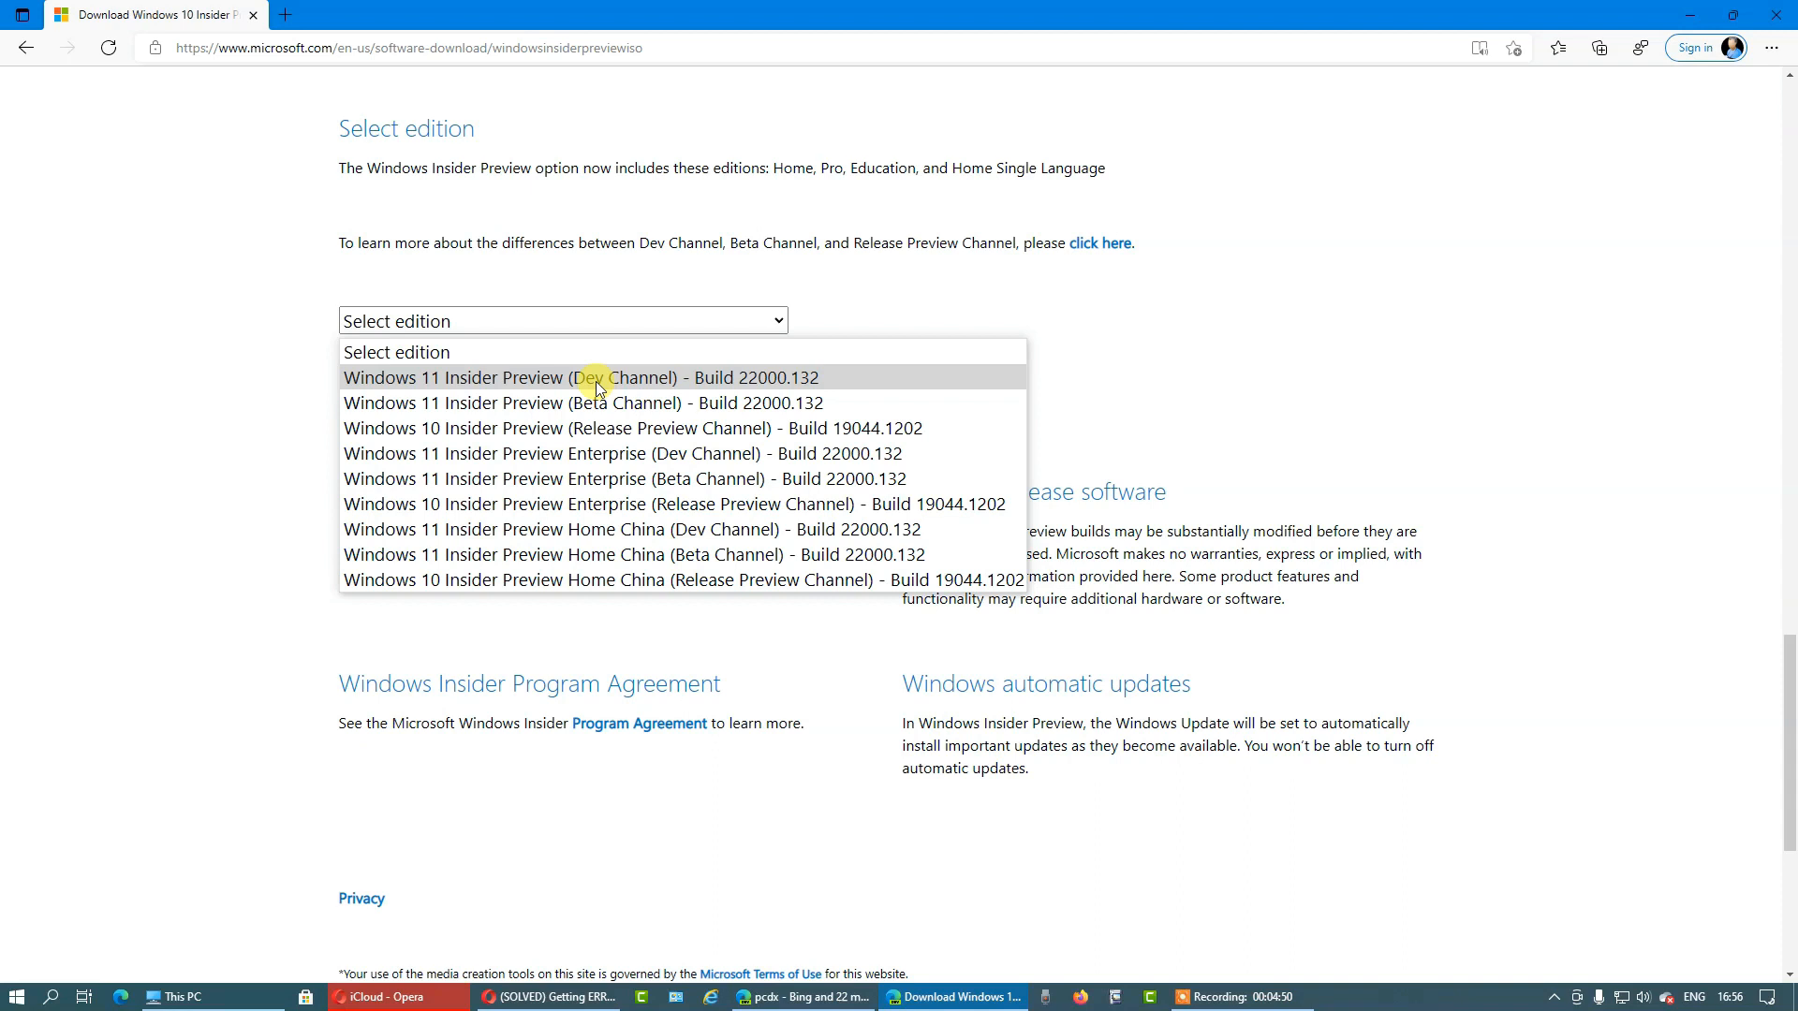
mouse_move(625, 390)
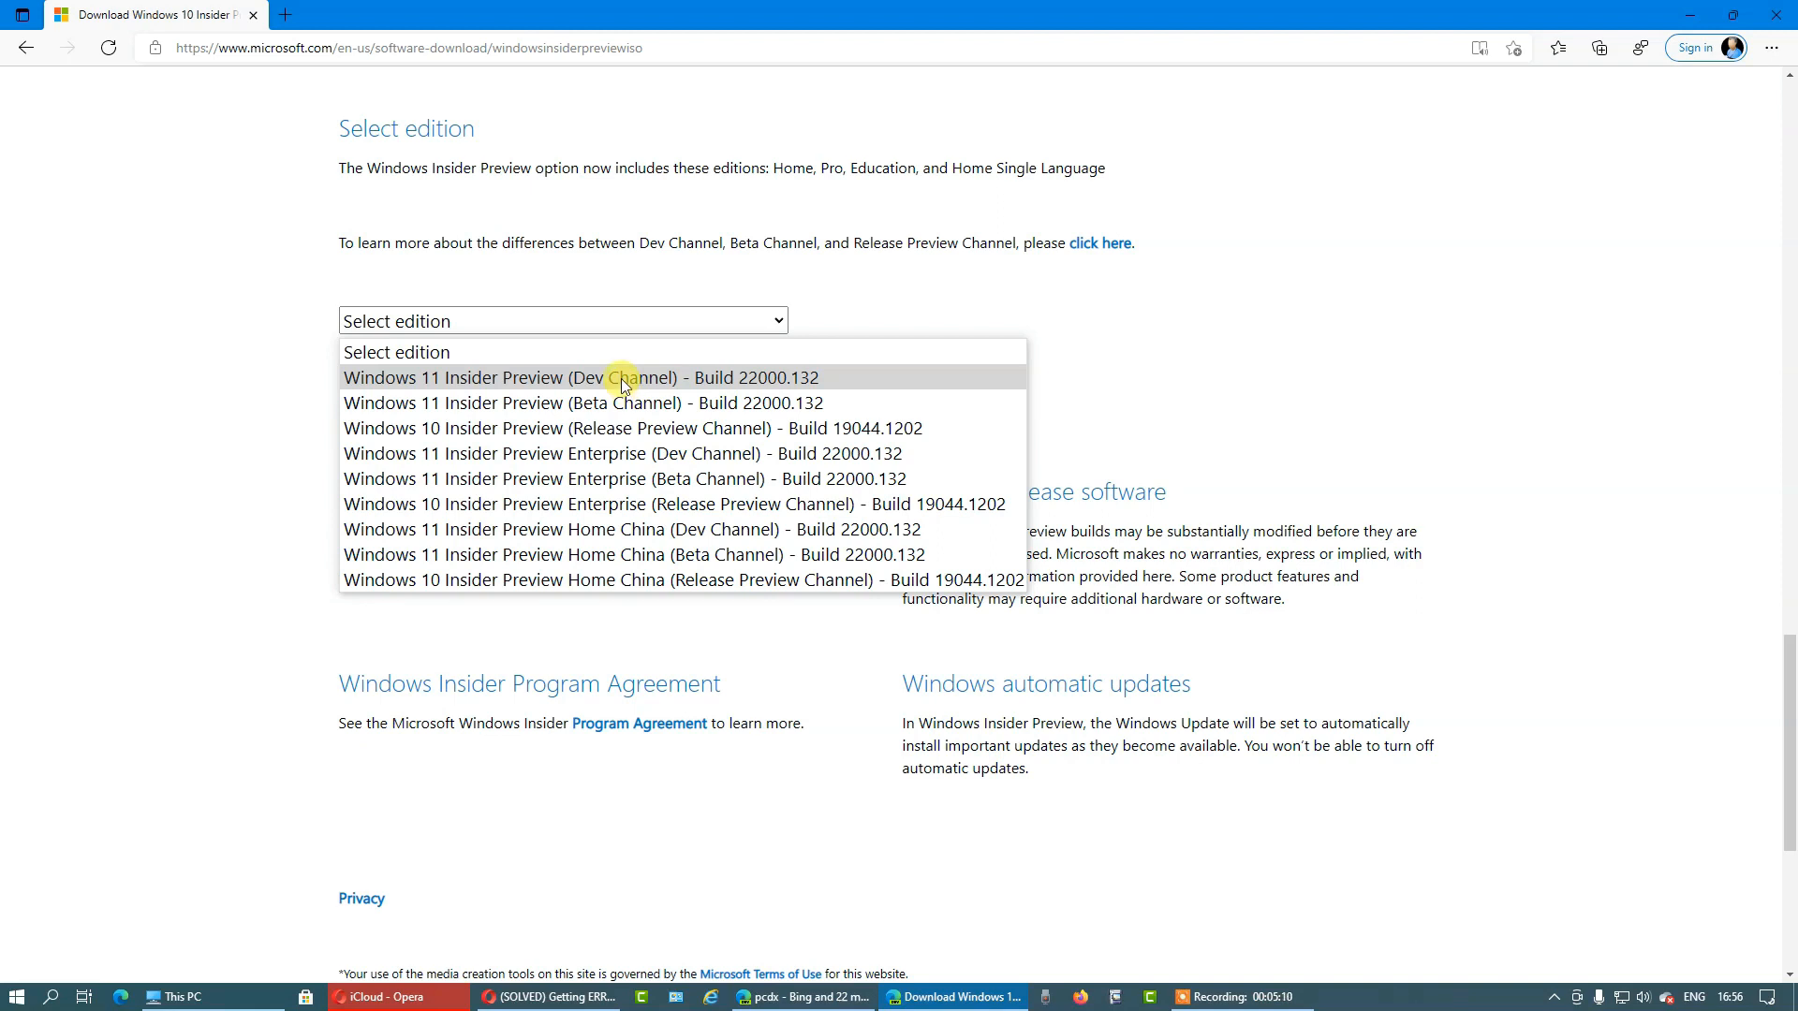
mouse_move(618, 393)
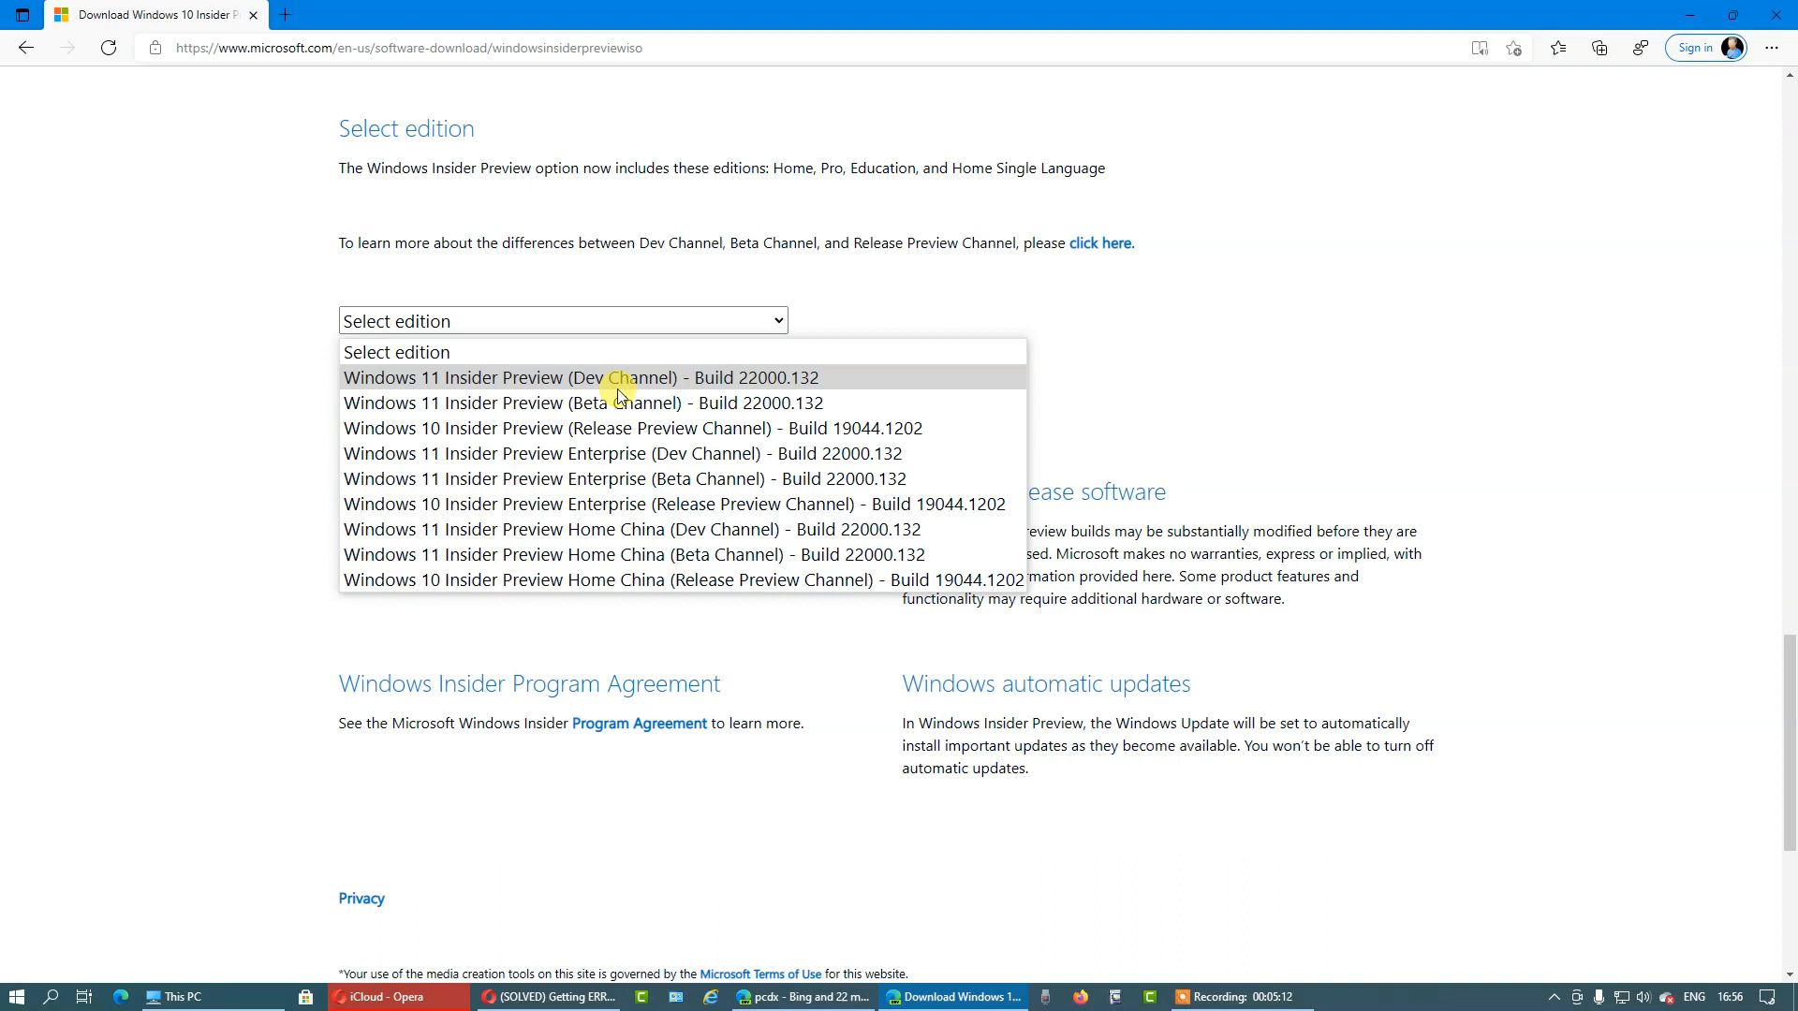
mouse_move(558, 384)
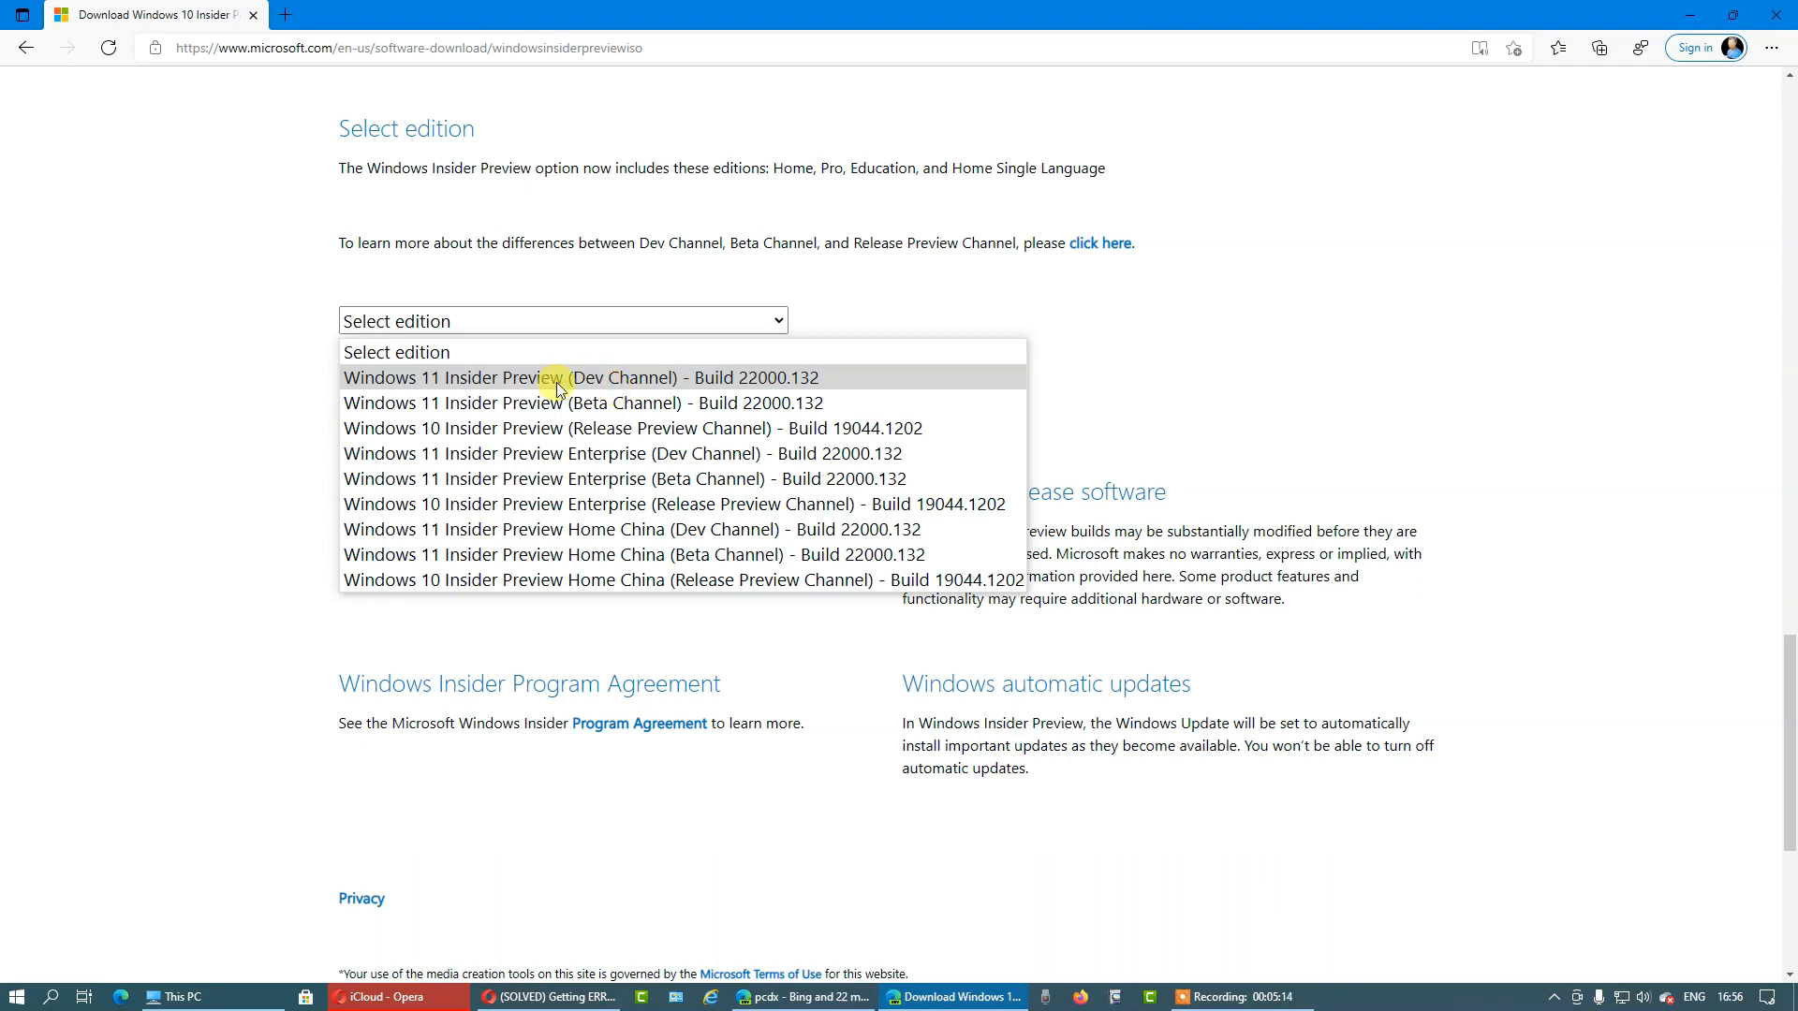
mouse_move(493, 384)
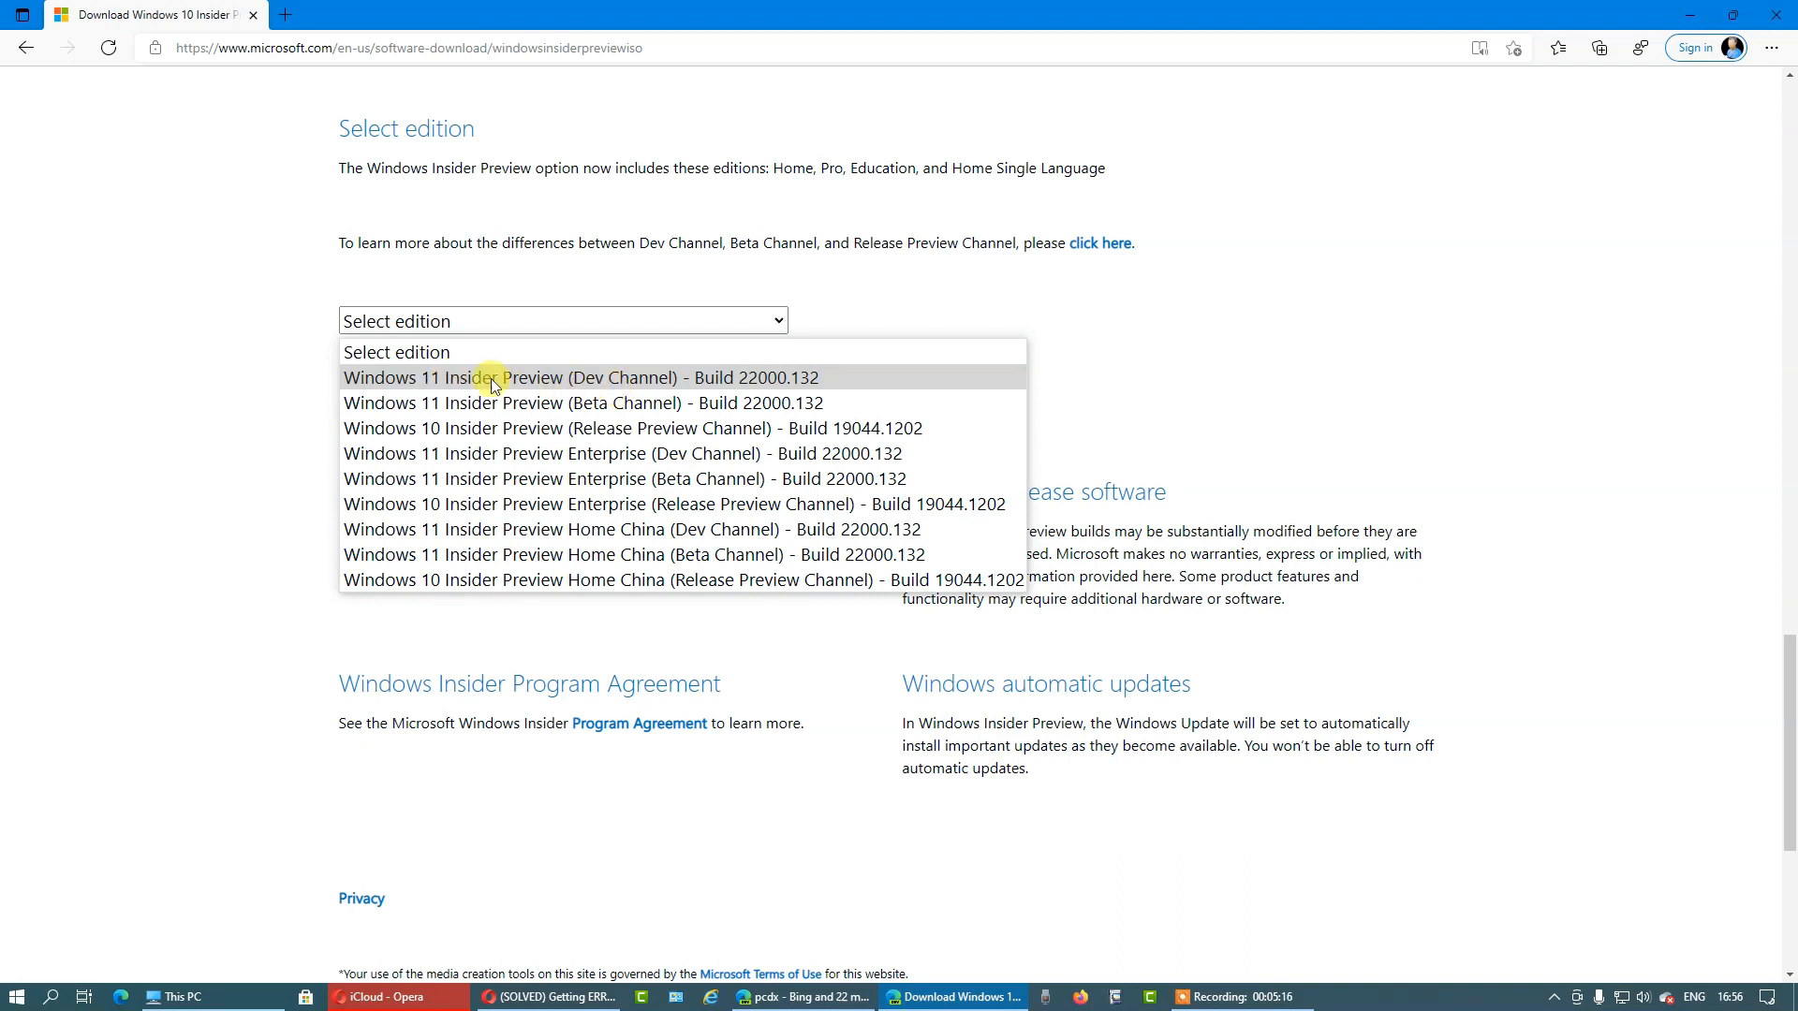
mouse_move(616, 395)
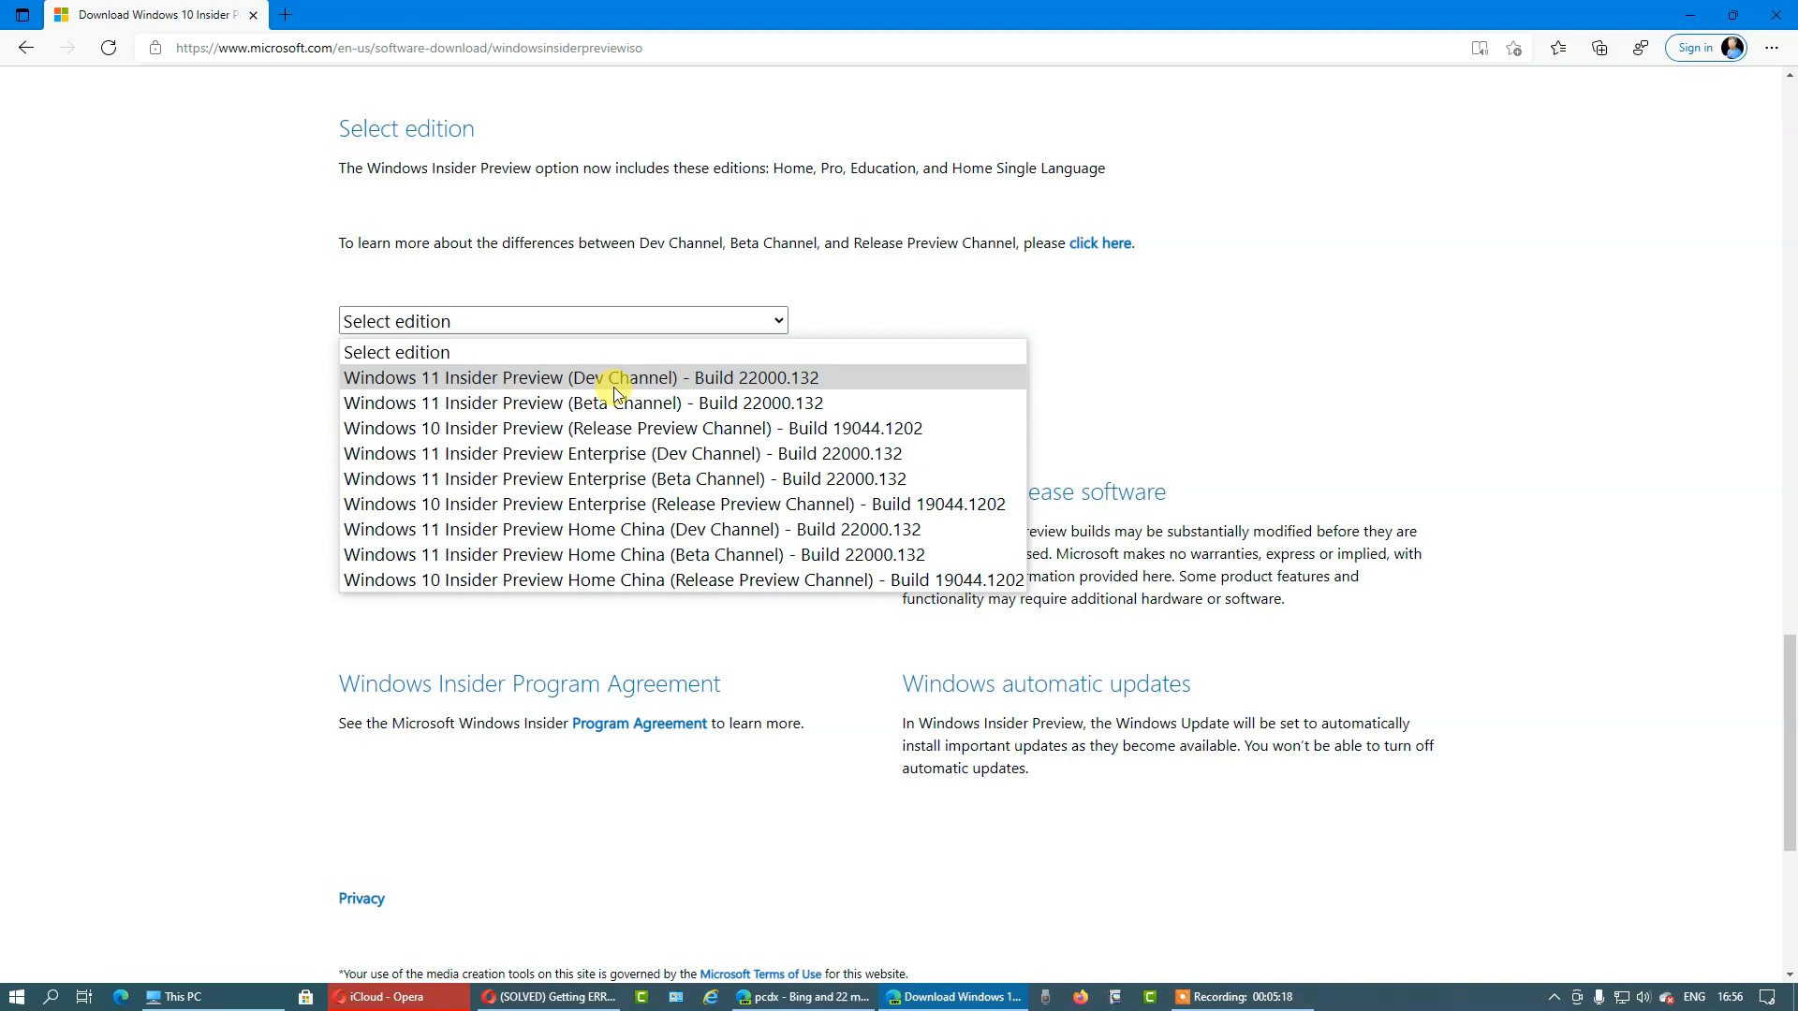
mouse_move(620, 403)
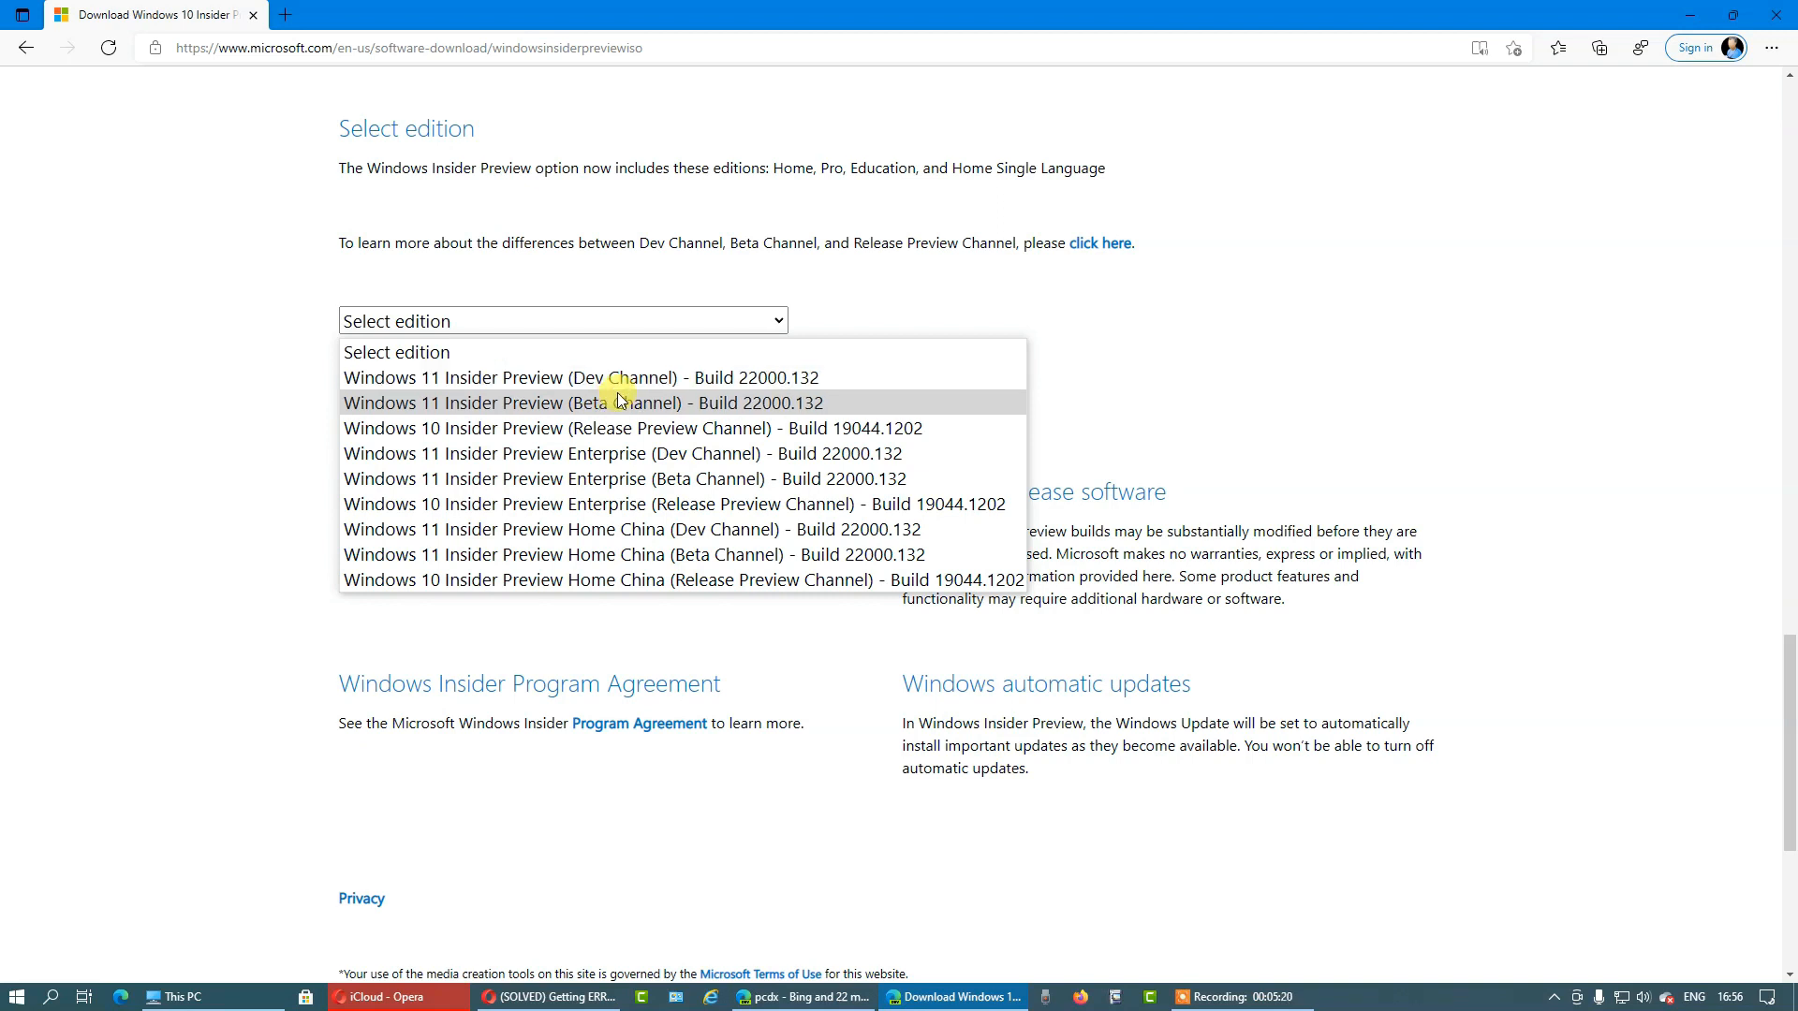
mouse_move(614, 377)
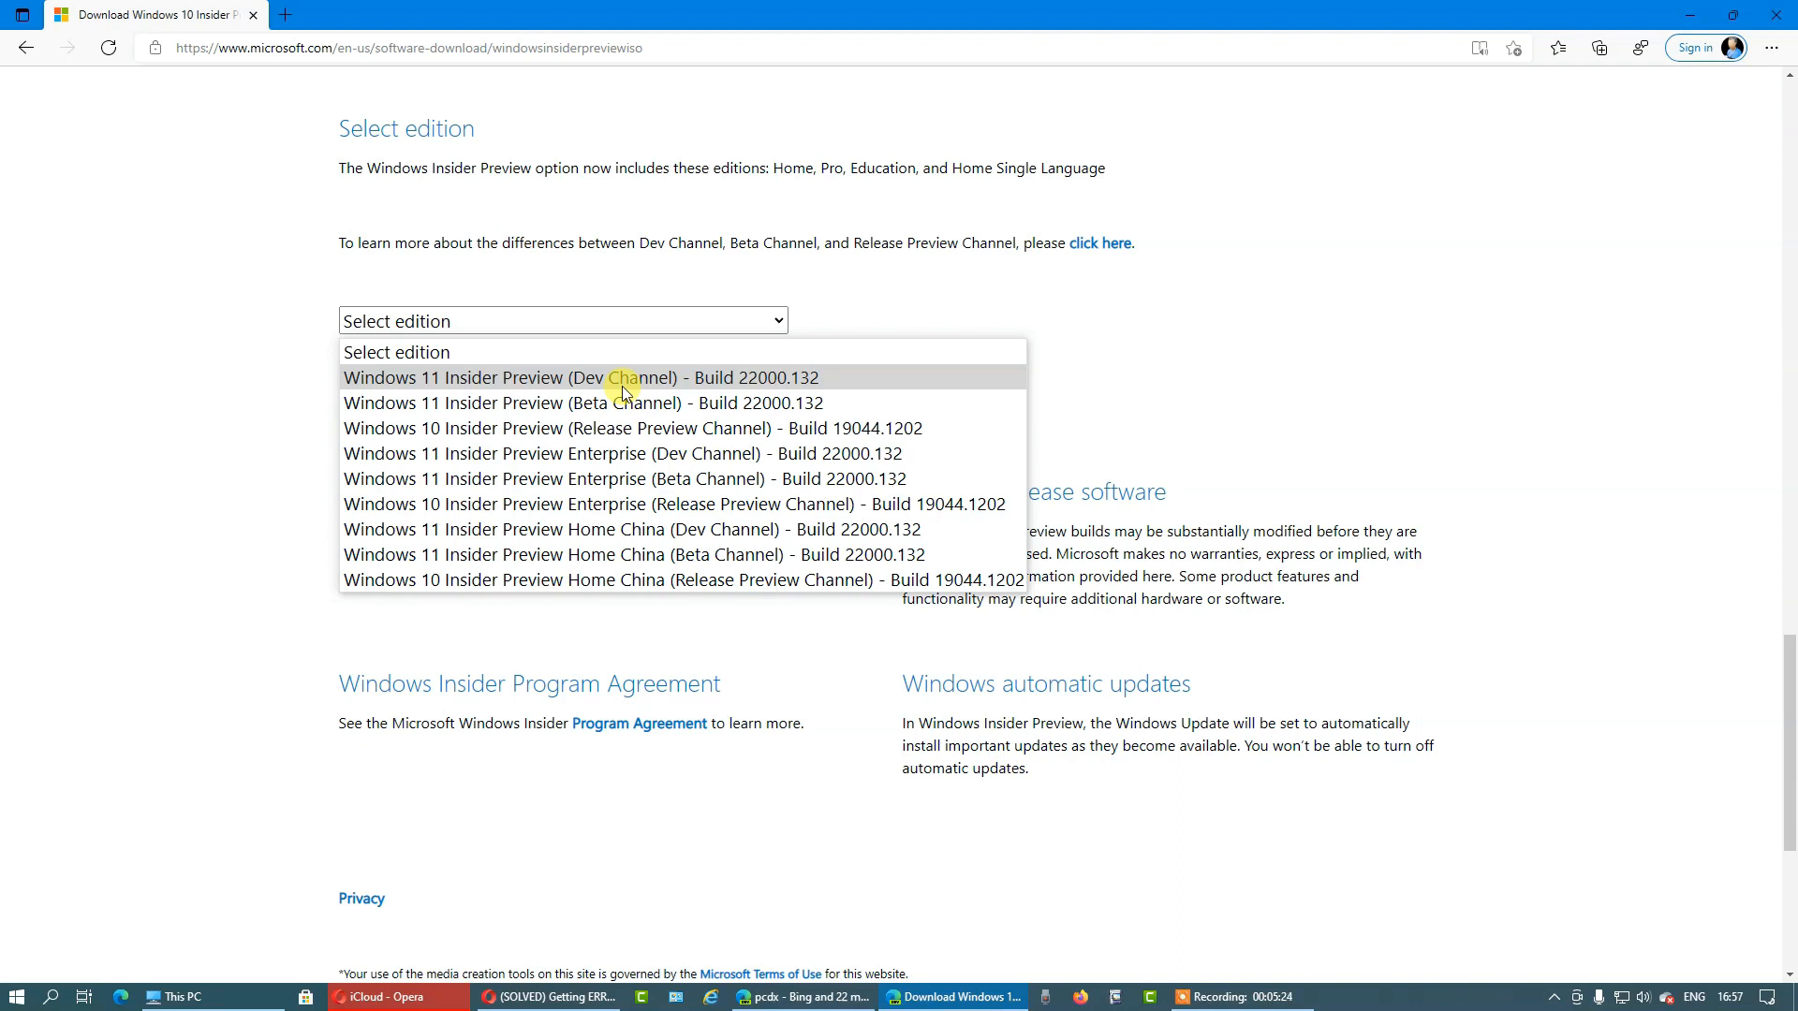
mouse_move(631, 402)
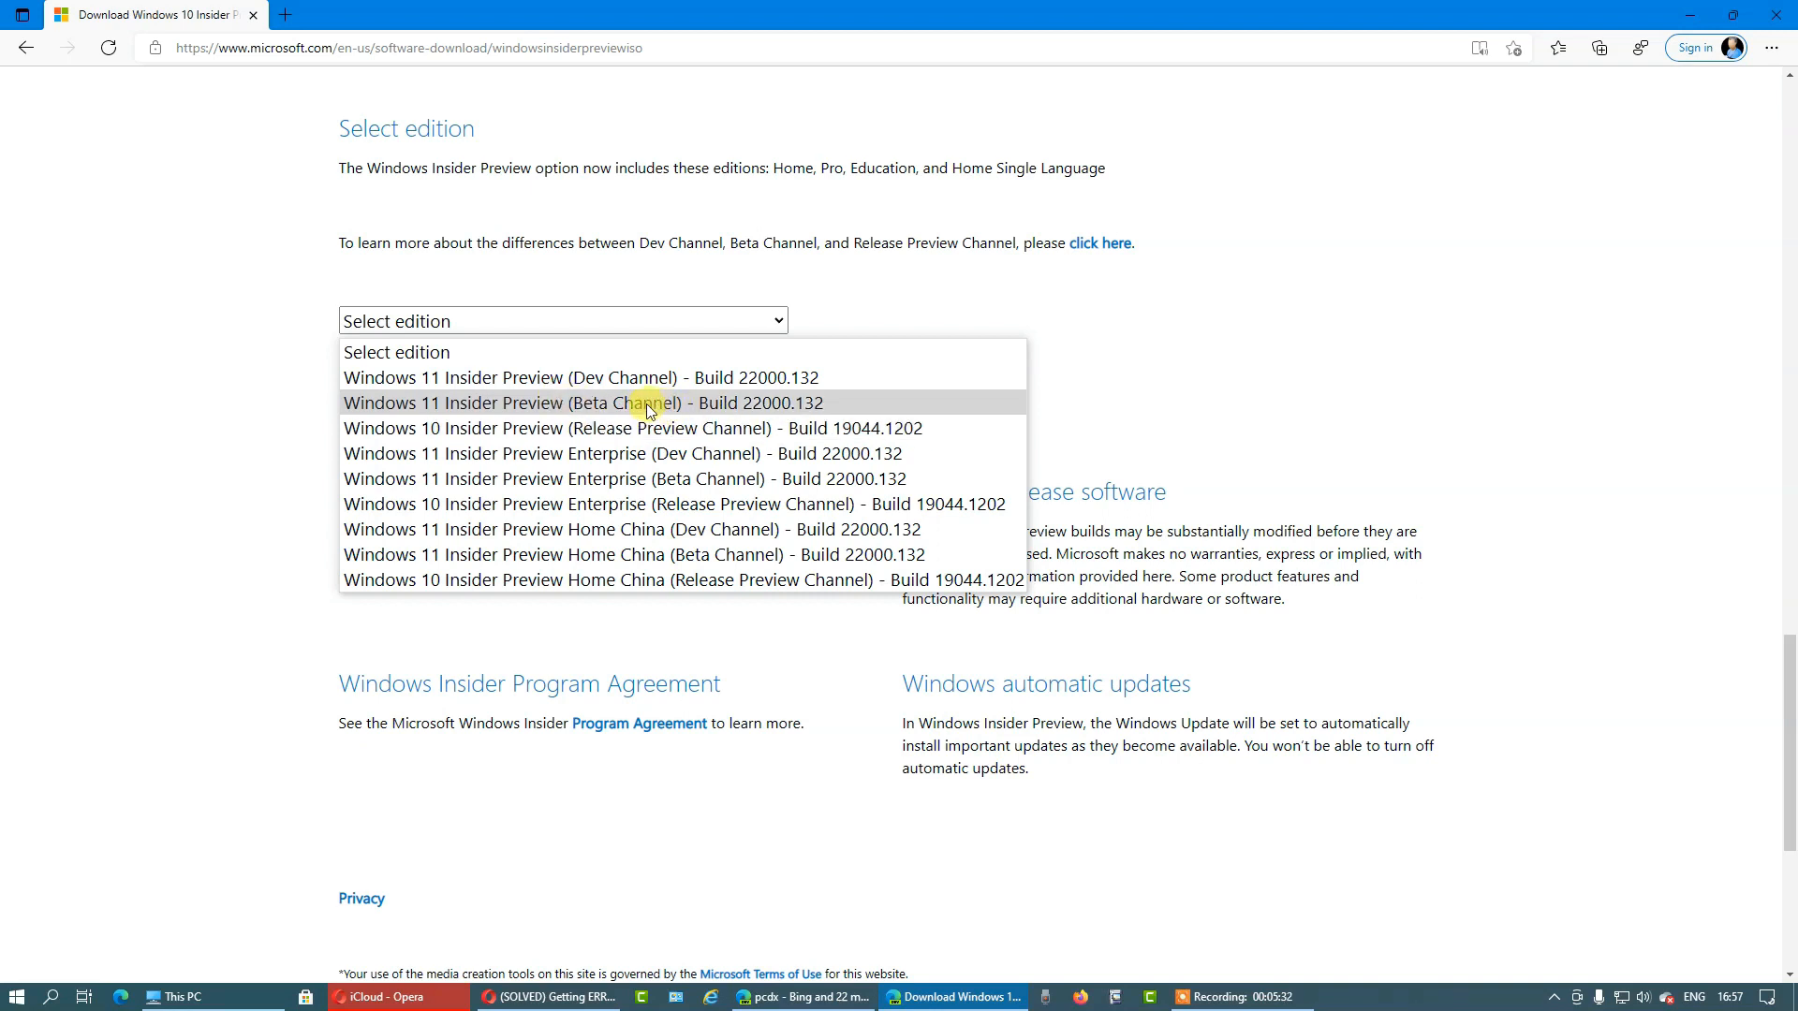
mouse_move(629, 402)
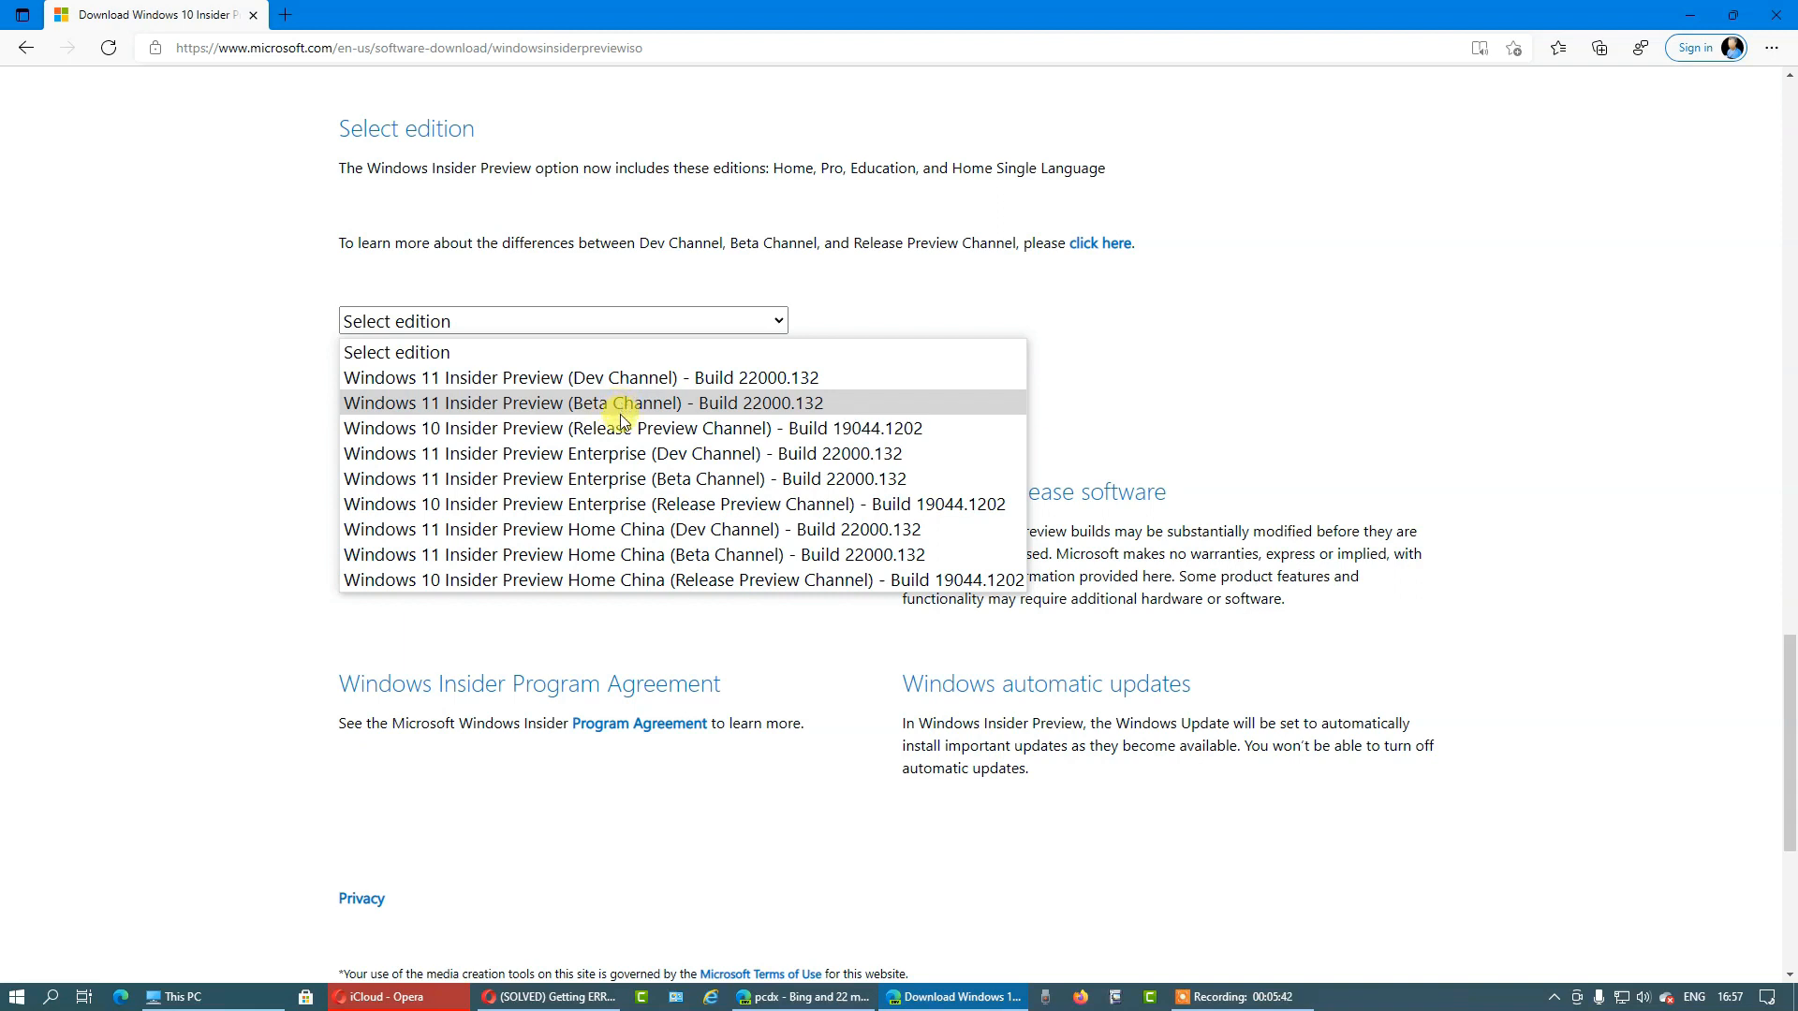
mouse_move(558, 427)
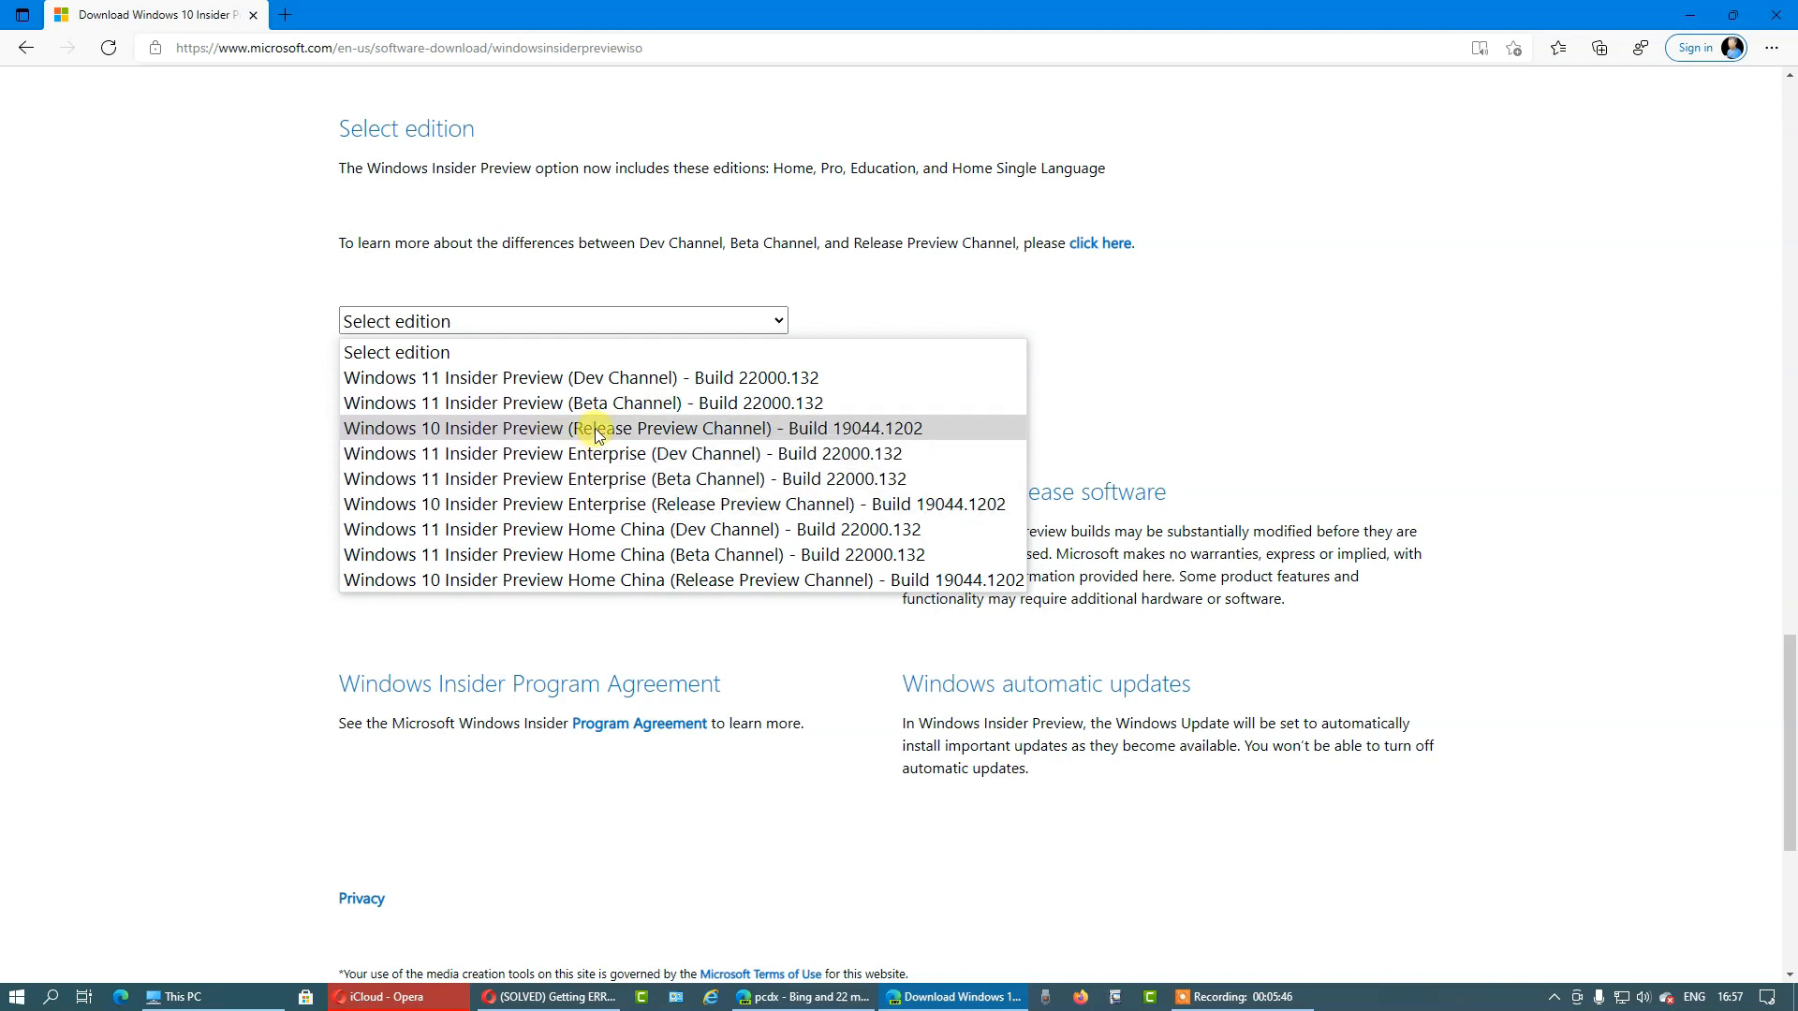
mouse_move(723, 437)
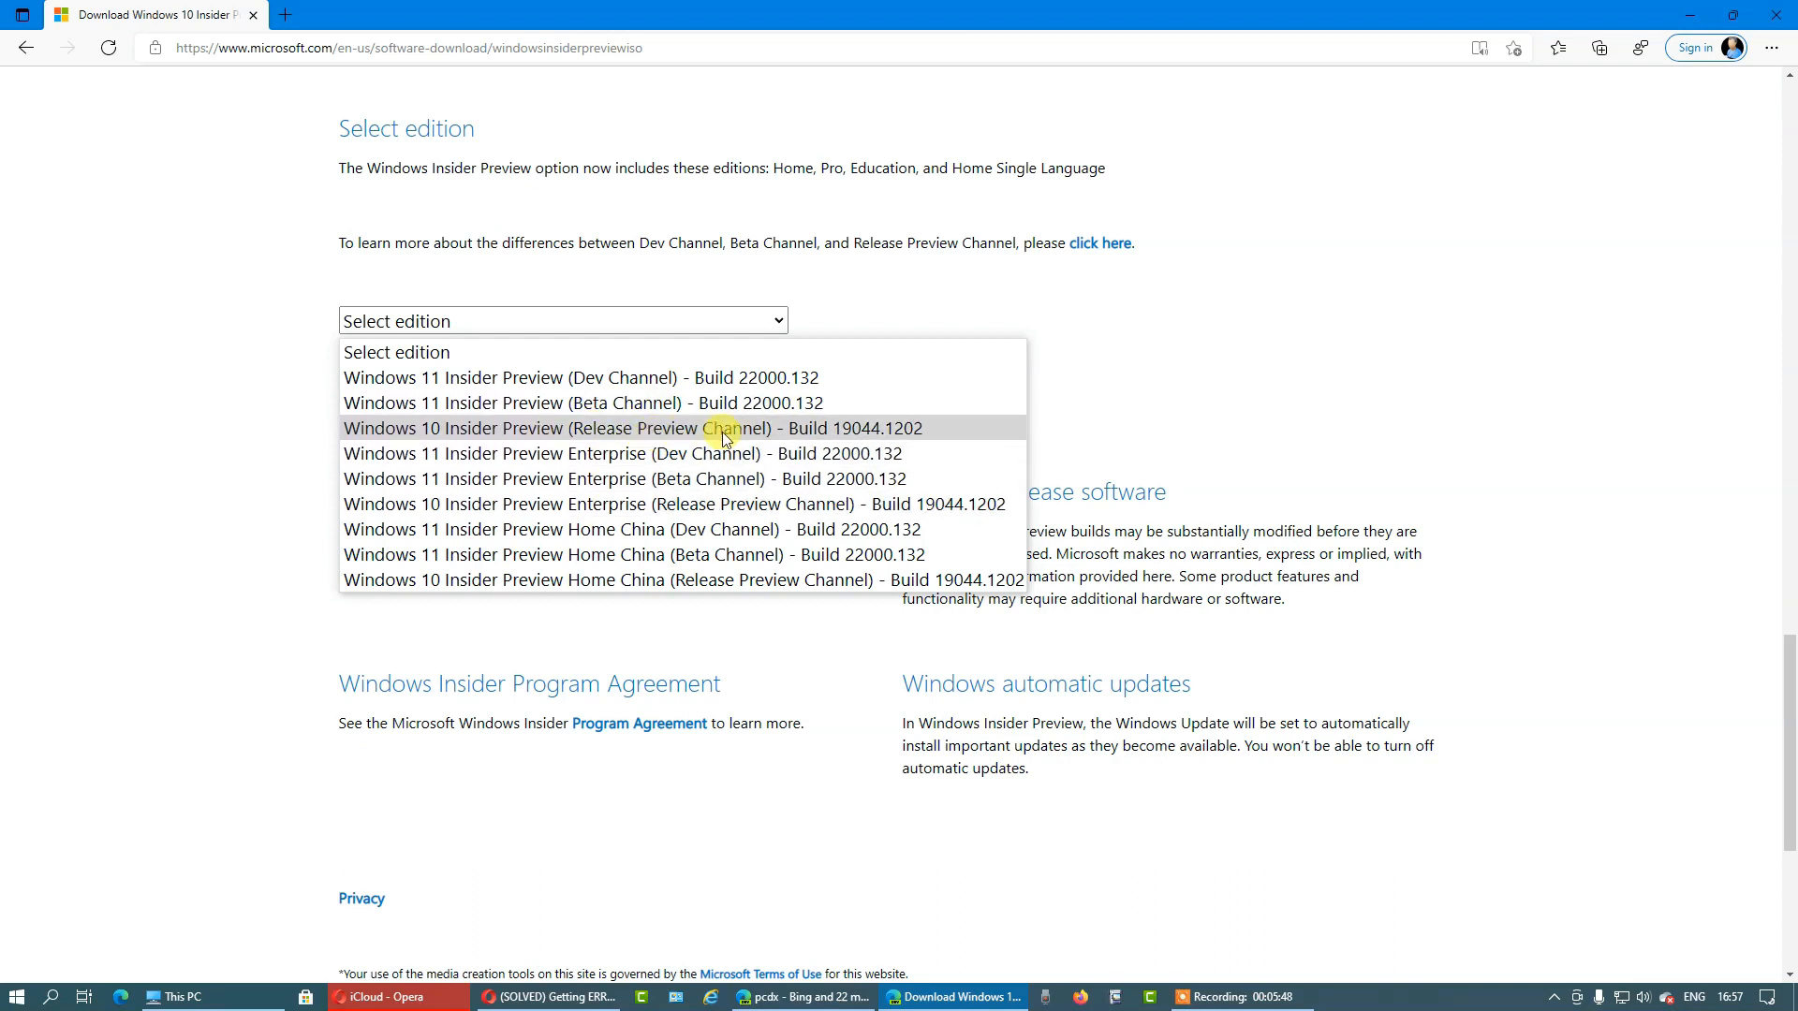
mouse_move(743, 438)
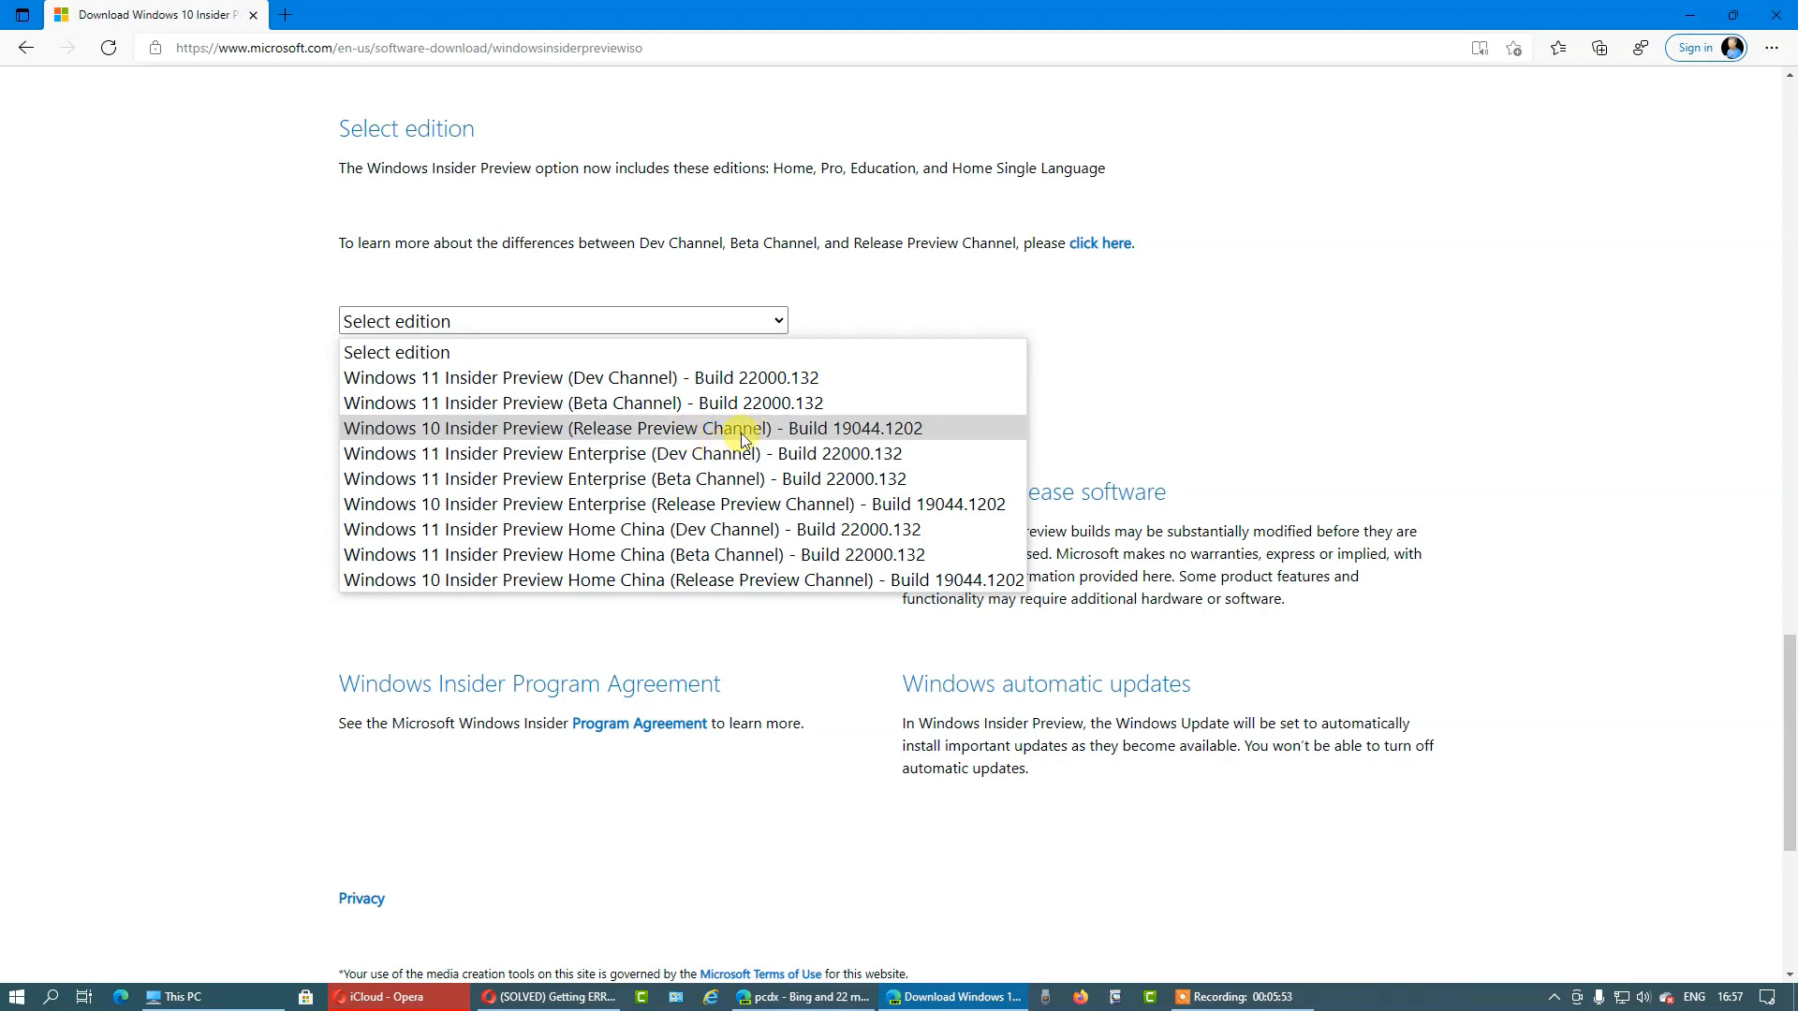
mouse_move(740, 453)
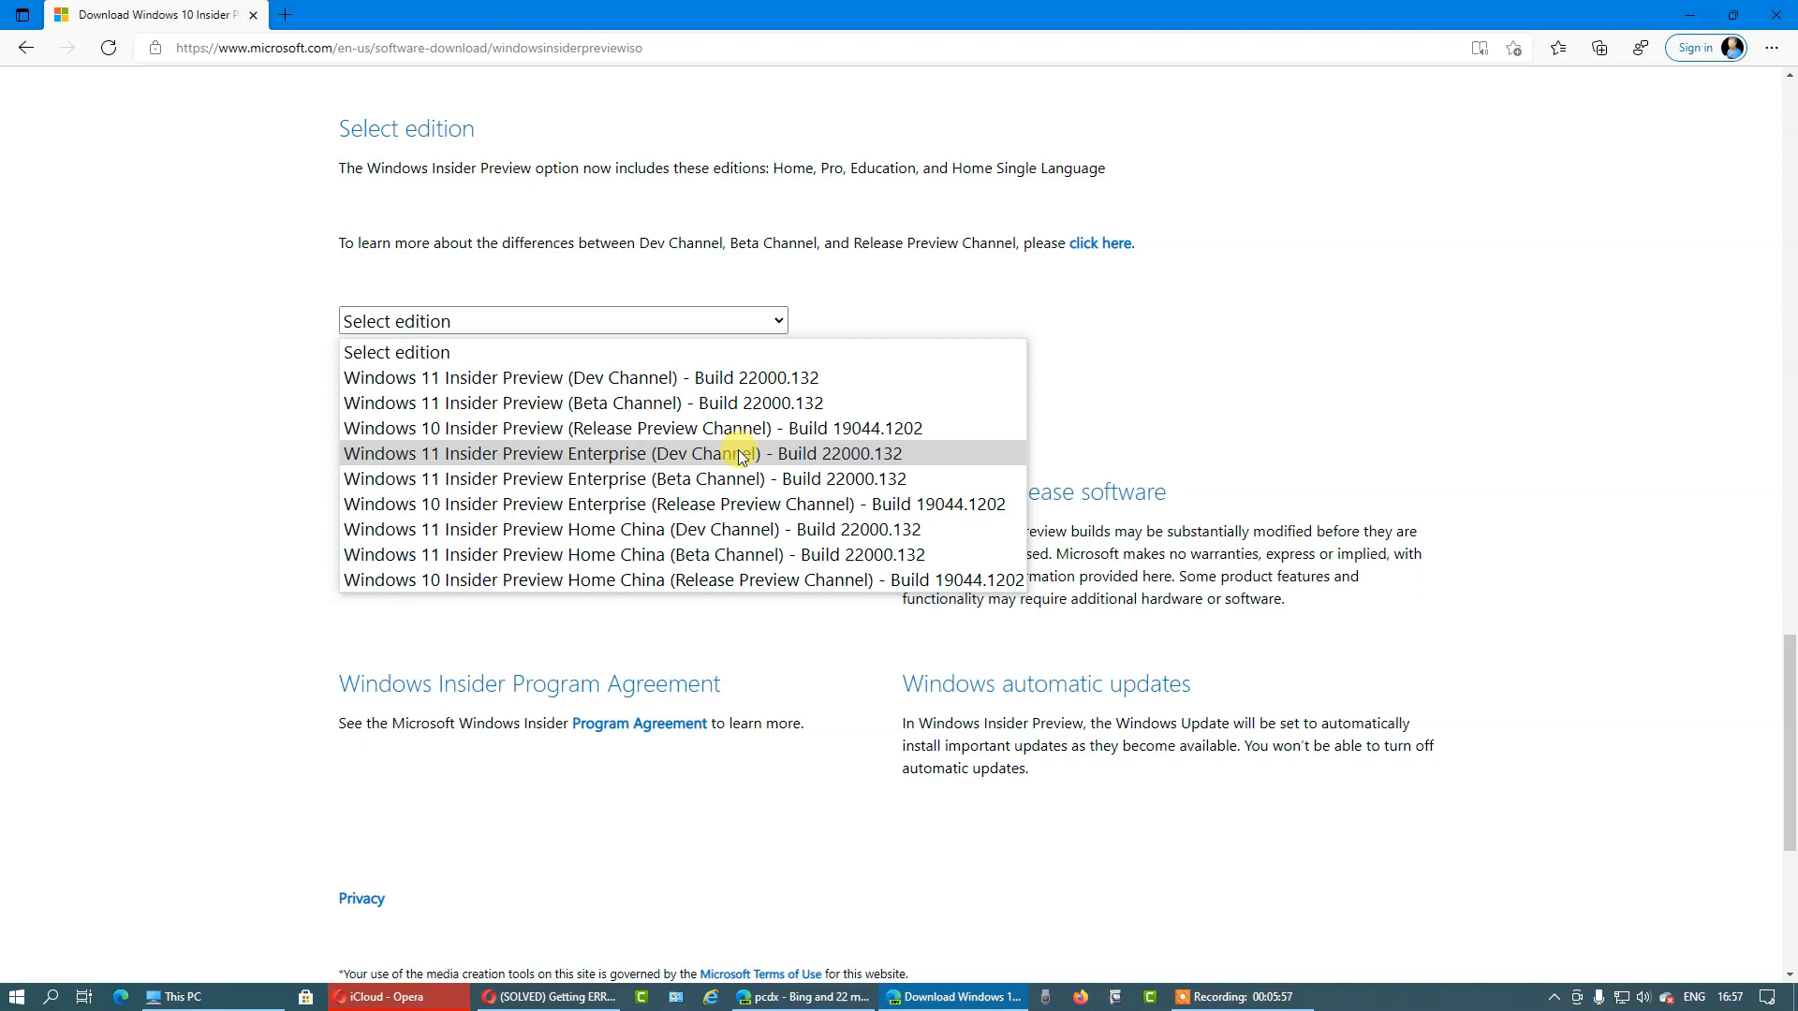
mouse_move(762, 470)
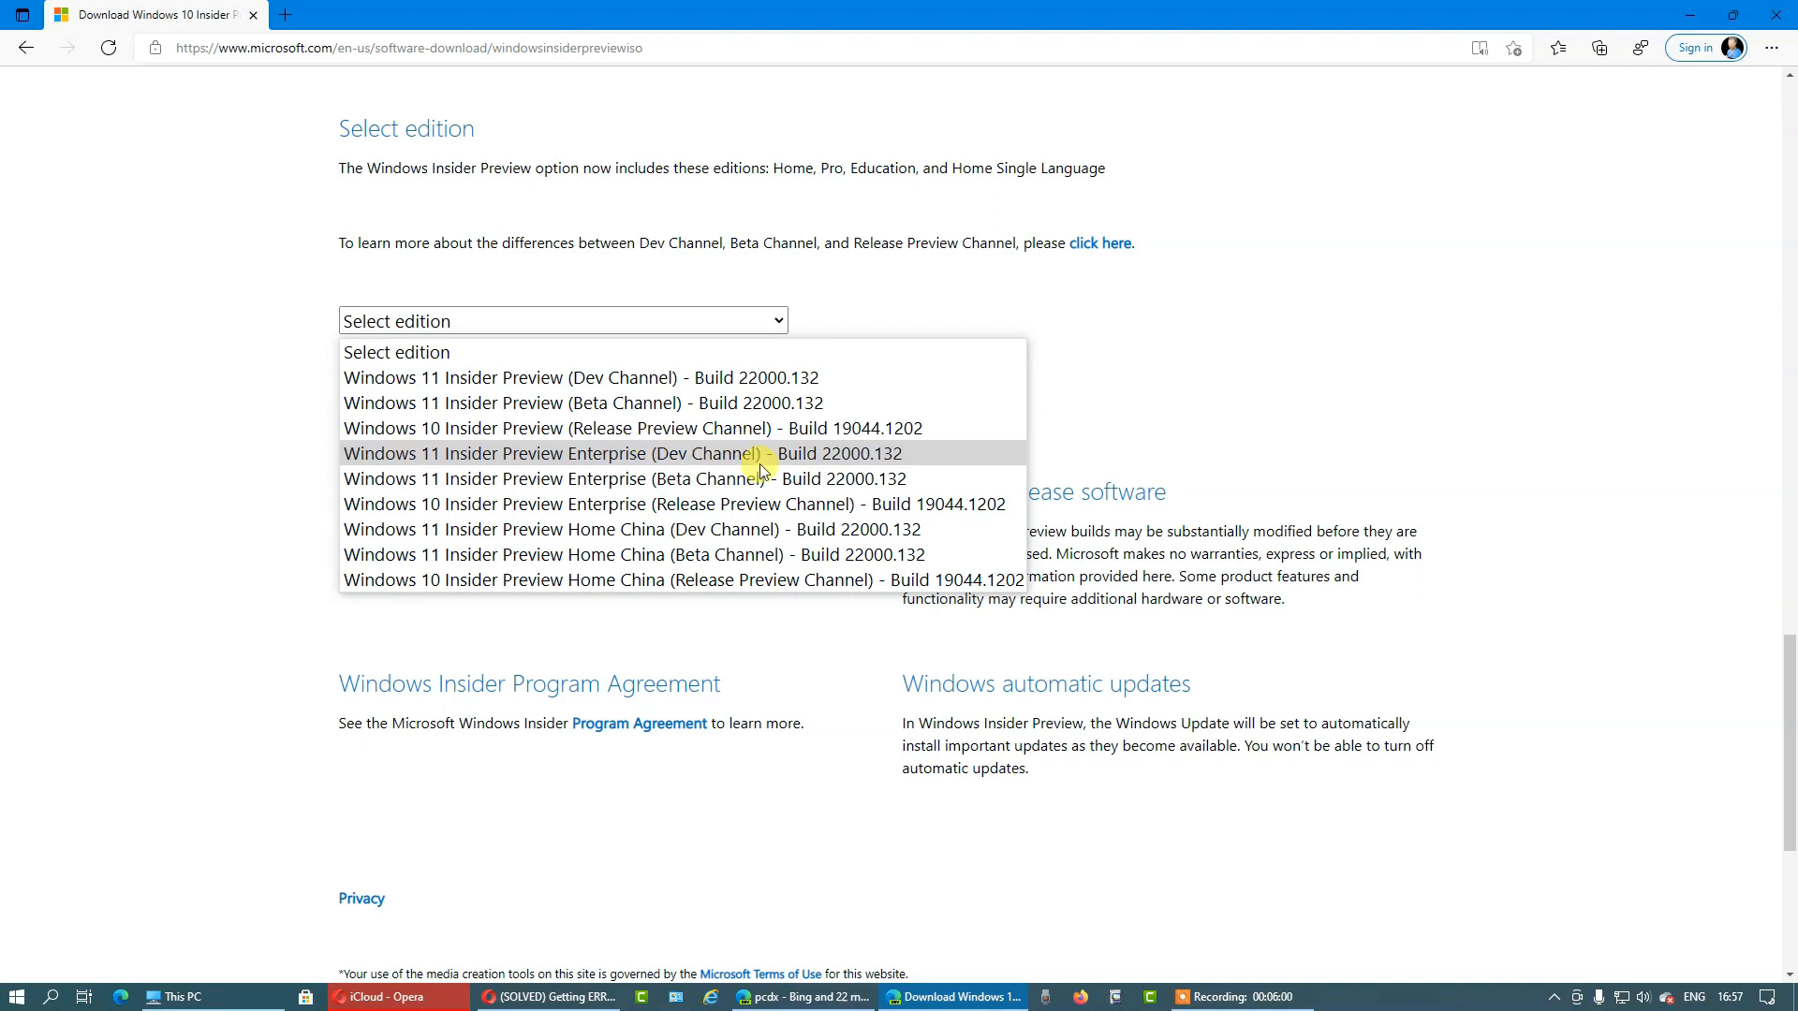
mouse_move(574, 478)
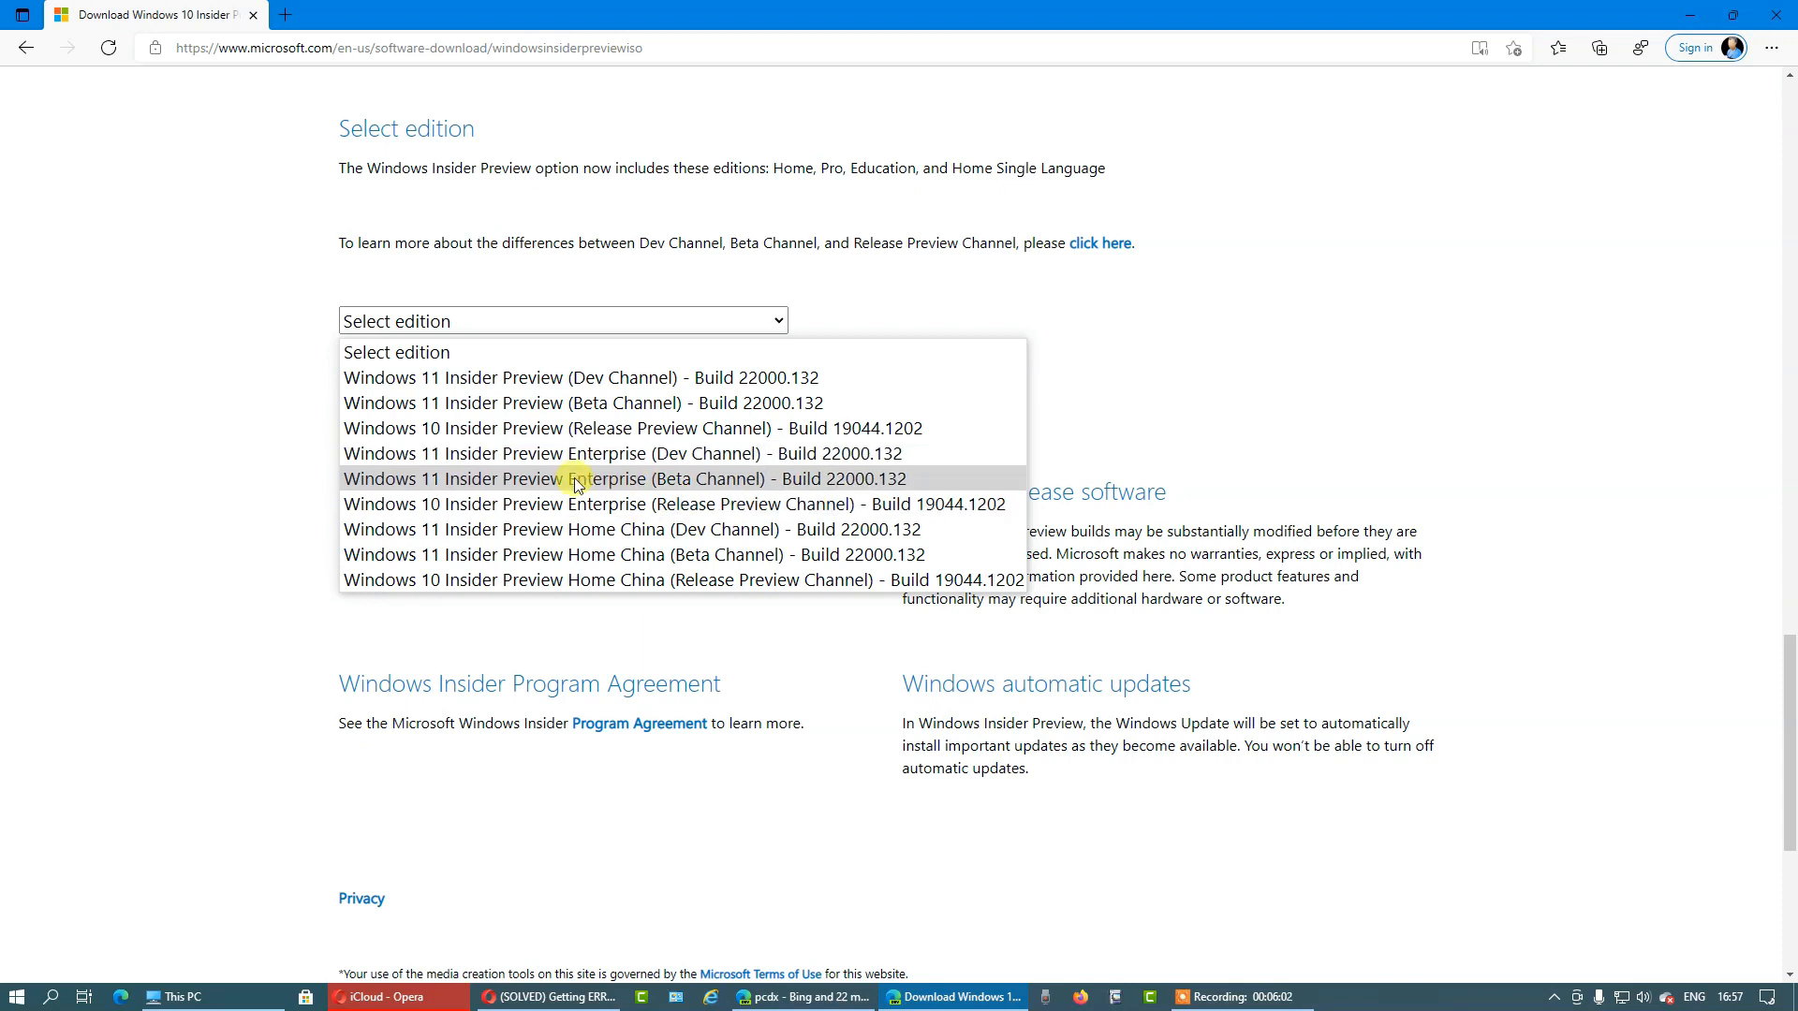
mouse_move(329, 472)
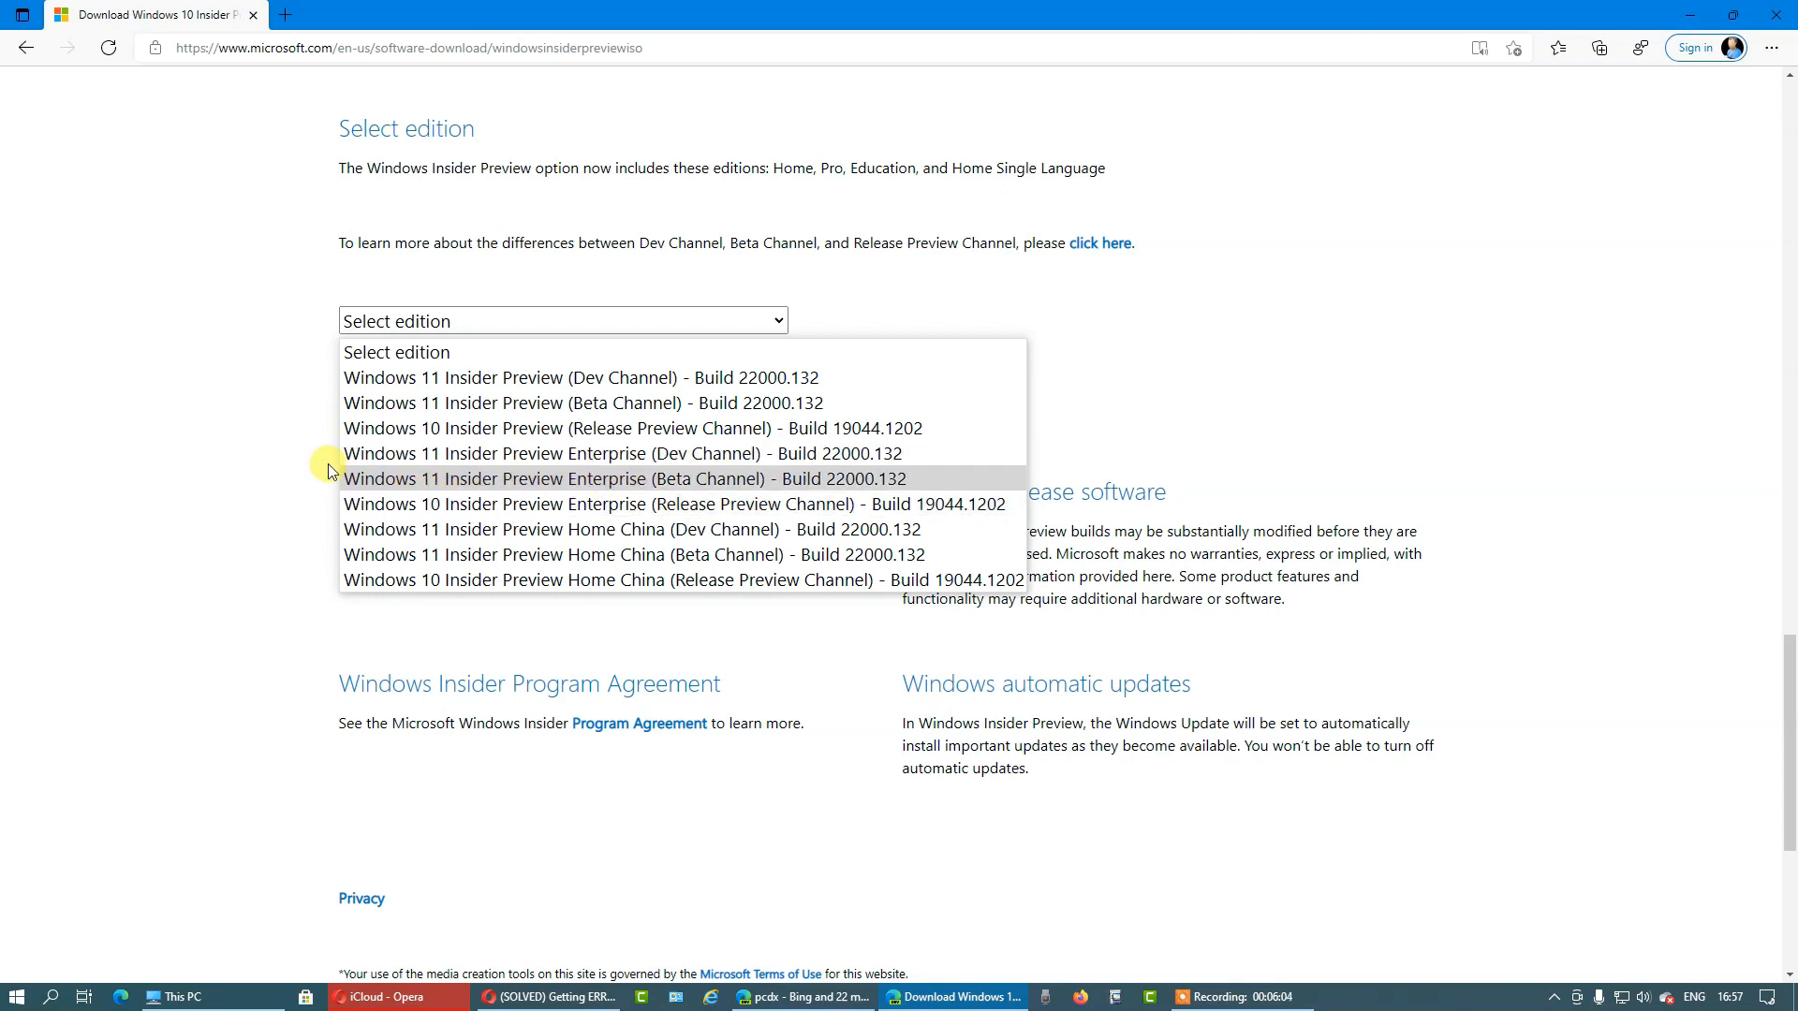
mouse_move(596, 454)
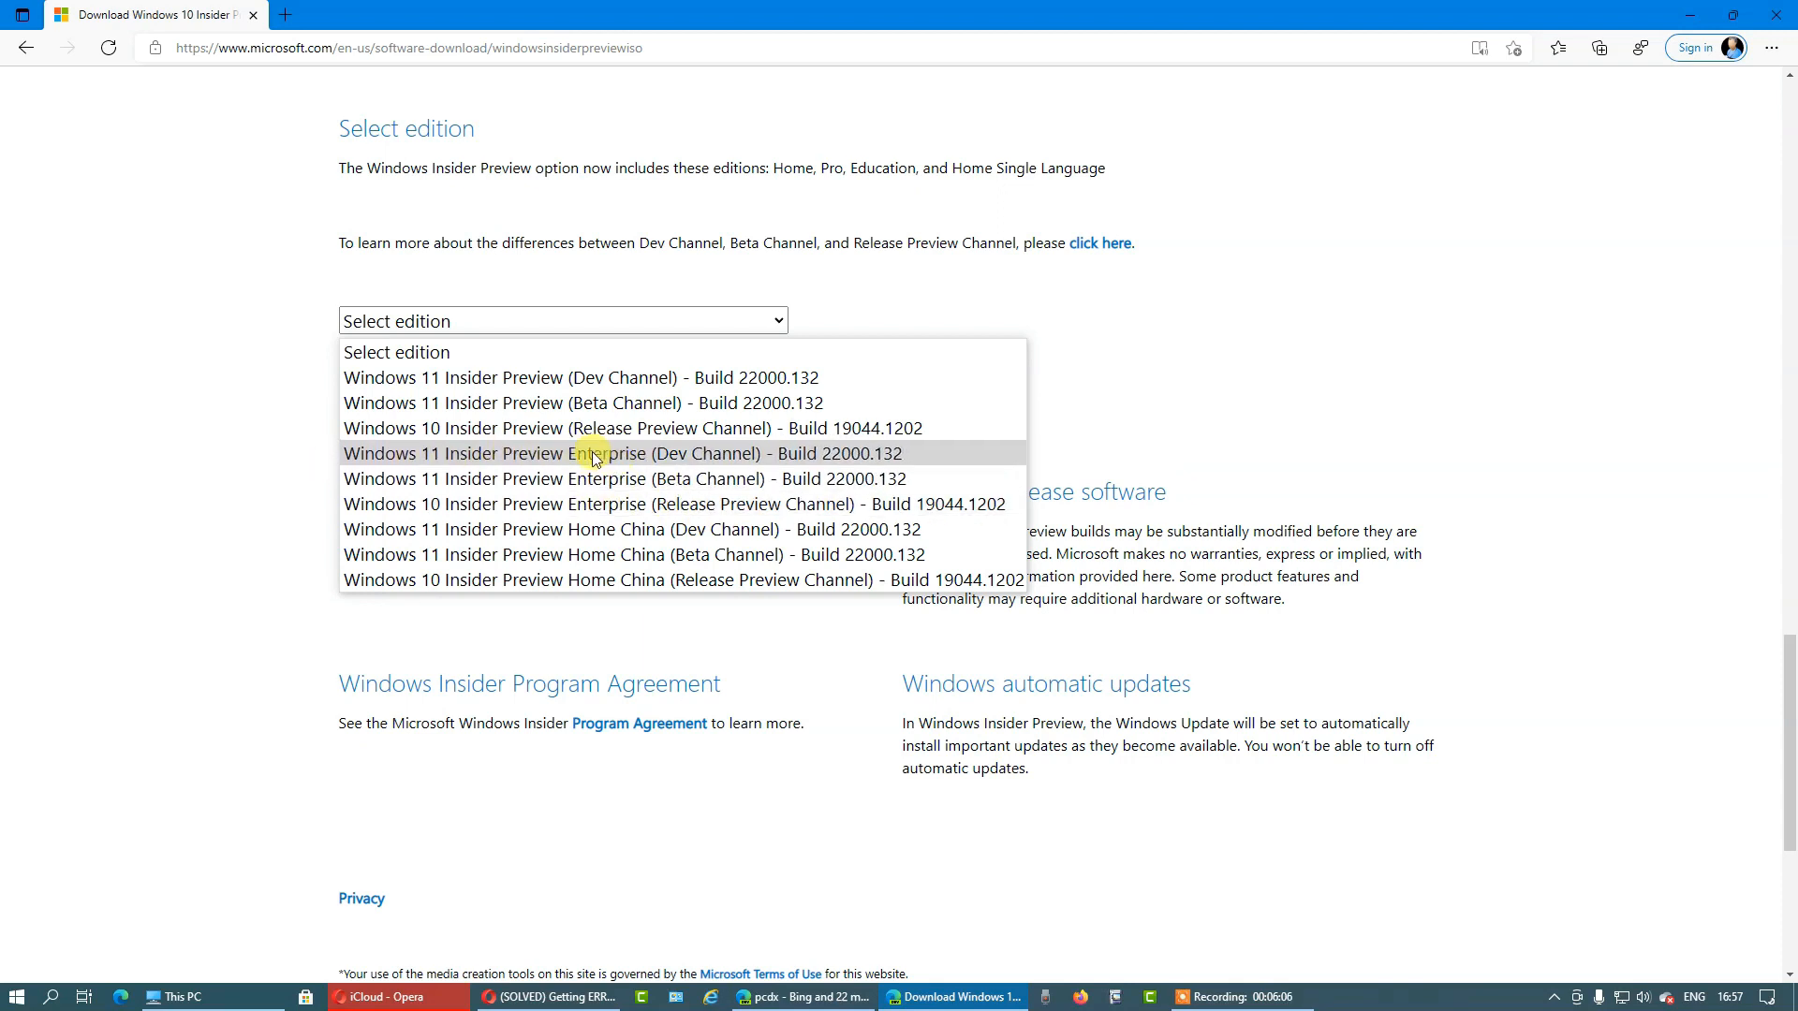
mouse_move(699, 478)
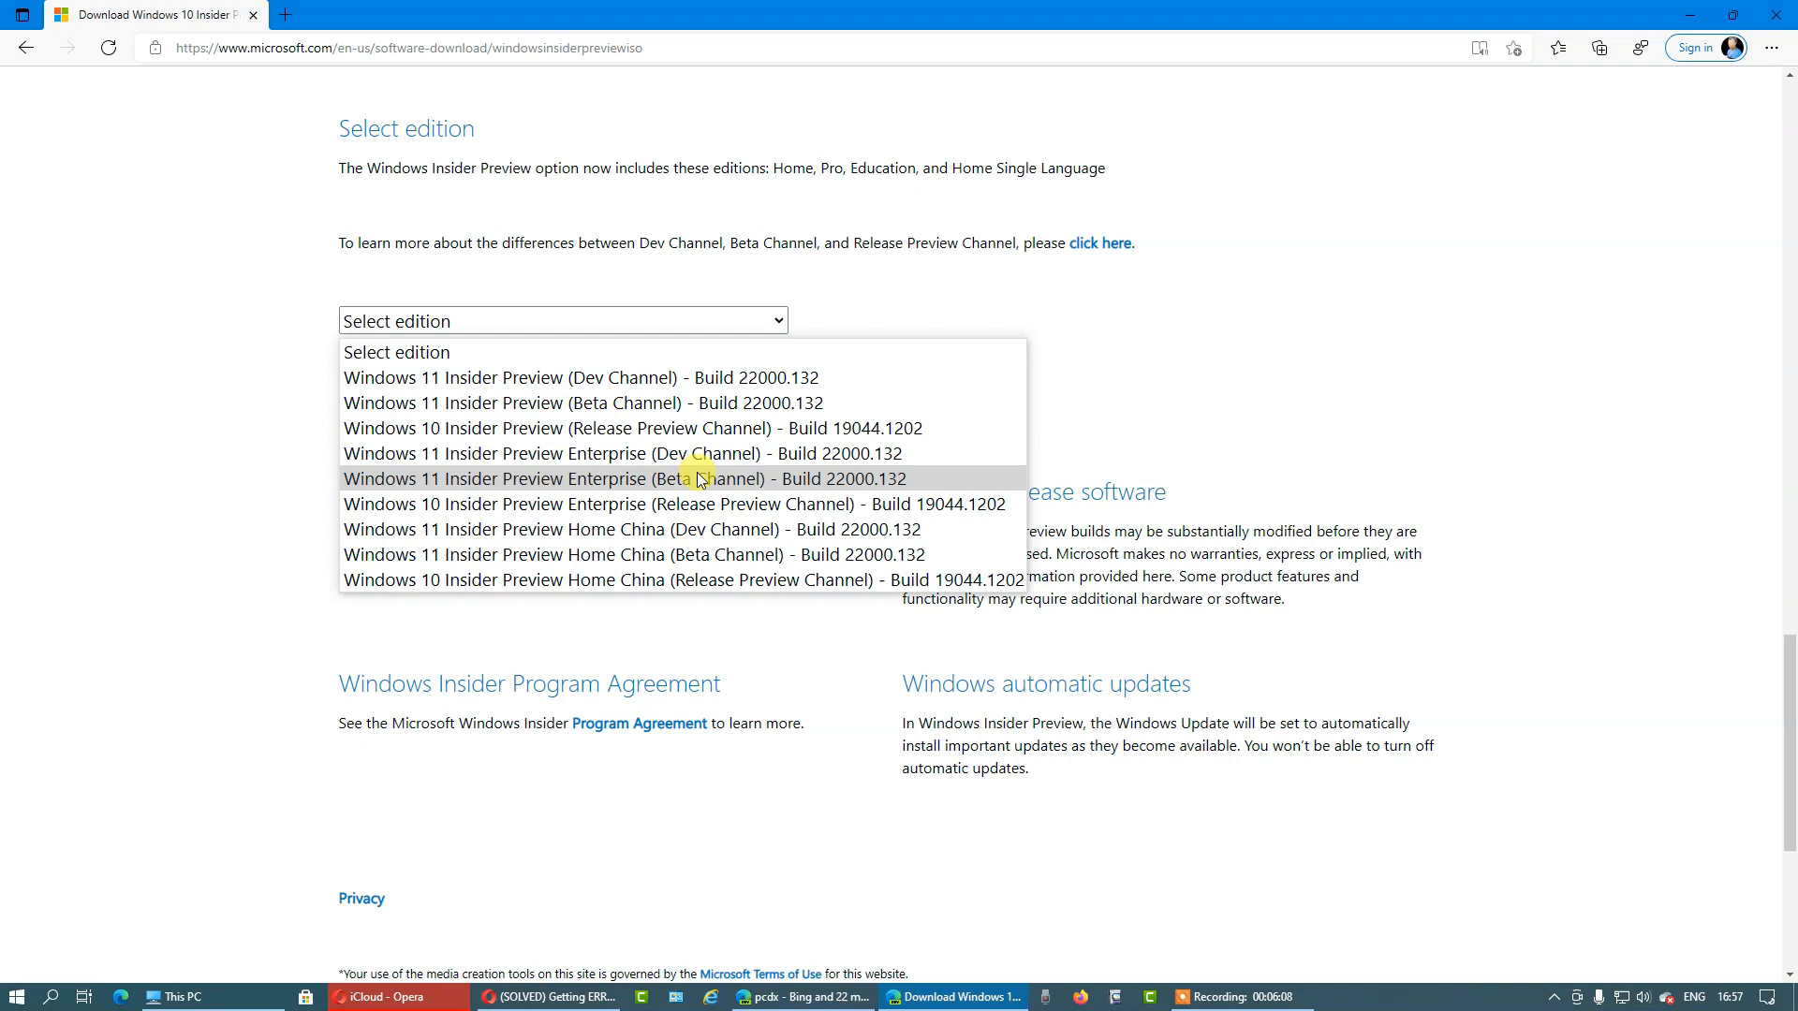
mouse_move(376, 528)
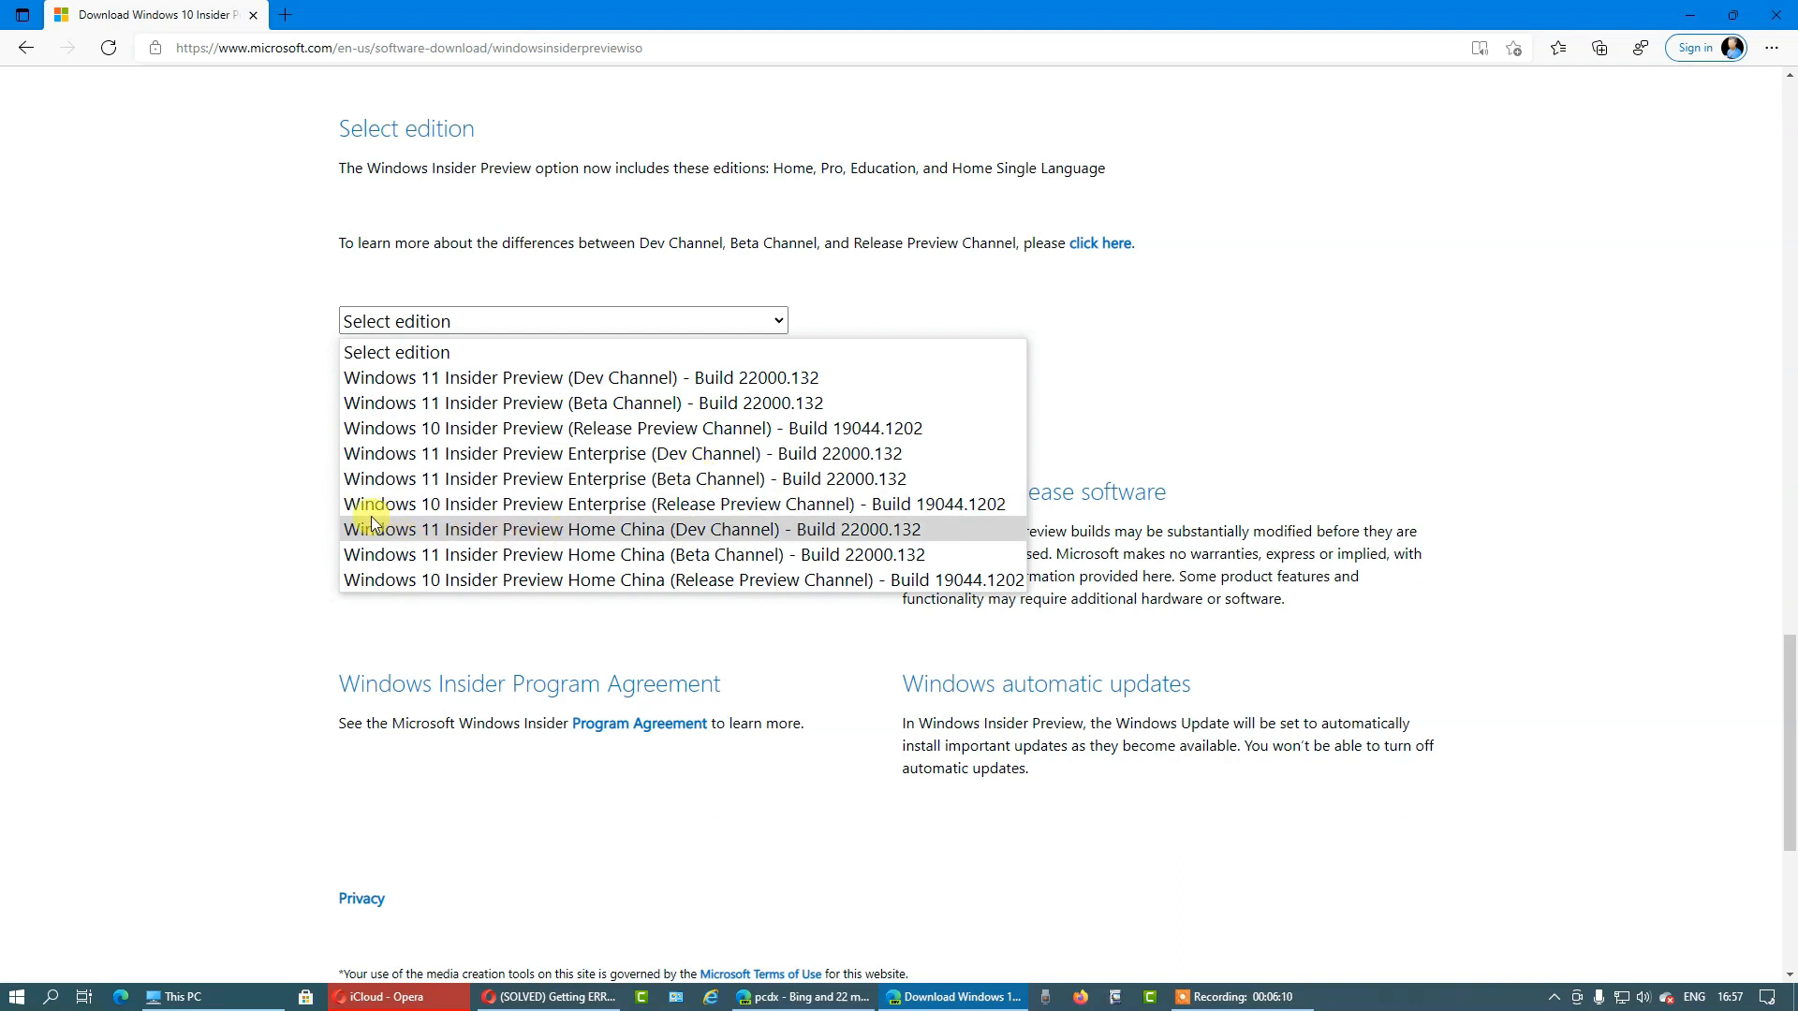
mouse_move(492, 504)
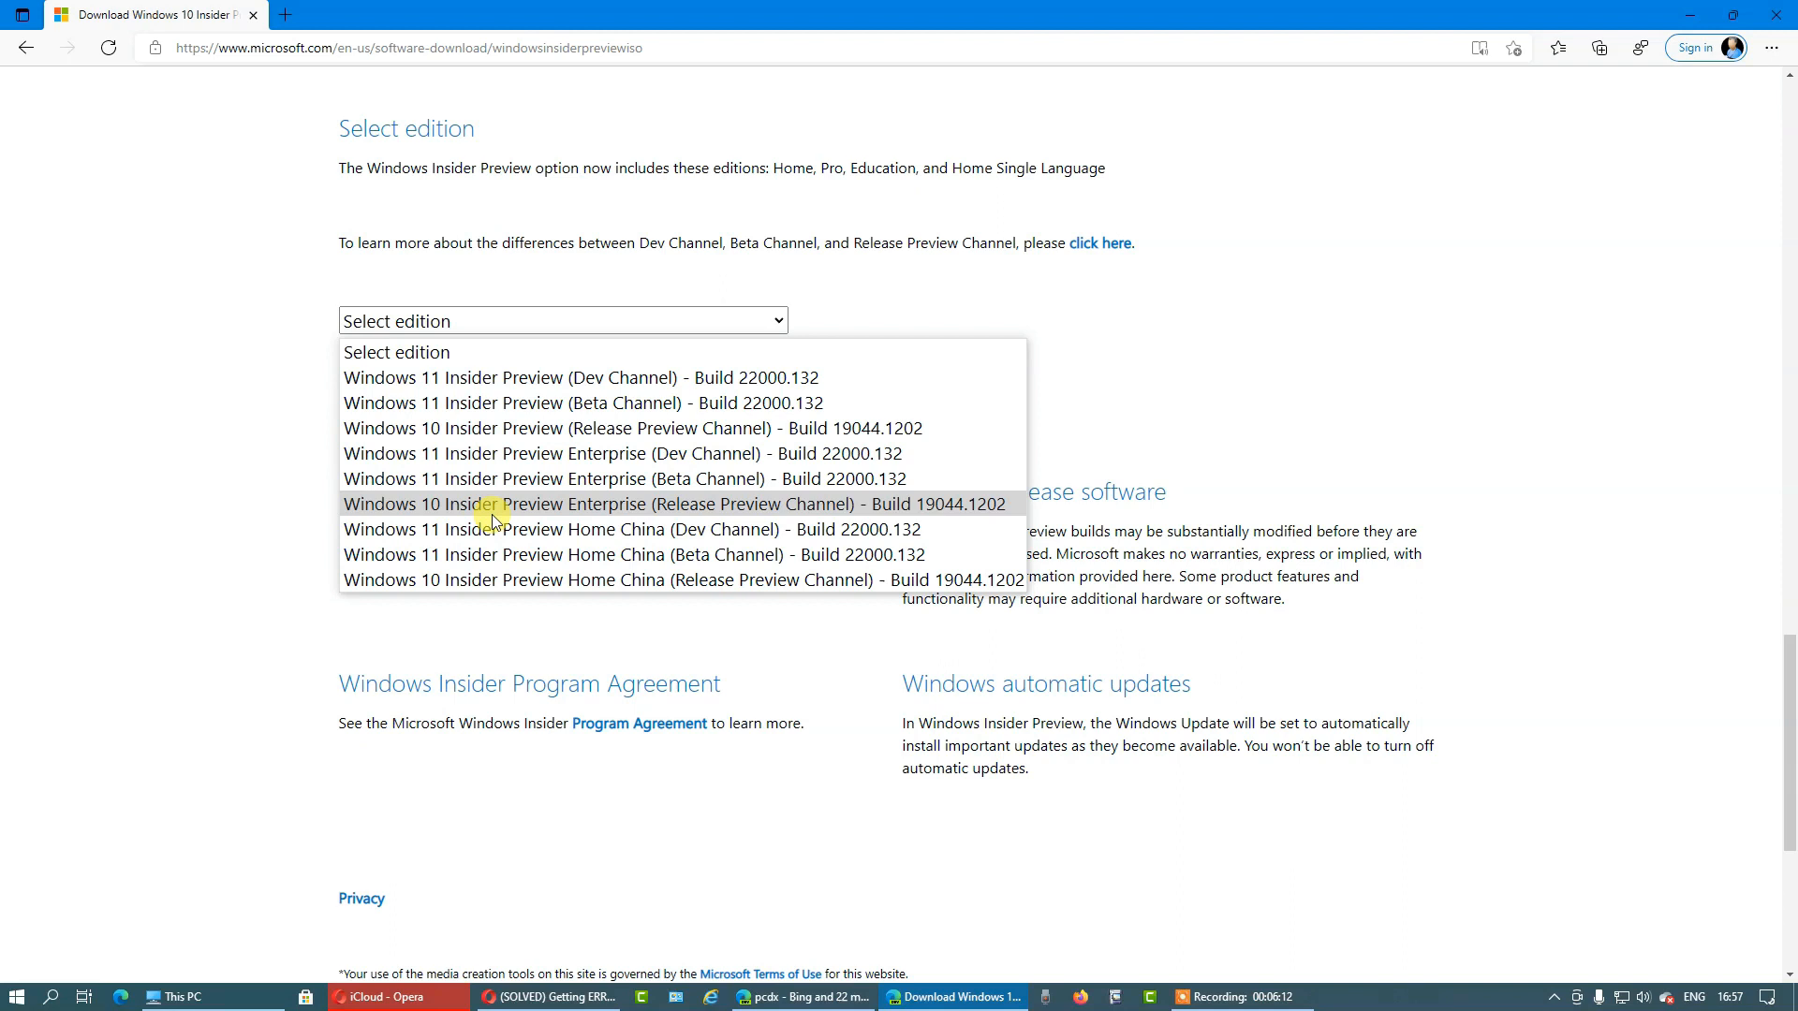
mouse_move(601, 528)
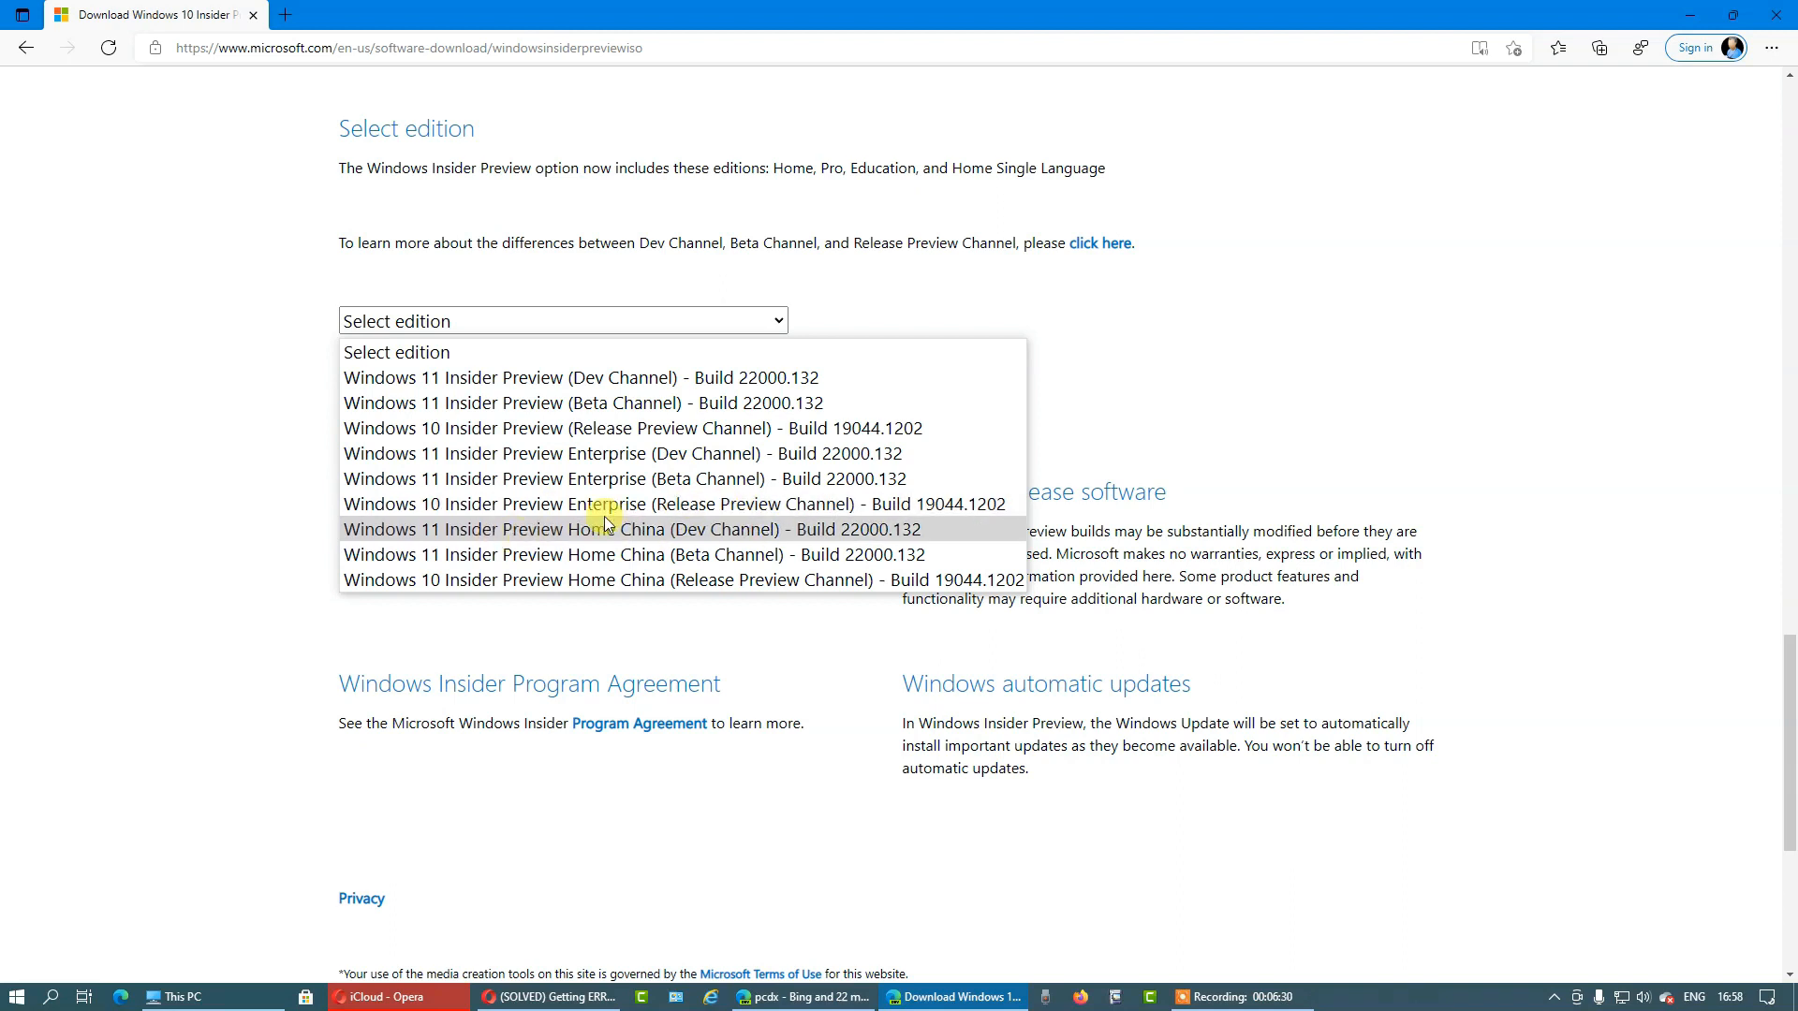
mouse_move(569, 537)
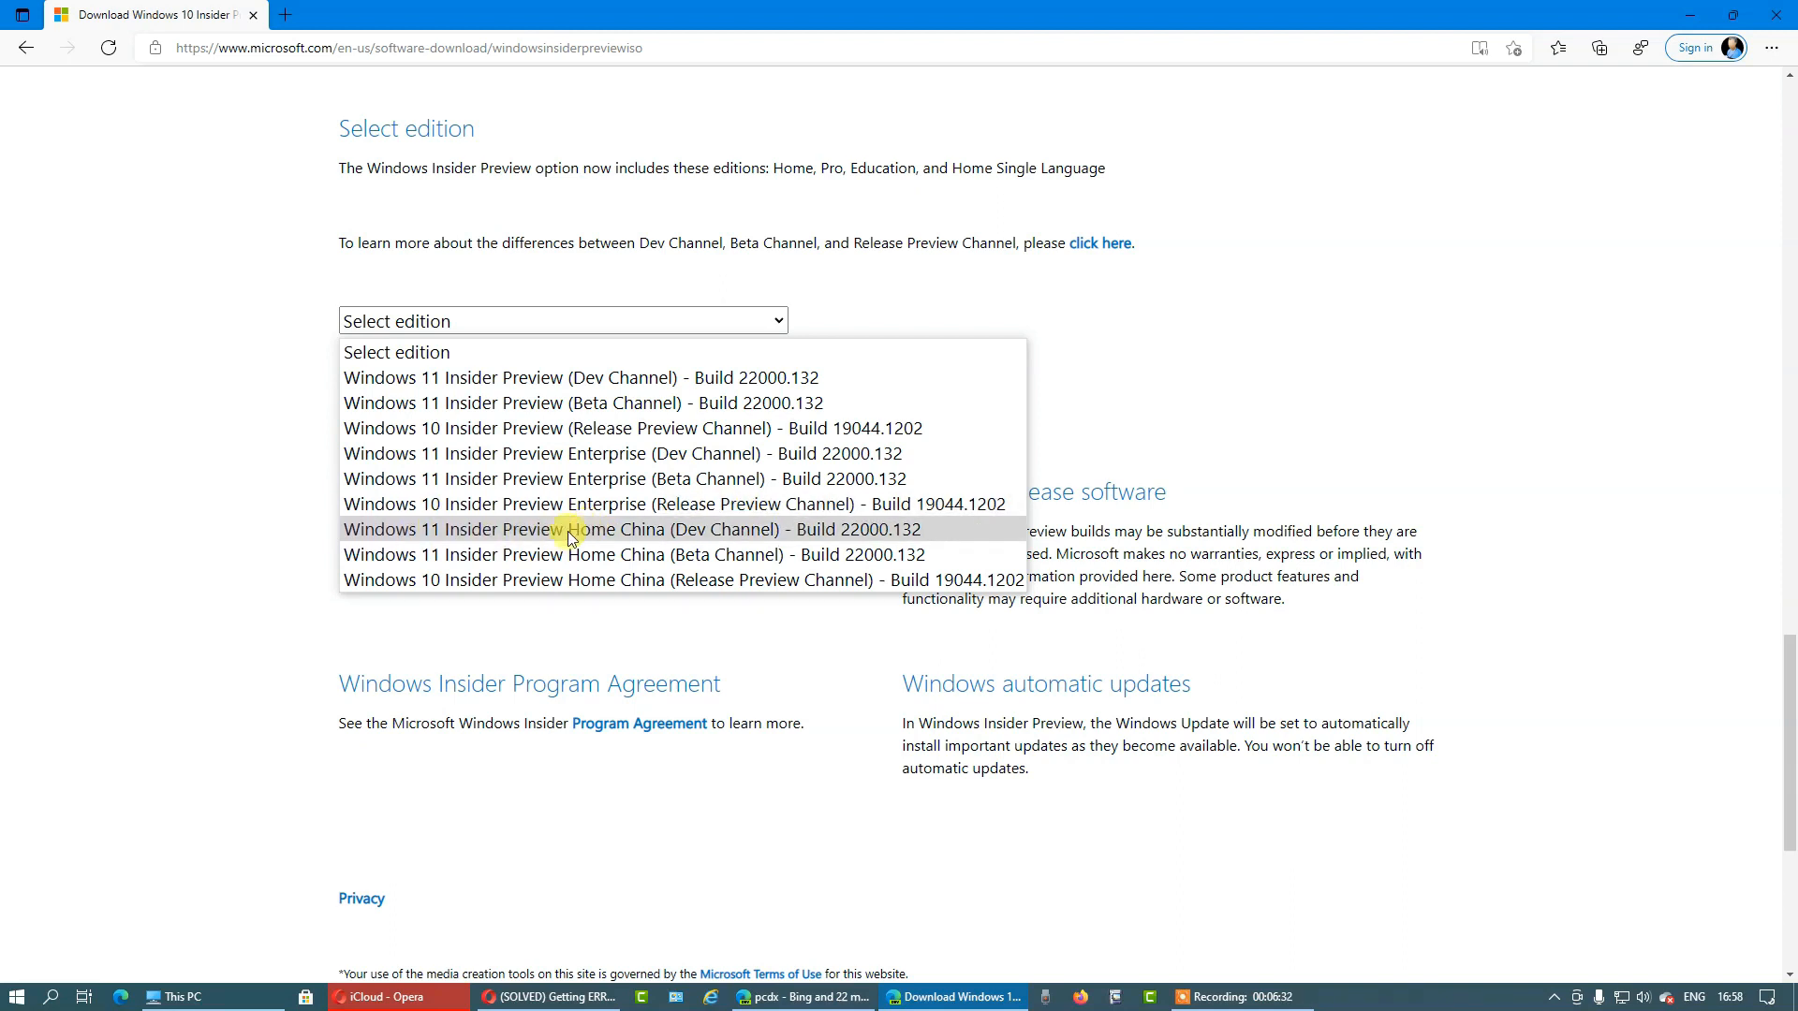
mouse_move(479, 554)
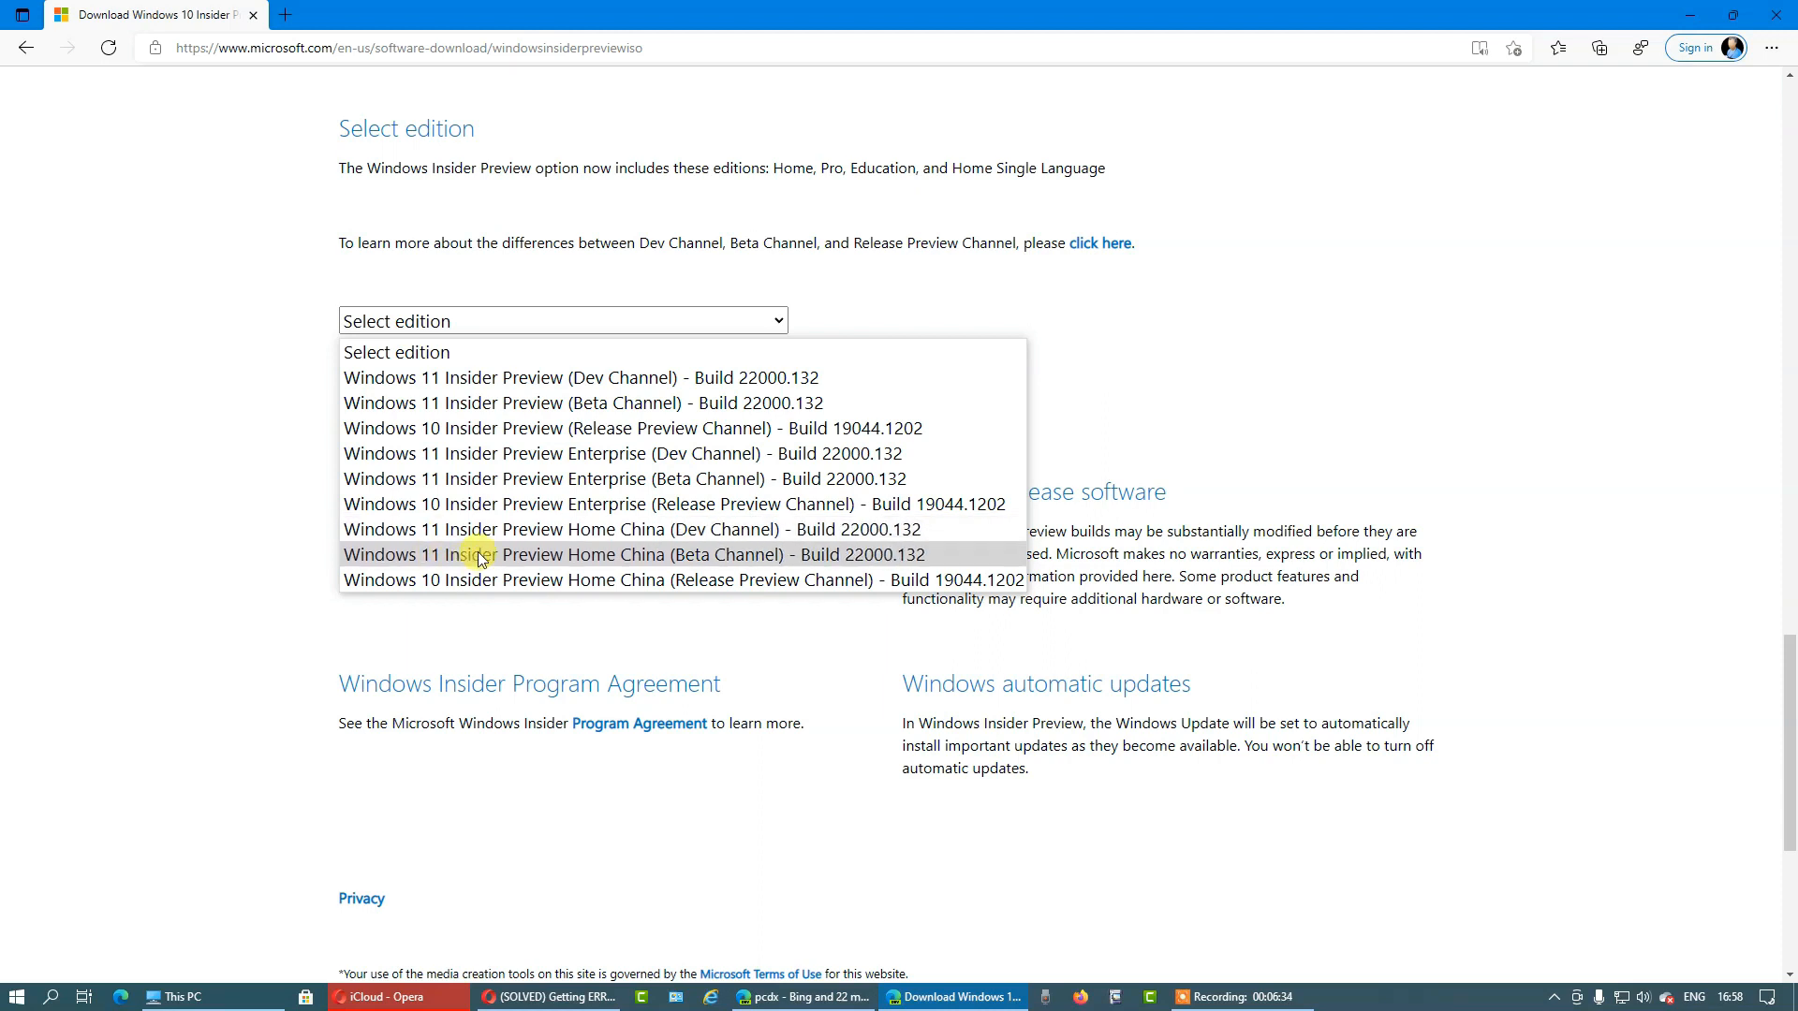
mouse_move(629, 528)
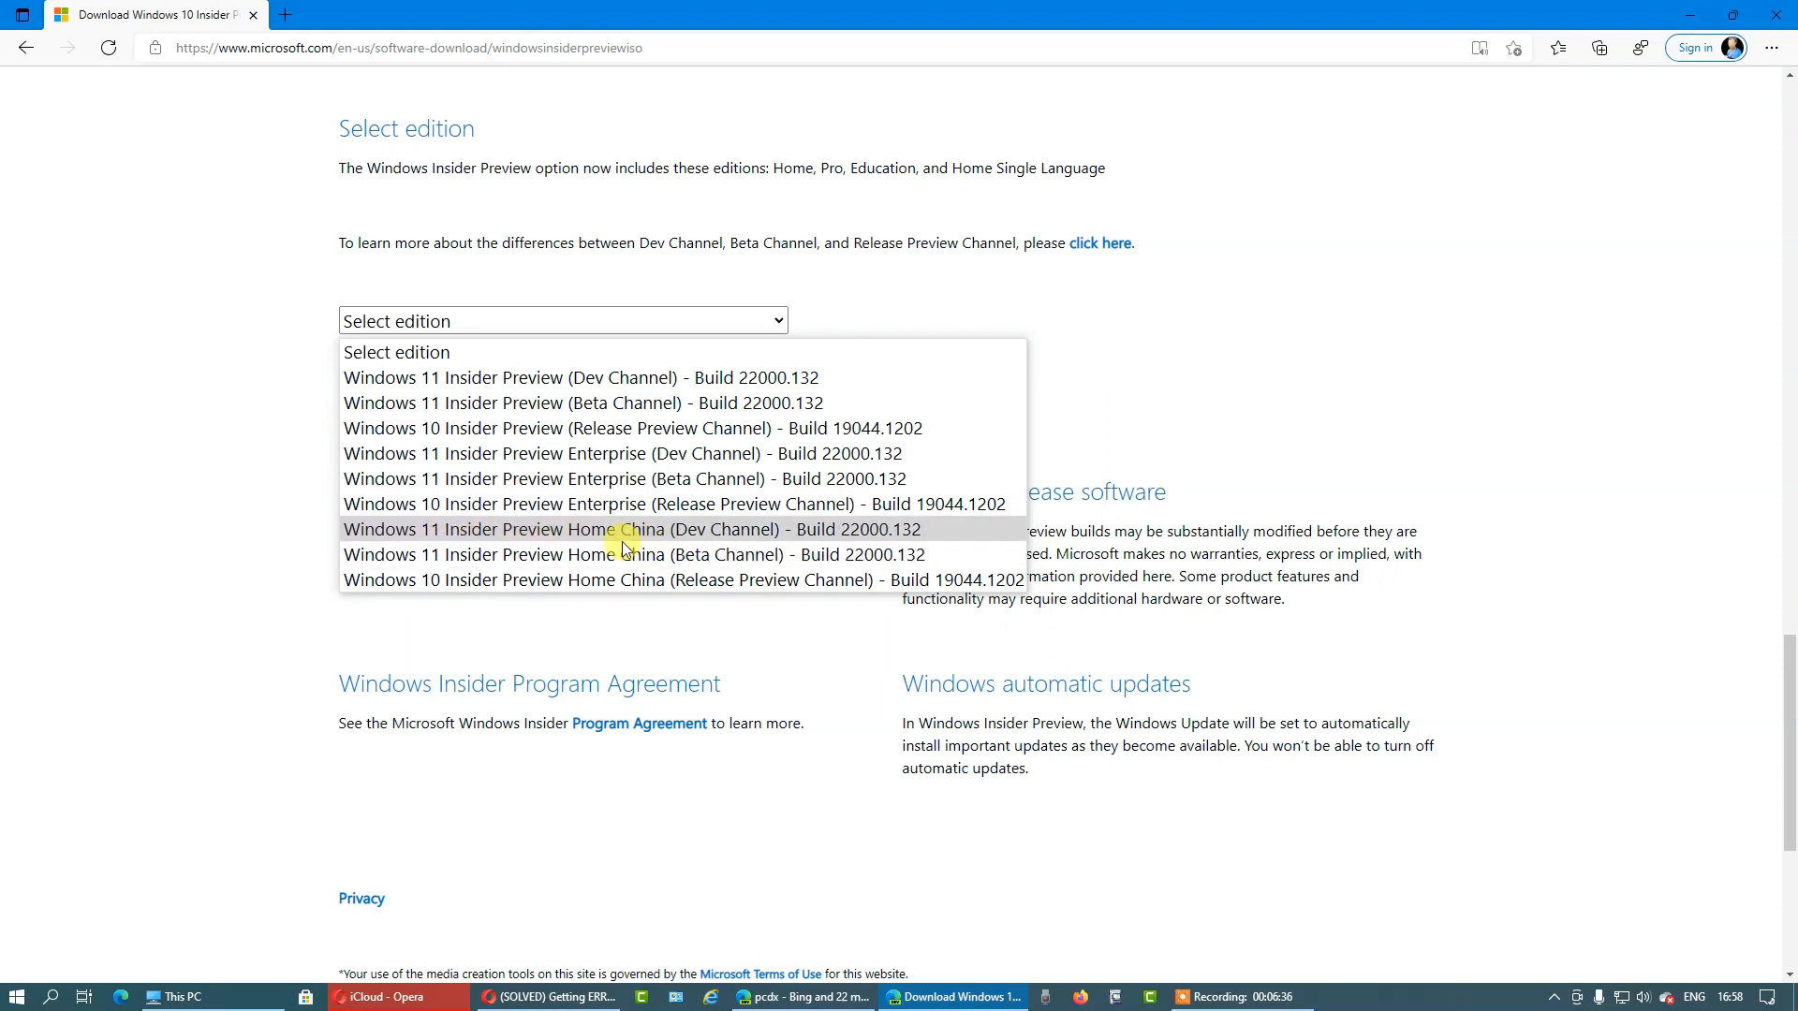
mouse_move(616, 579)
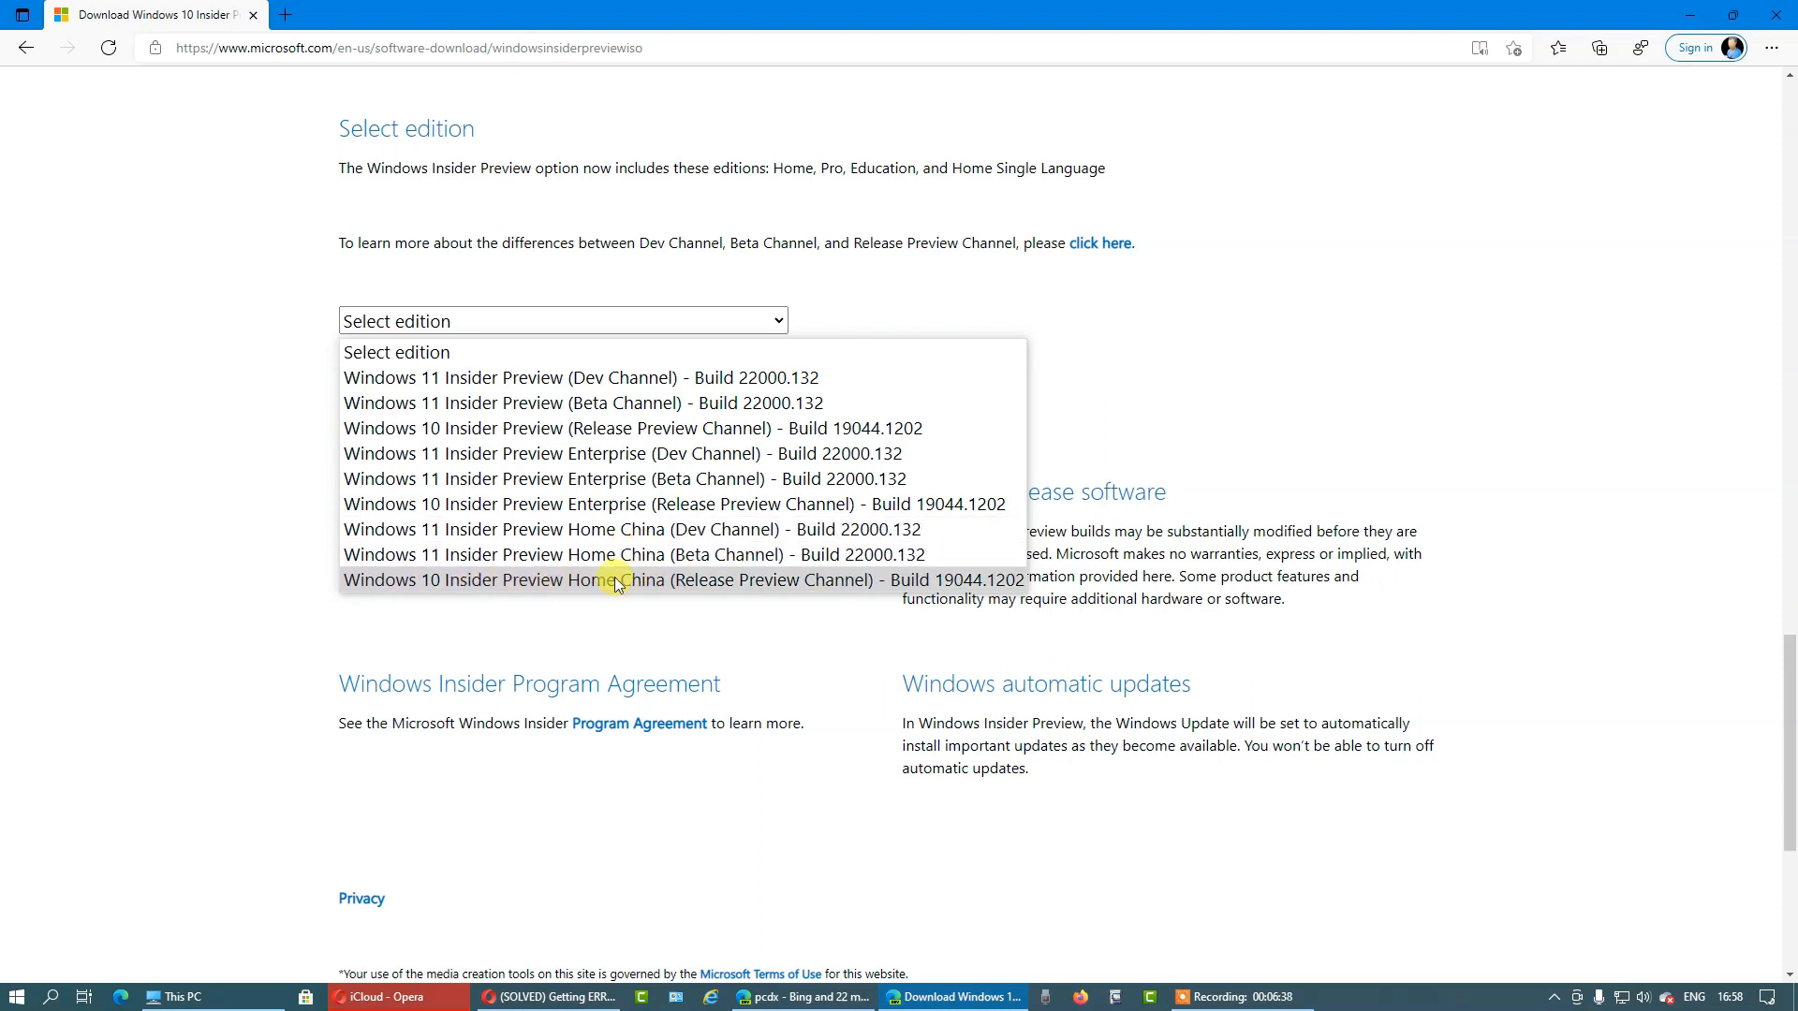
mouse_move(643, 555)
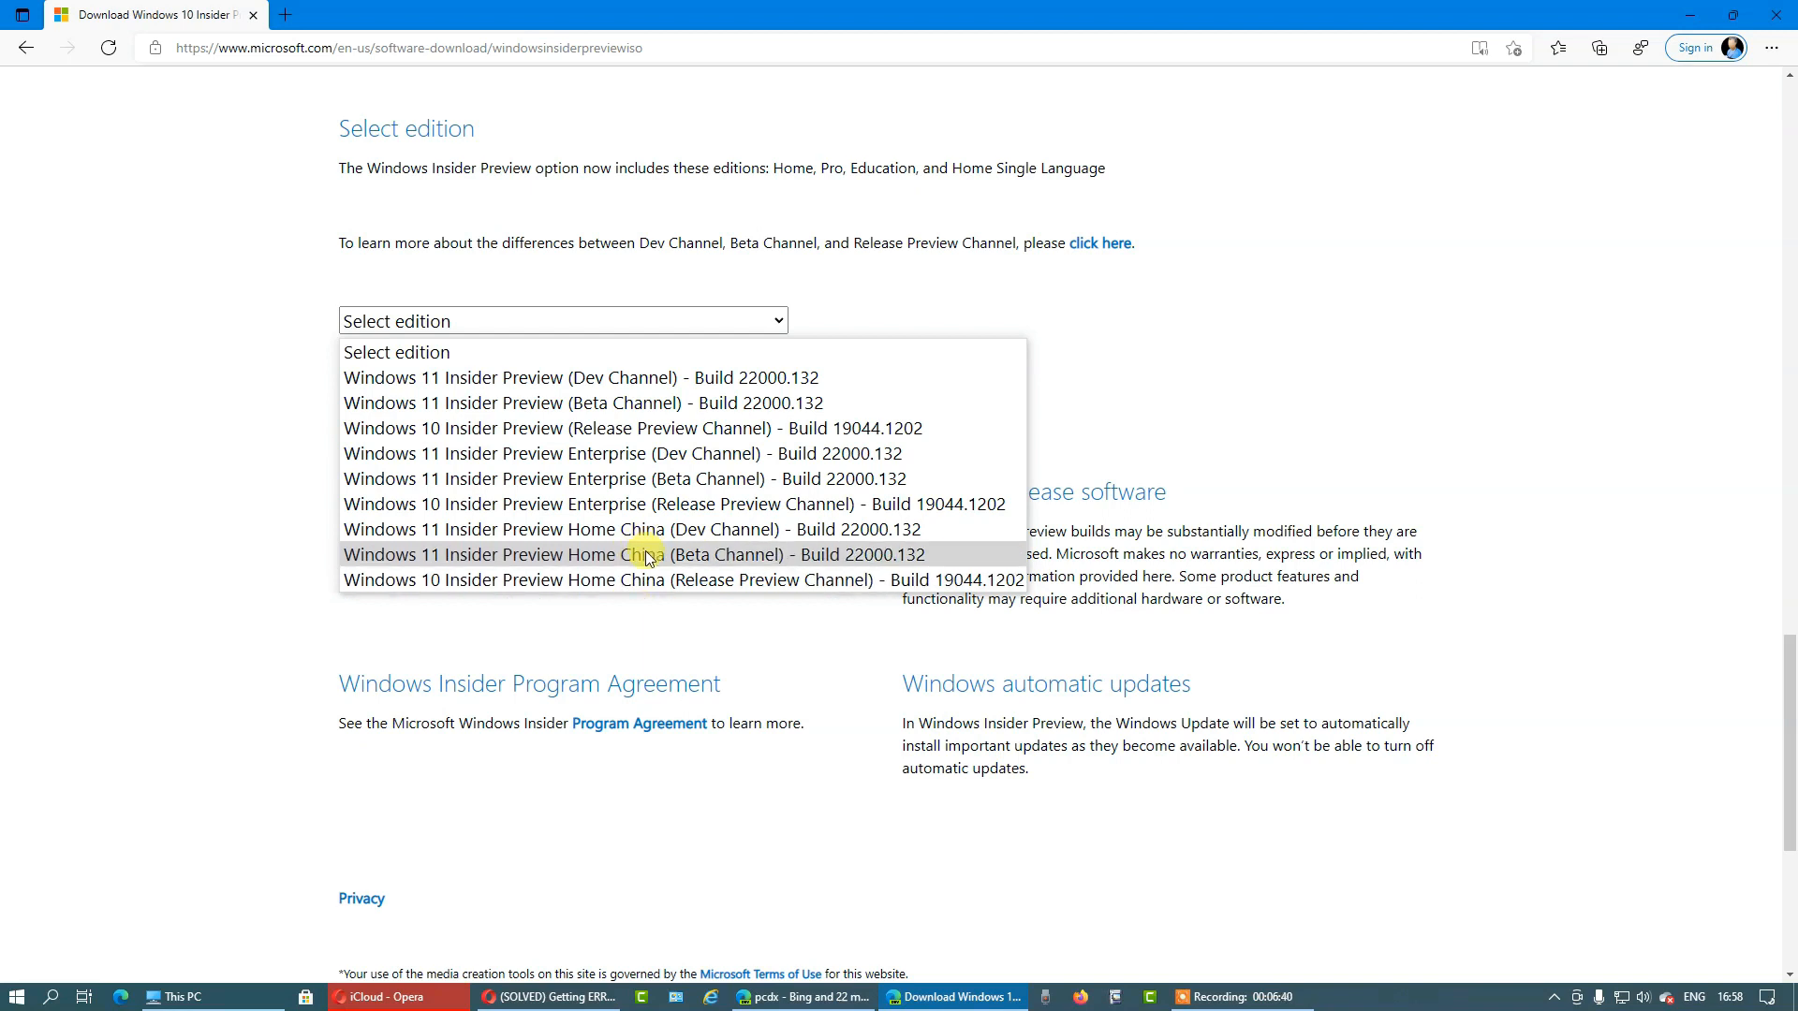
mouse_move(586, 414)
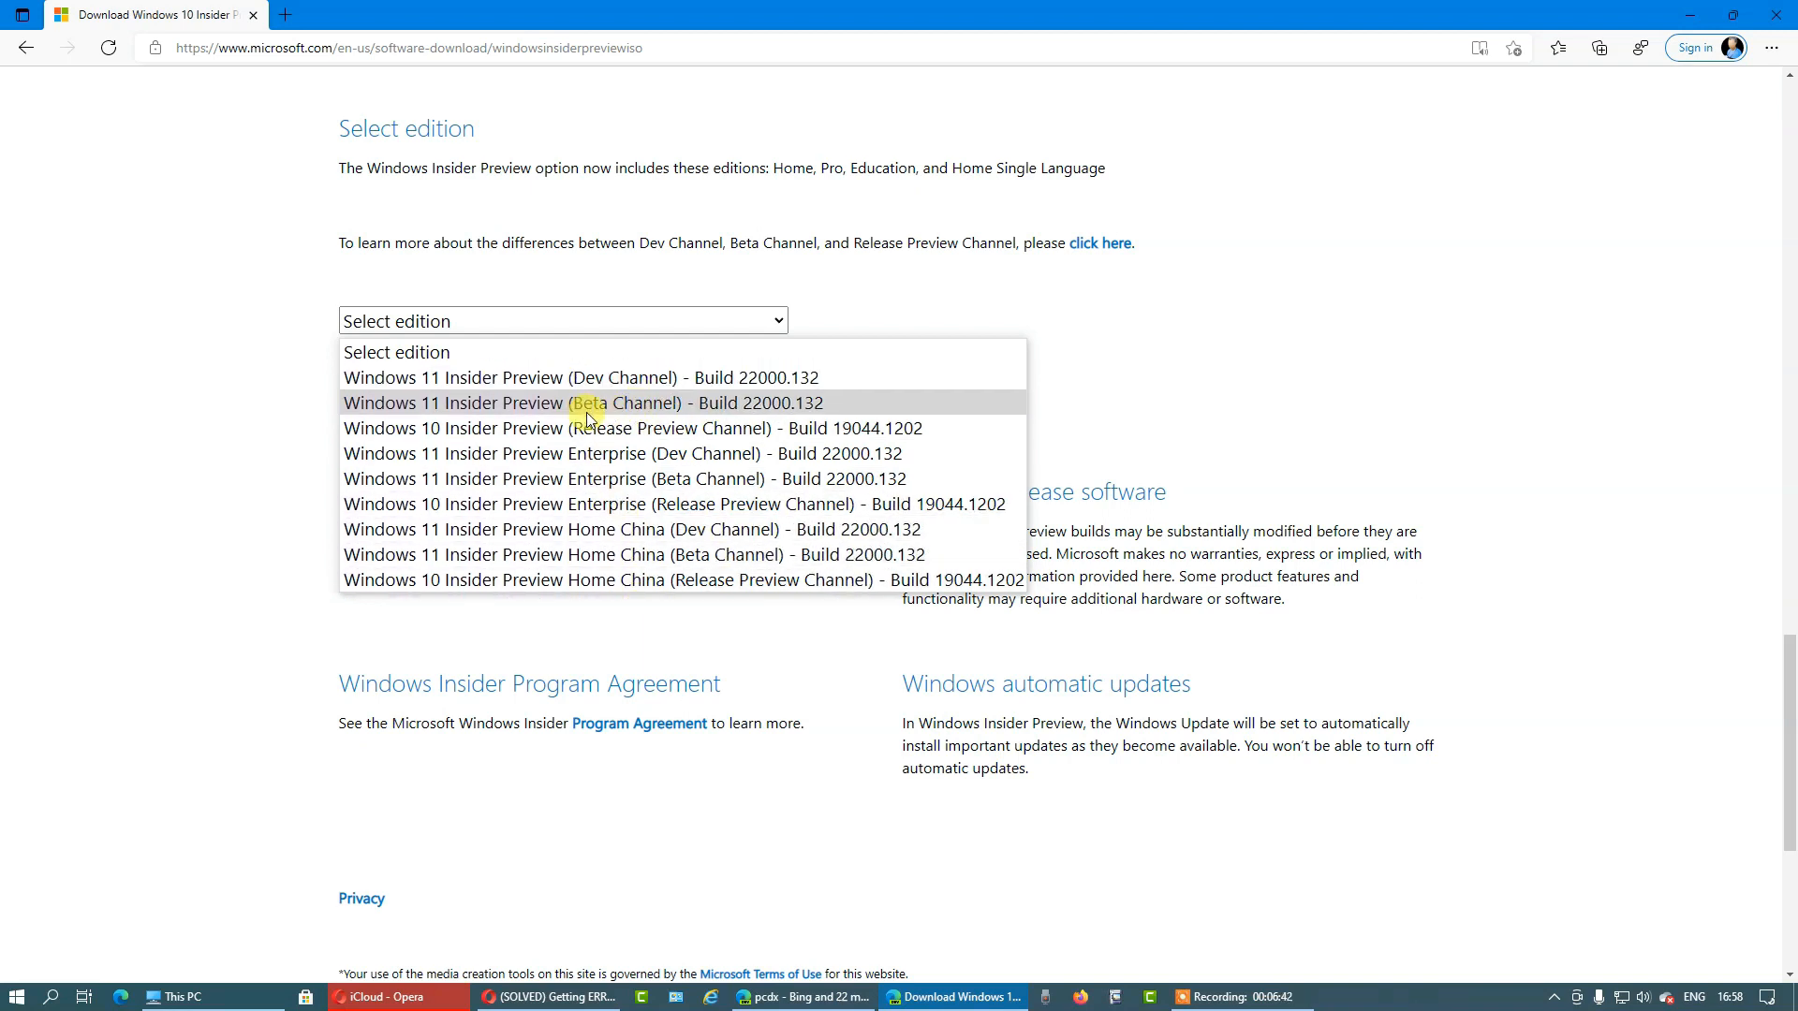
- Choose Windows 11 Insider Preview (Beta Channel) as the edition
click(581, 402)
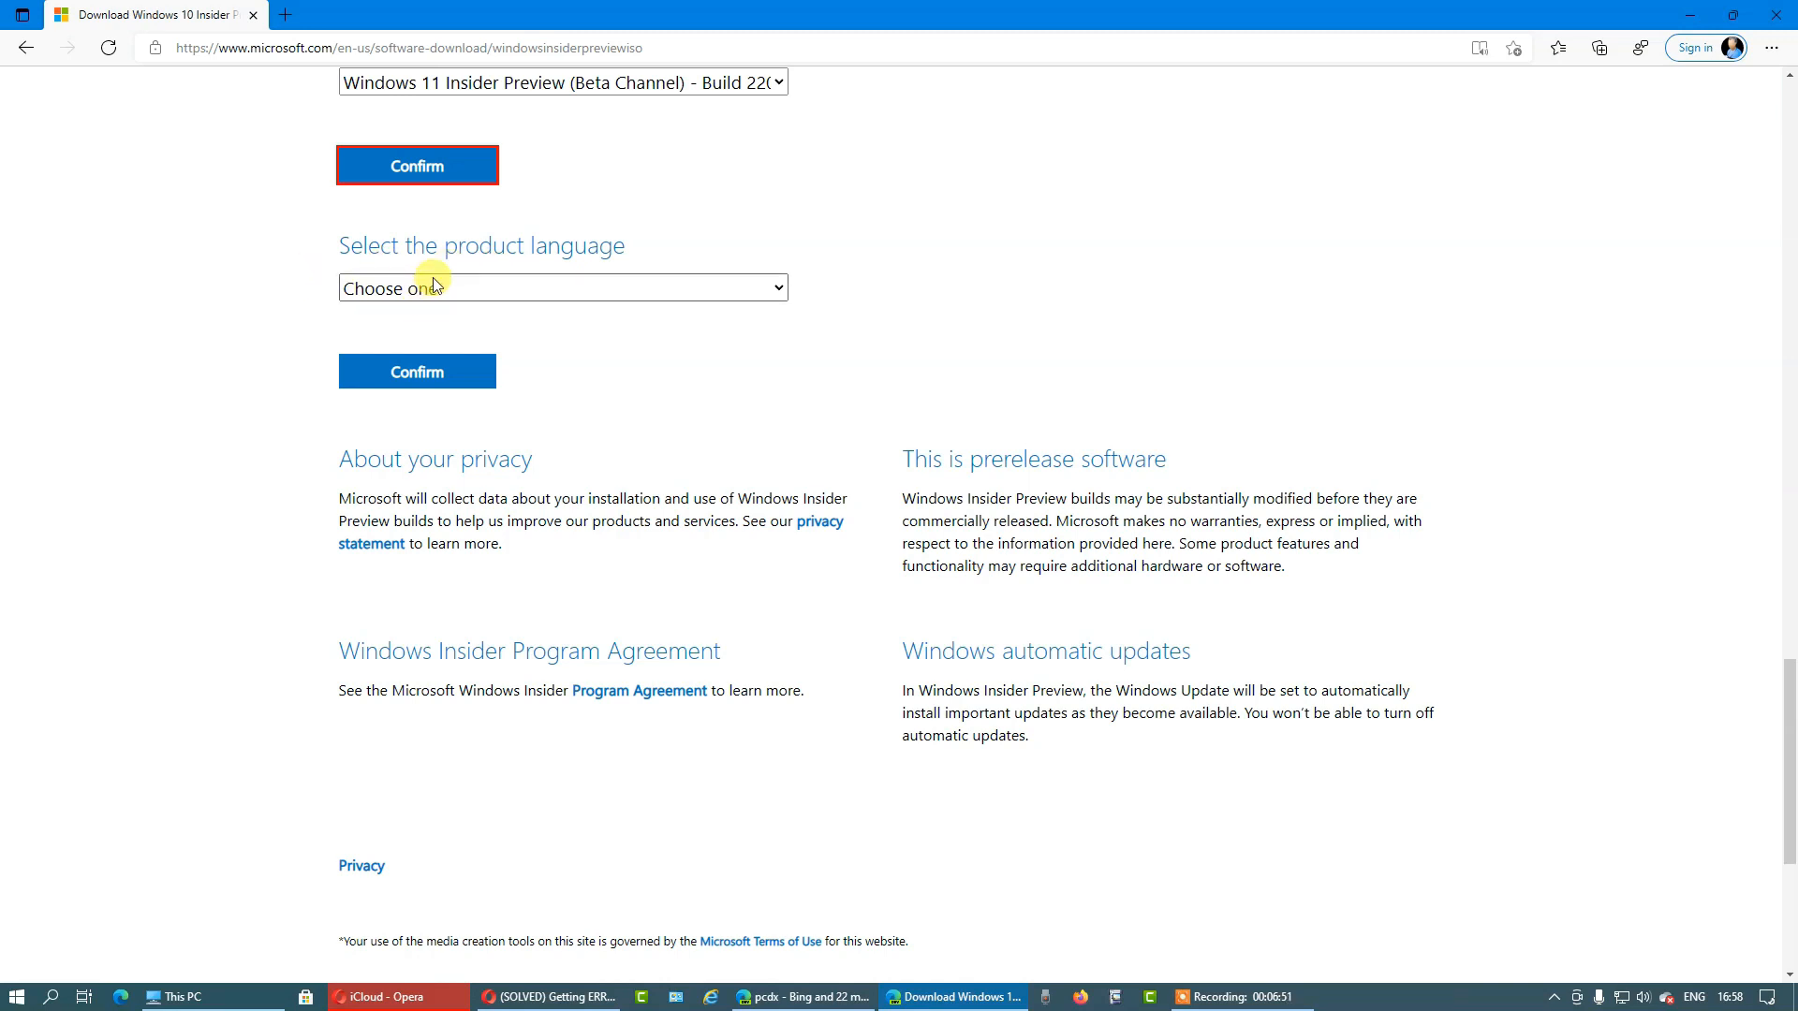
- Set English as the product language for the Beta Channel Build 22000.132 edition
click(562, 287)
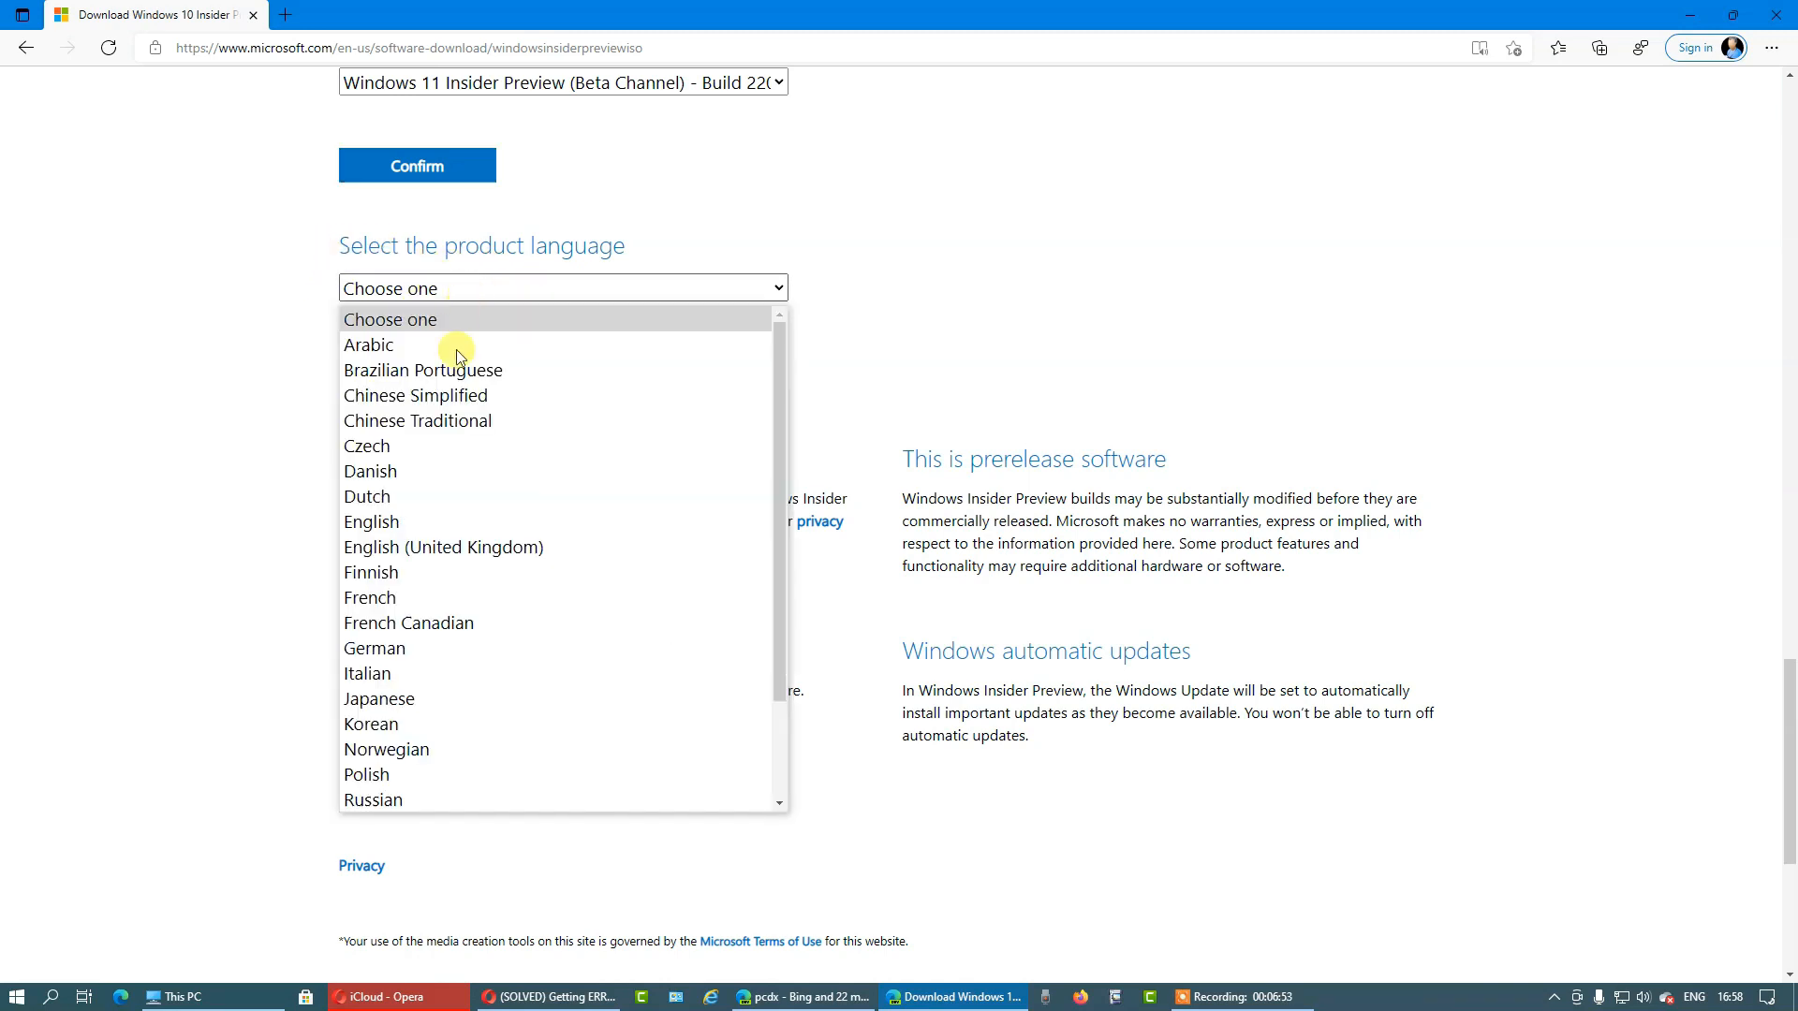
mouse_move(389, 528)
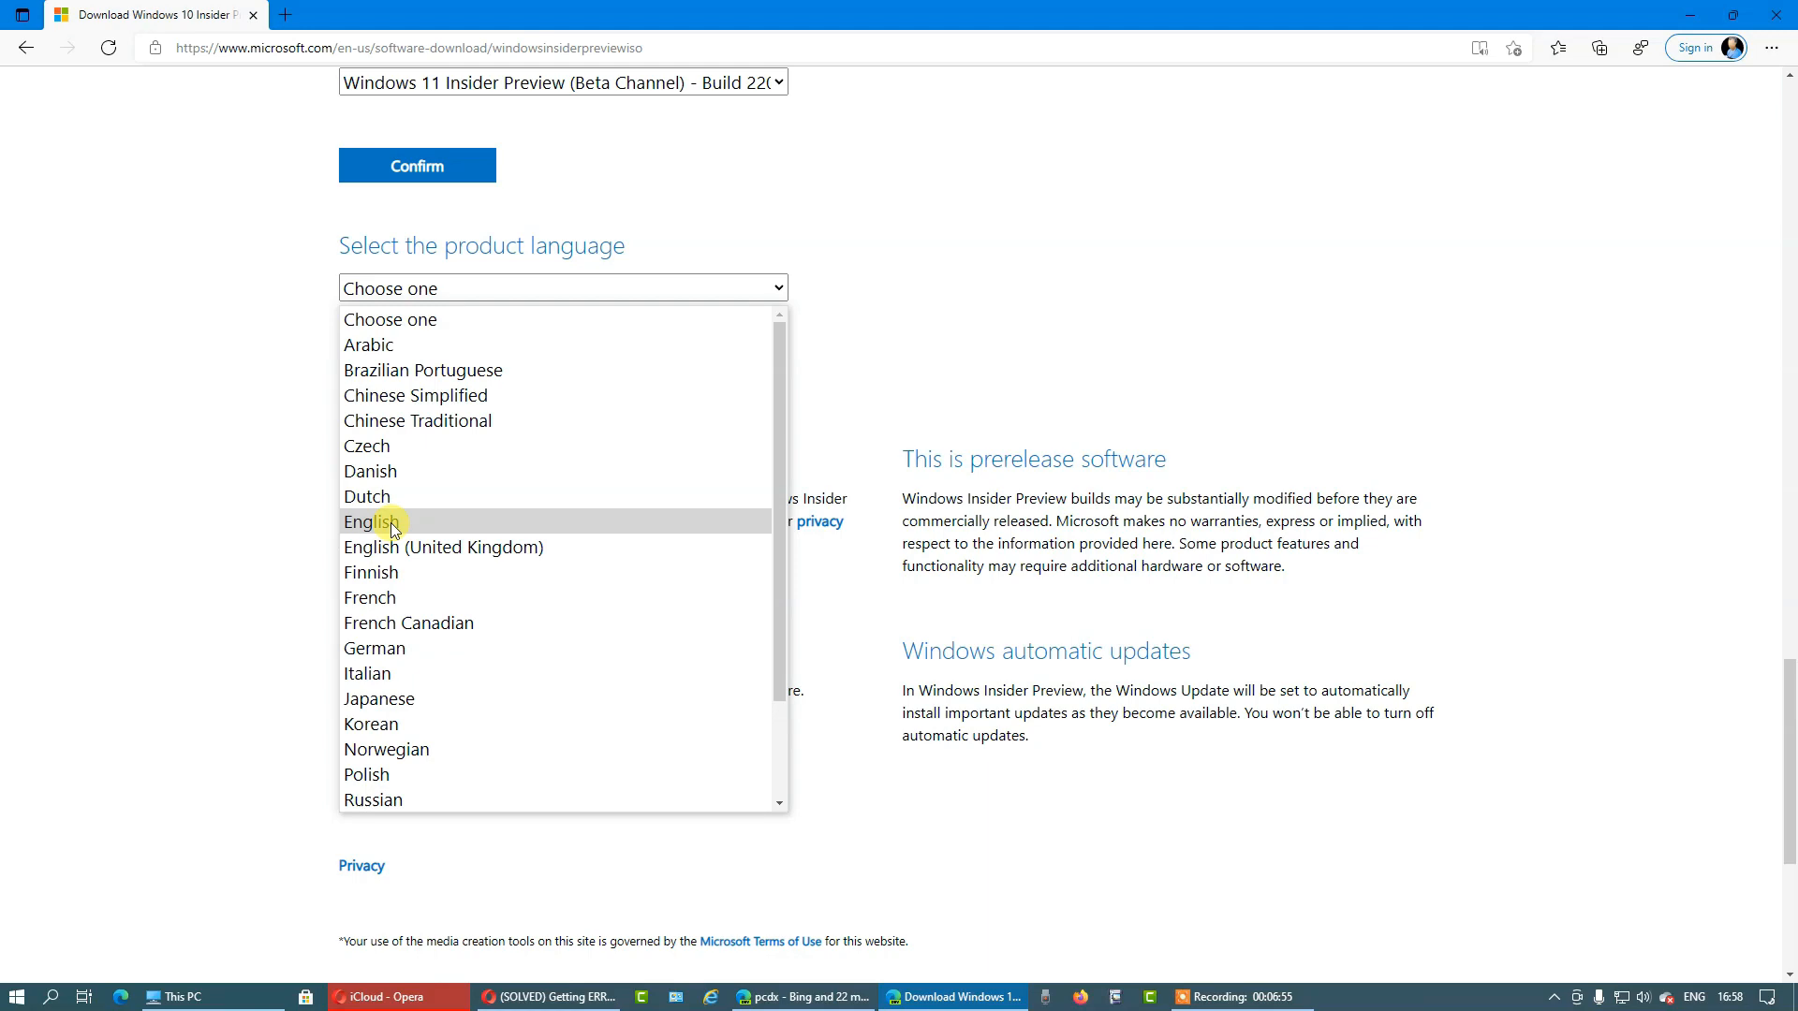
click(372, 521)
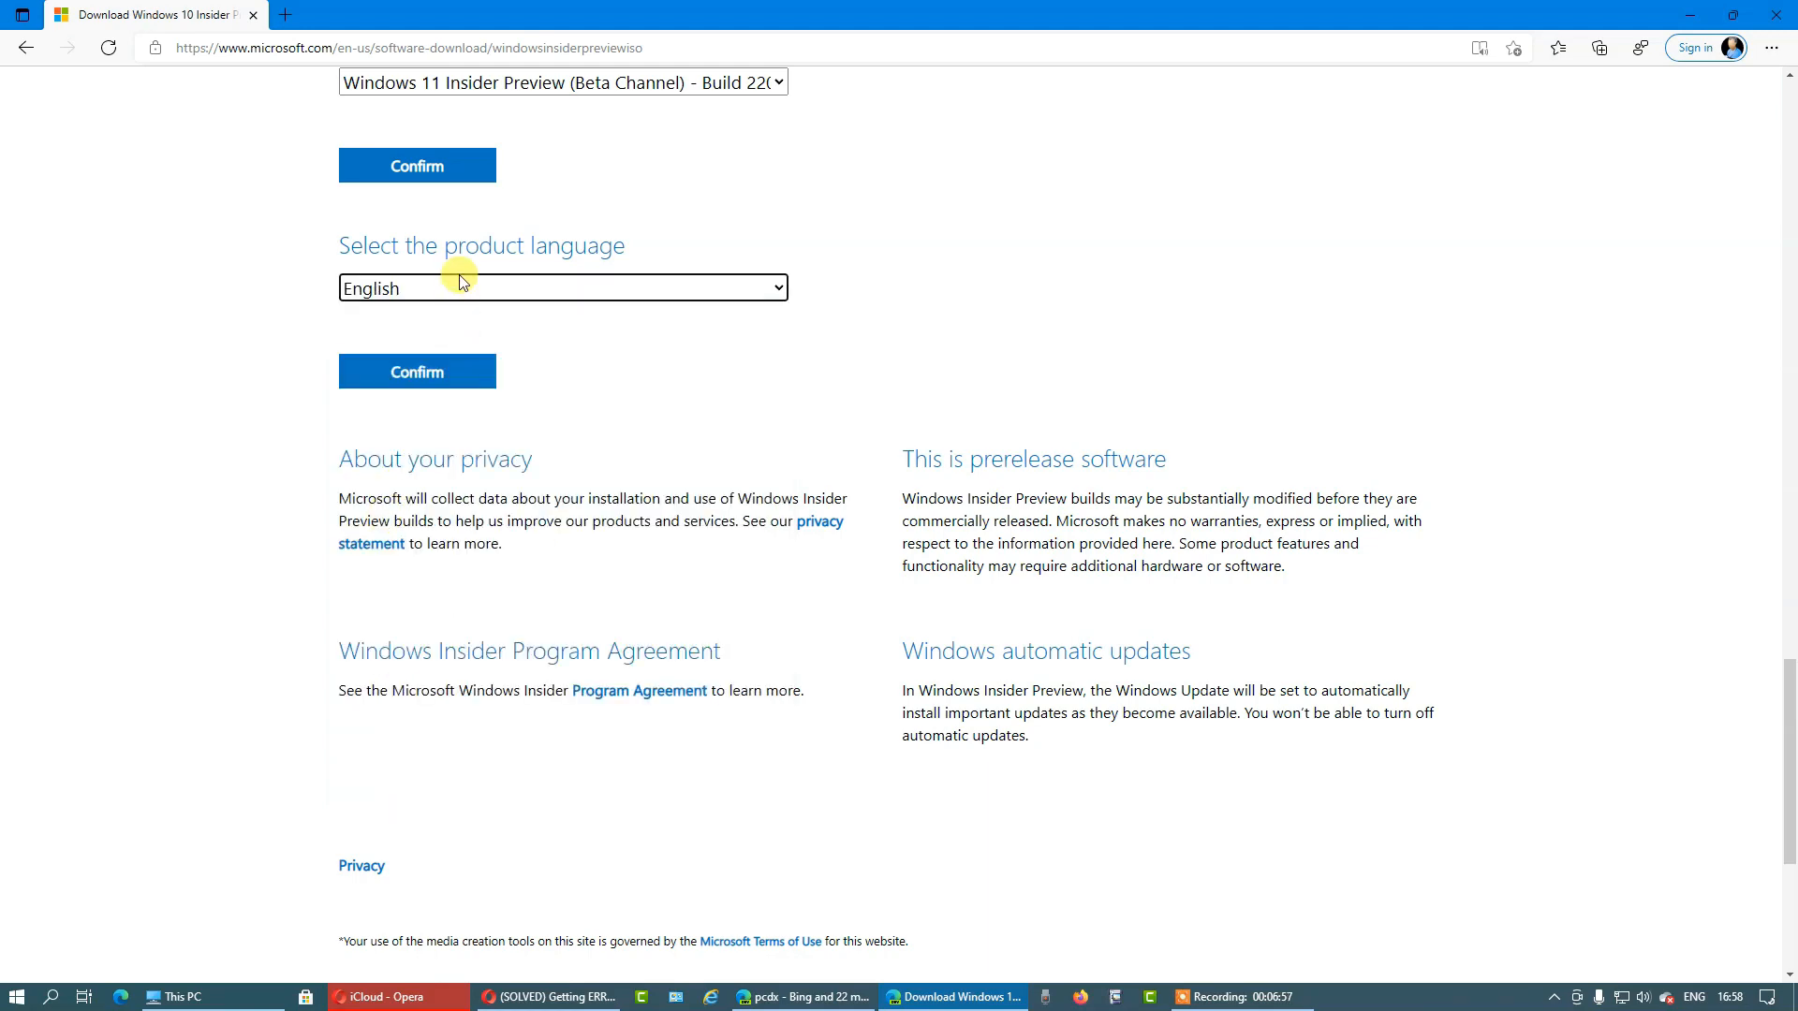
click(562, 286)
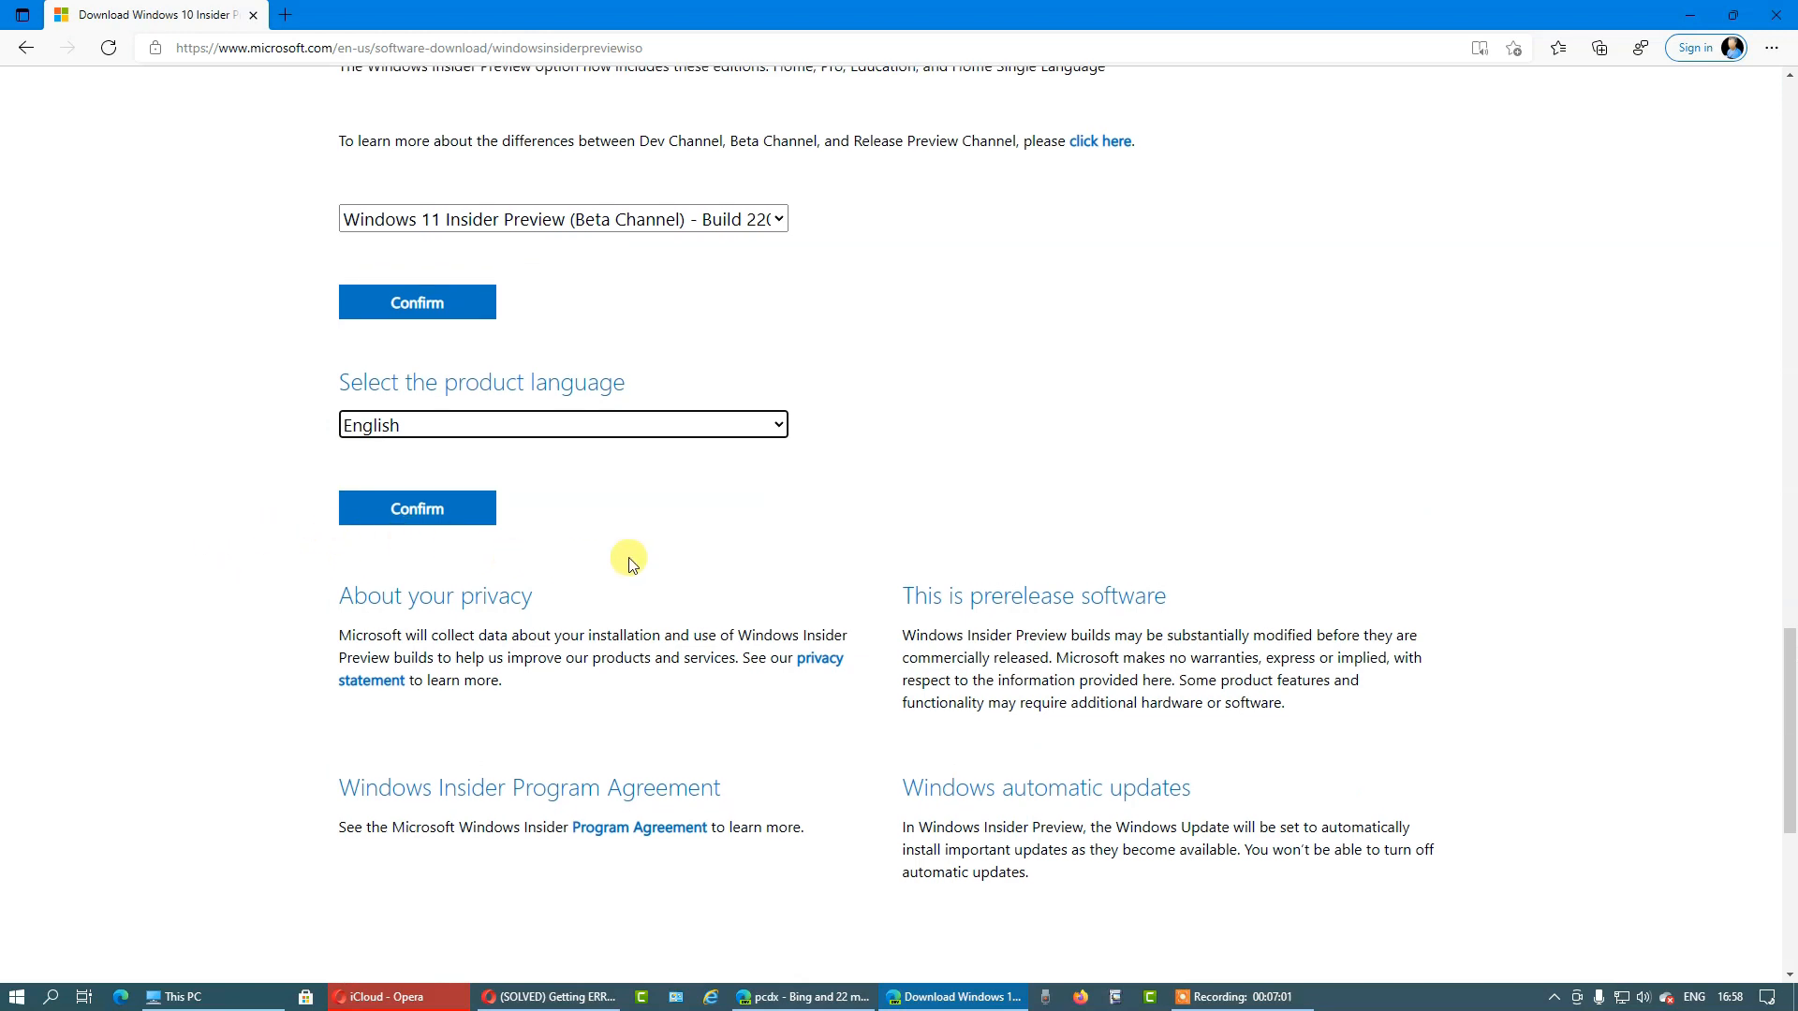
scroll(down, 3)
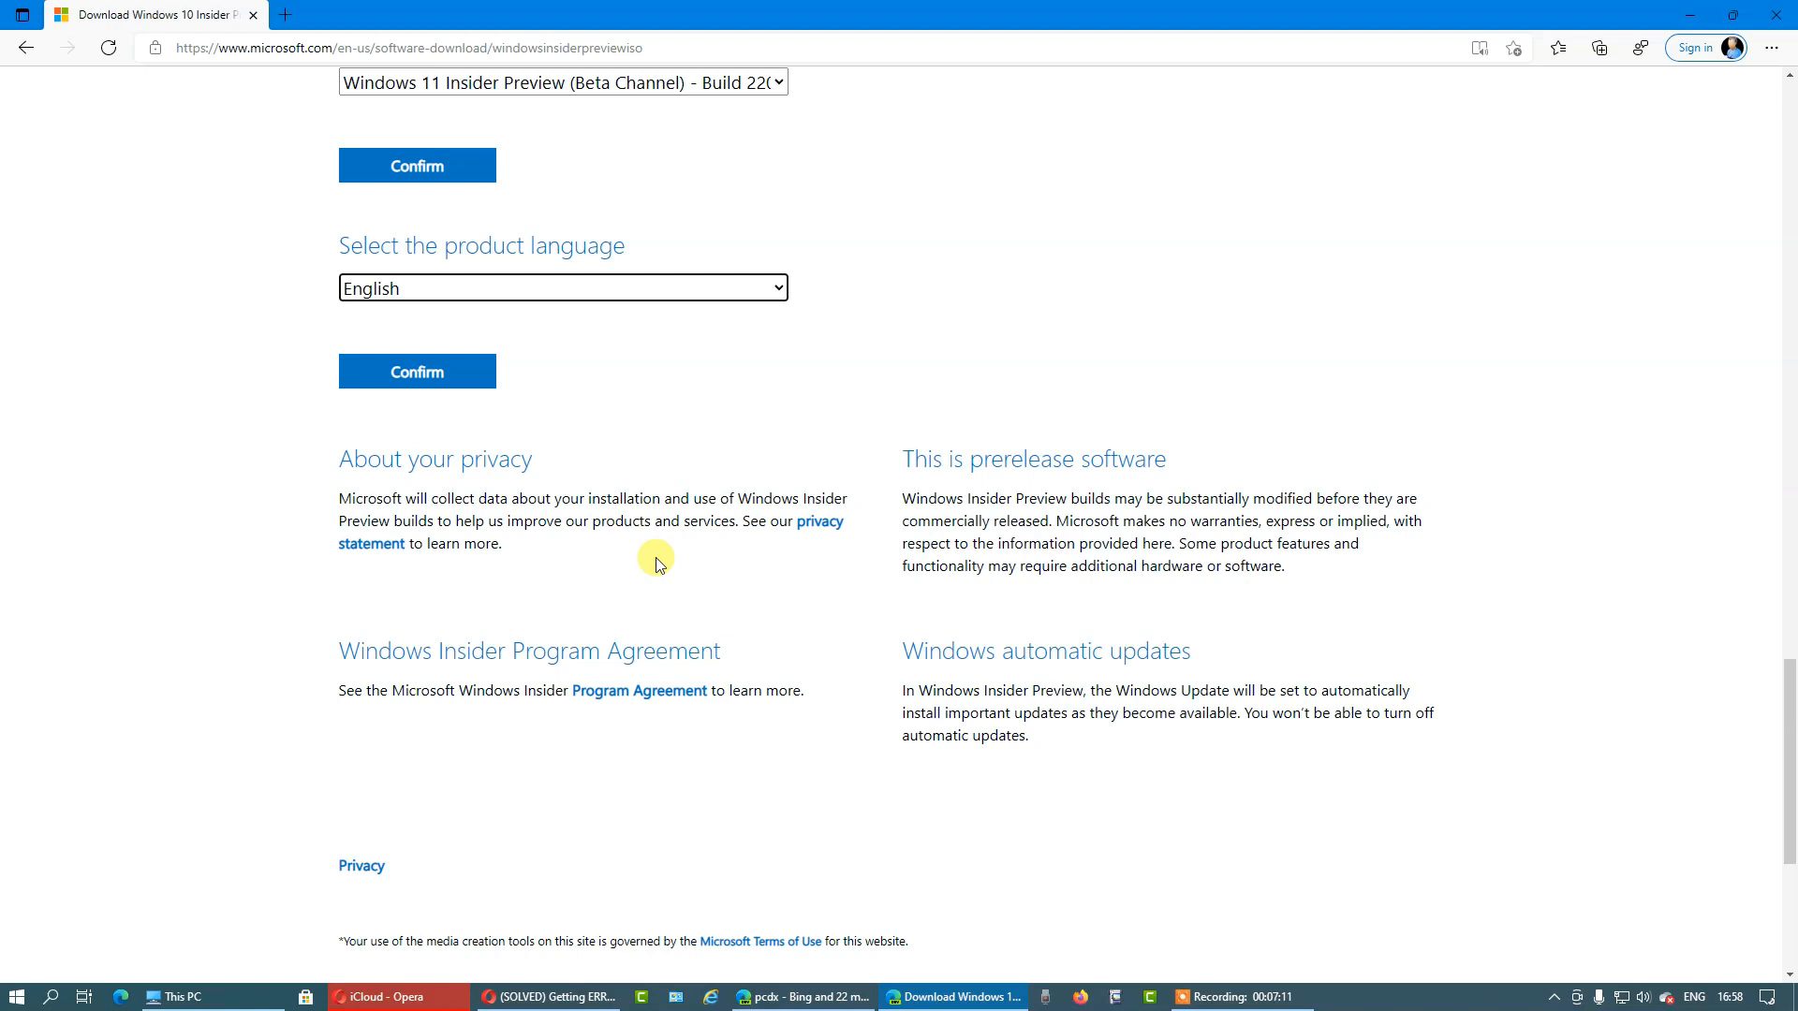
mouse_move(664, 573)
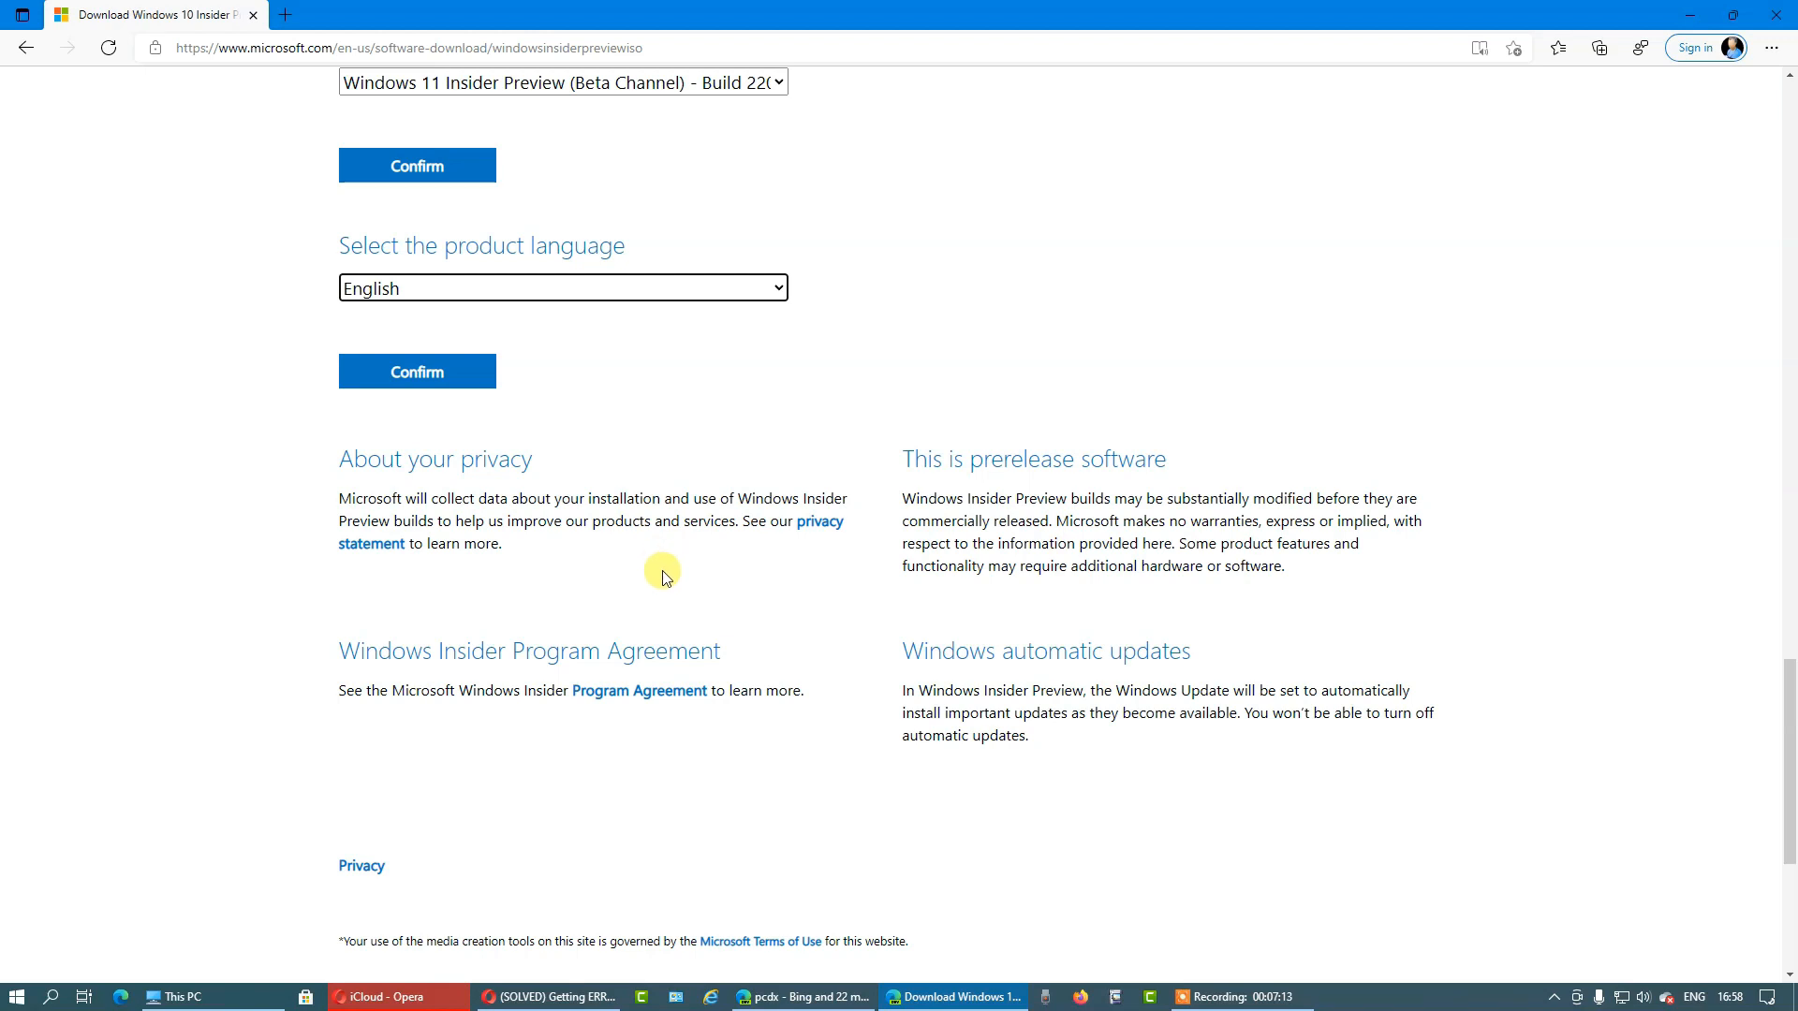
mouse_move(674, 563)
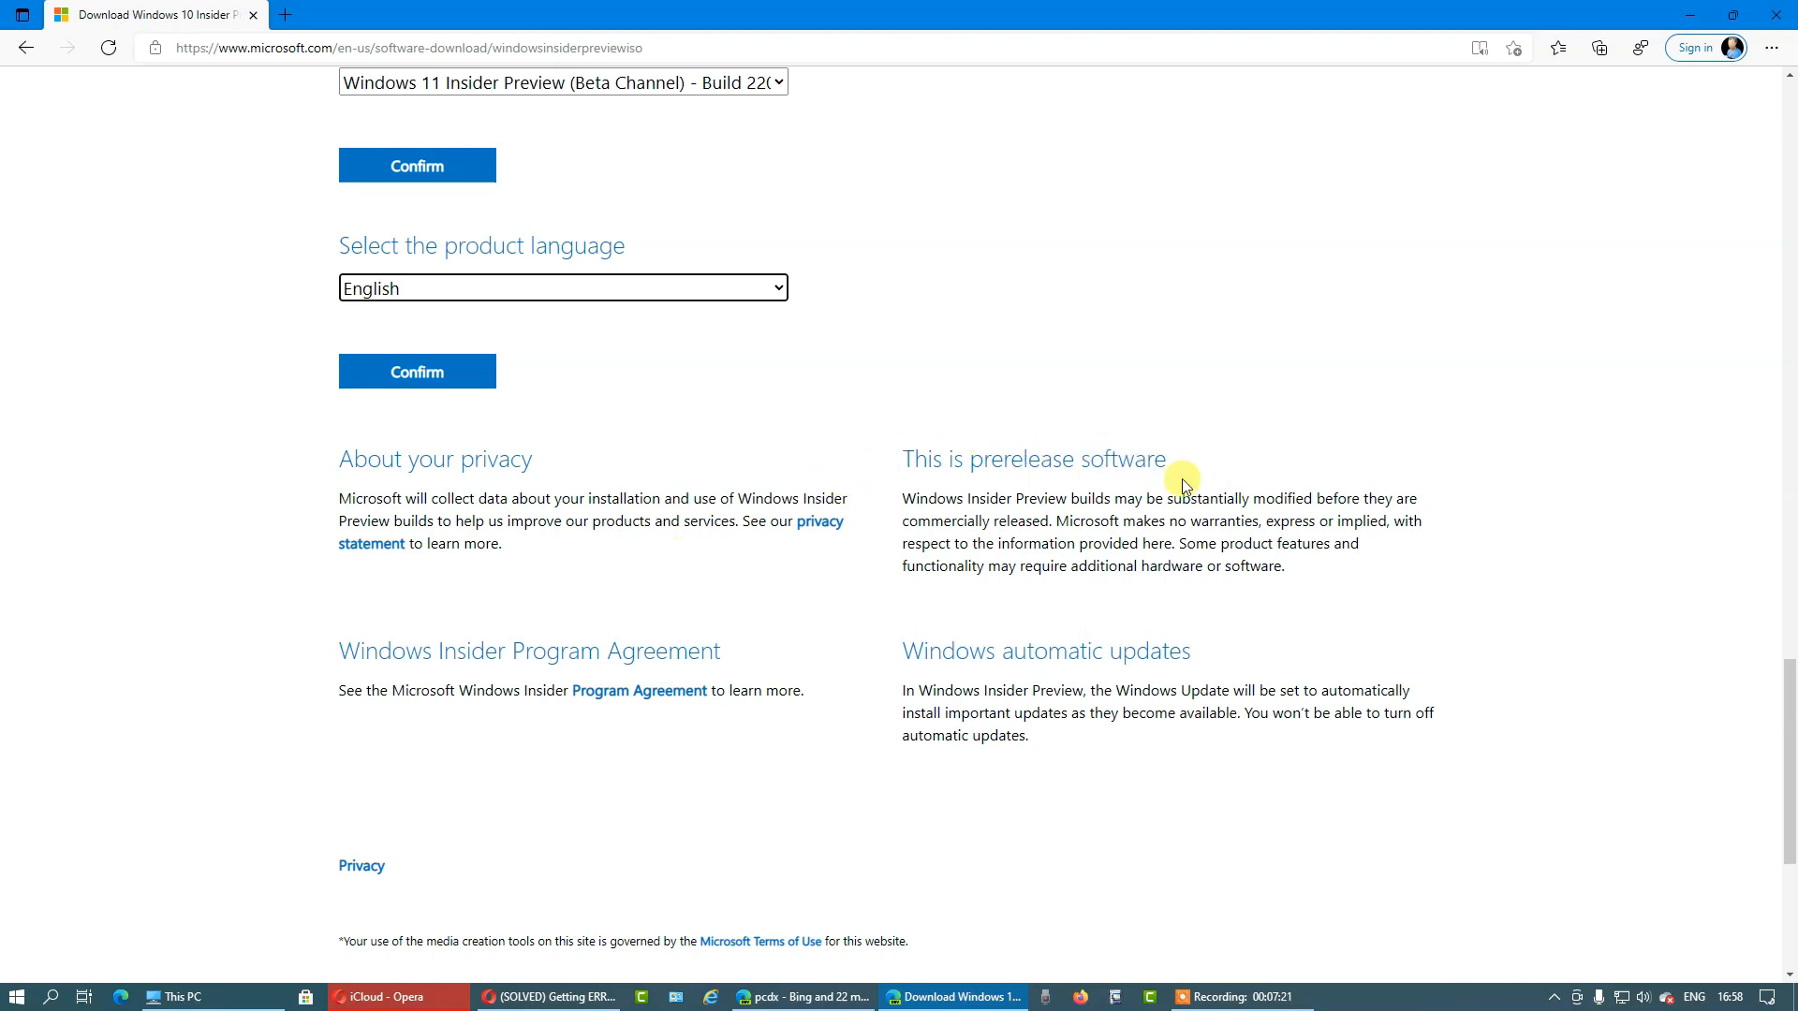
mouse_move(1100, 502)
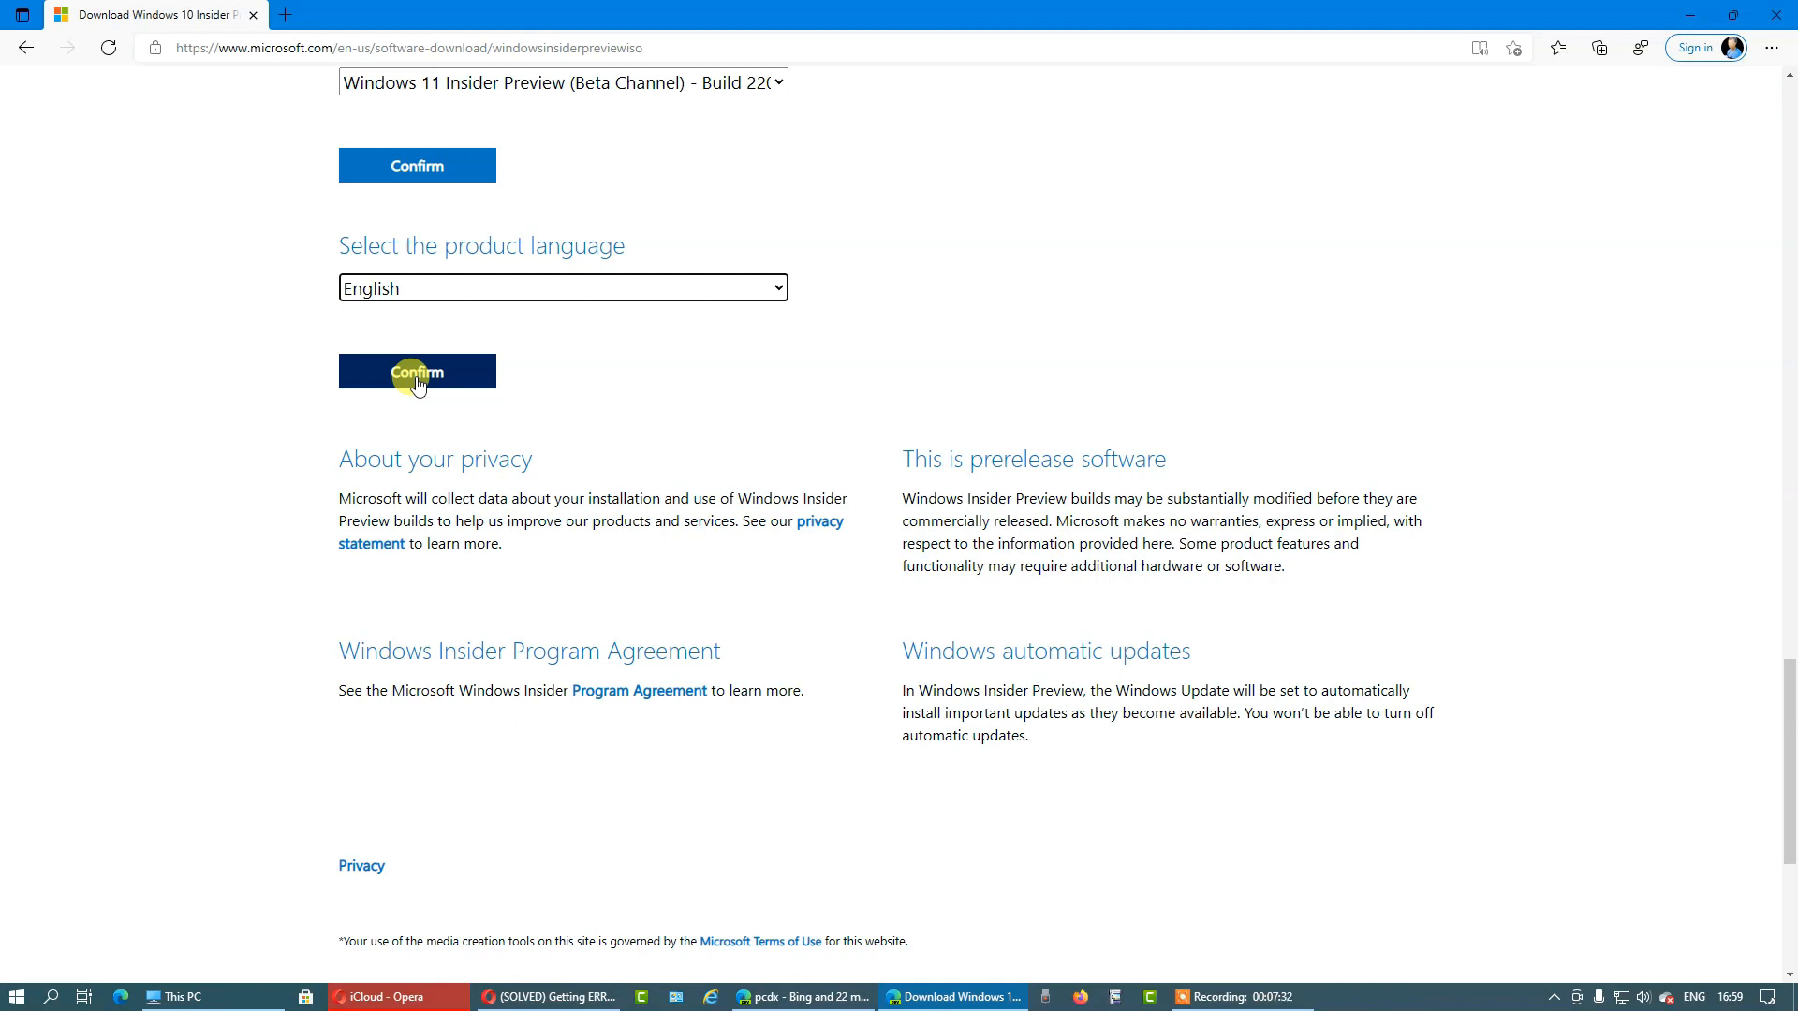
- Confirm the language to generate the 24-hour 64-bit download link for Build 22000.132 English
click(416, 371)
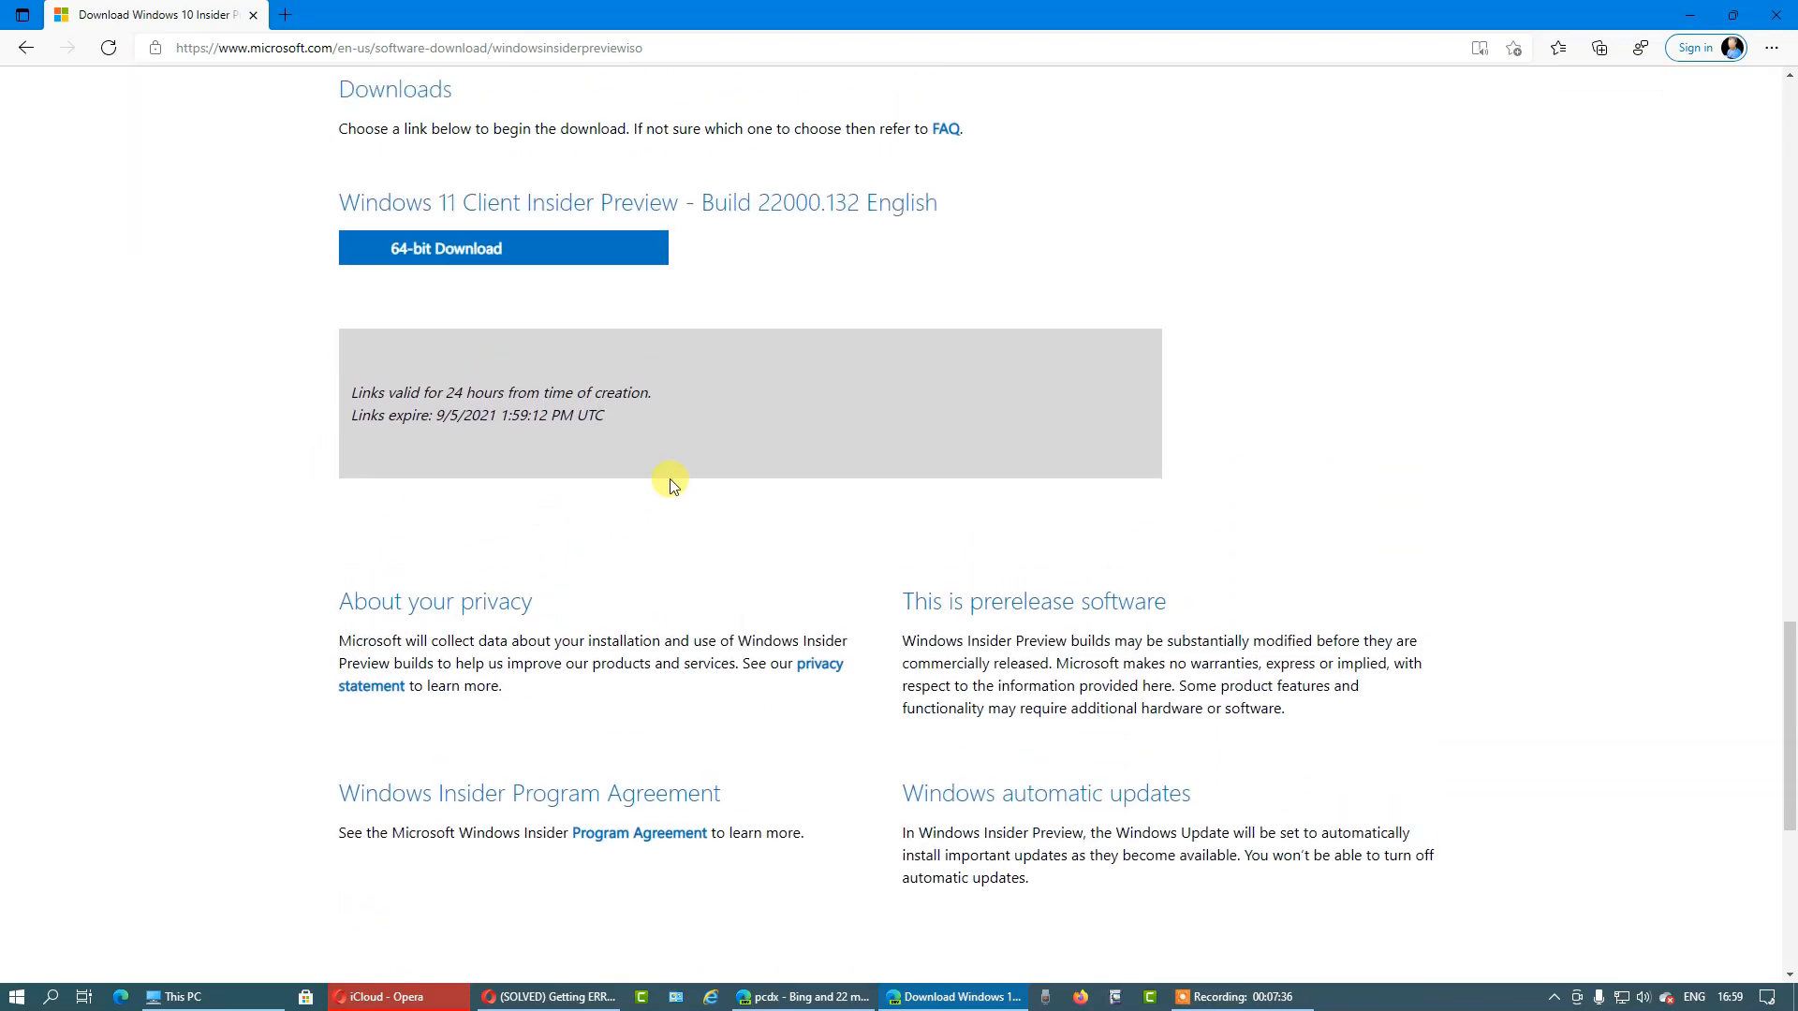
mouse_move(305, 380)
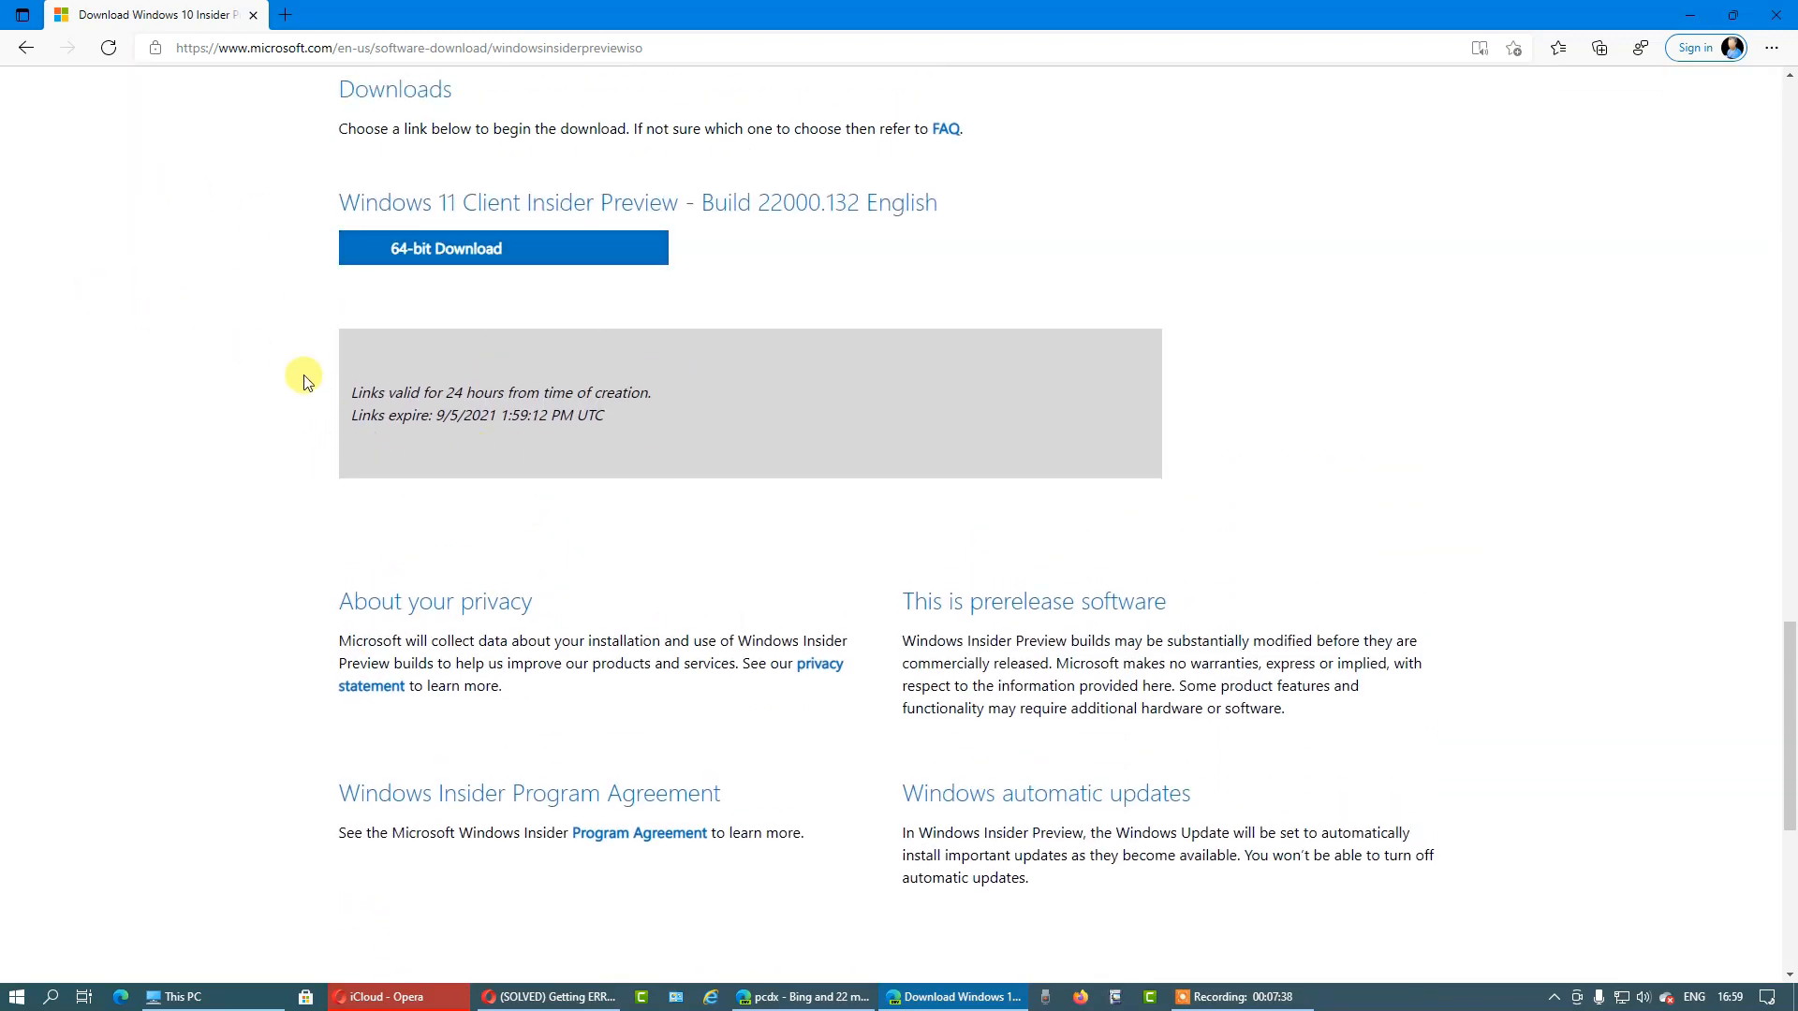
mouse_move(518, 437)
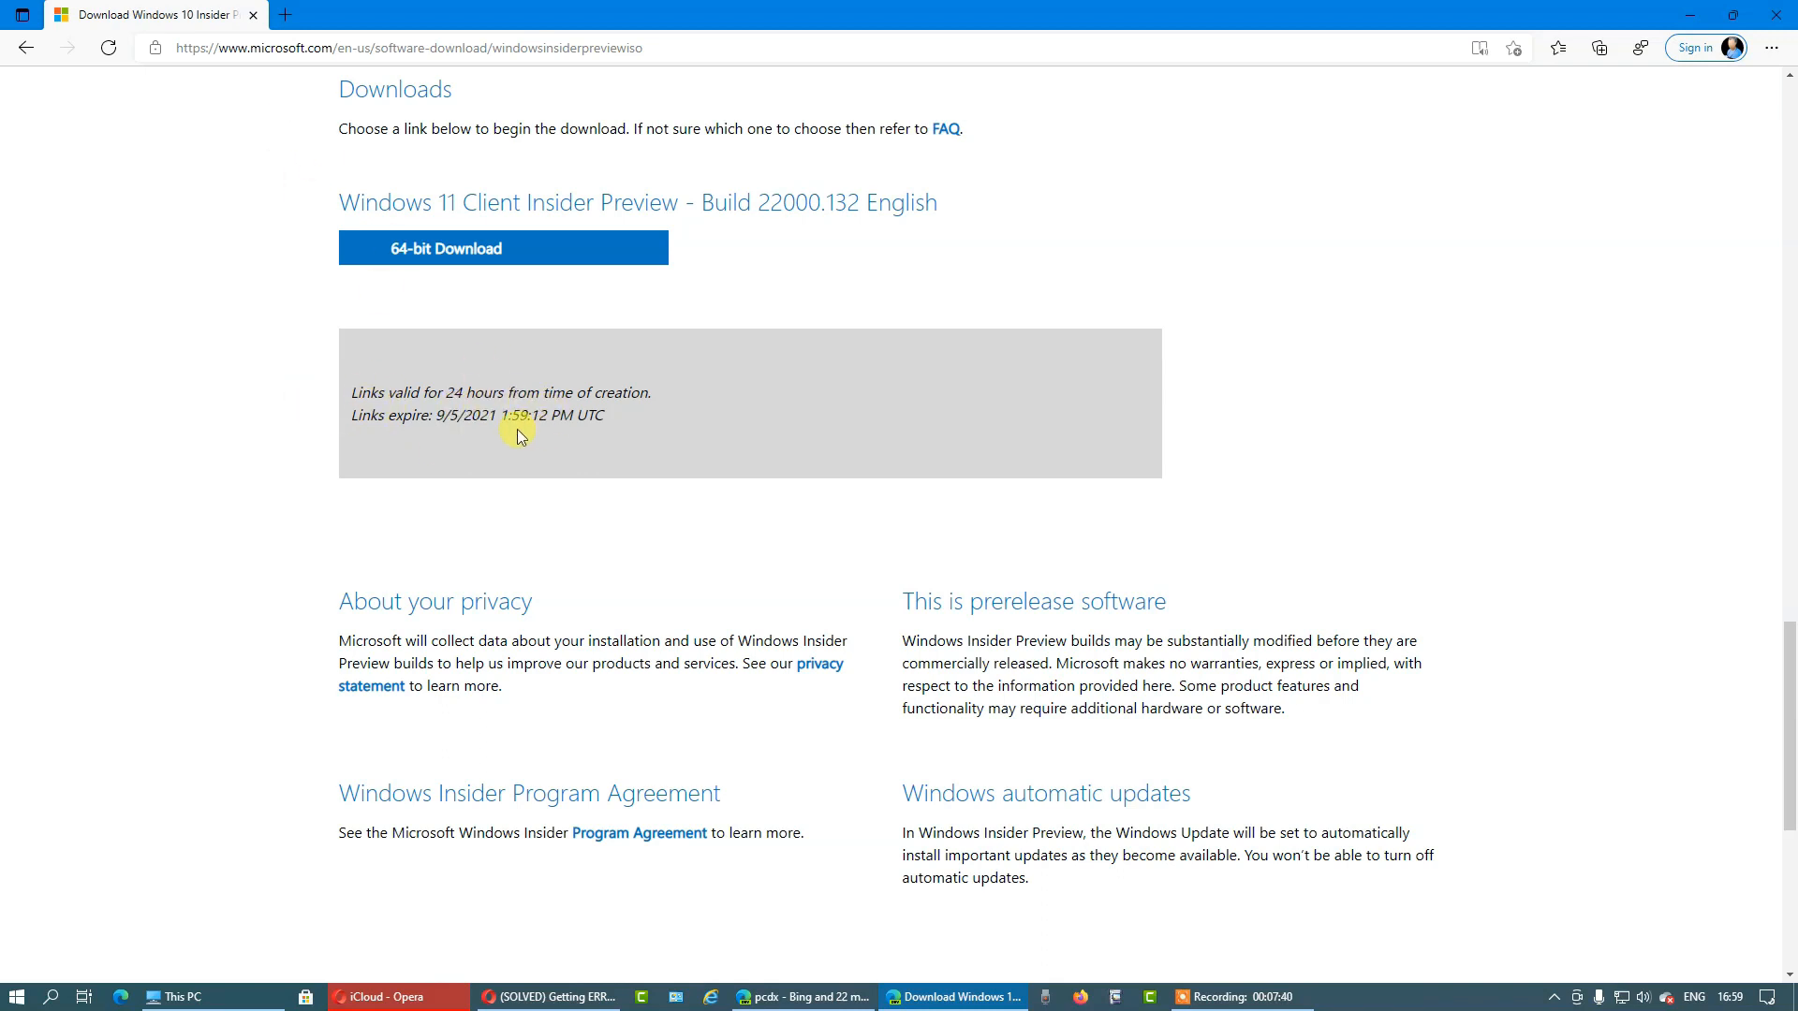
mouse_move(313, 227)
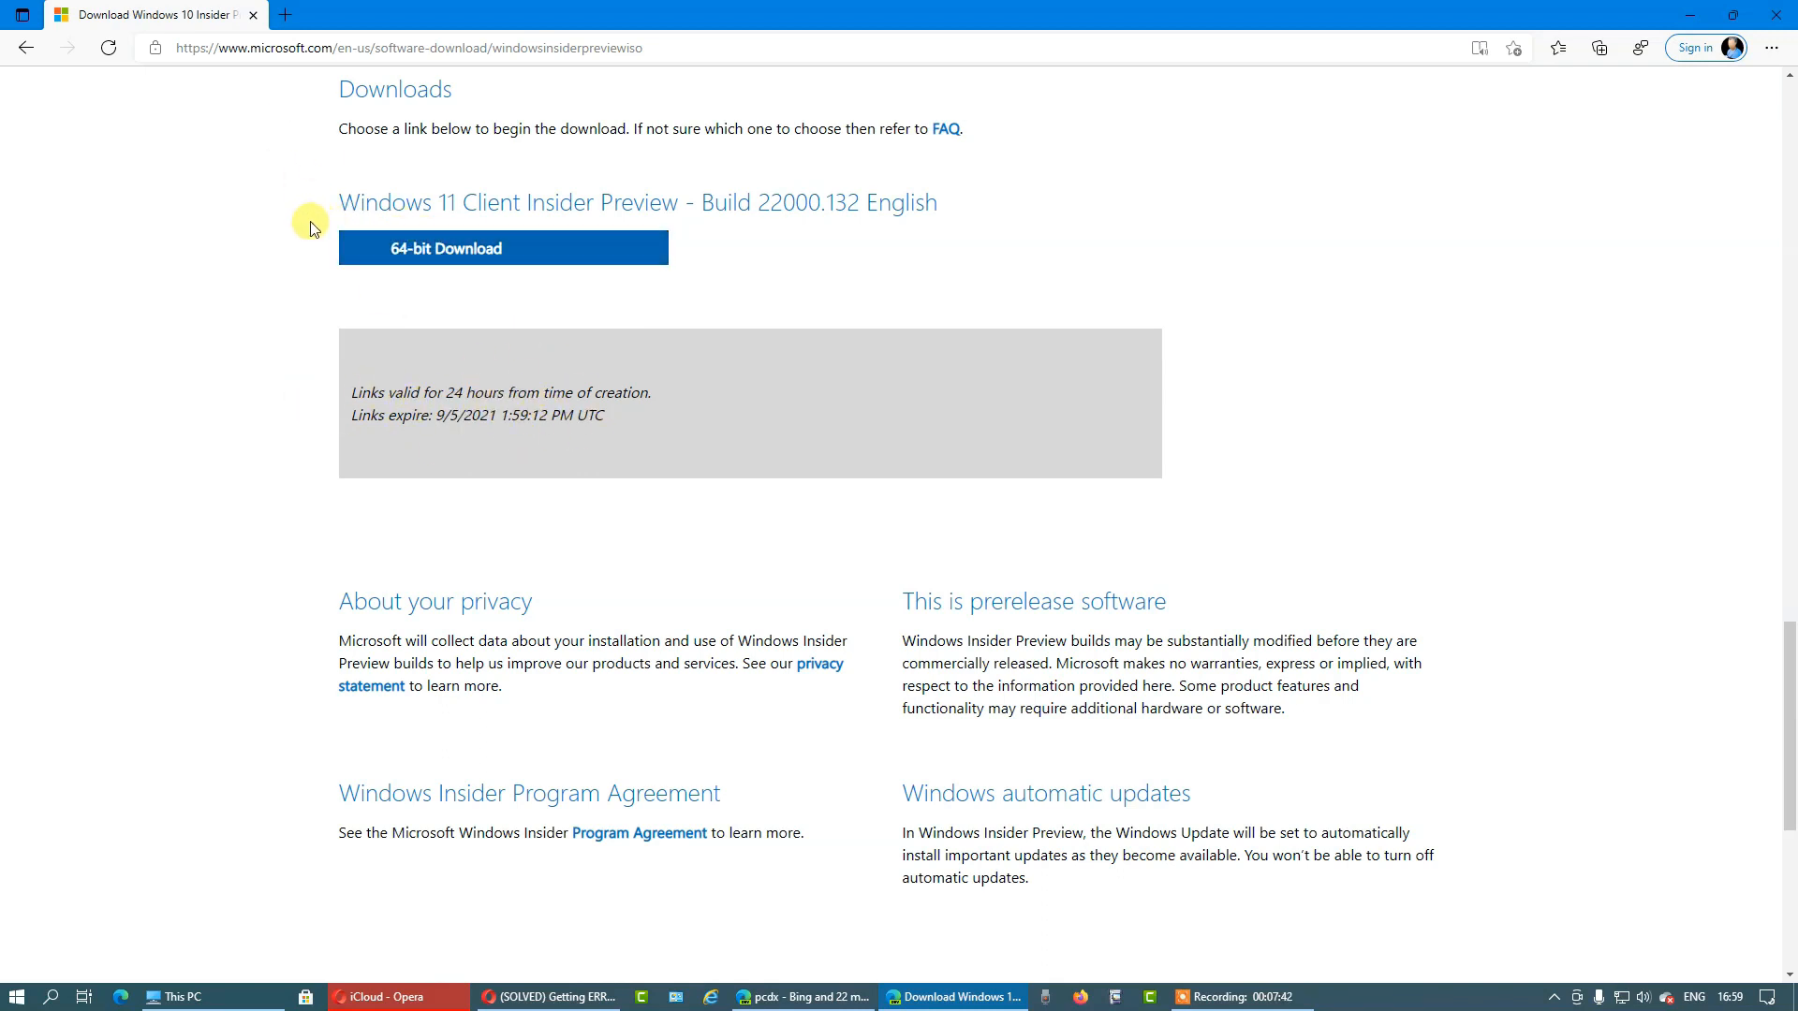
mouse_move(629, 416)
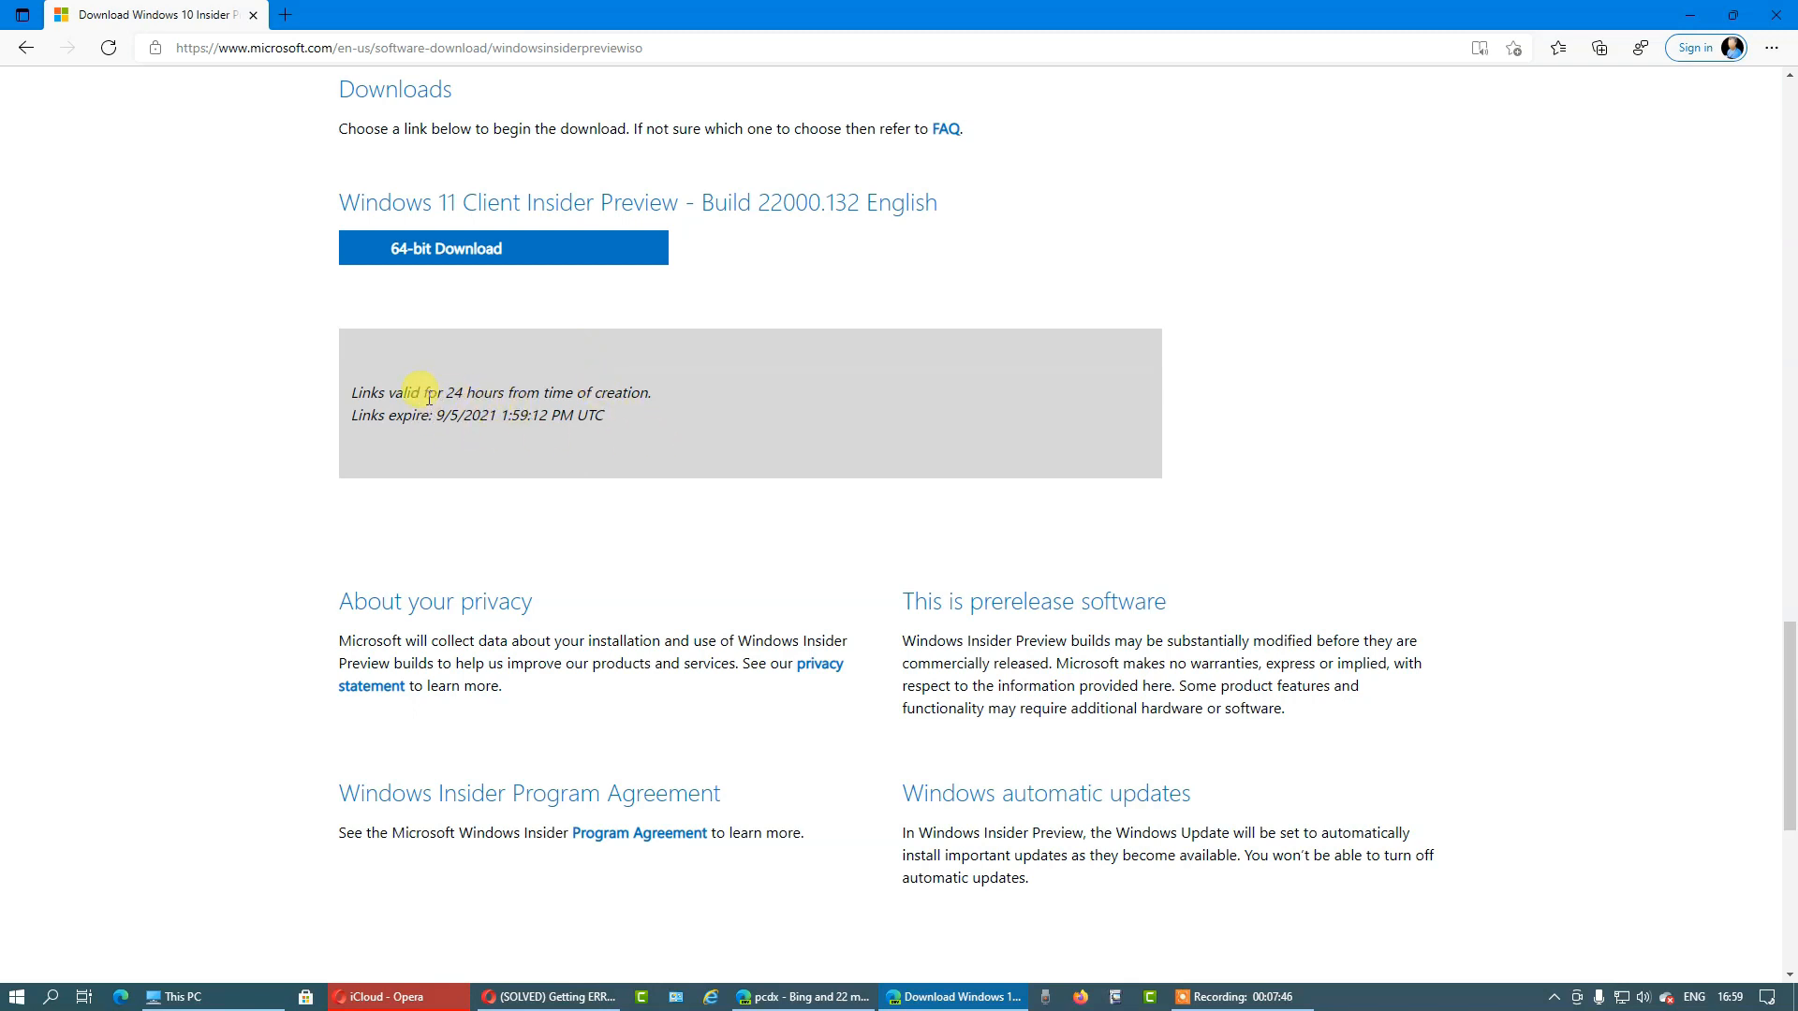
mouse_move(647, 395)
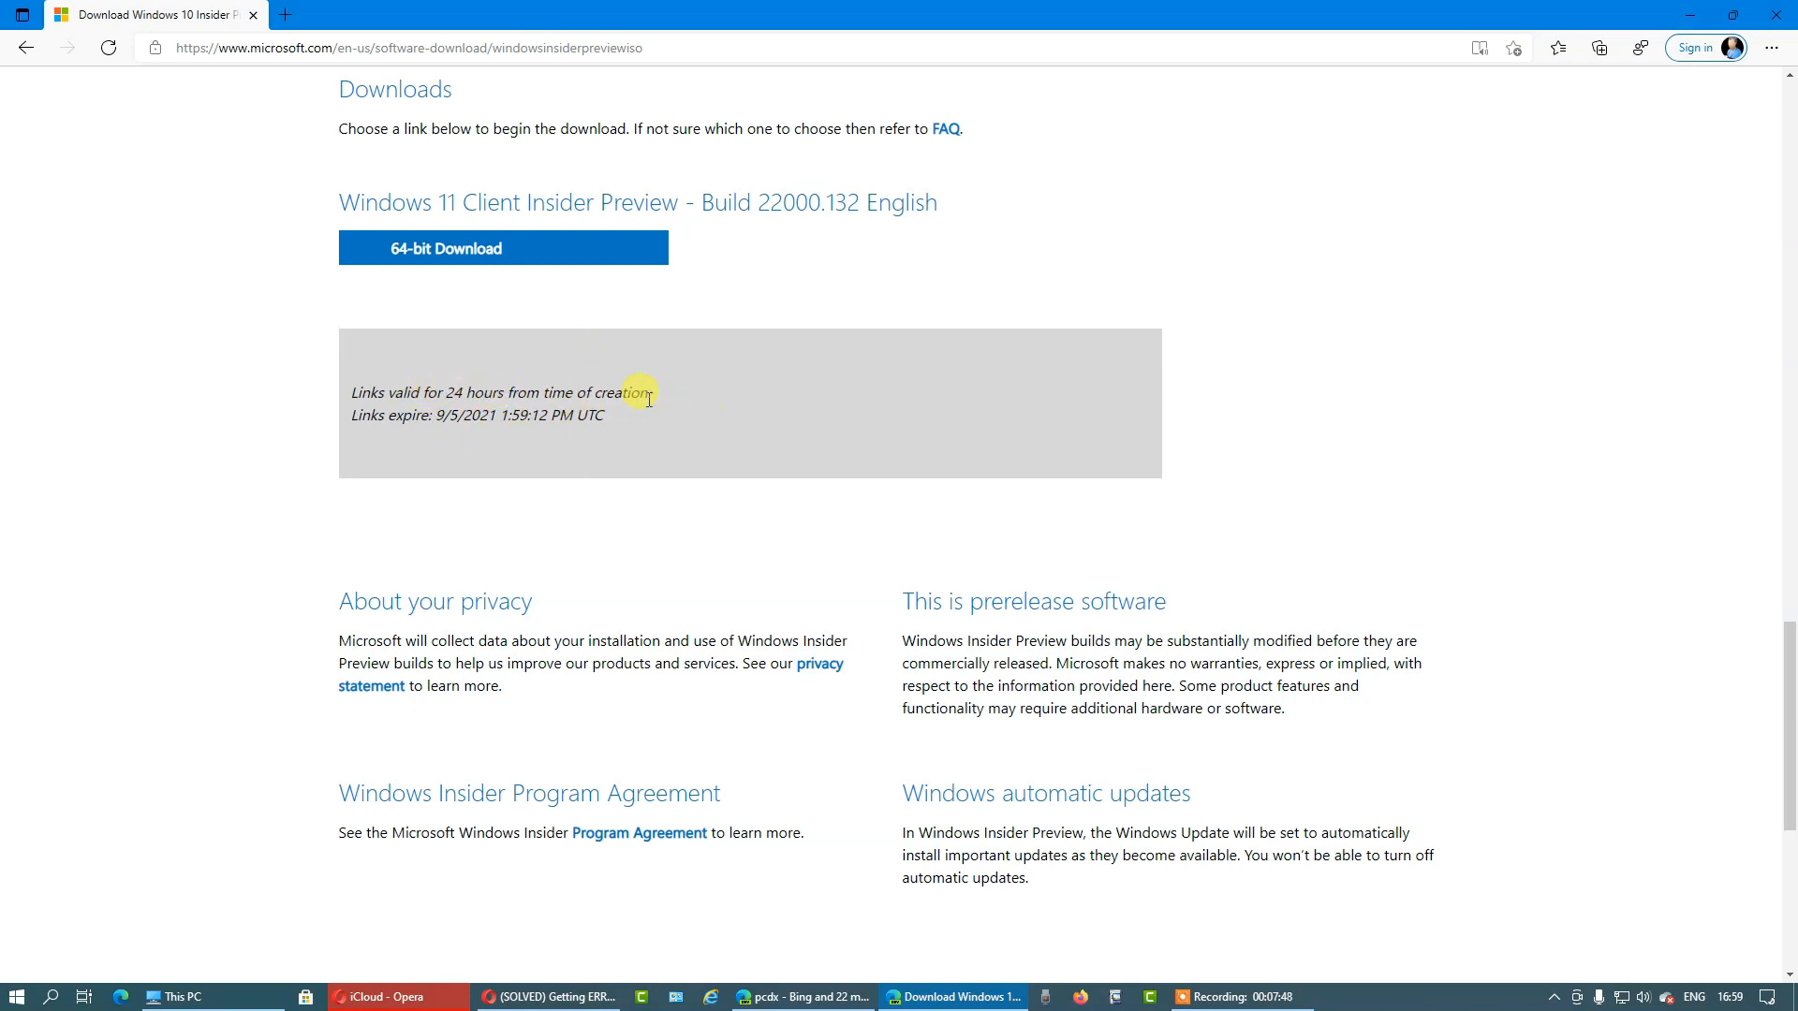
mouse_move(536, 420)
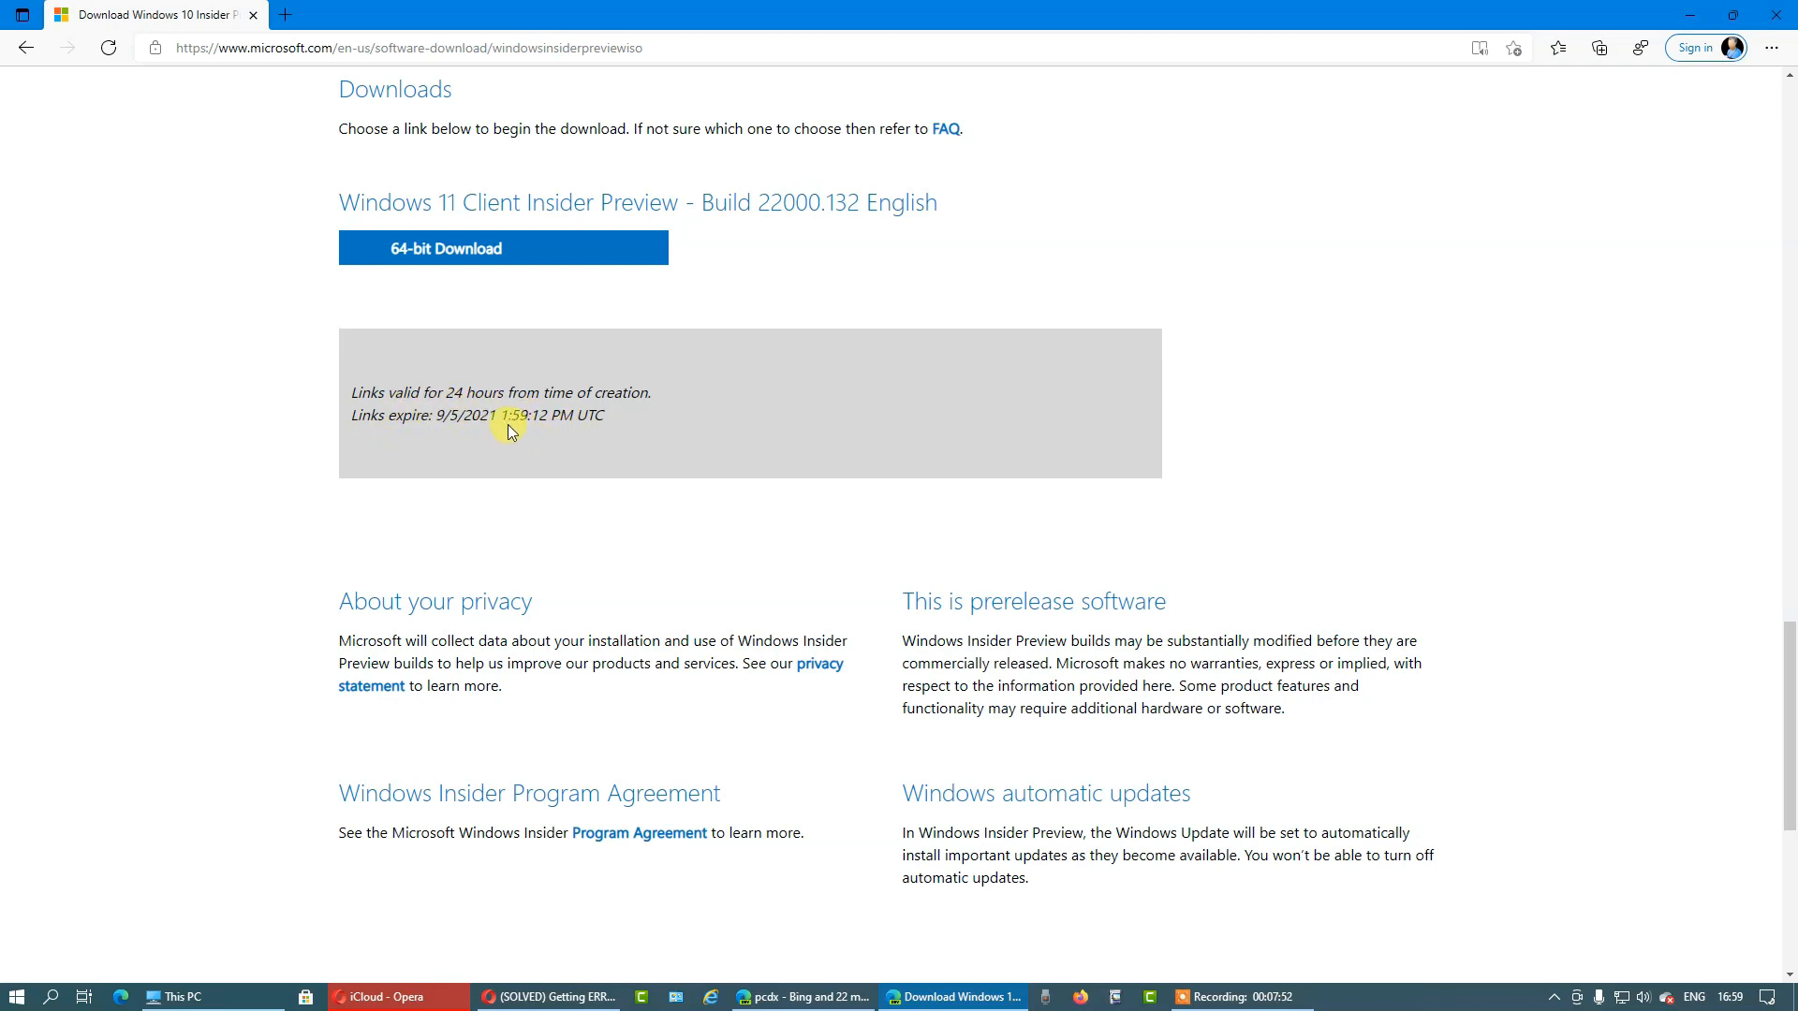
mouse_move(616, 432)
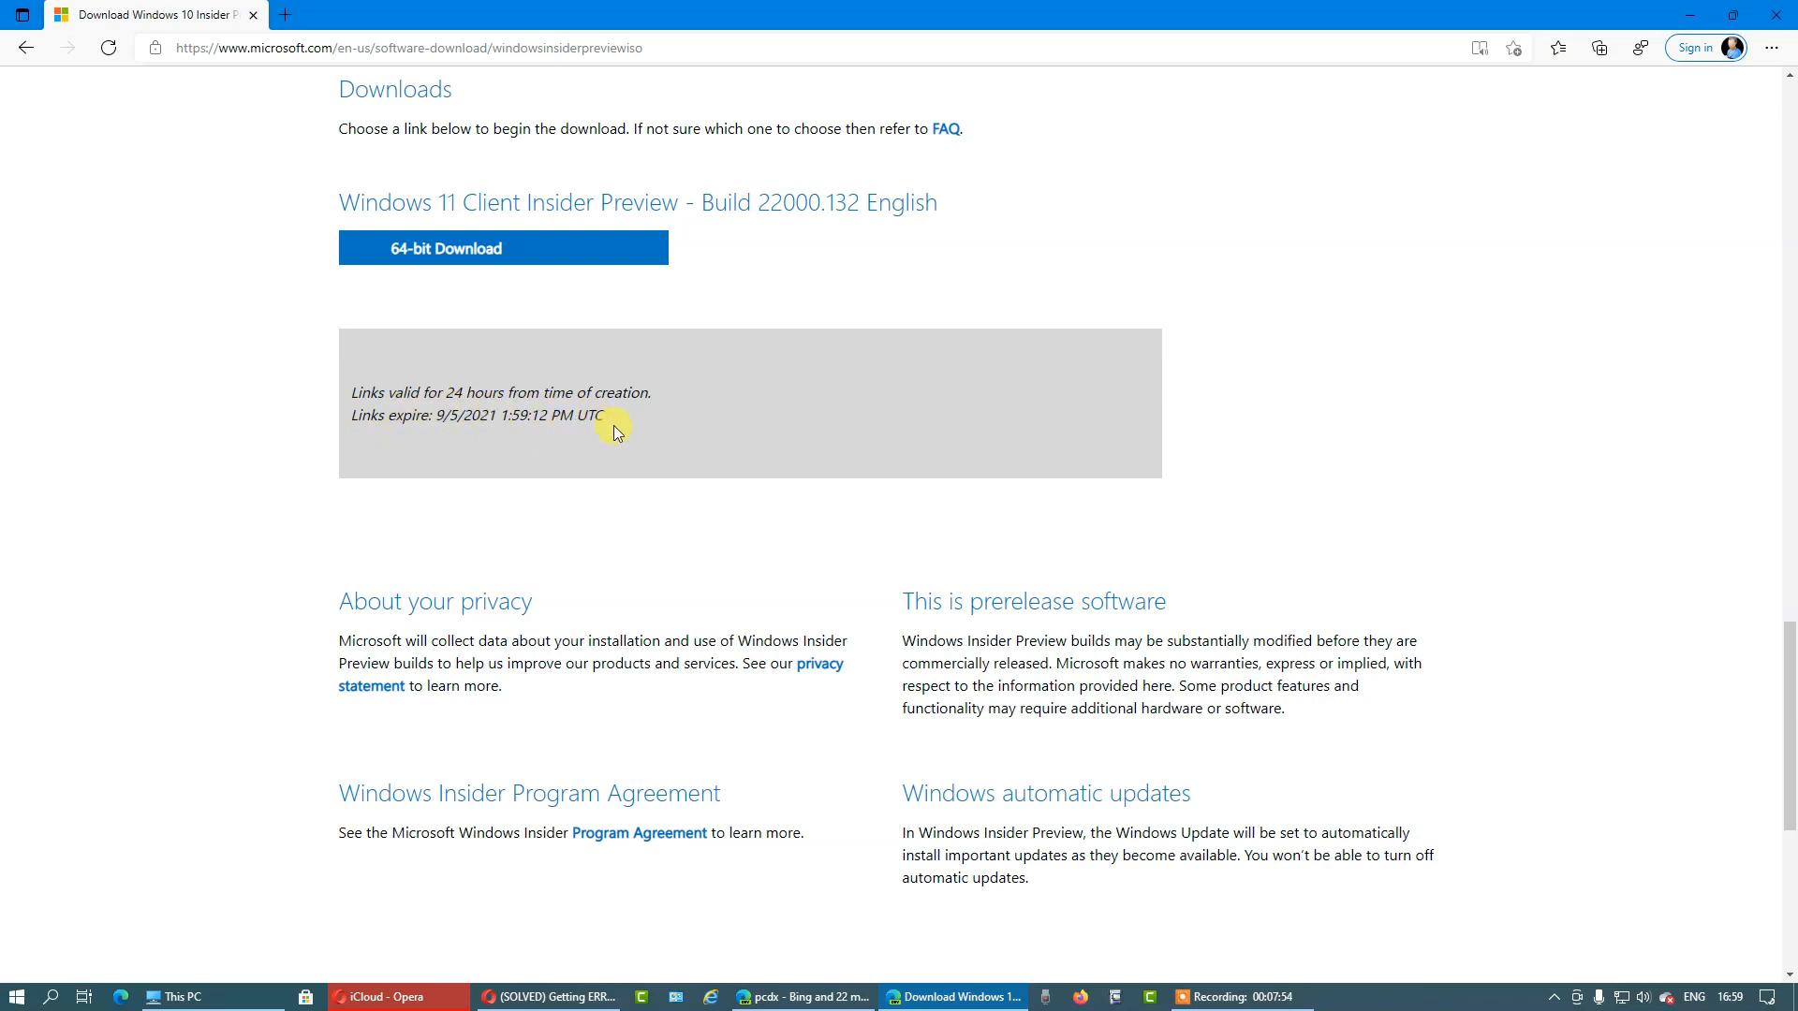
mouse_move(598, 310)
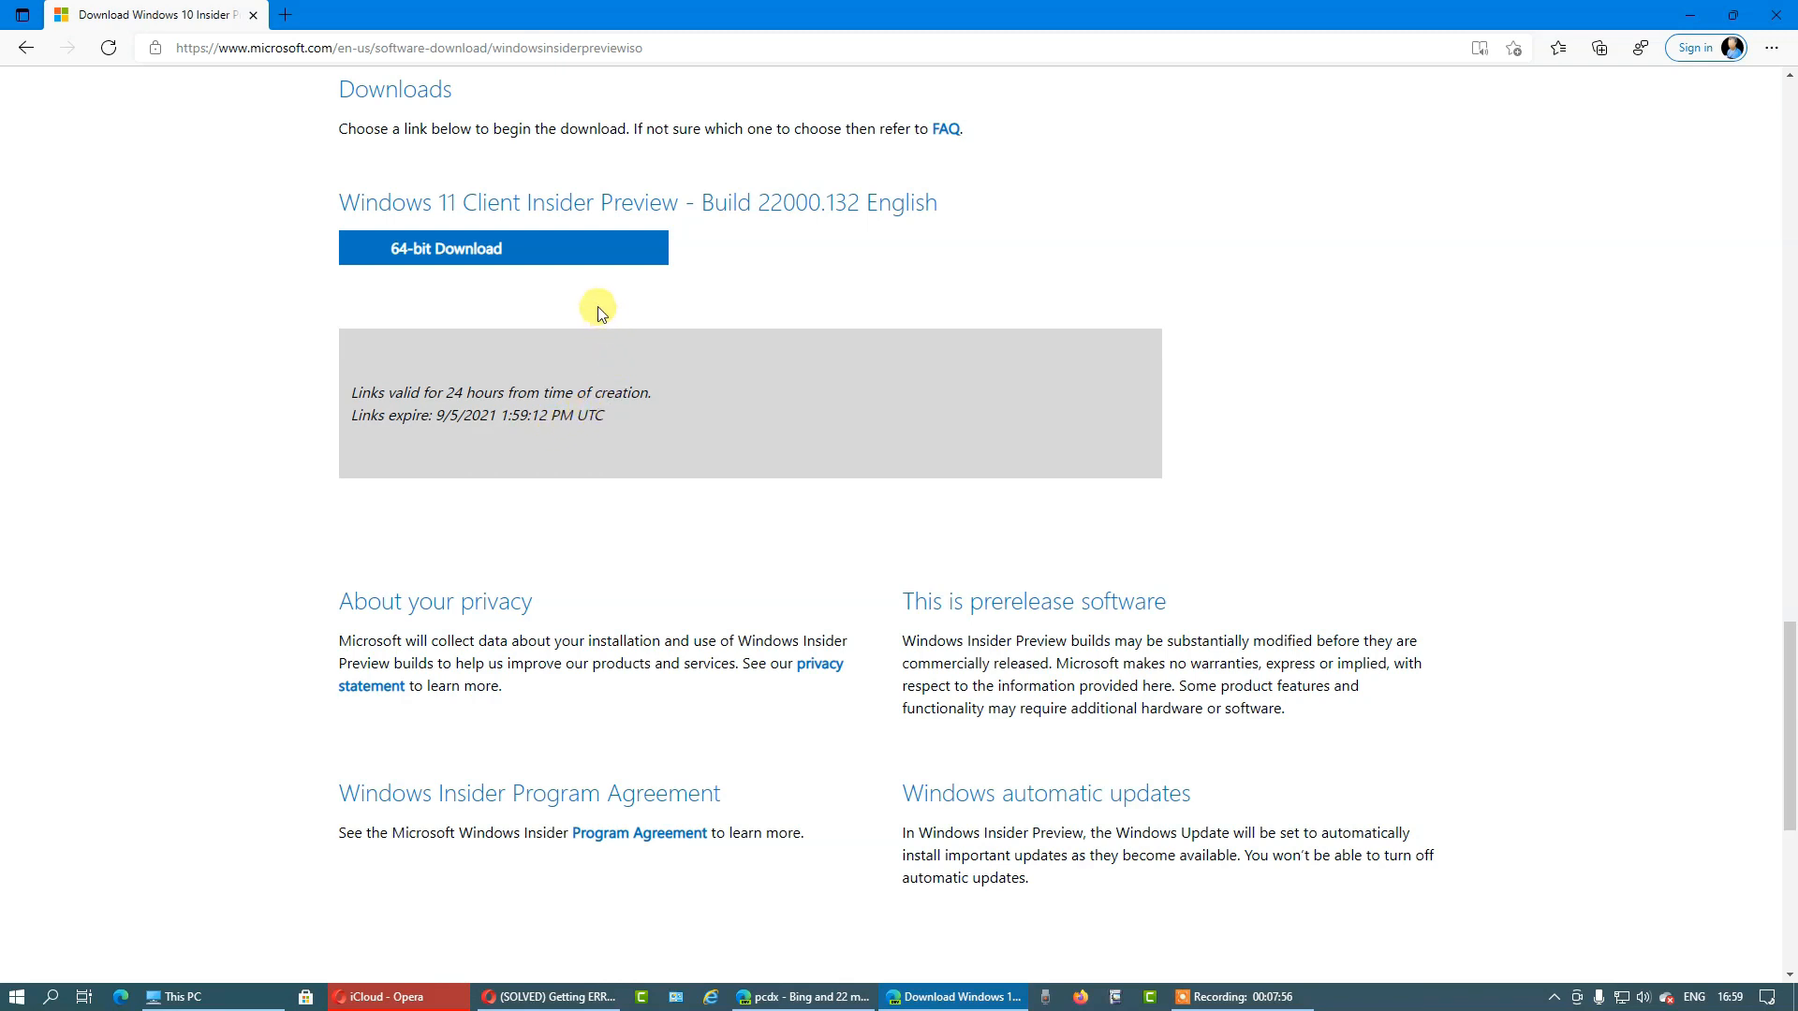
- Start the 5.1 GB 64-bit Windows 11 Client Insider Preview ISO download and dismiss the Downloads flyout
click(502, 247)
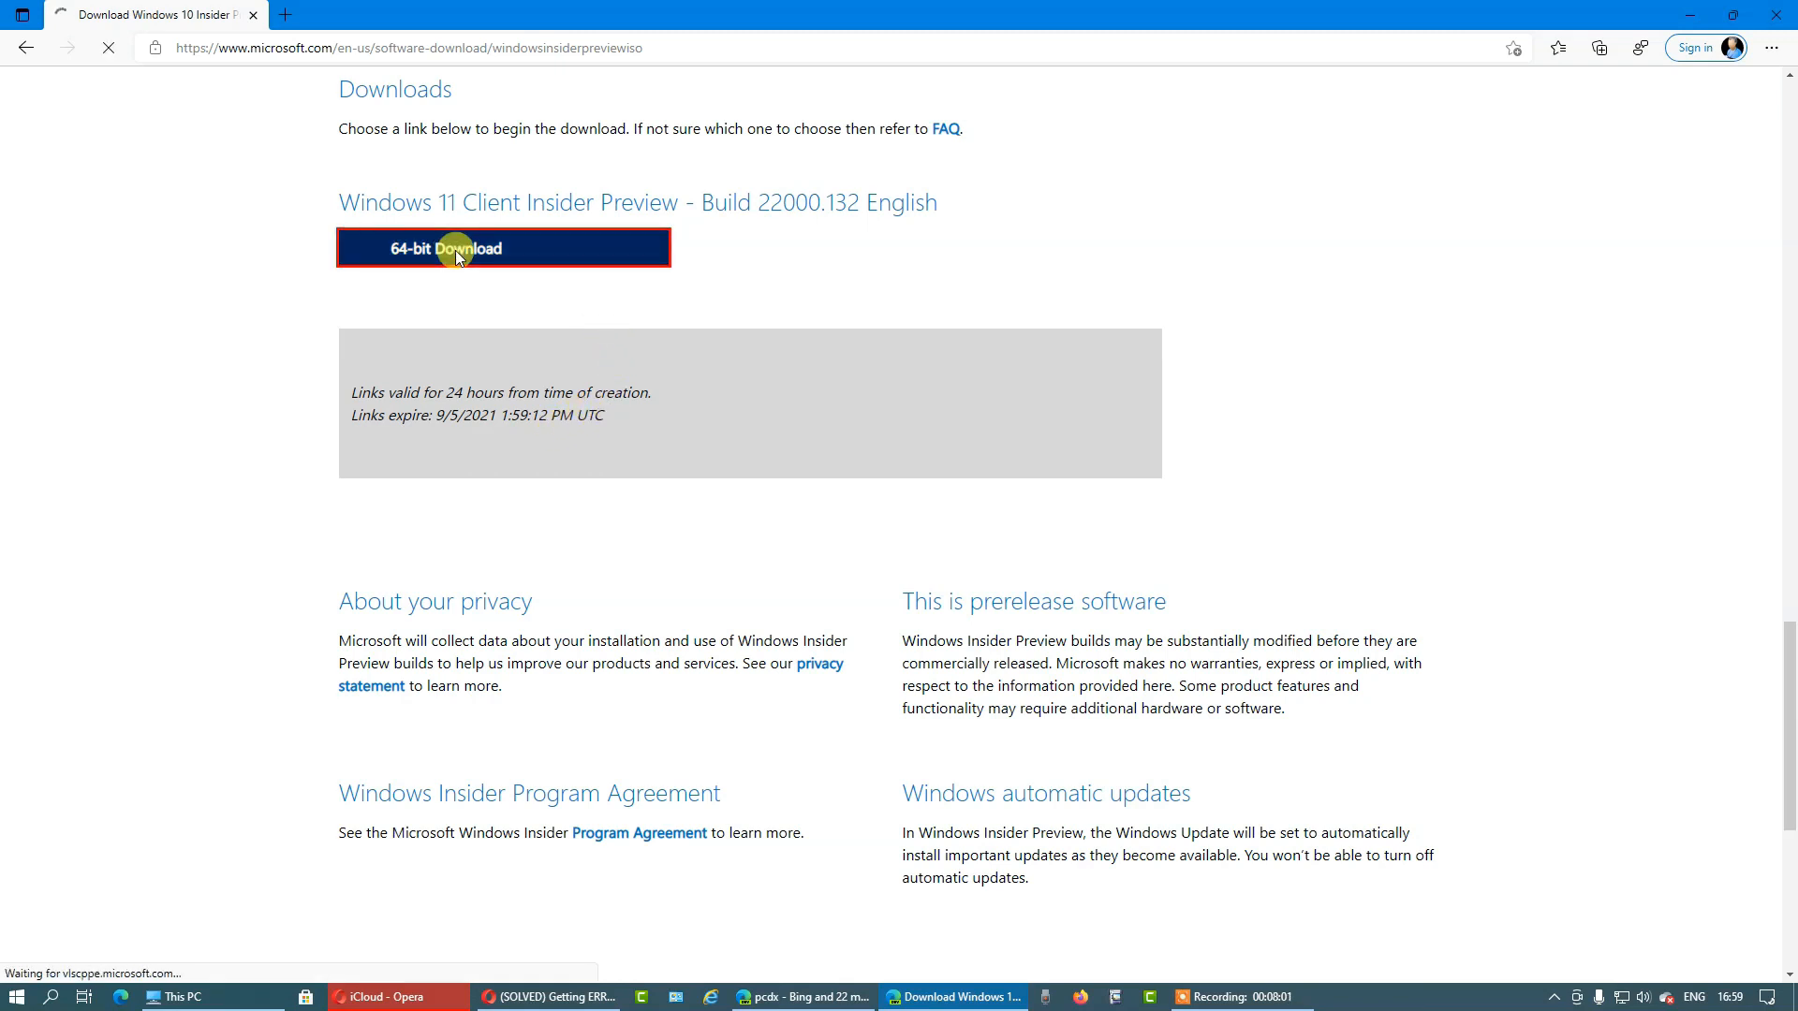
click(502, 249)
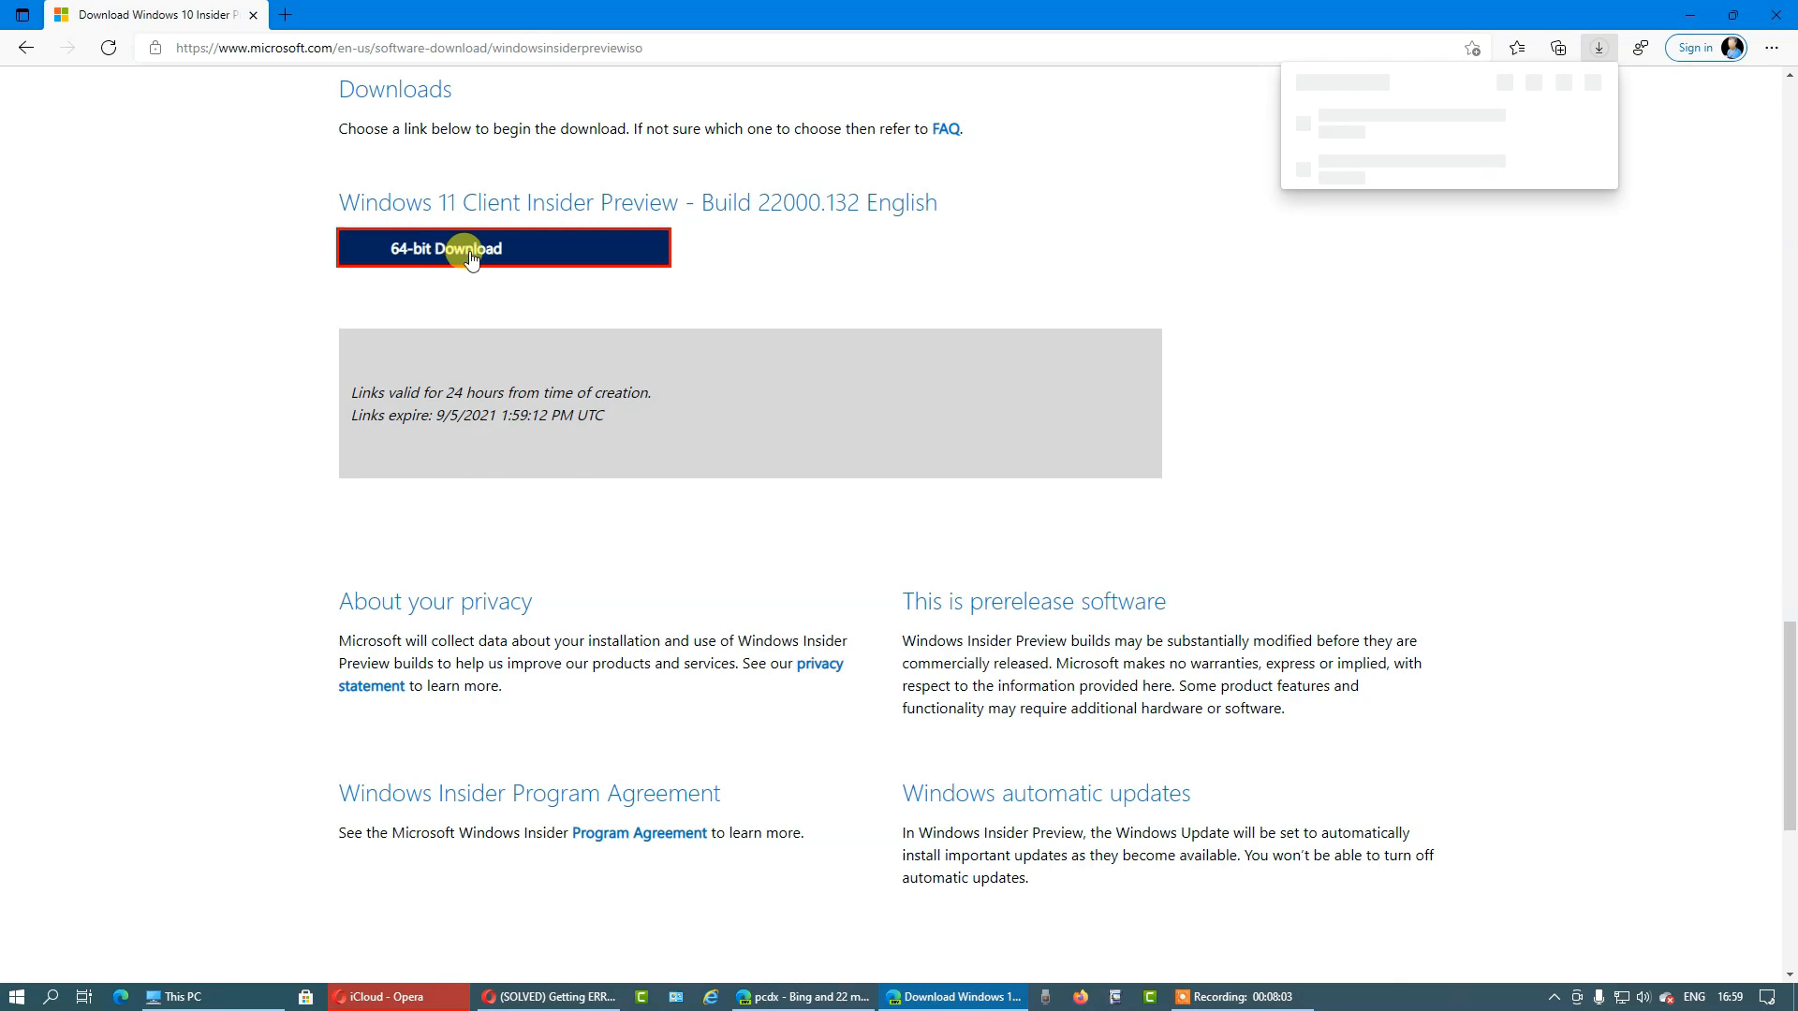
click(502, 247)
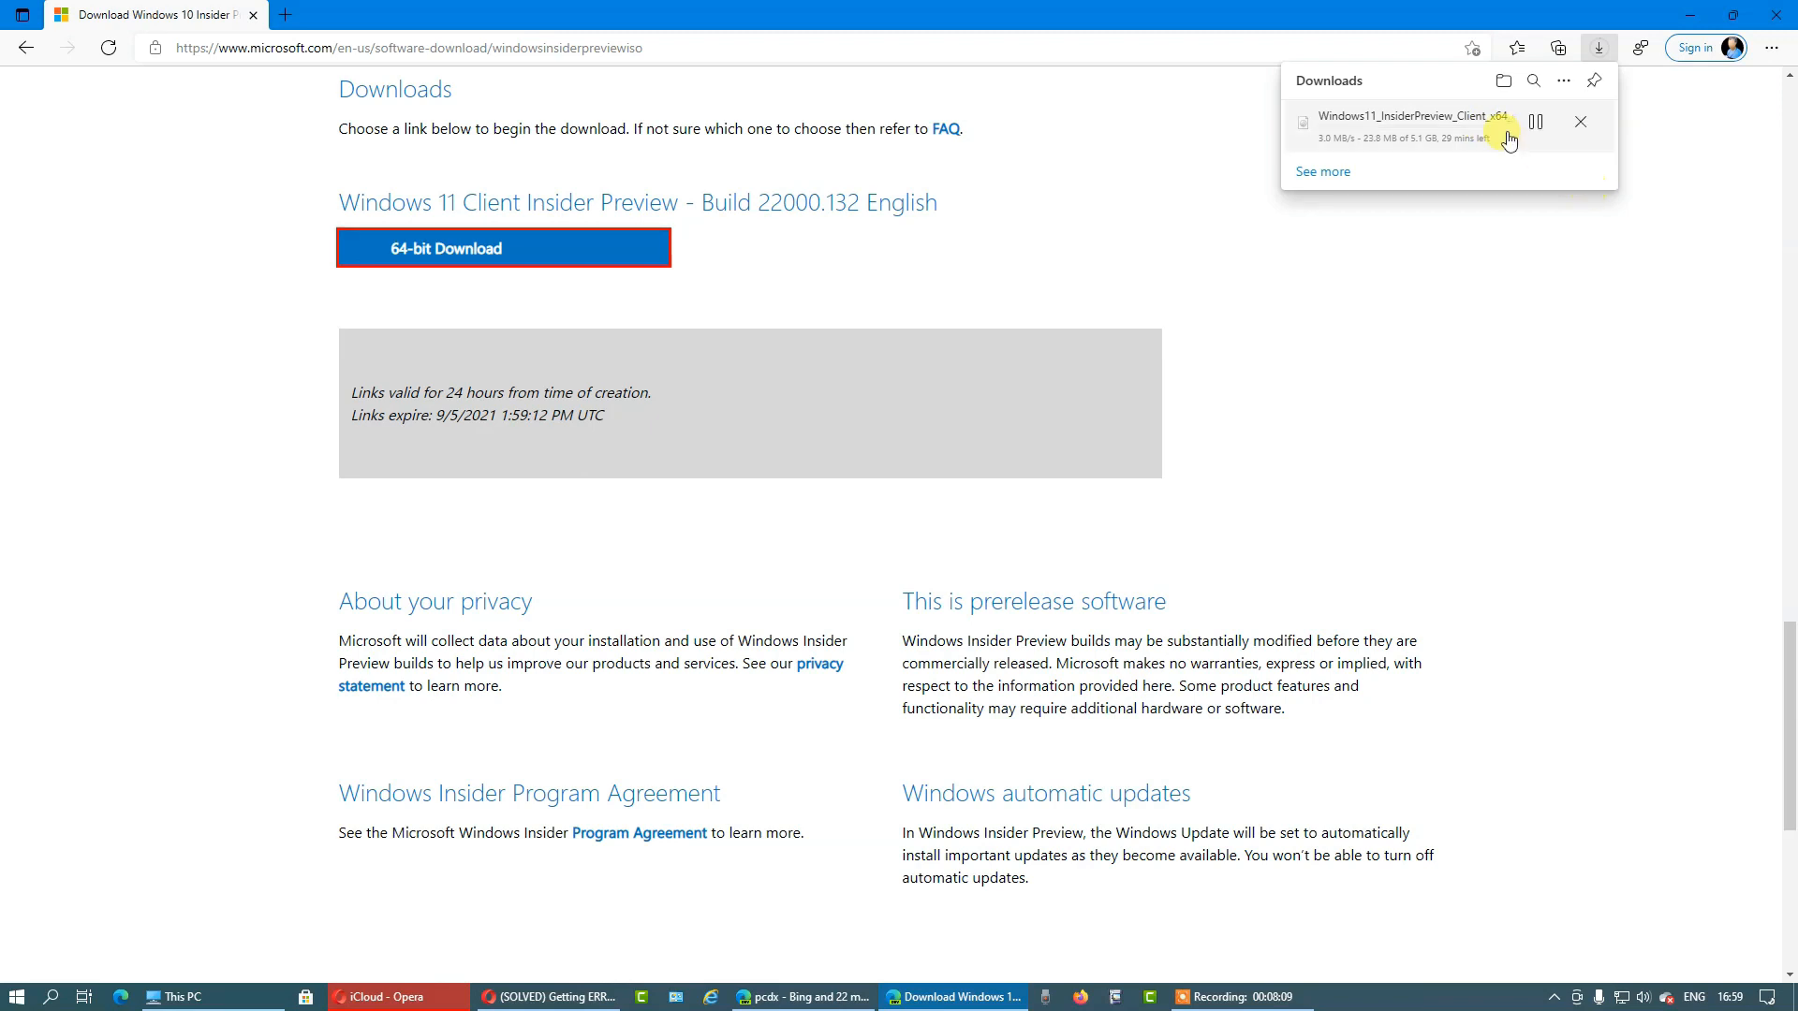
mouse_move(1588, 178)
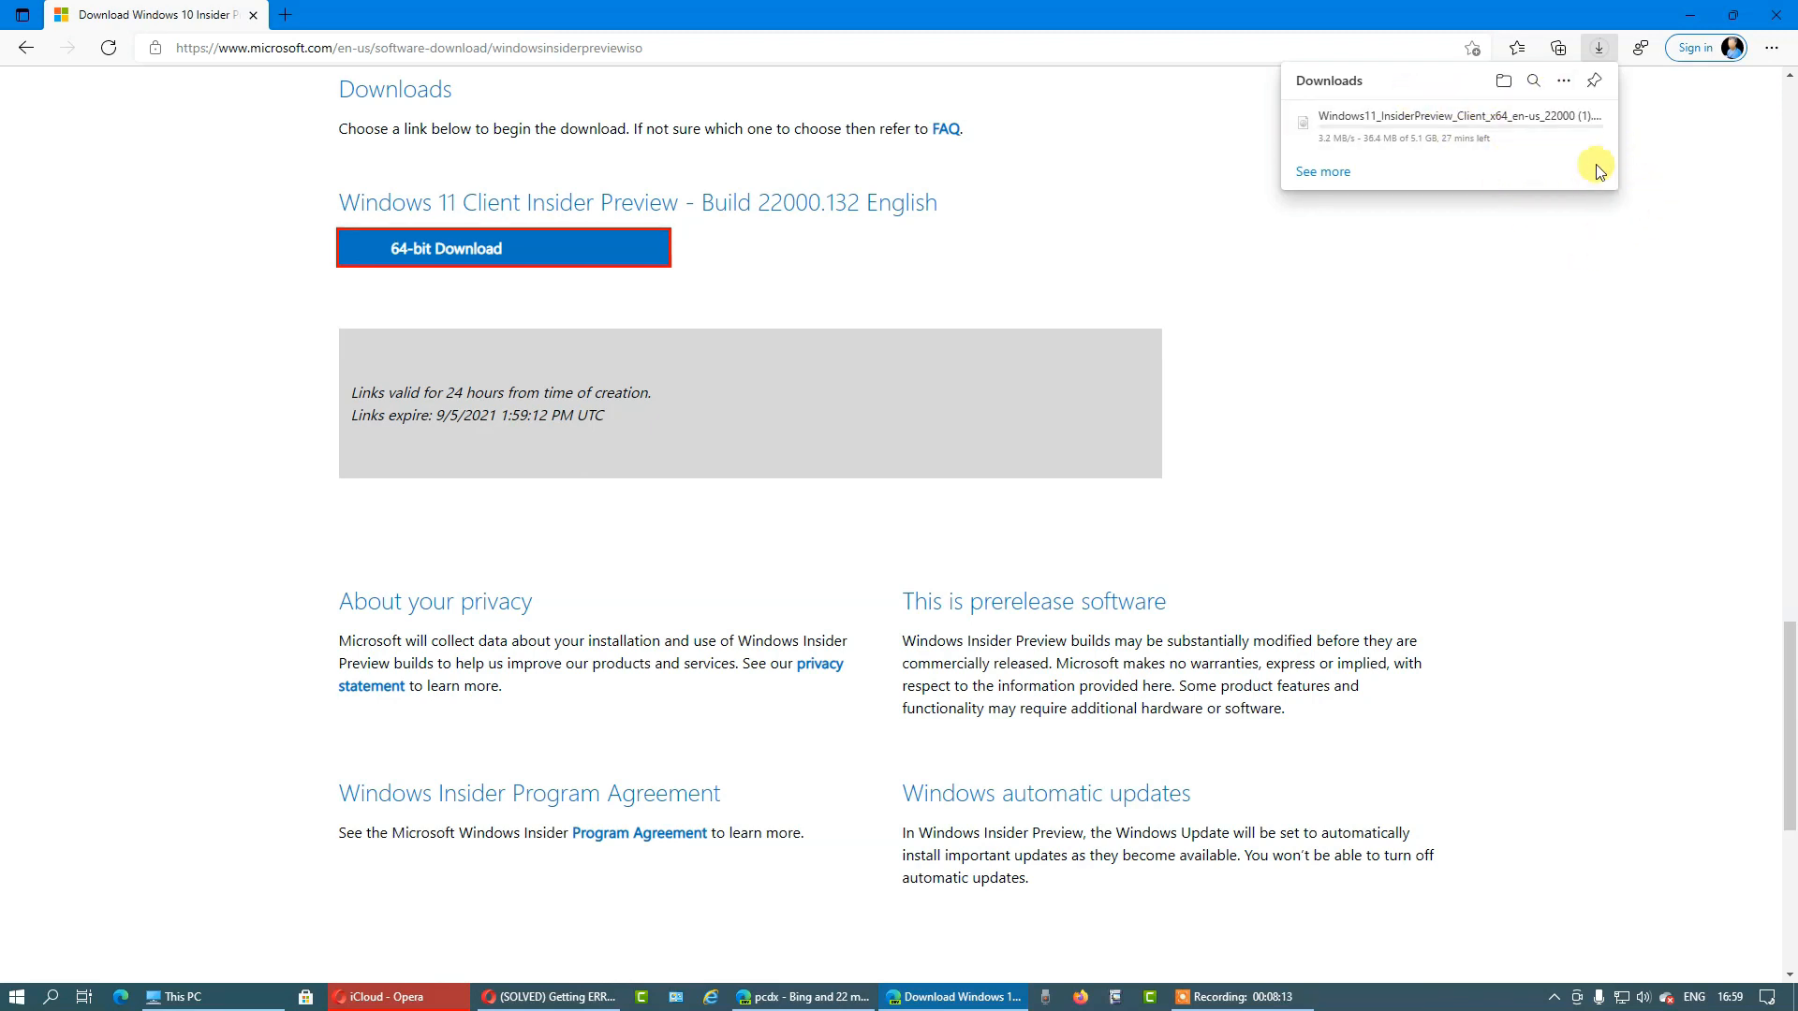
mouse_move(1496, 225)
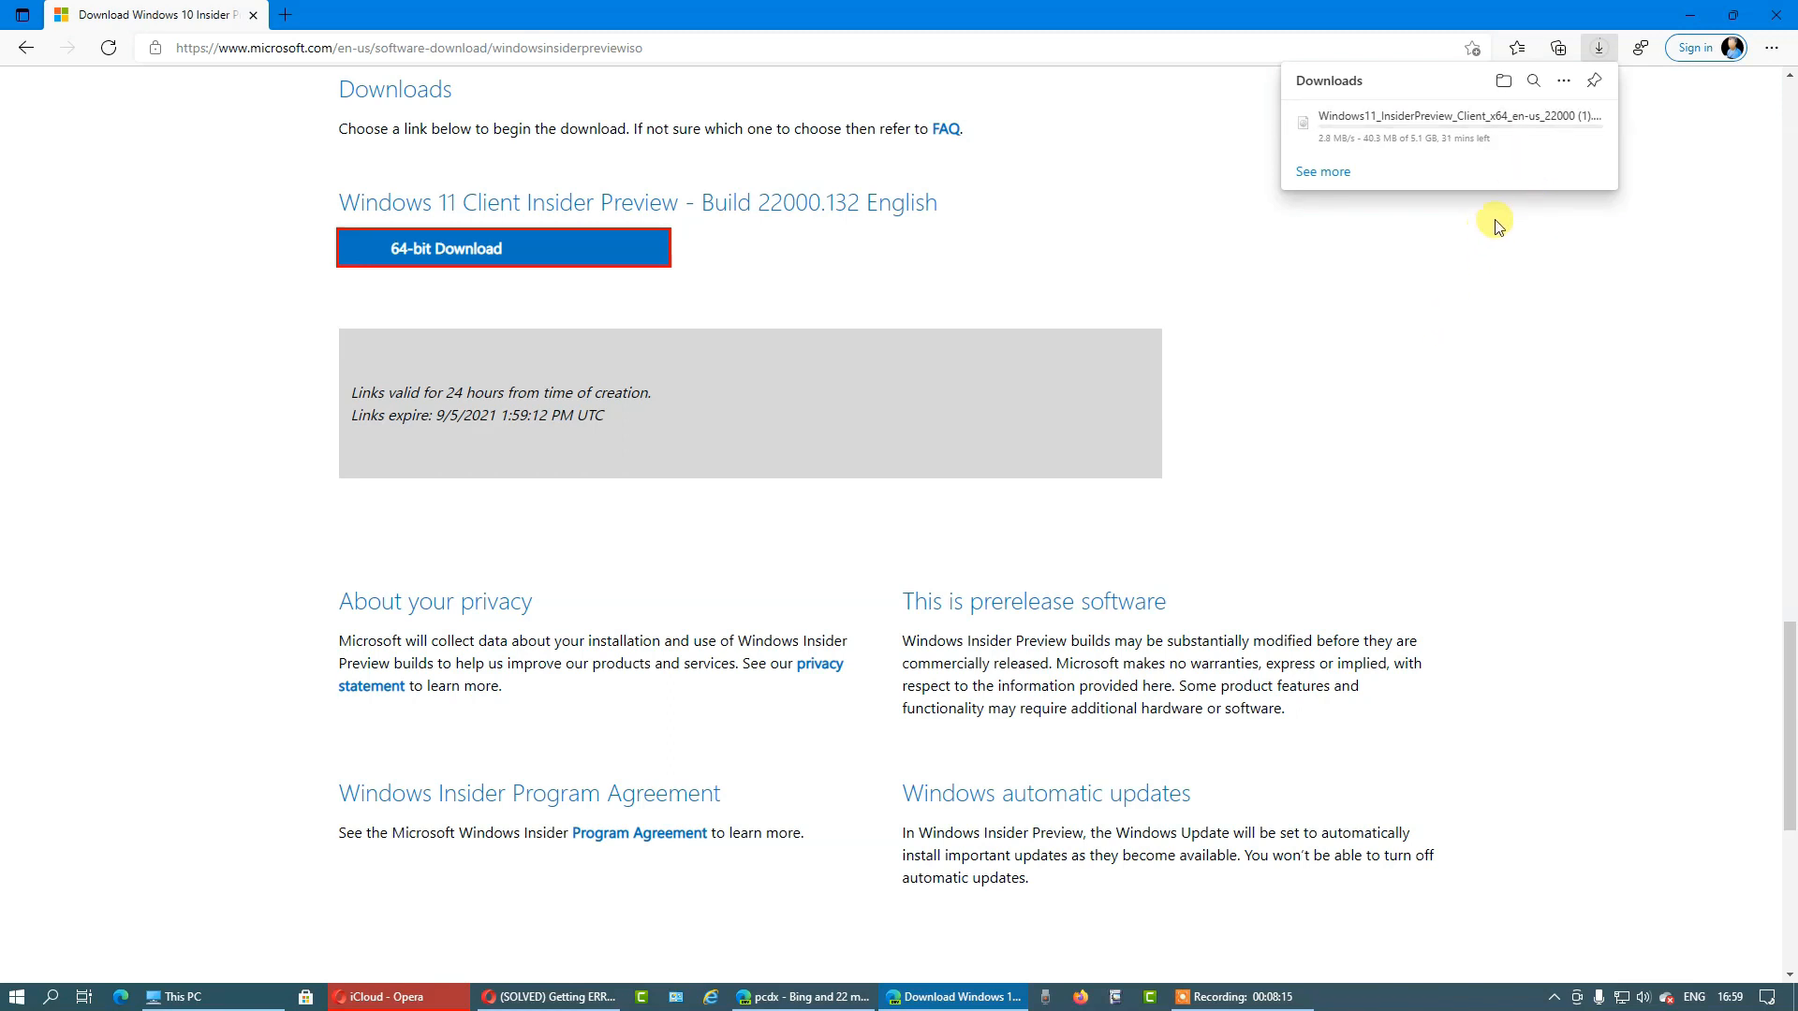
click(1536, 123)
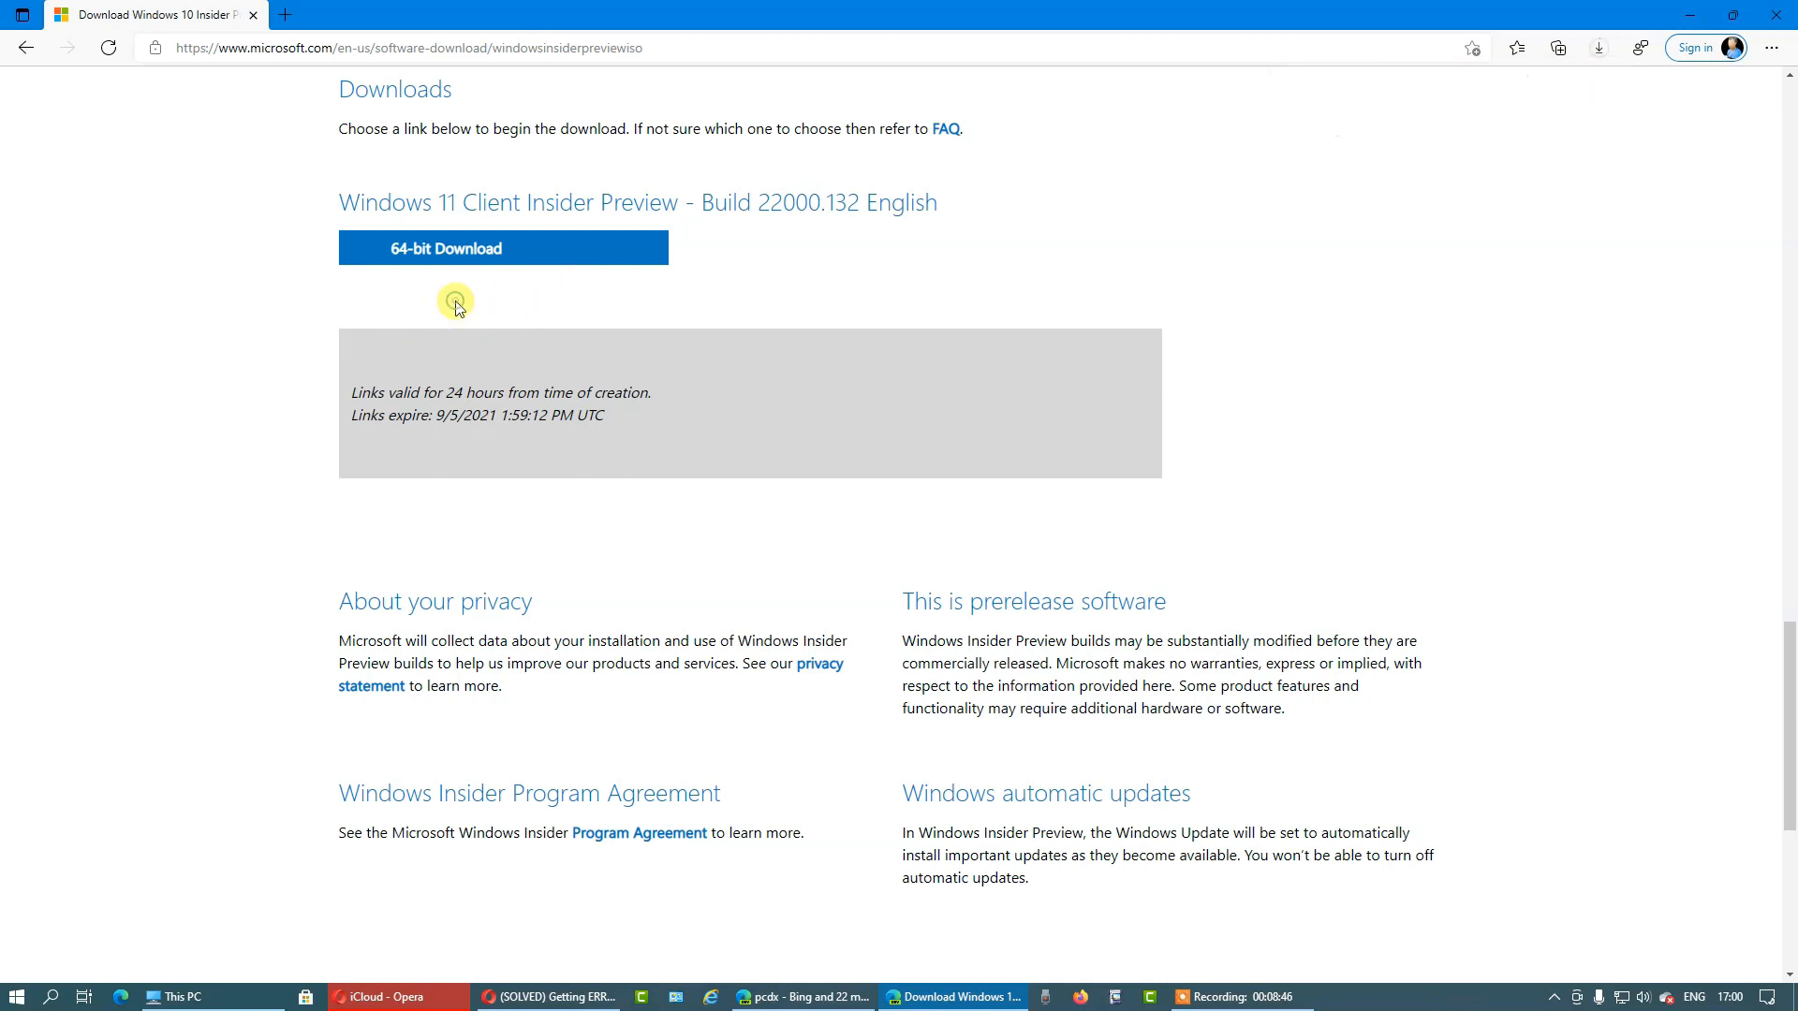
mouse_move(418, 264)
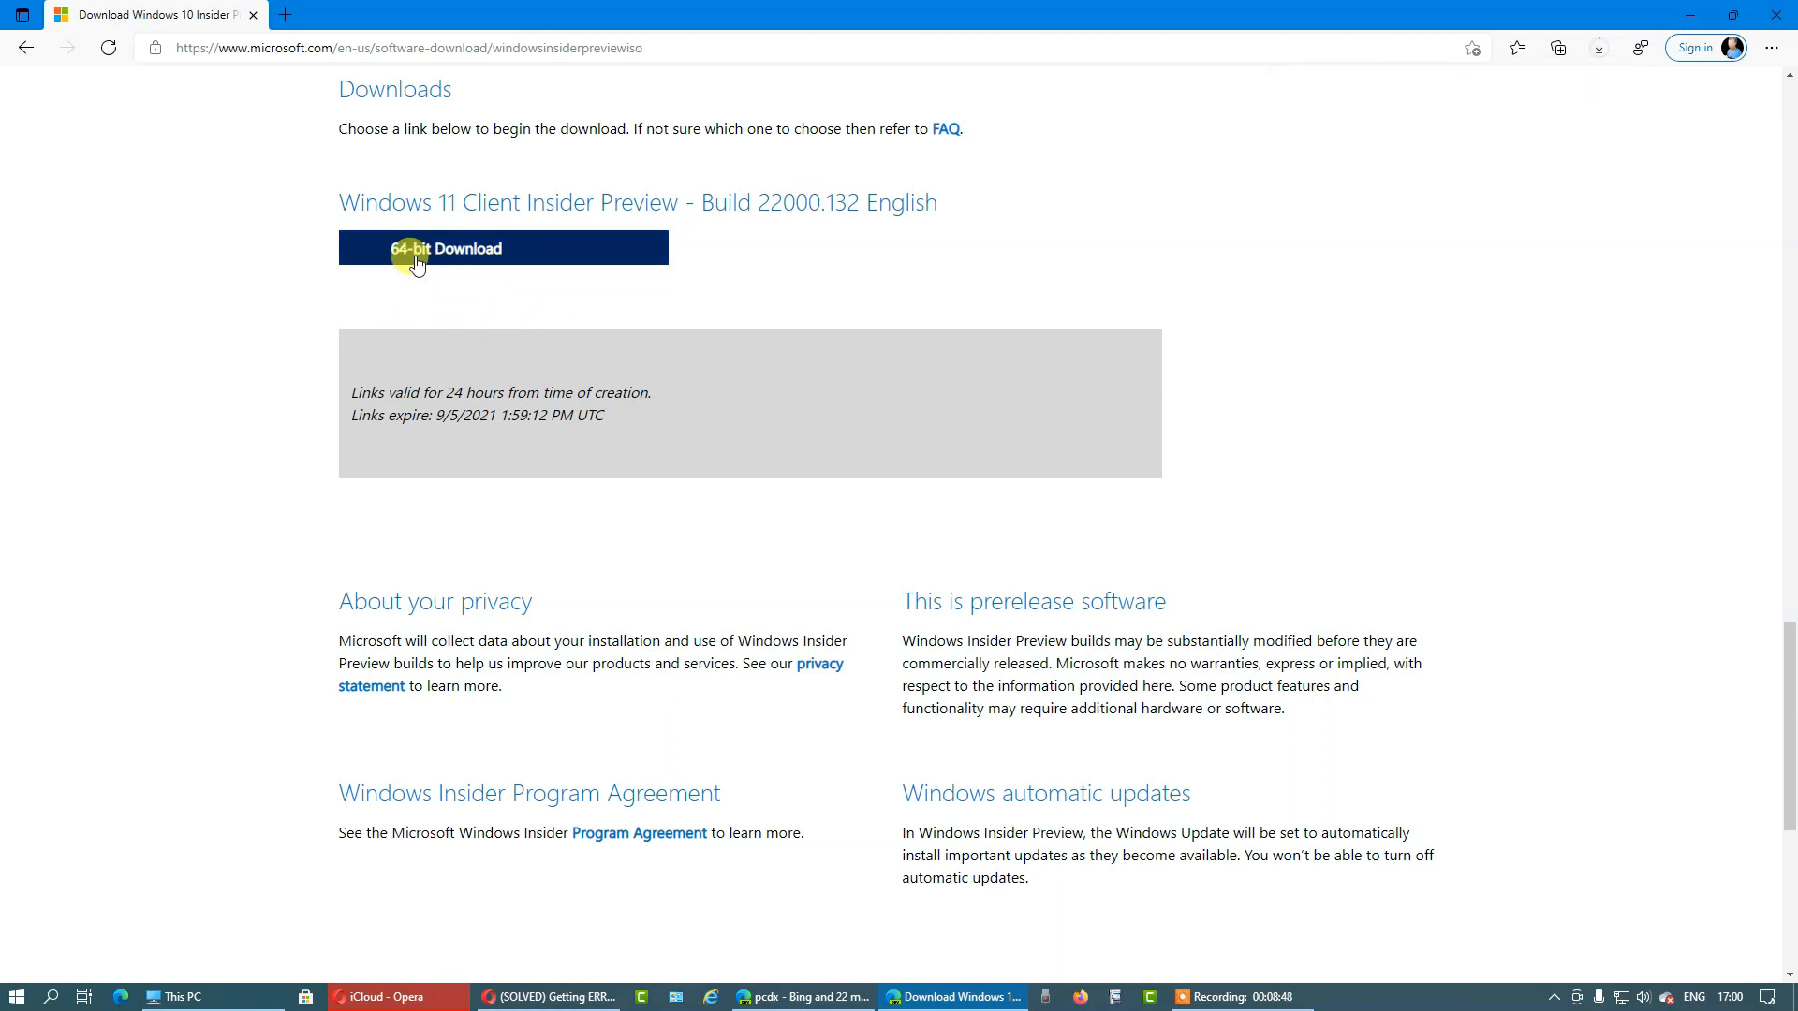
mouse_move(474, 282)
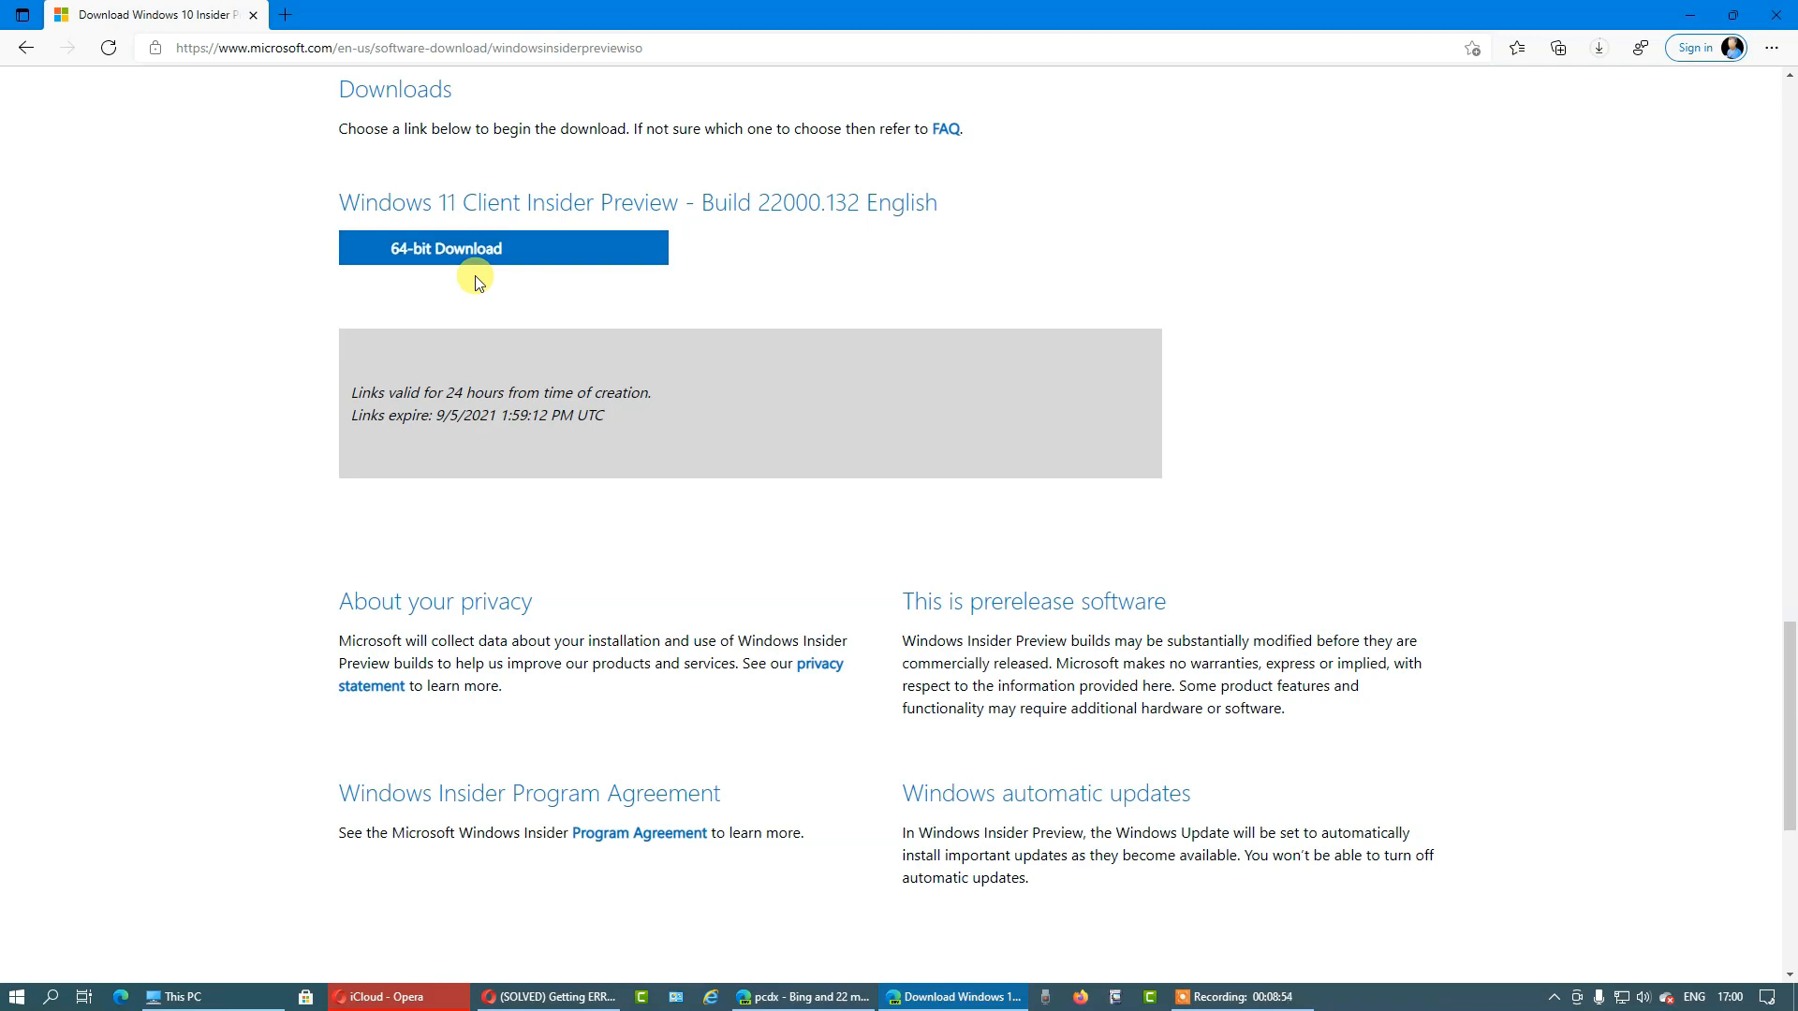
mouse_move(462, 298)
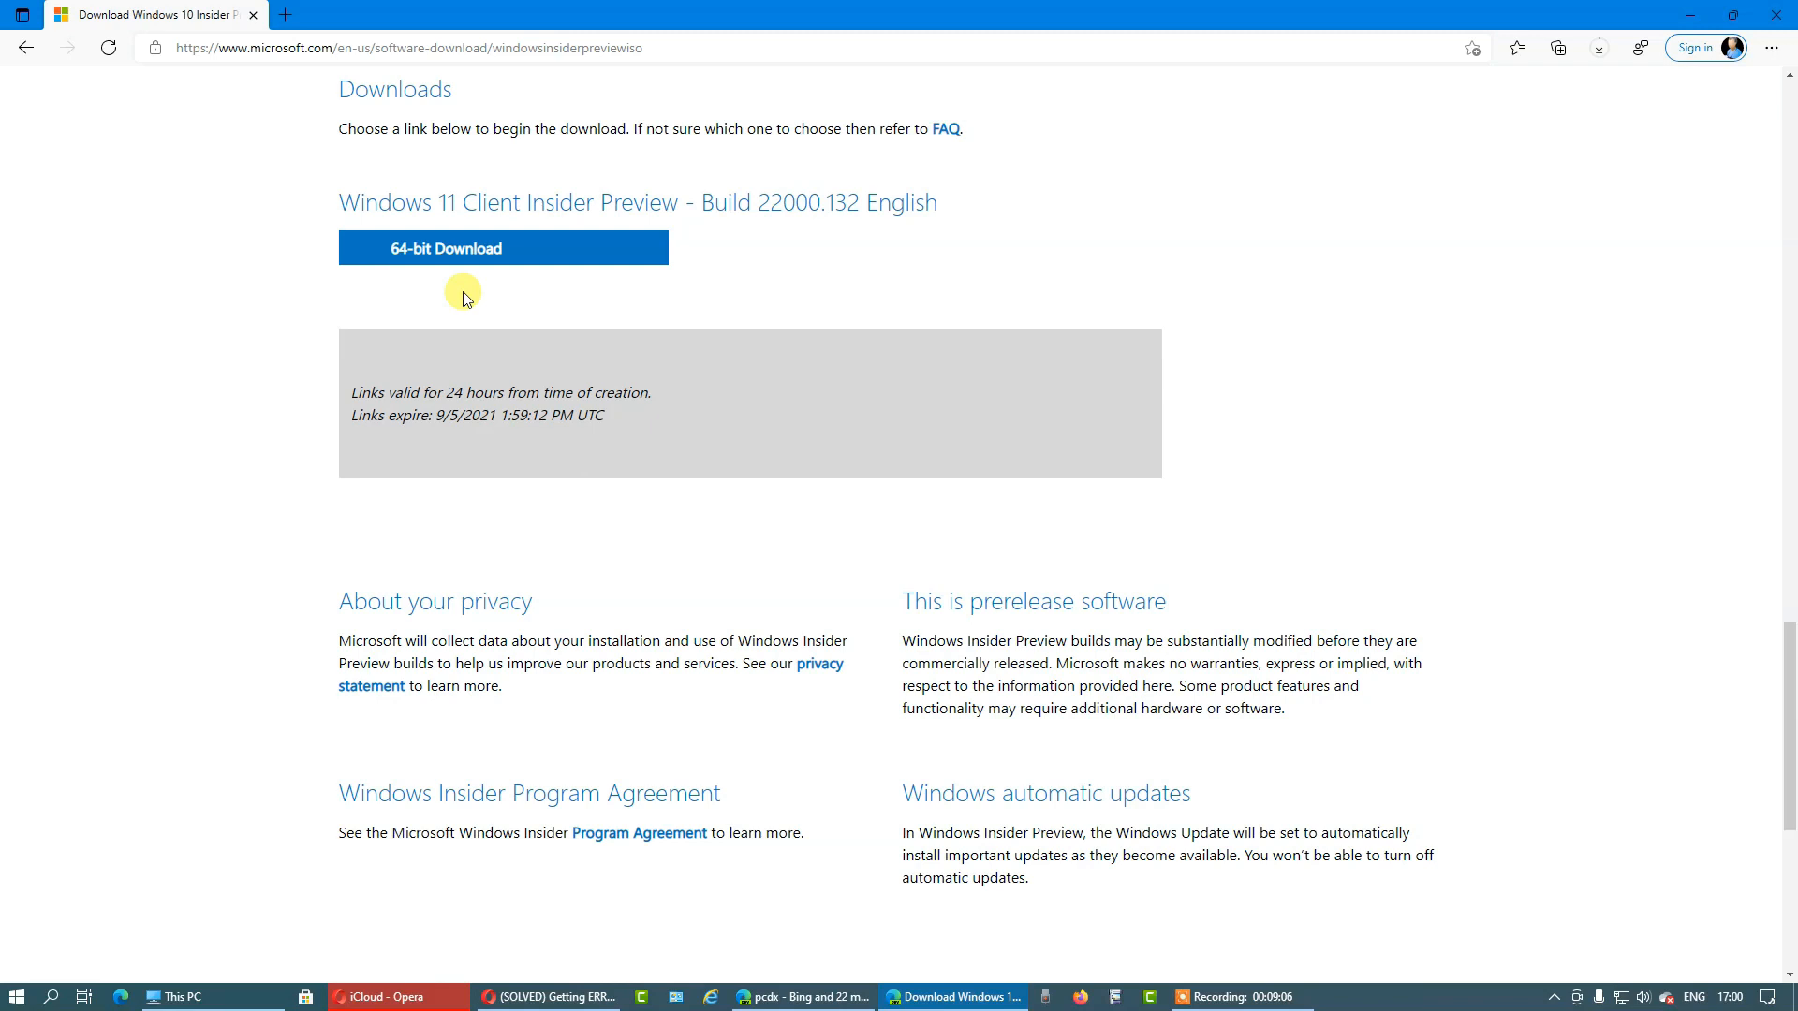
mouse_move(1143, 893)
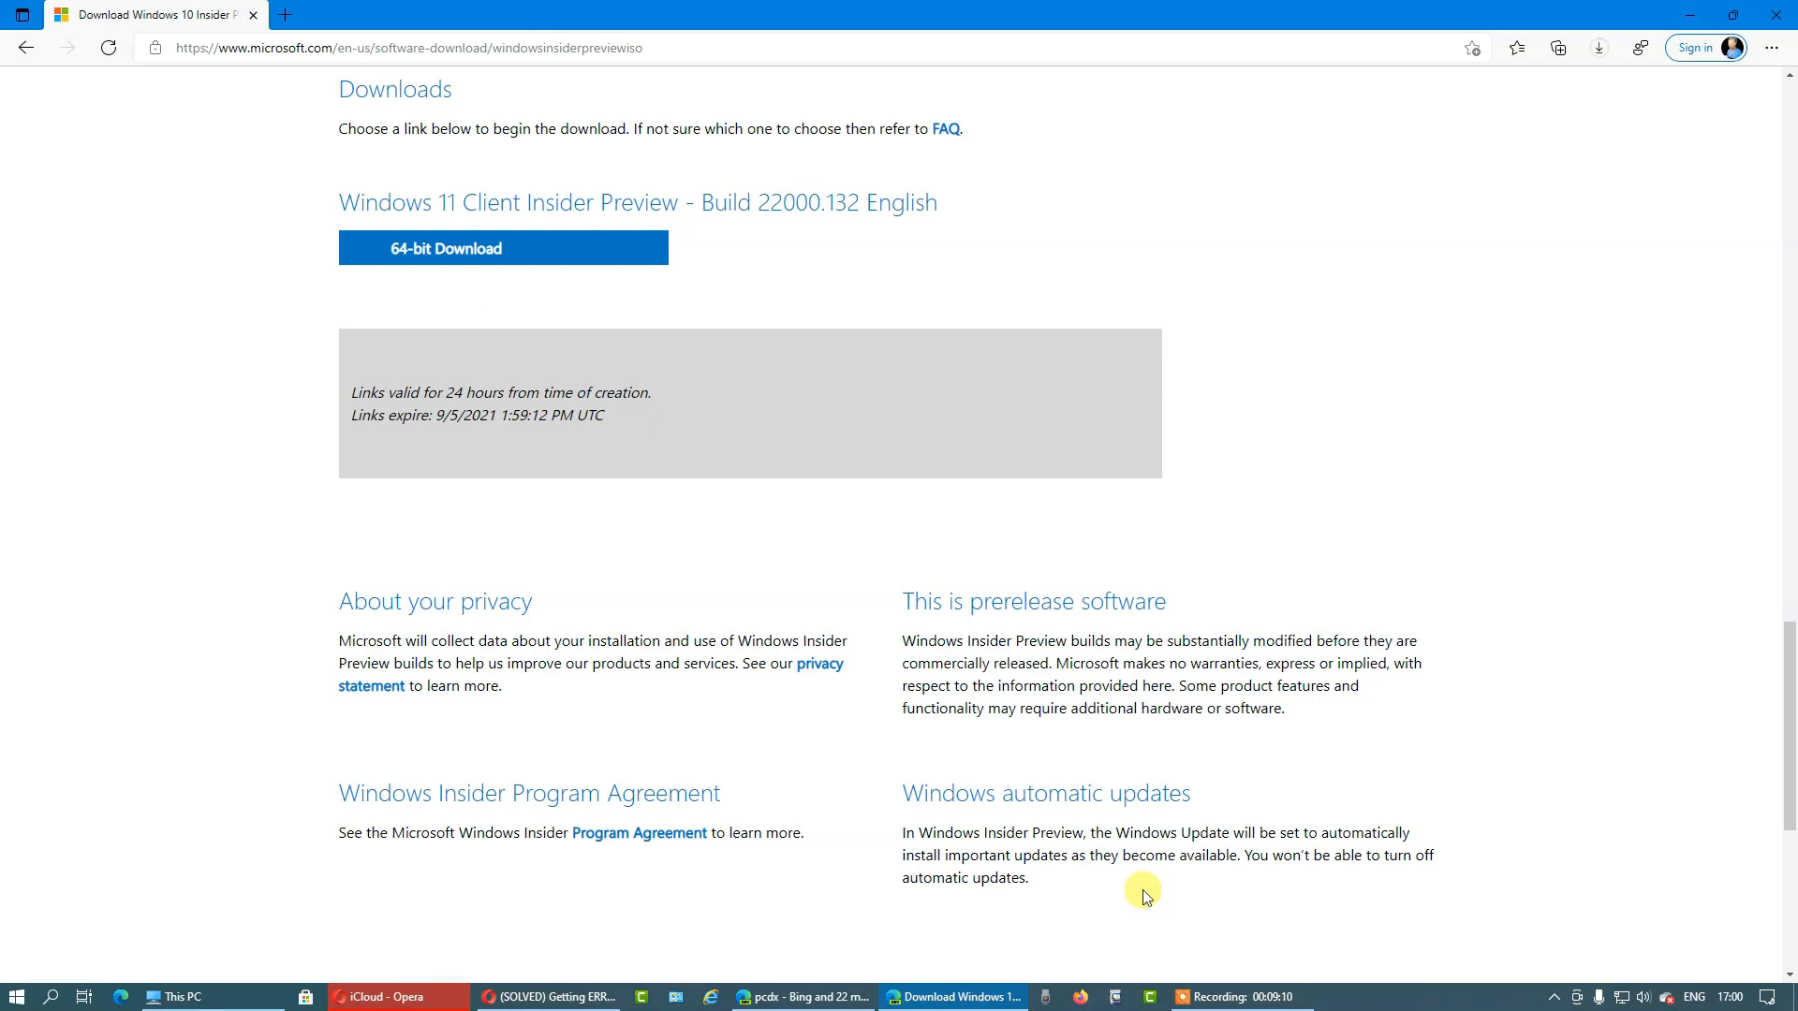
mouse_move(1146, 862)
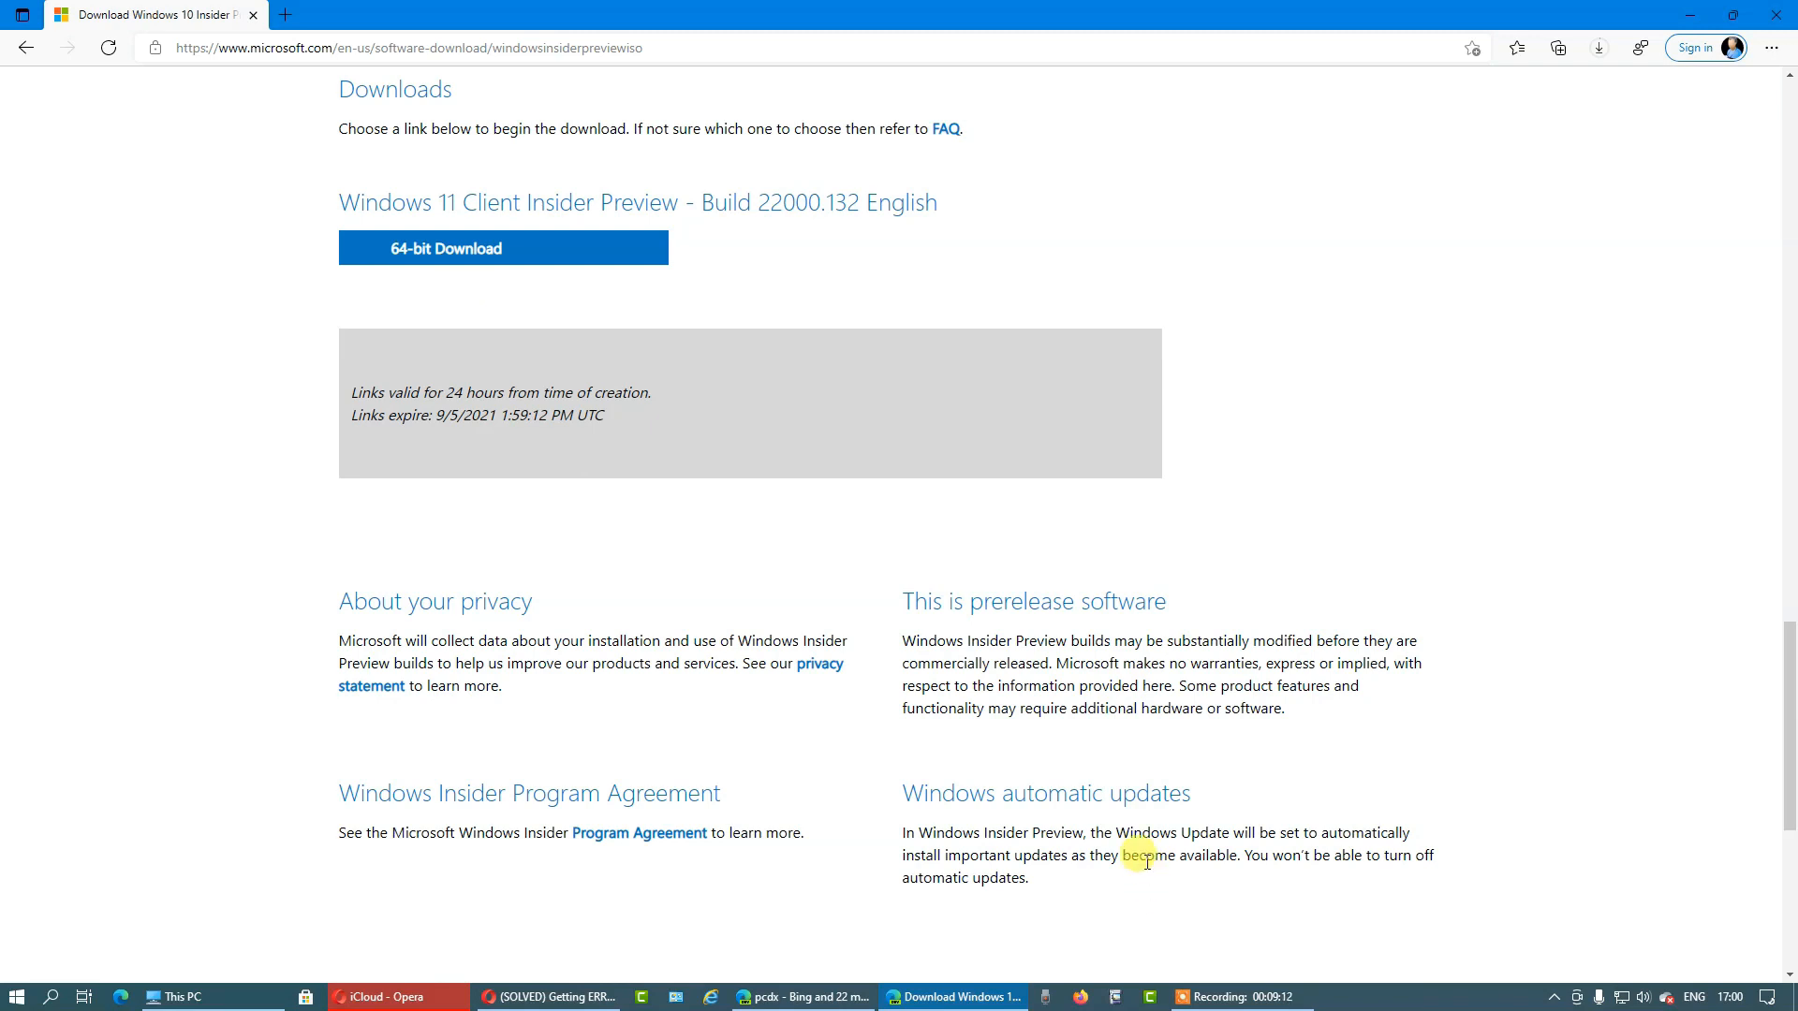
mouse_move(866, 741)
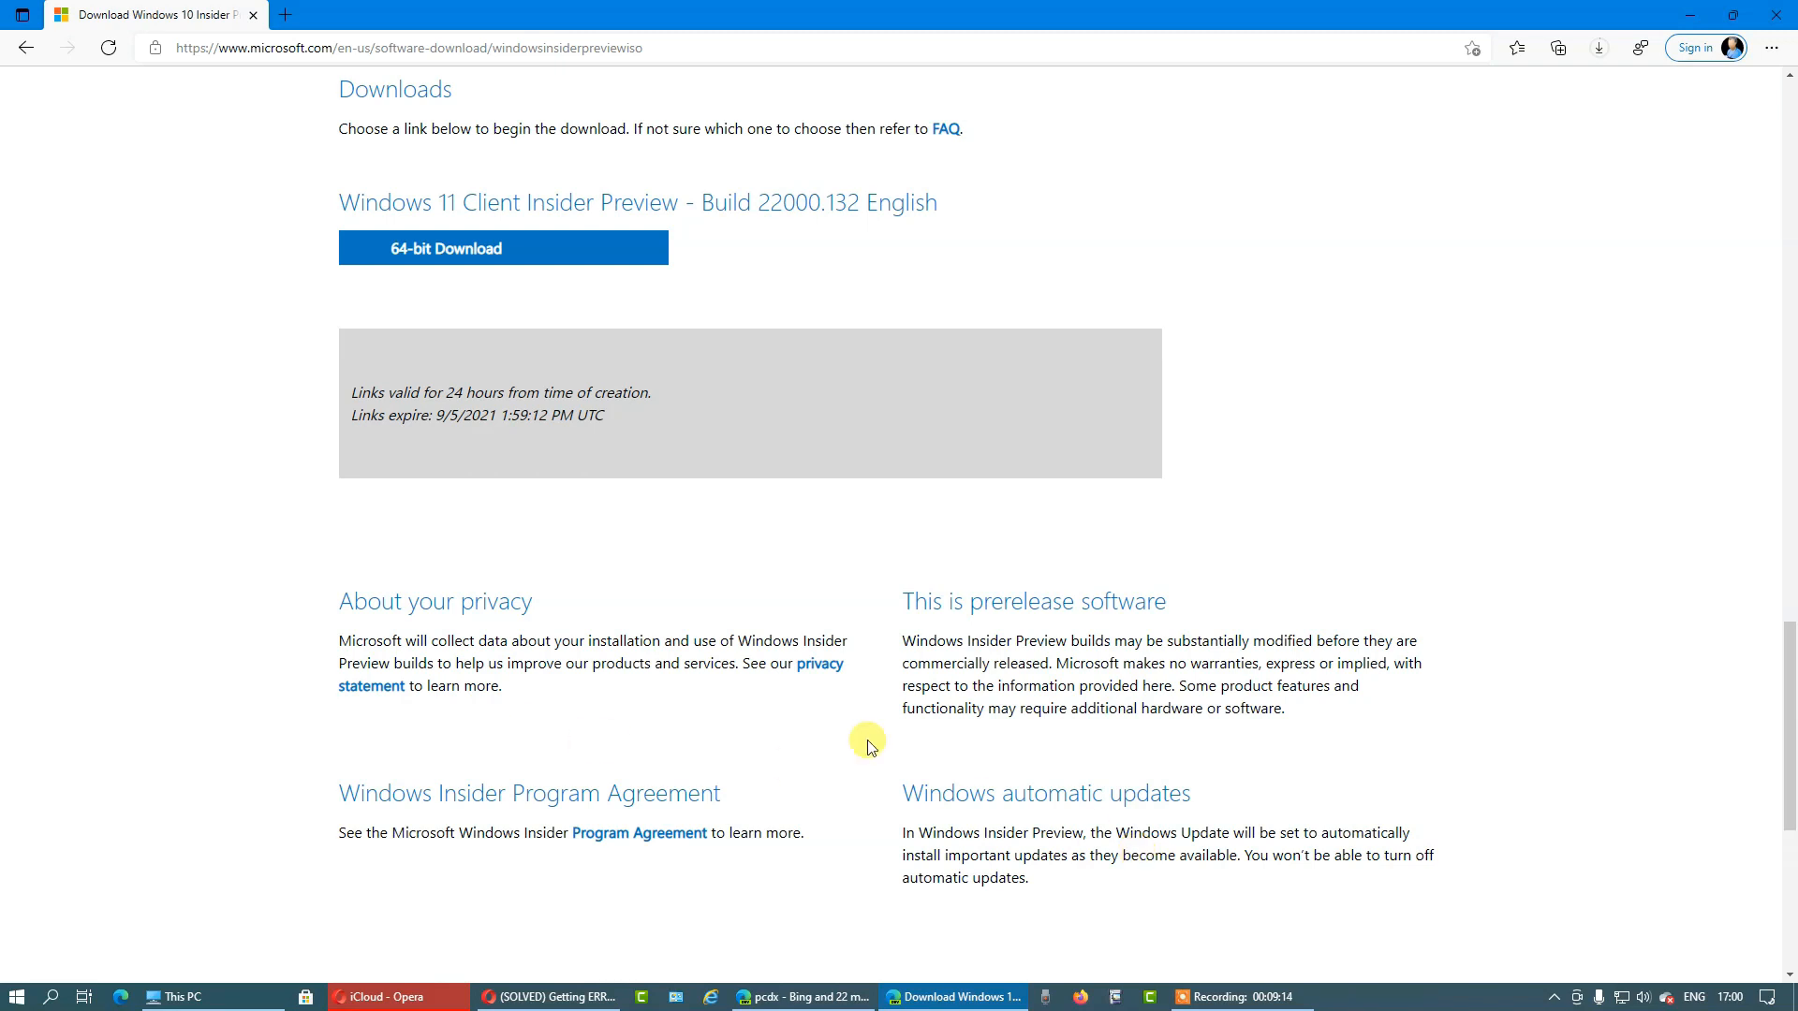
mouse_move(841, 783)
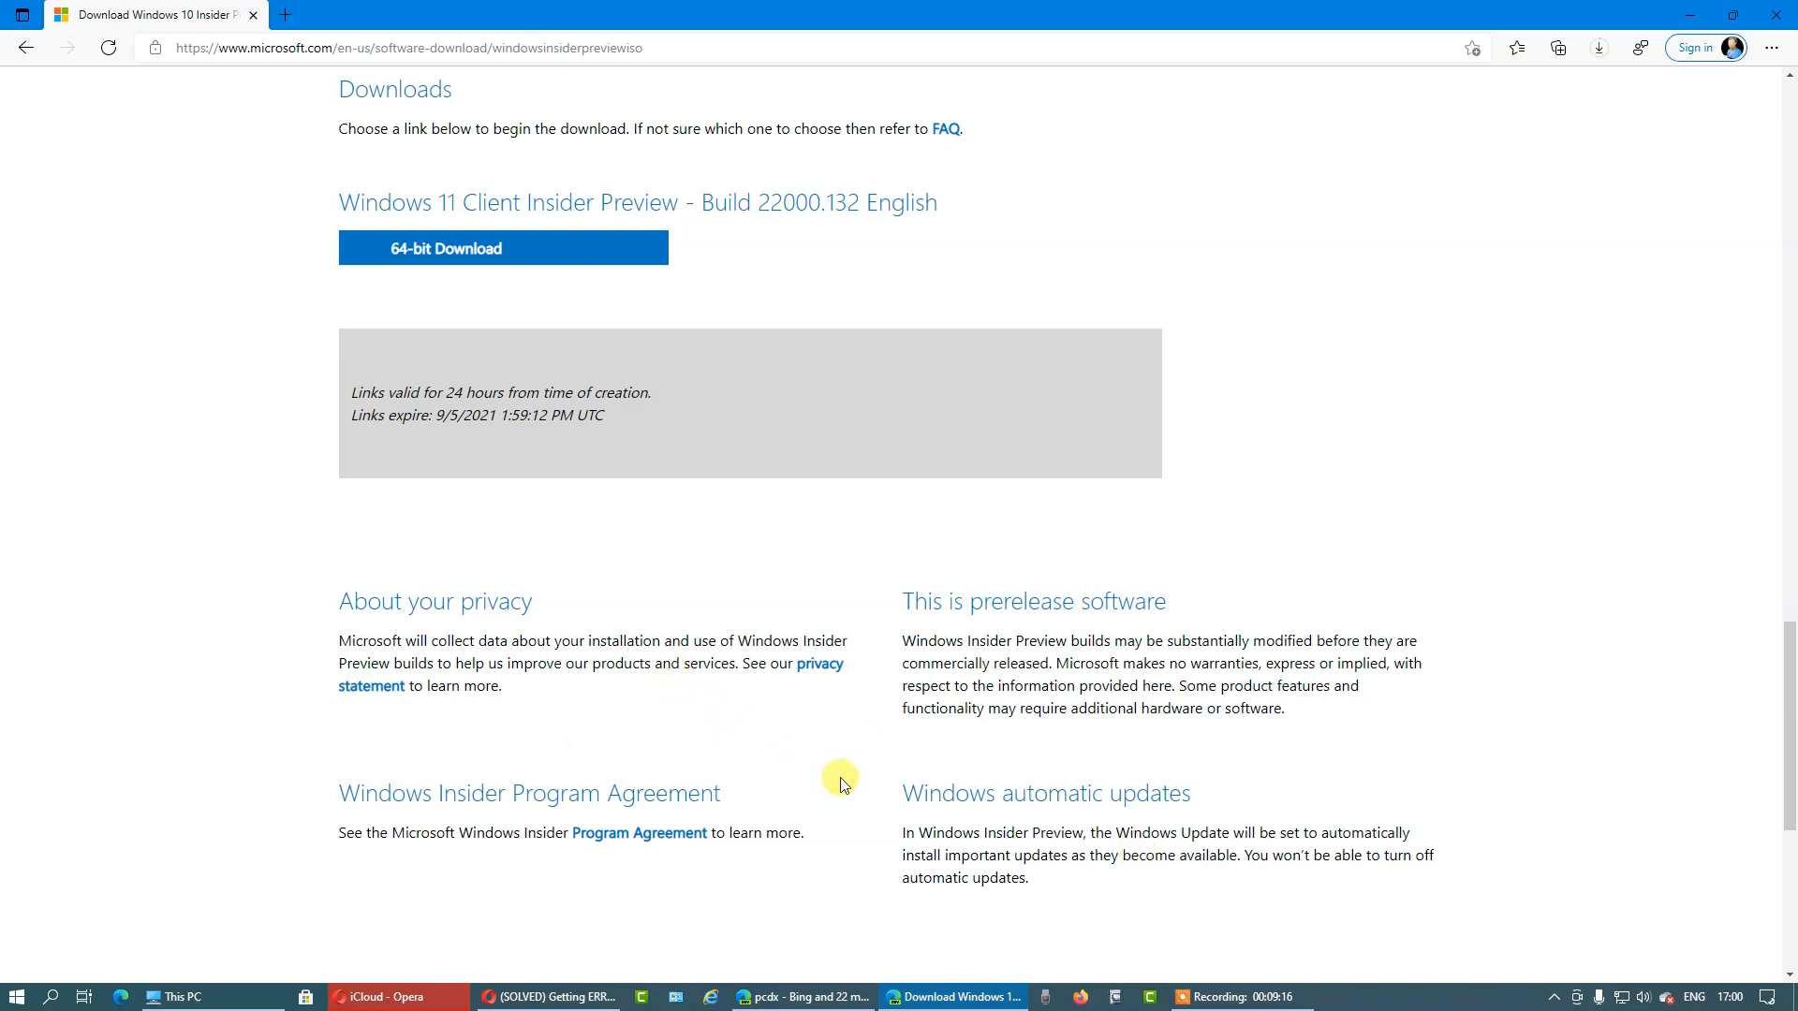
mouse_move(903, 822)
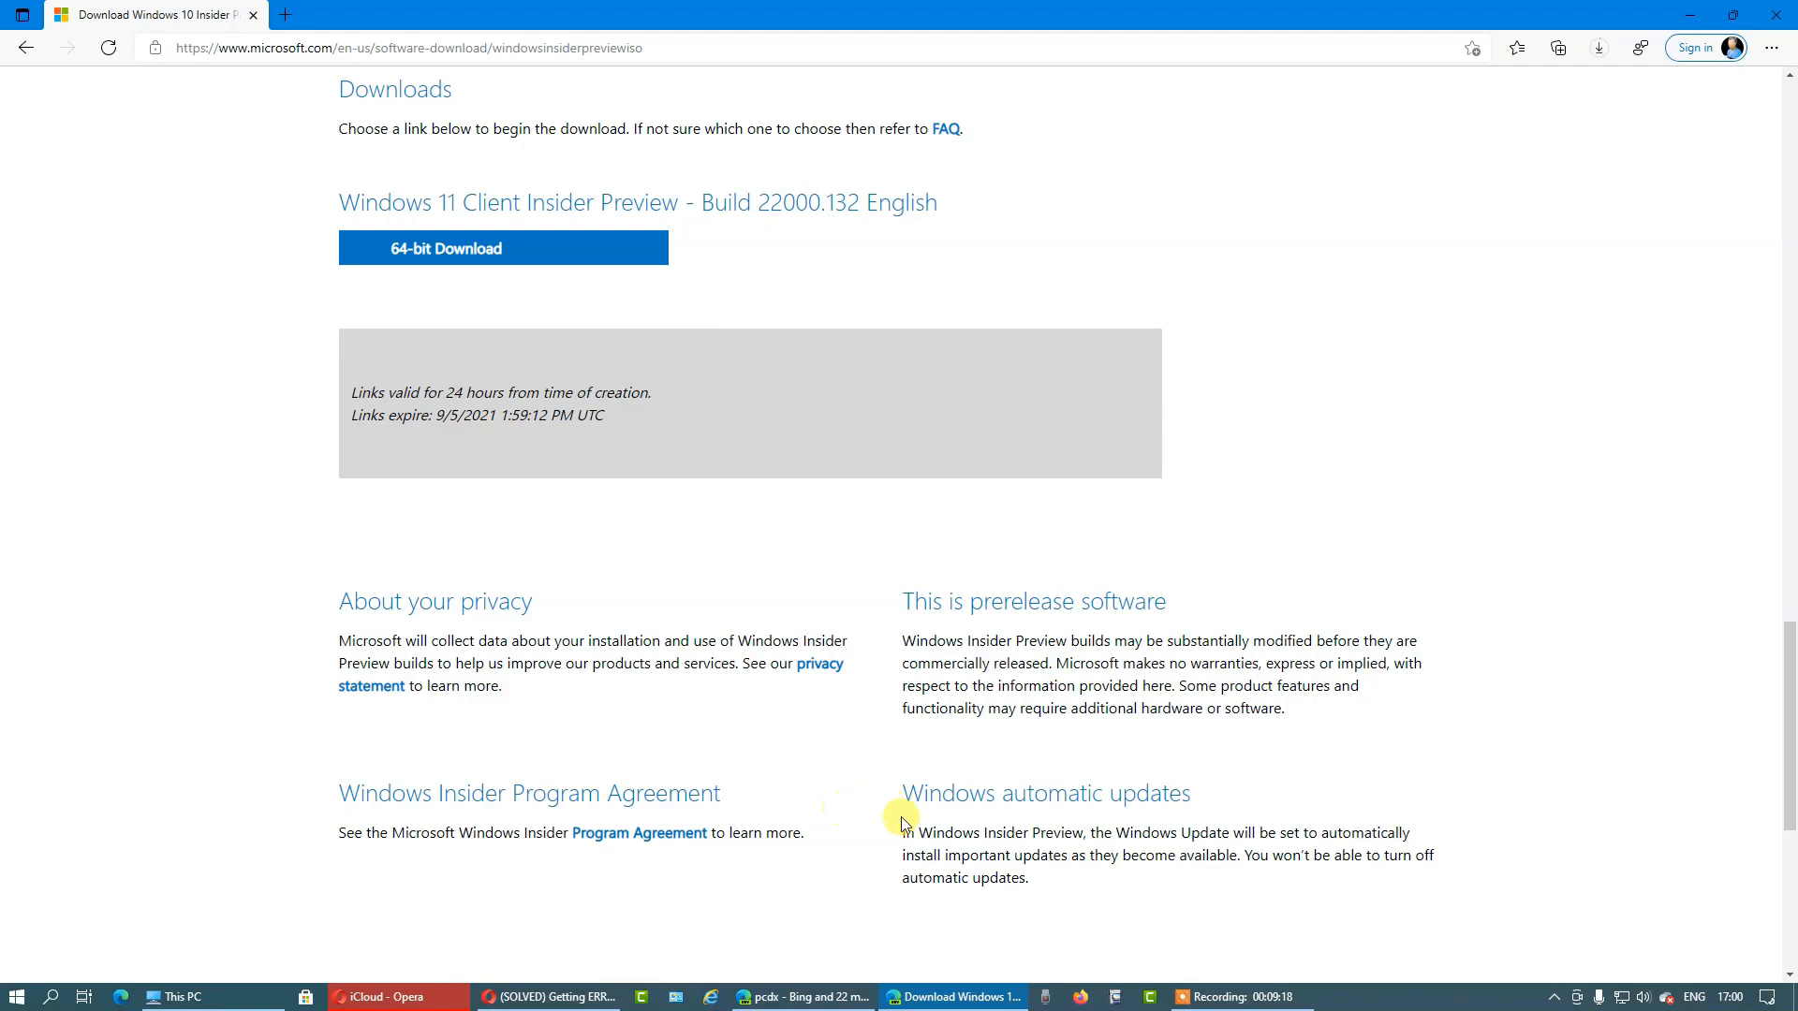
scroll(up, 3)
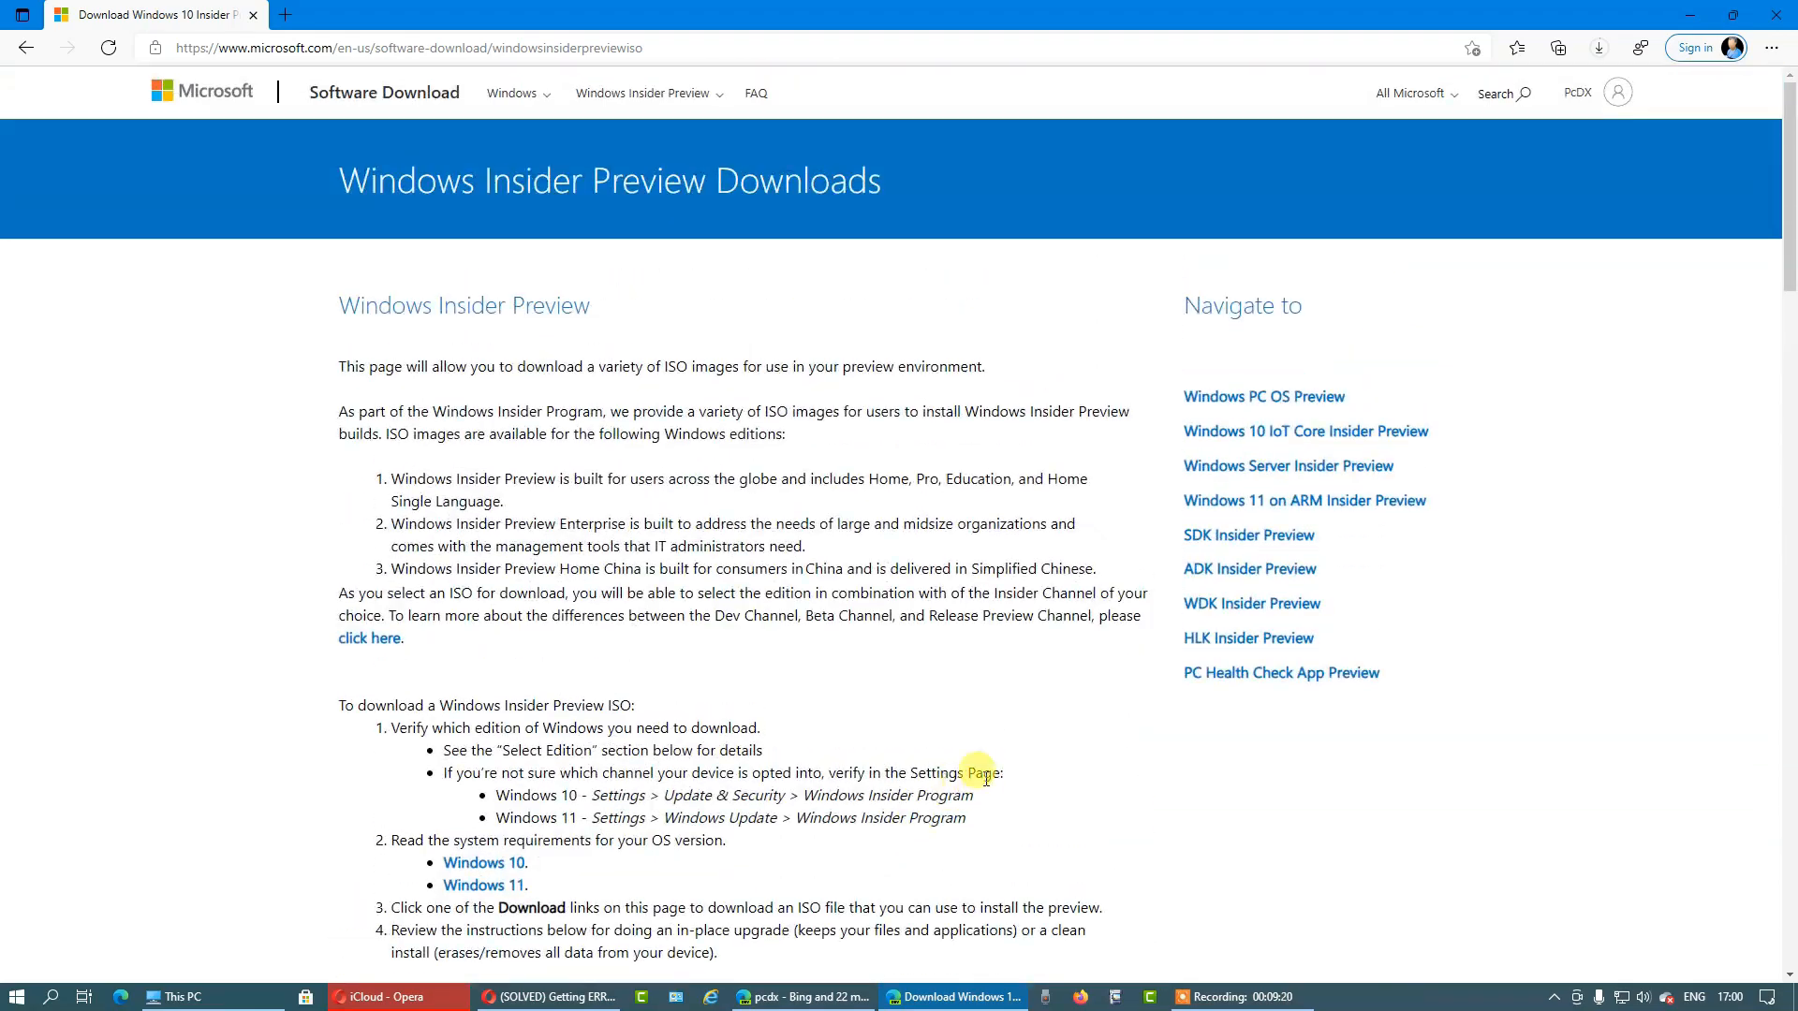
mouse_move(1352, 500)
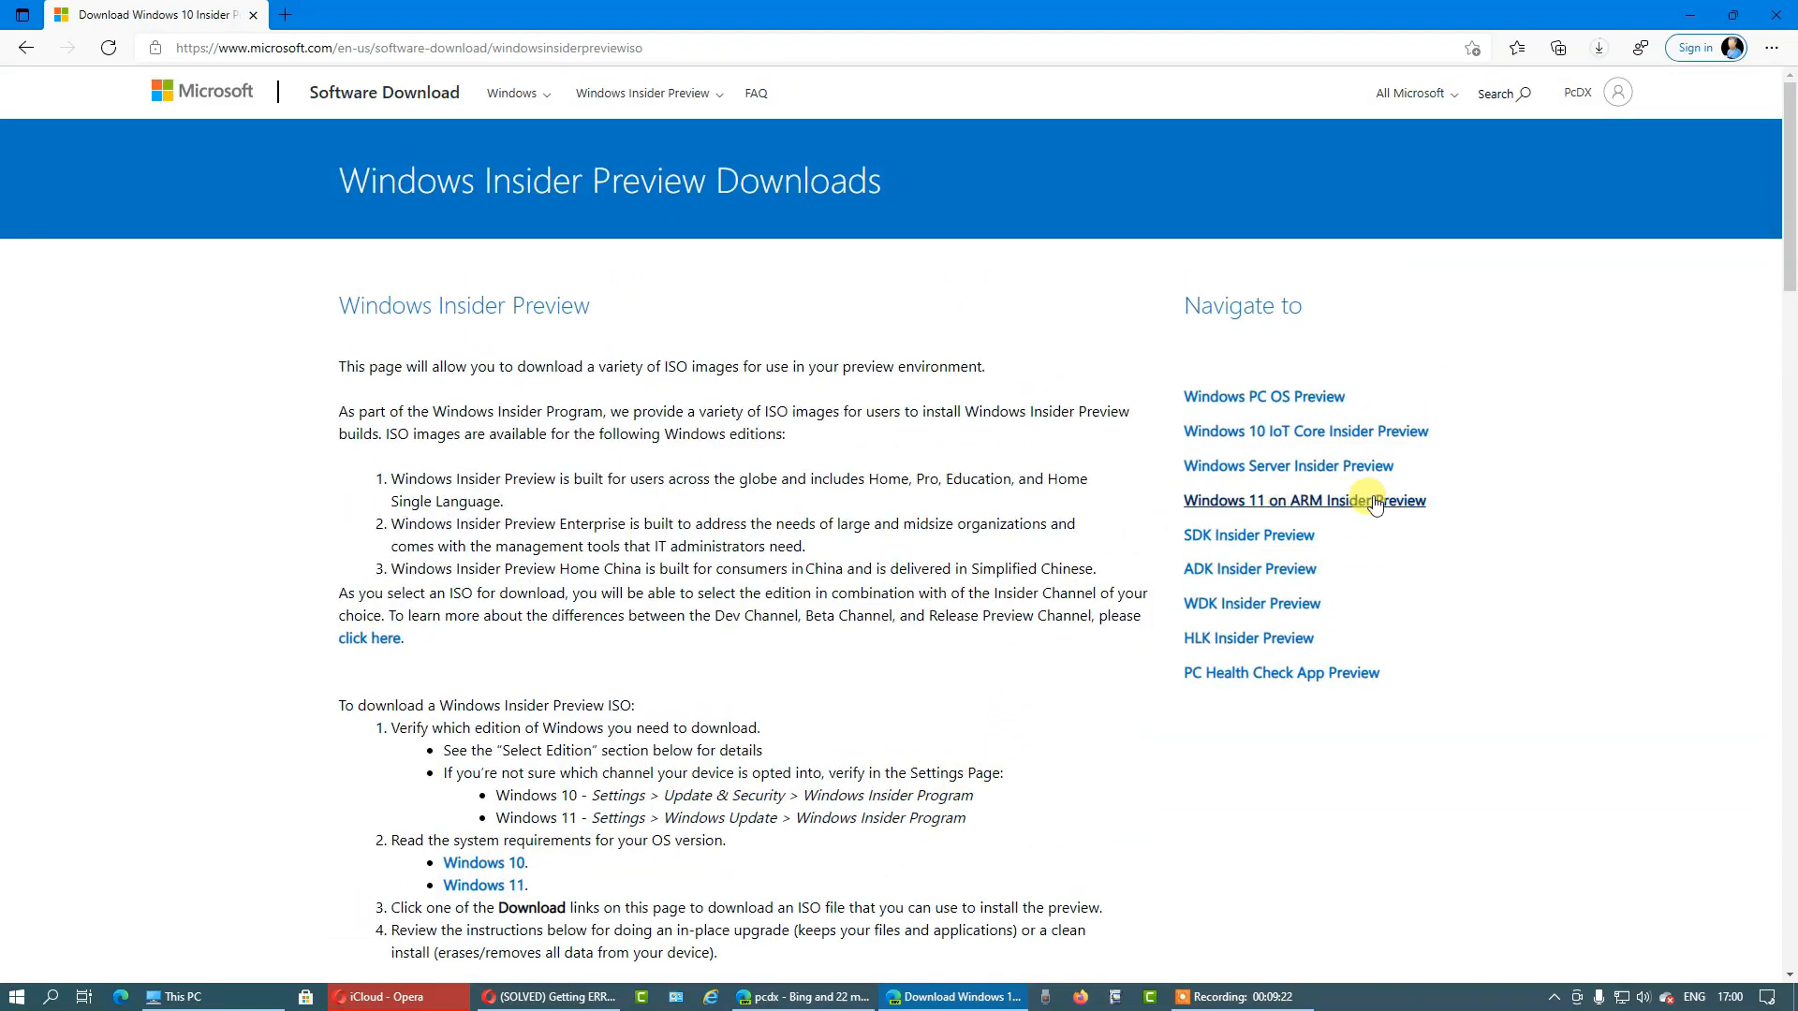
mouse_move(1410, 508)
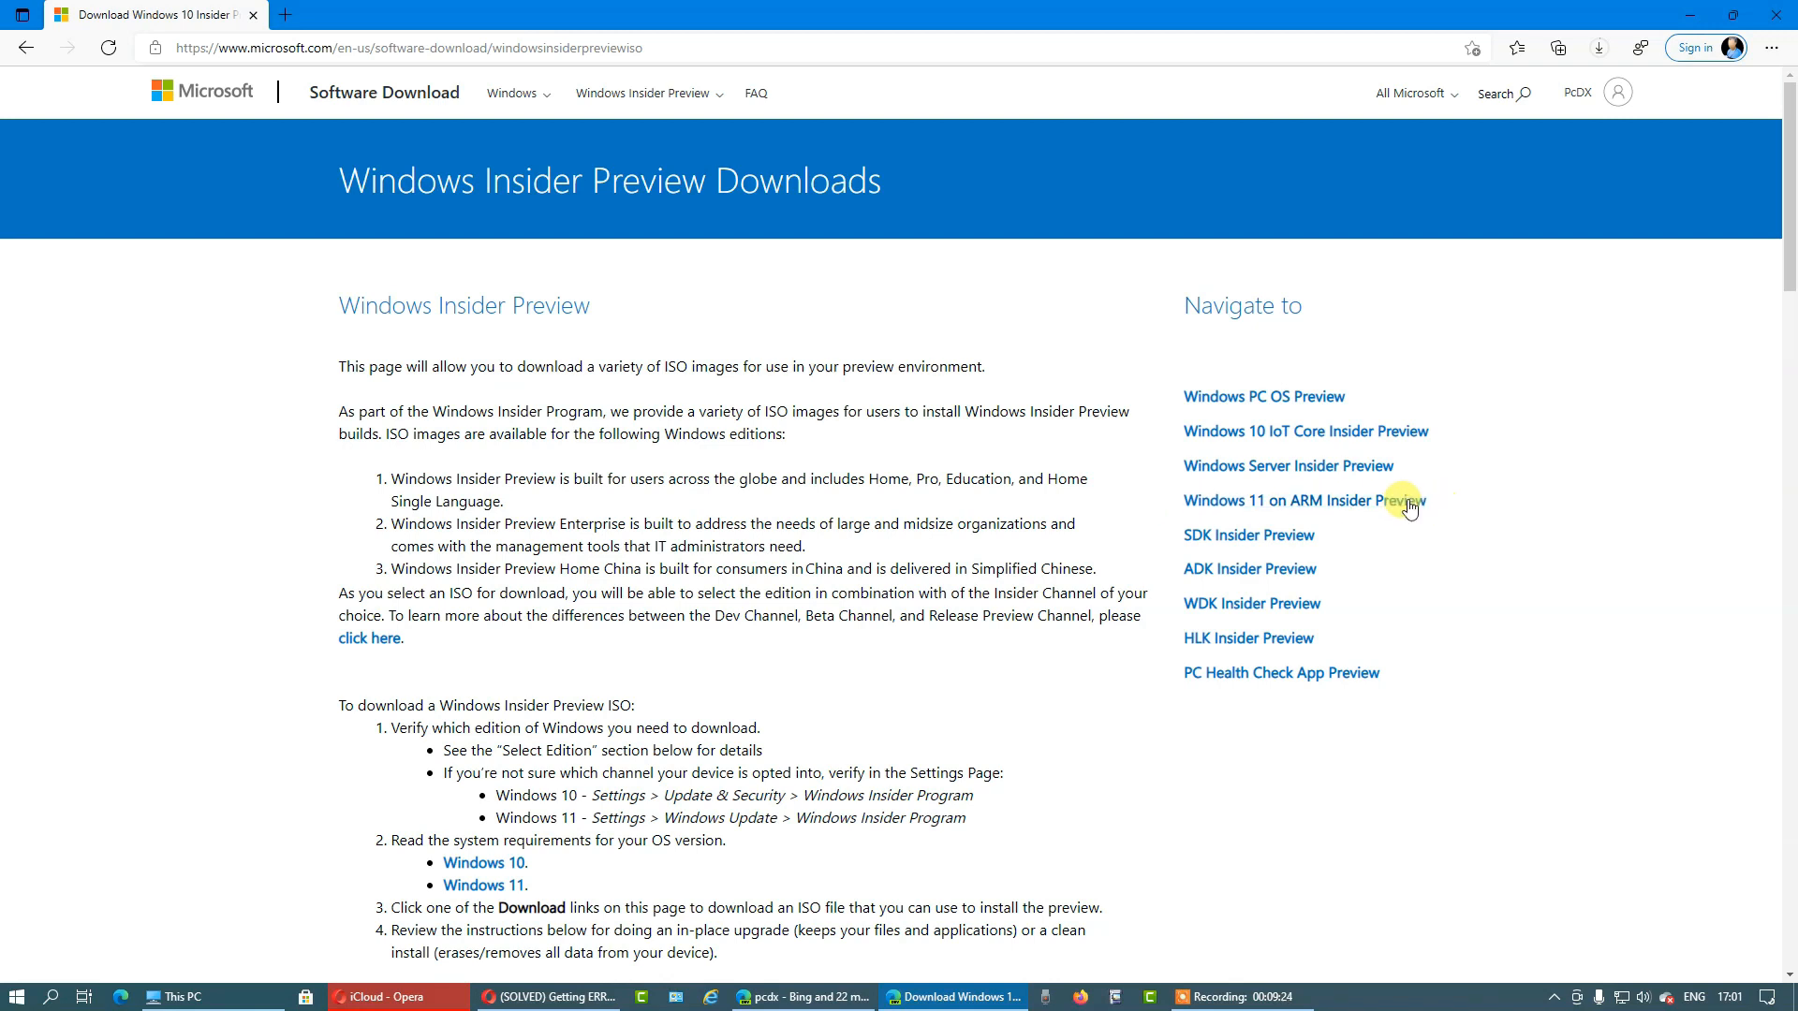
mouse_move(1243, 513)
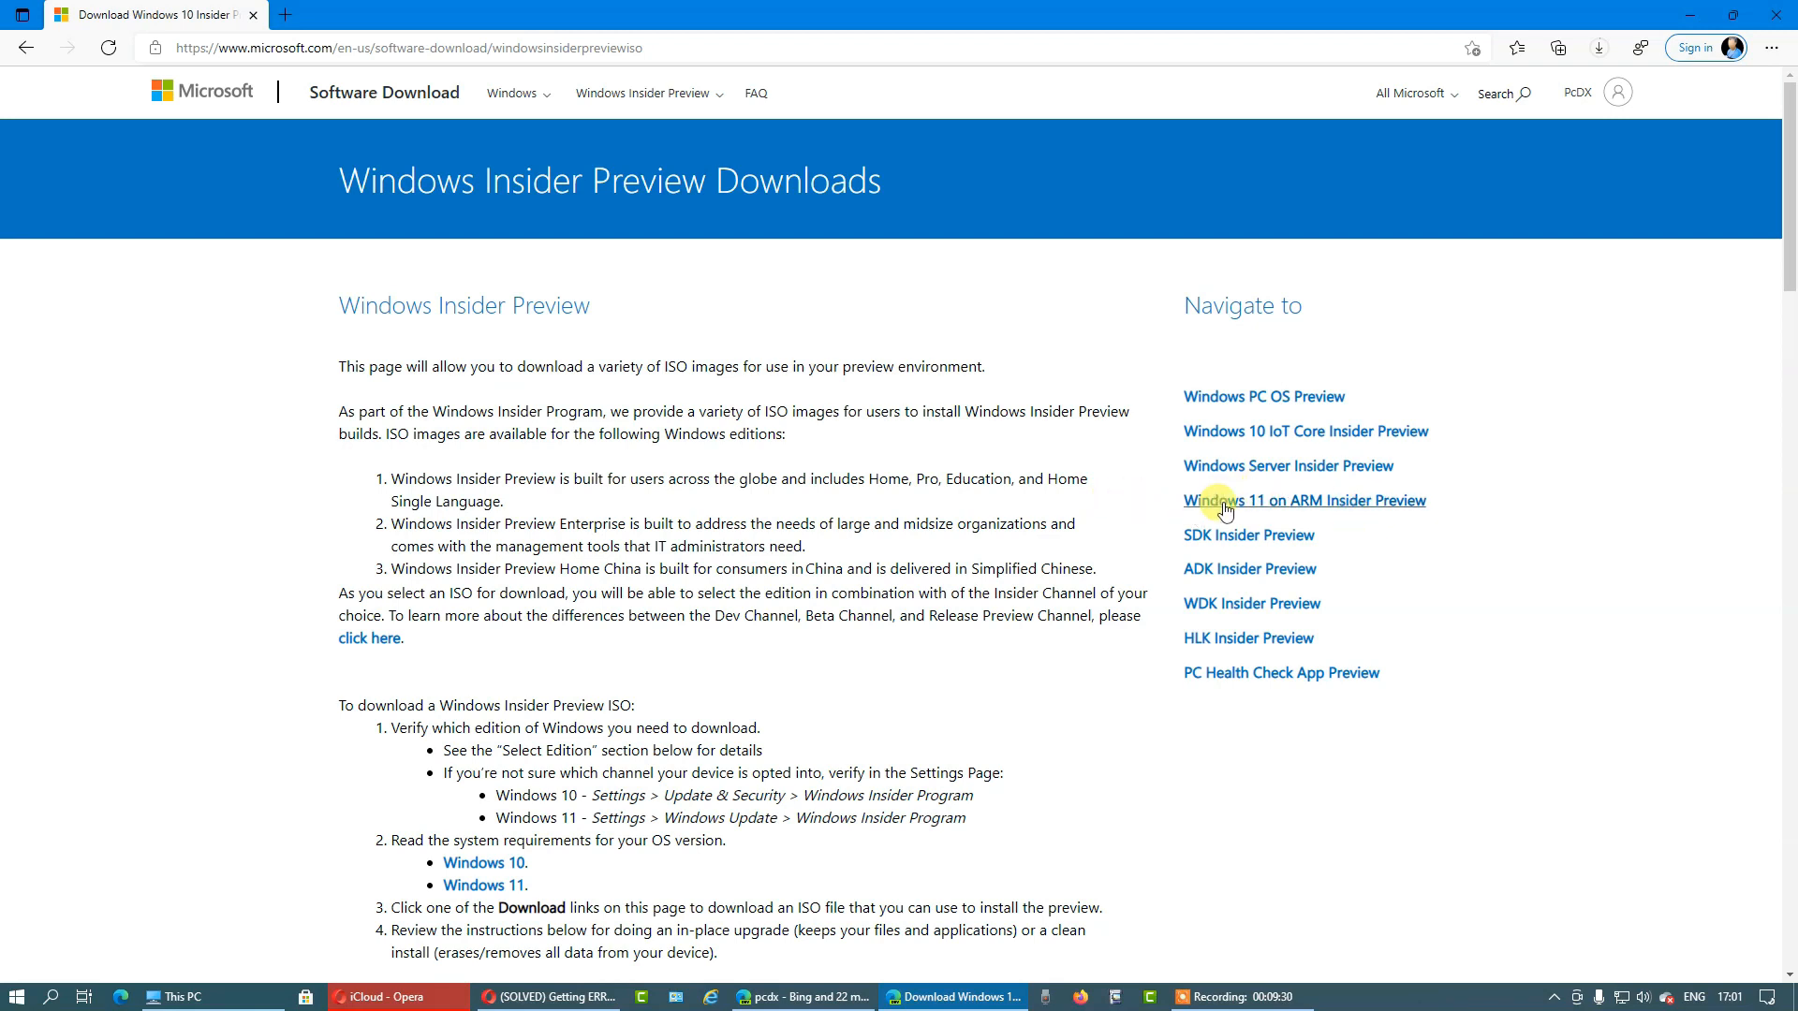
mouse_move(1267, 509)
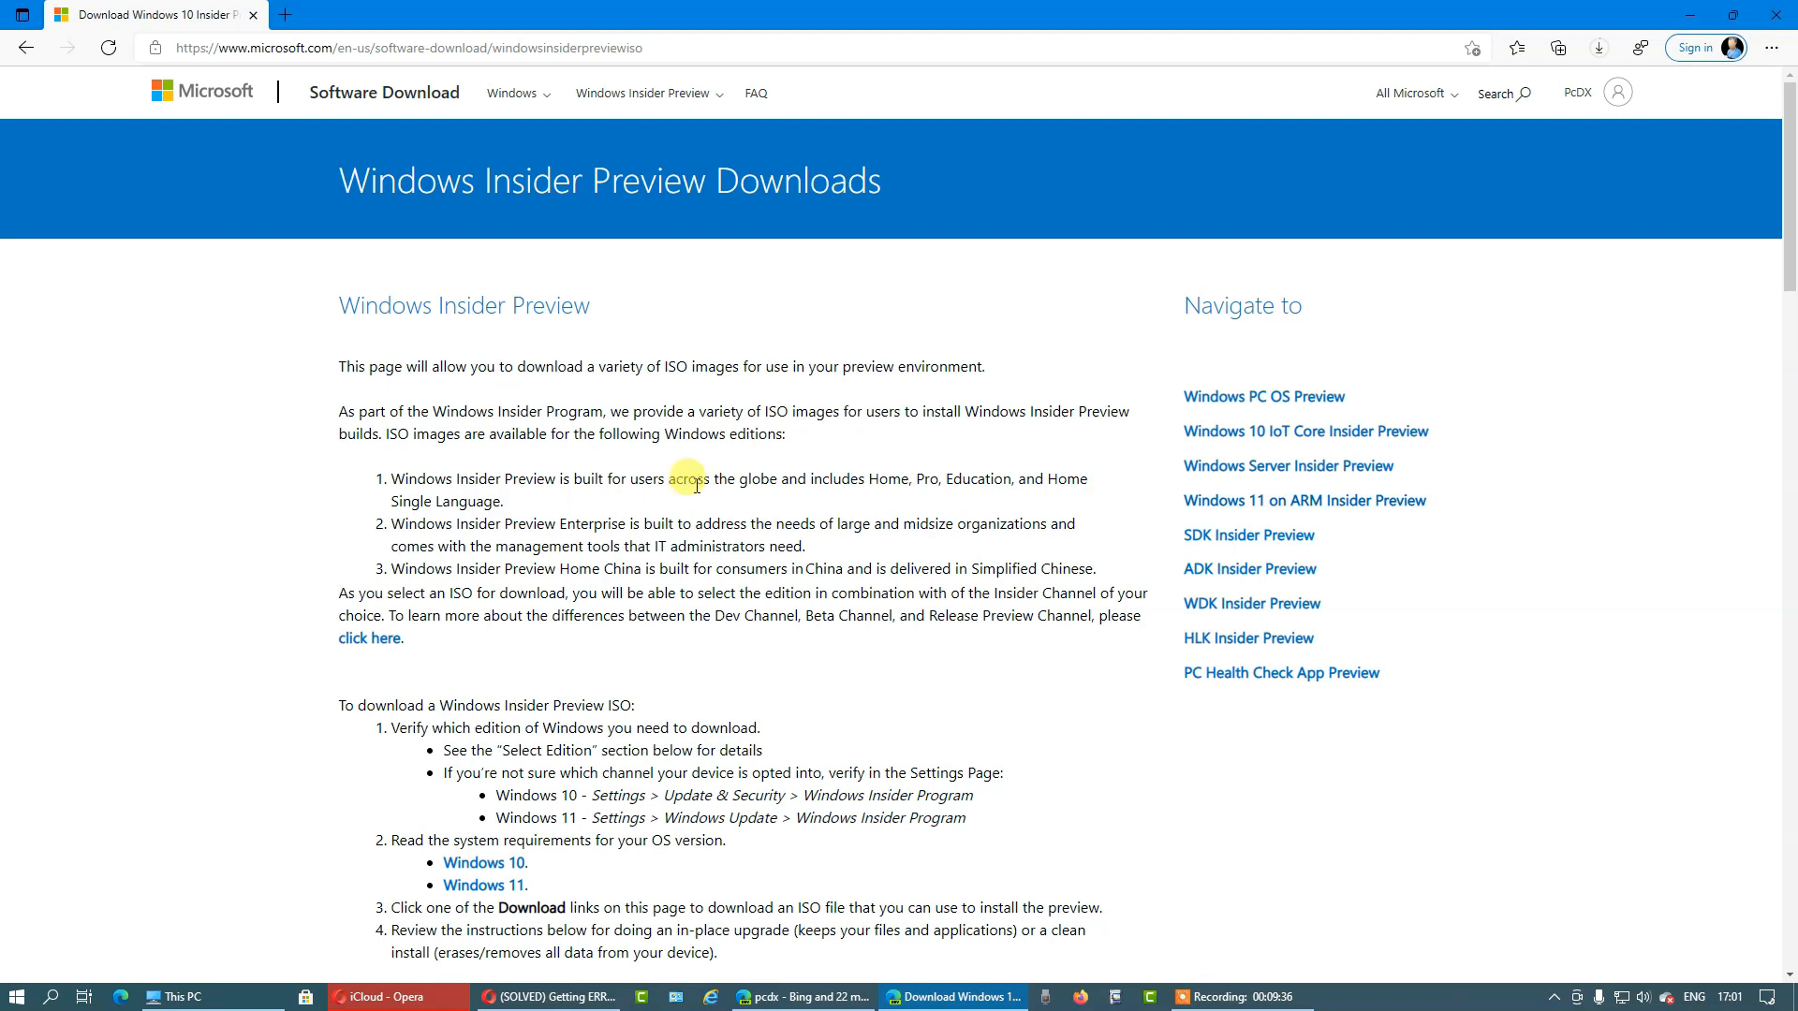
mouse_move(685, 510)
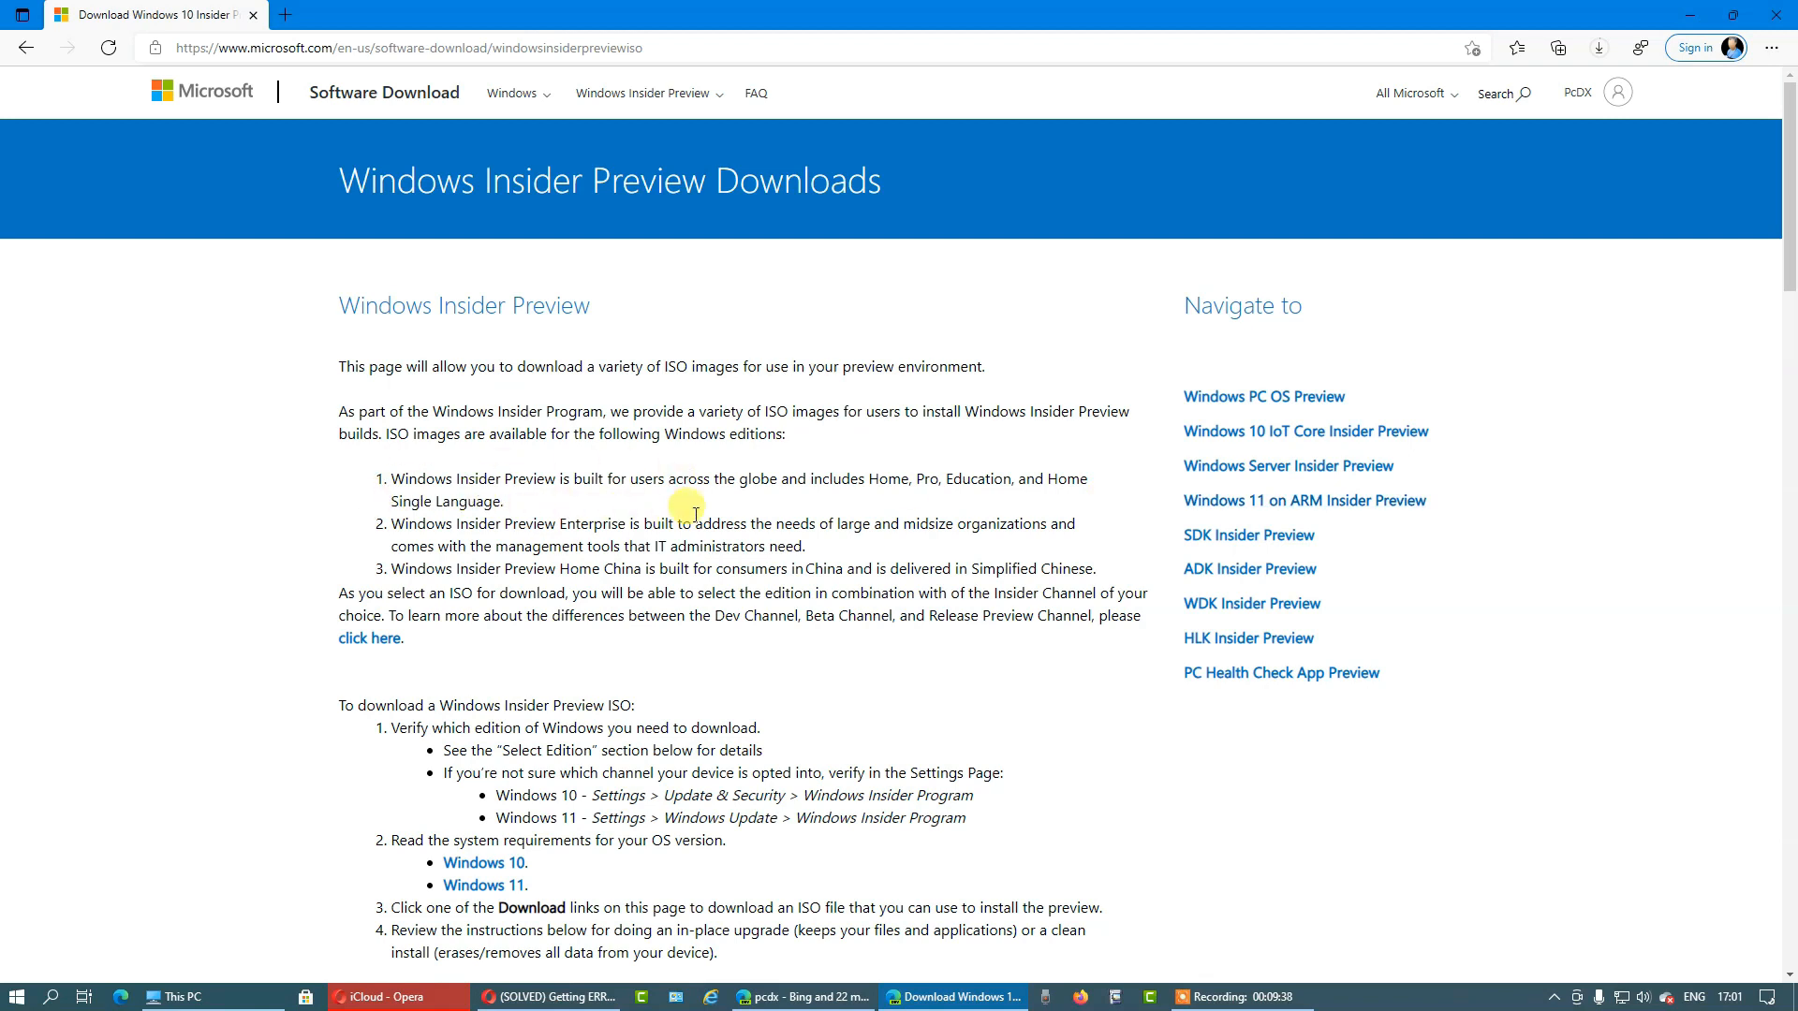
mouse_move(1268, 571)
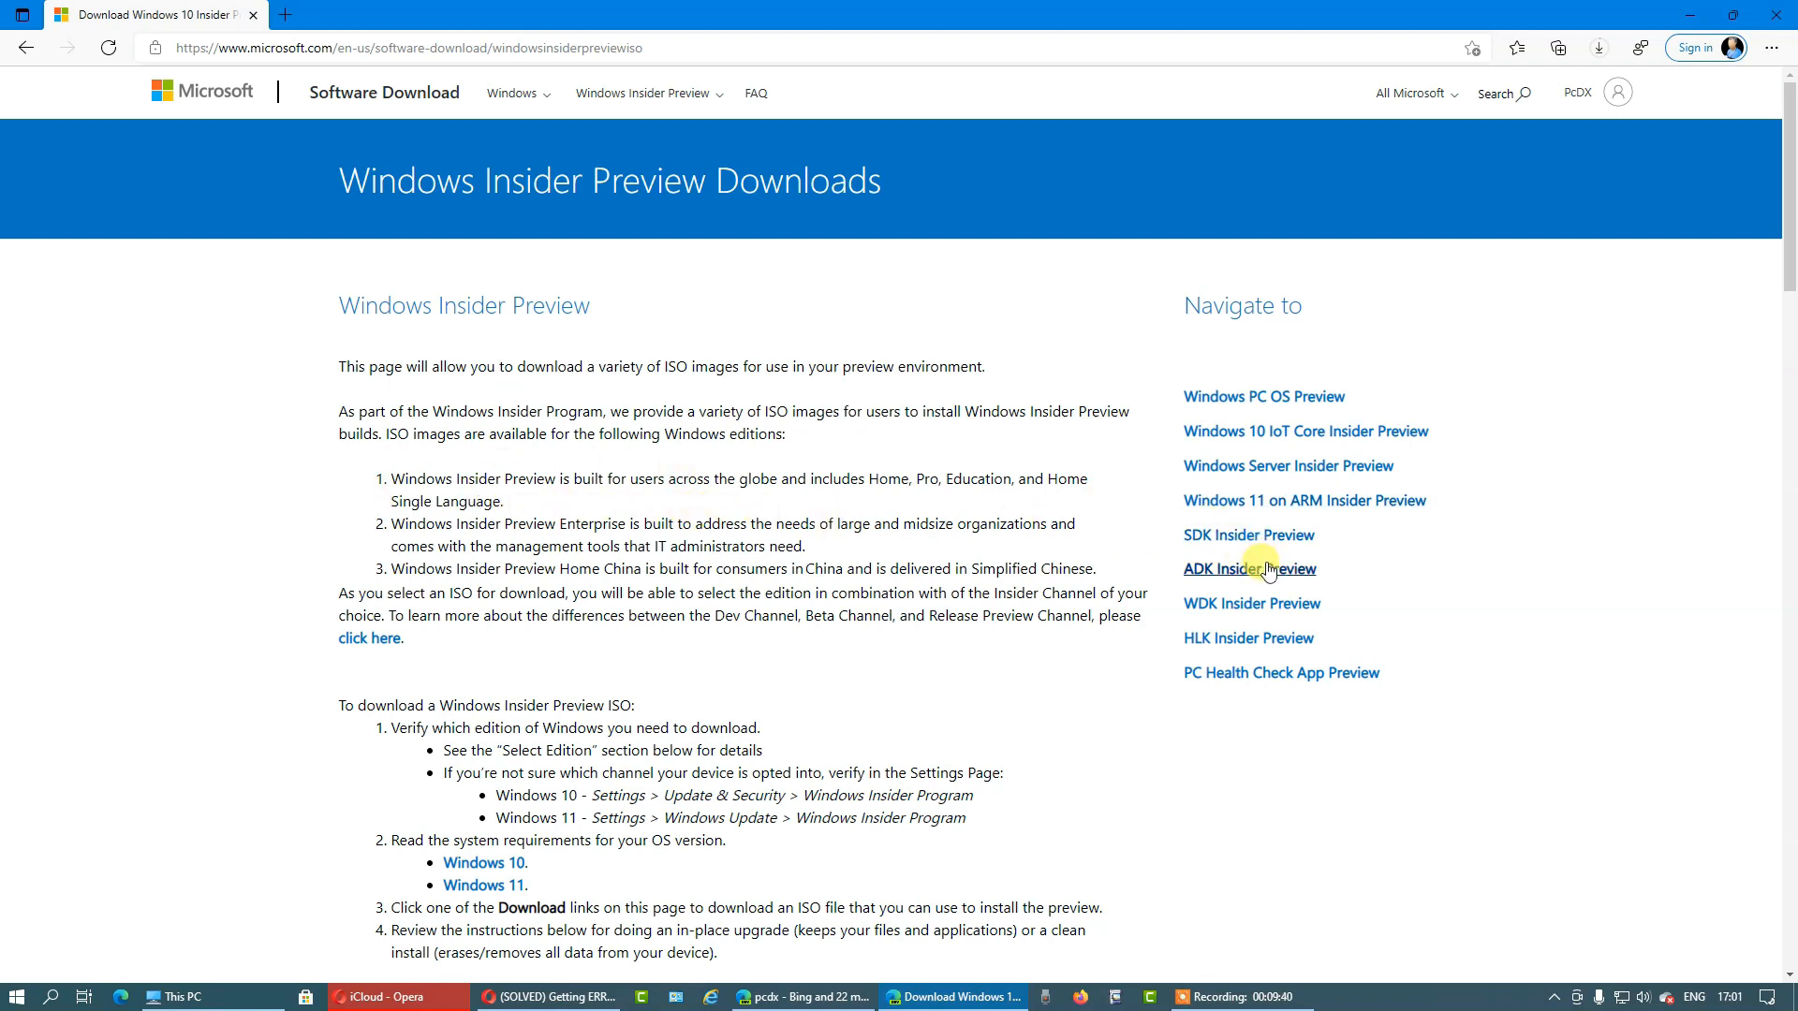
mouse_move(1329, 509)
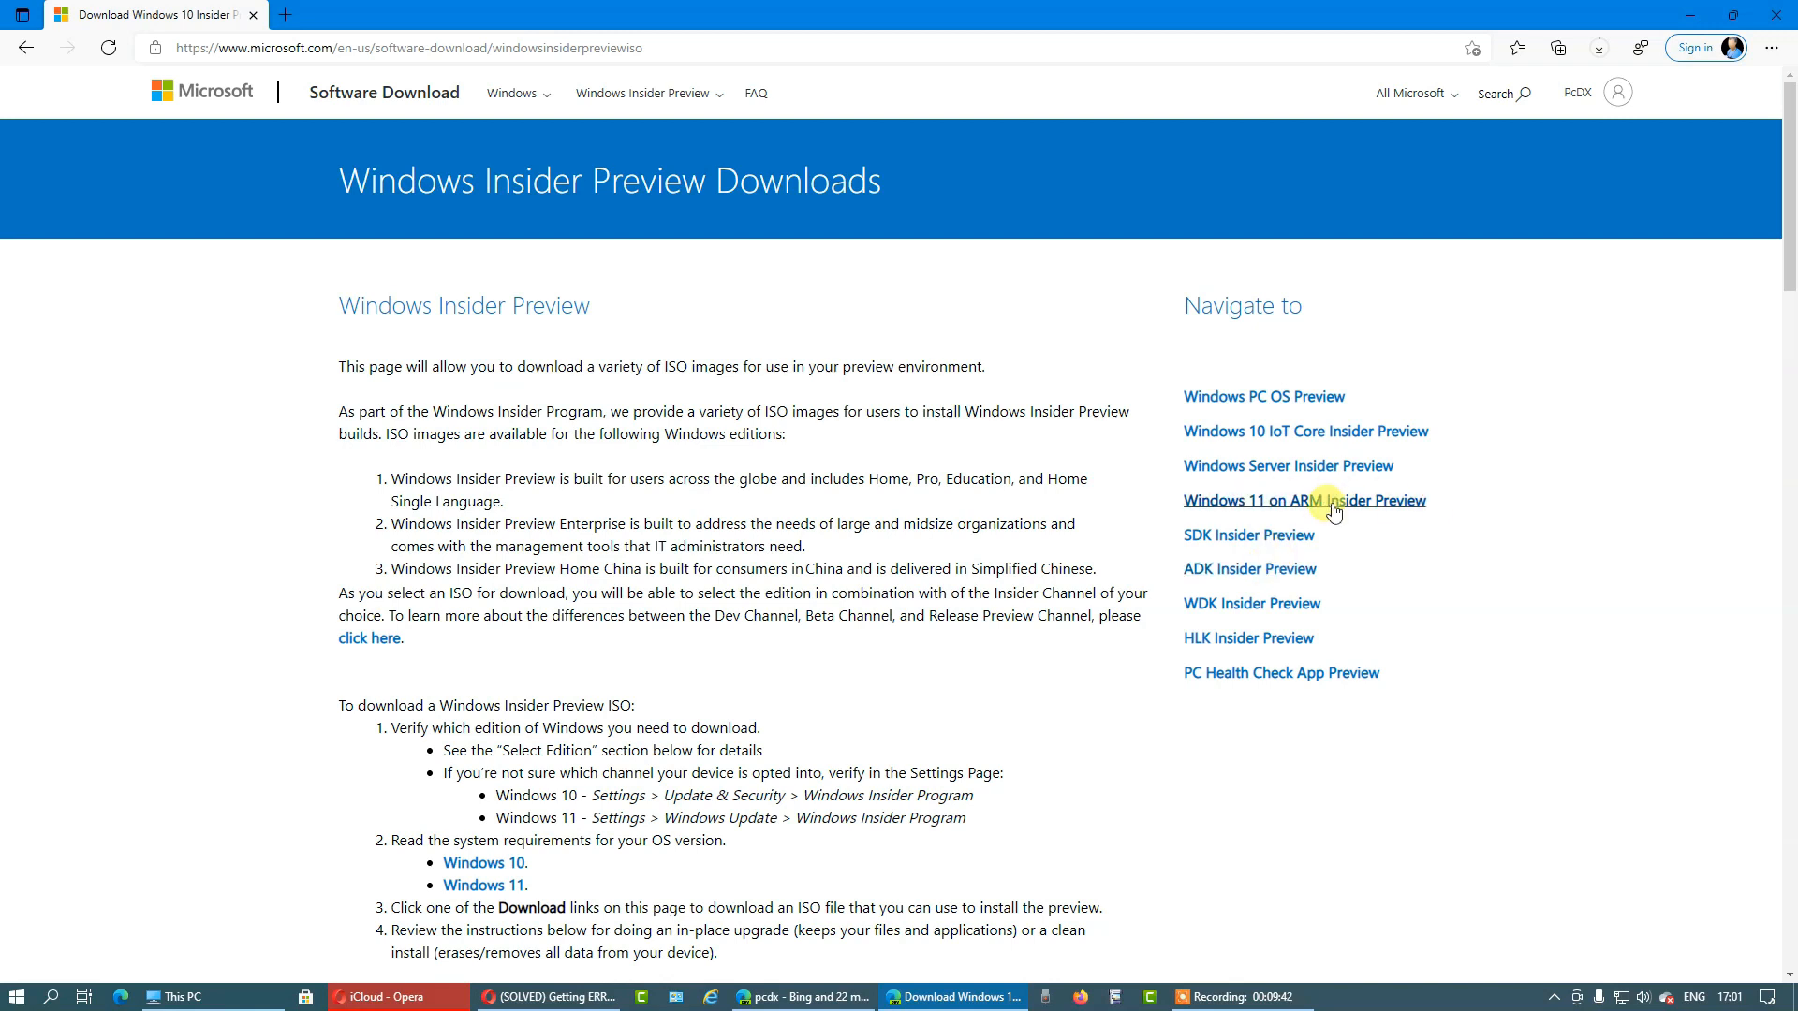
mouse_move(337, 464)
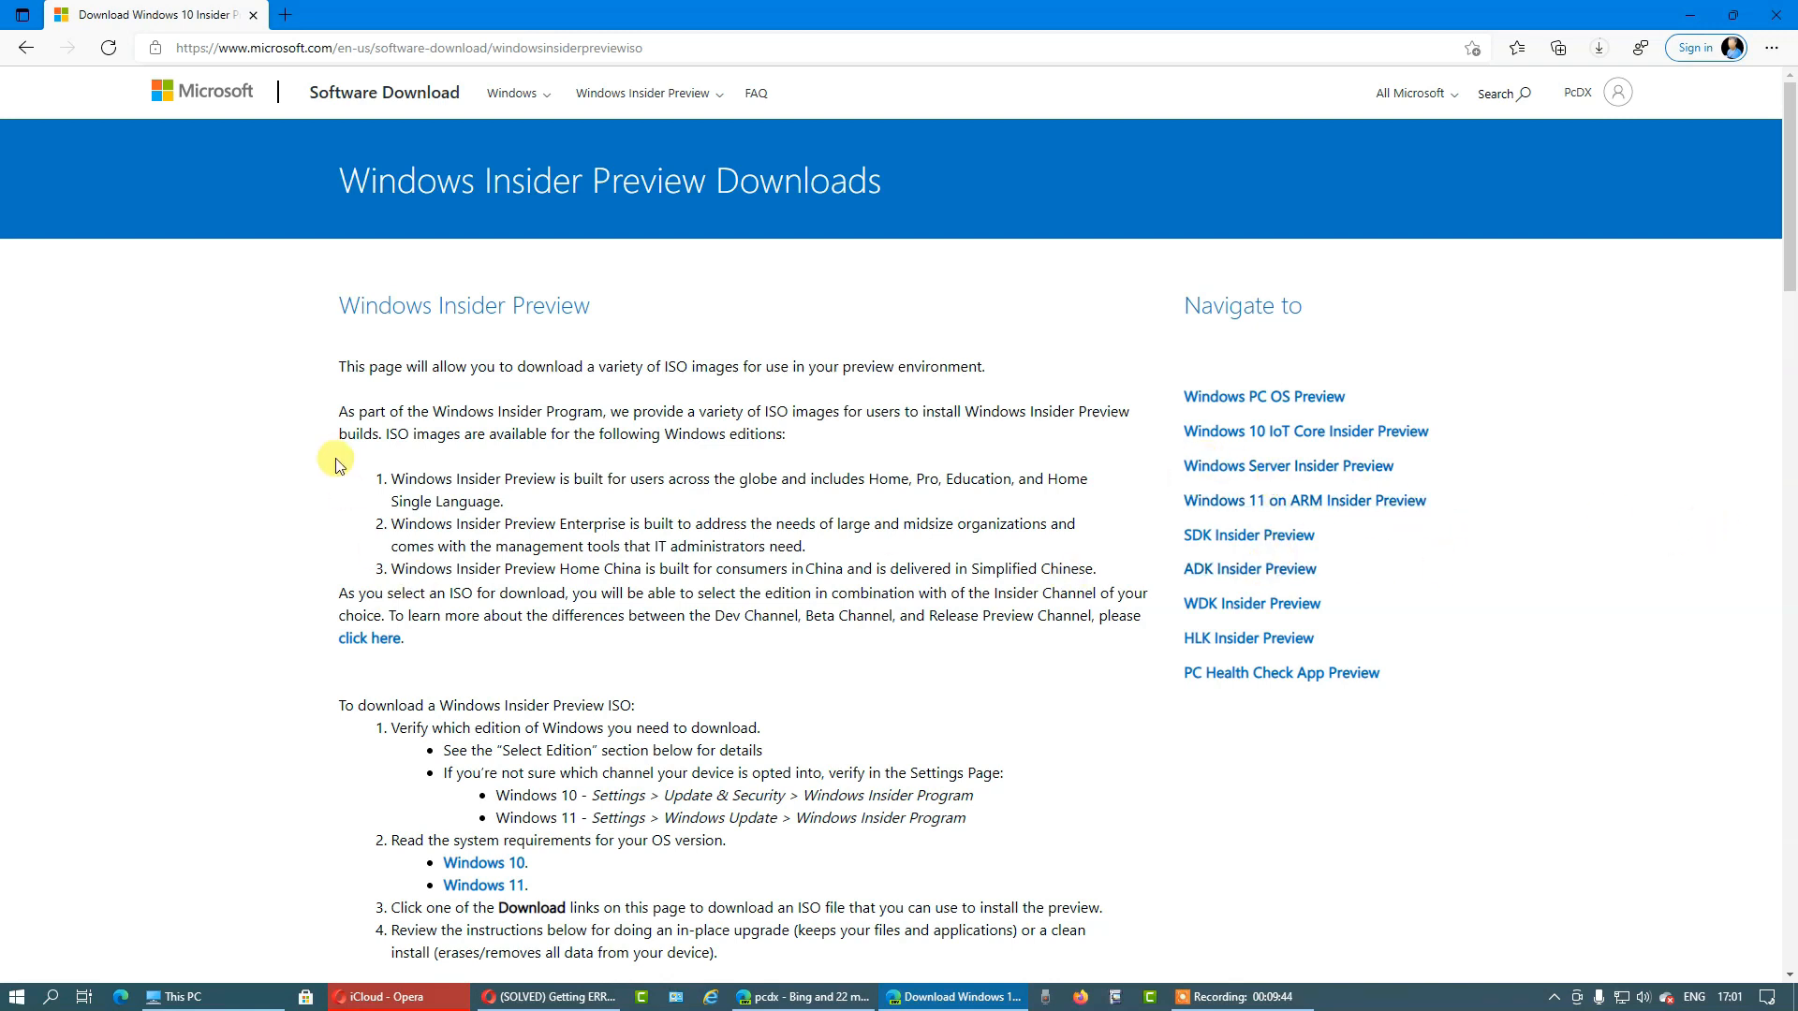
mouse_move(1279, 457)
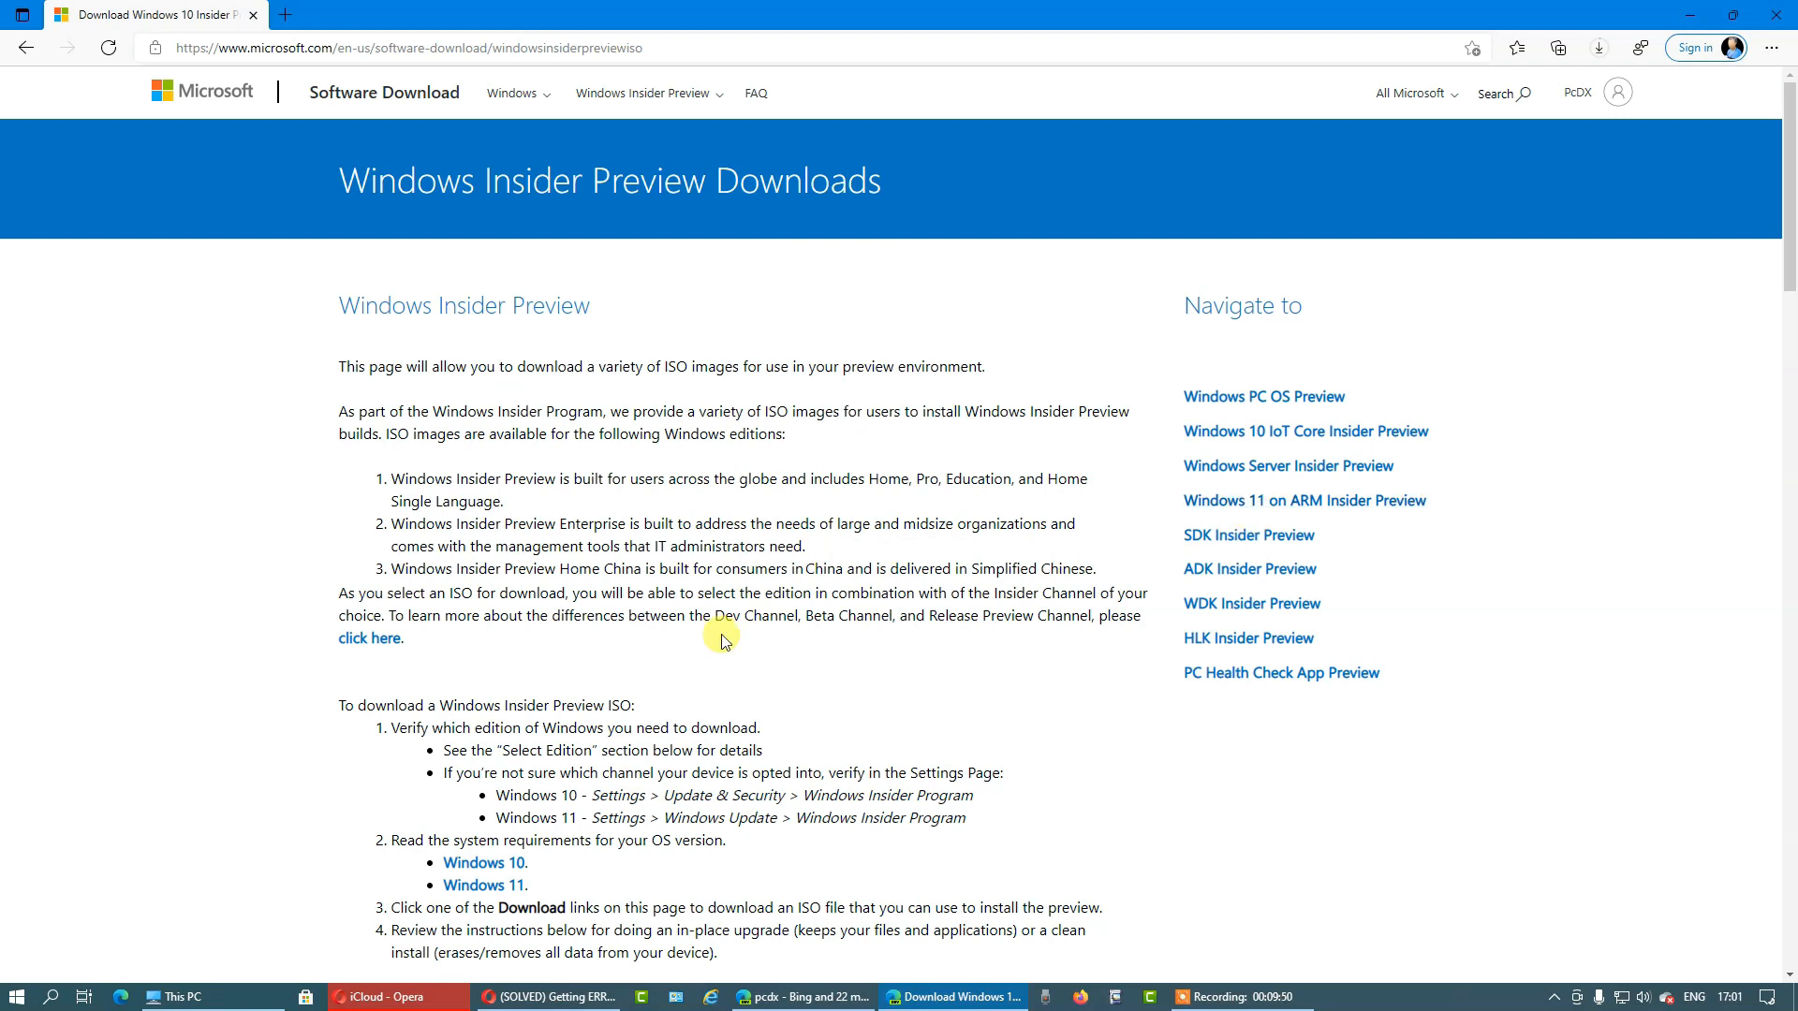
mouse_move(1333, 536)
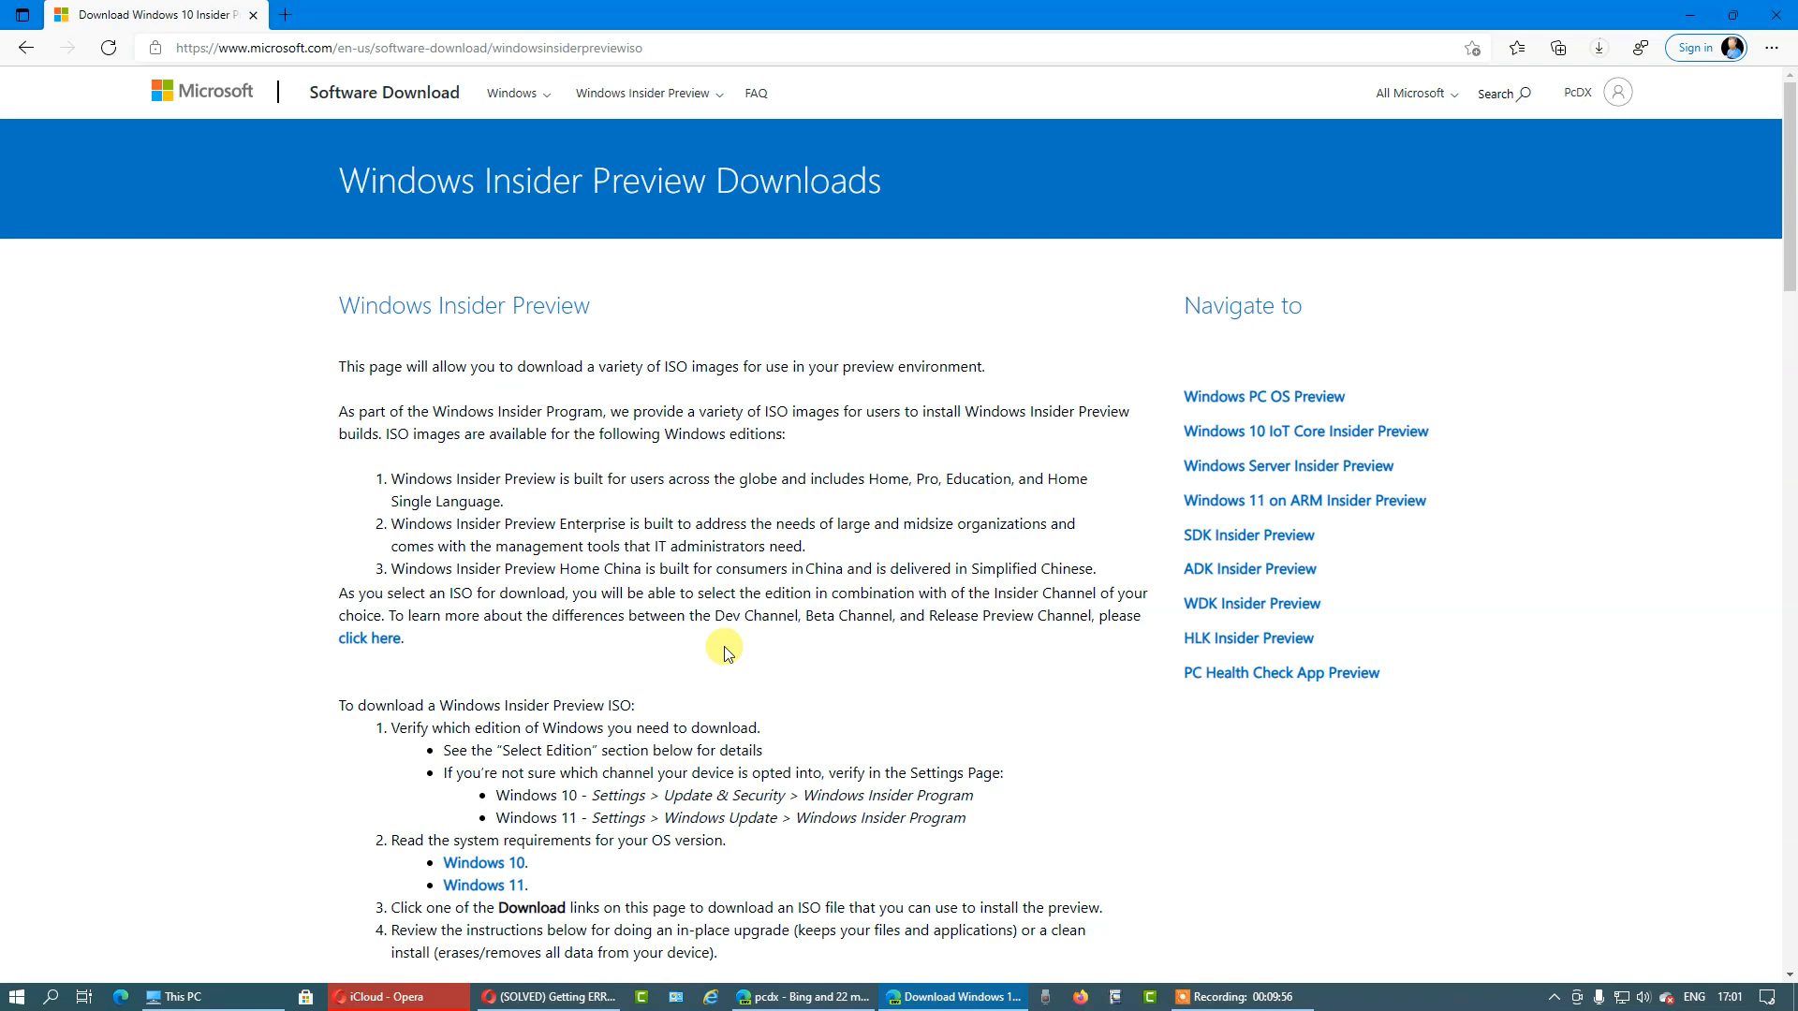
mouse_move(743, 661)
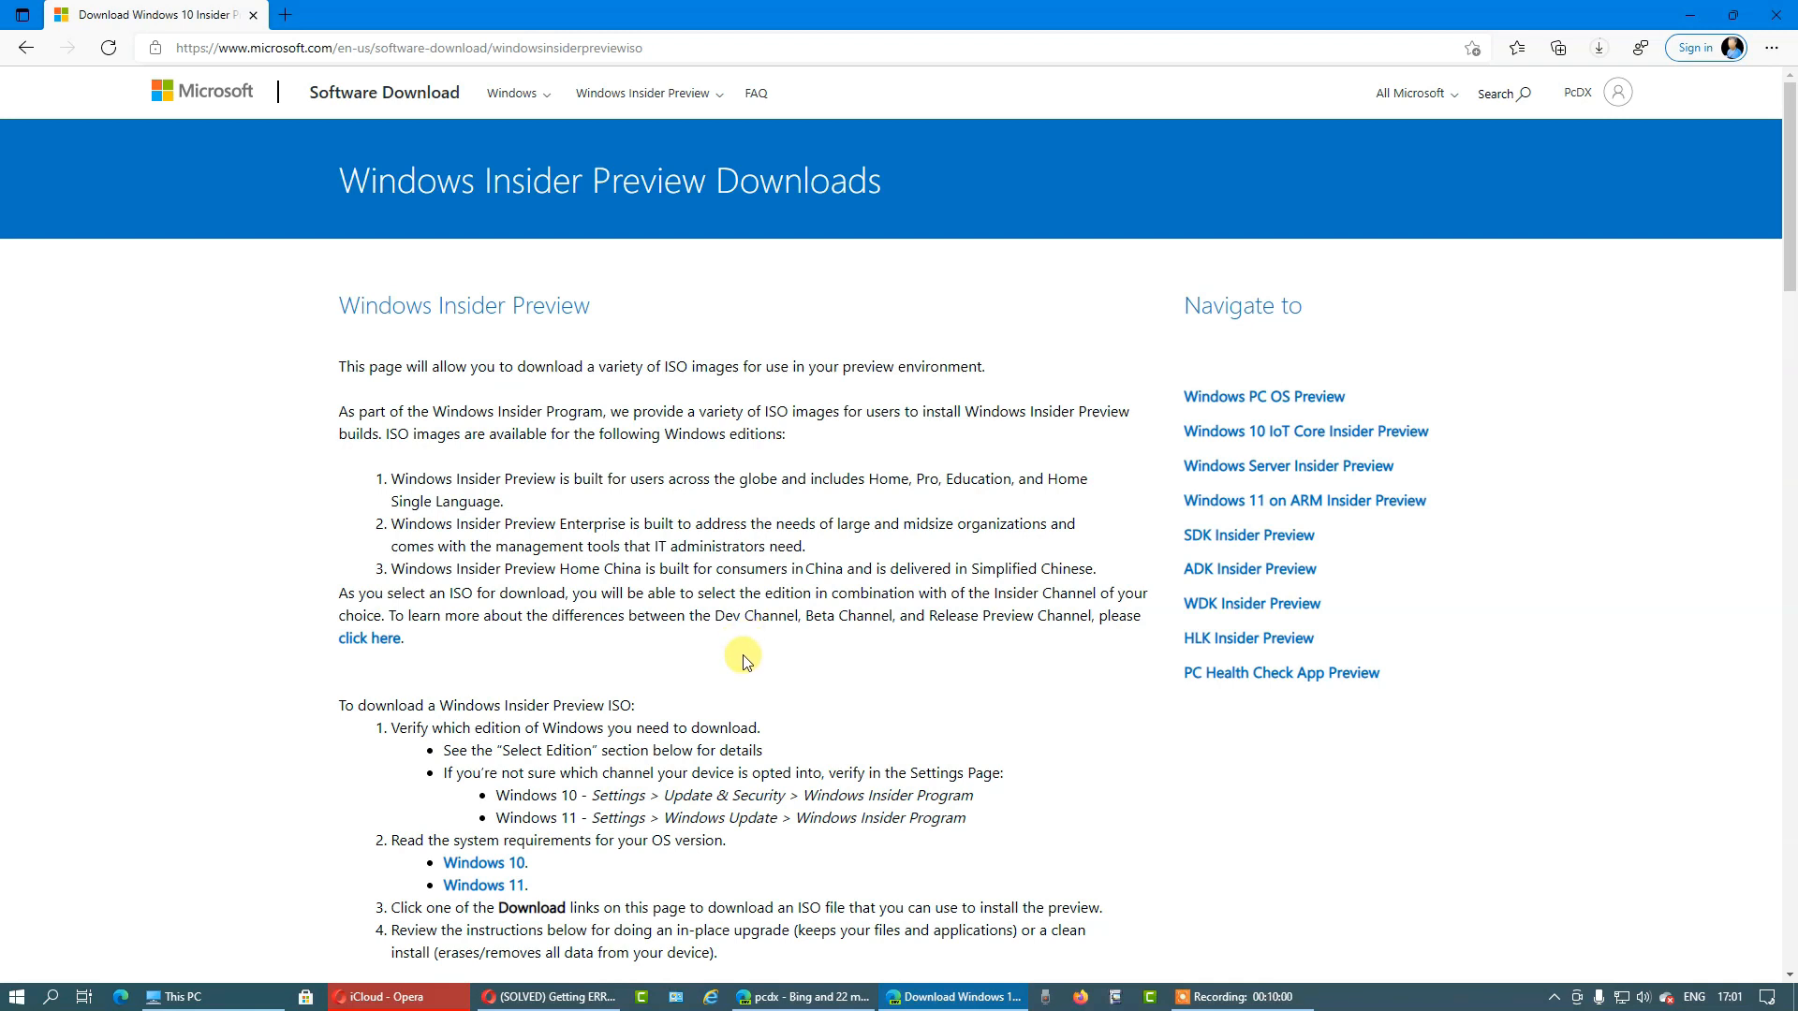
scroll(down, 3)
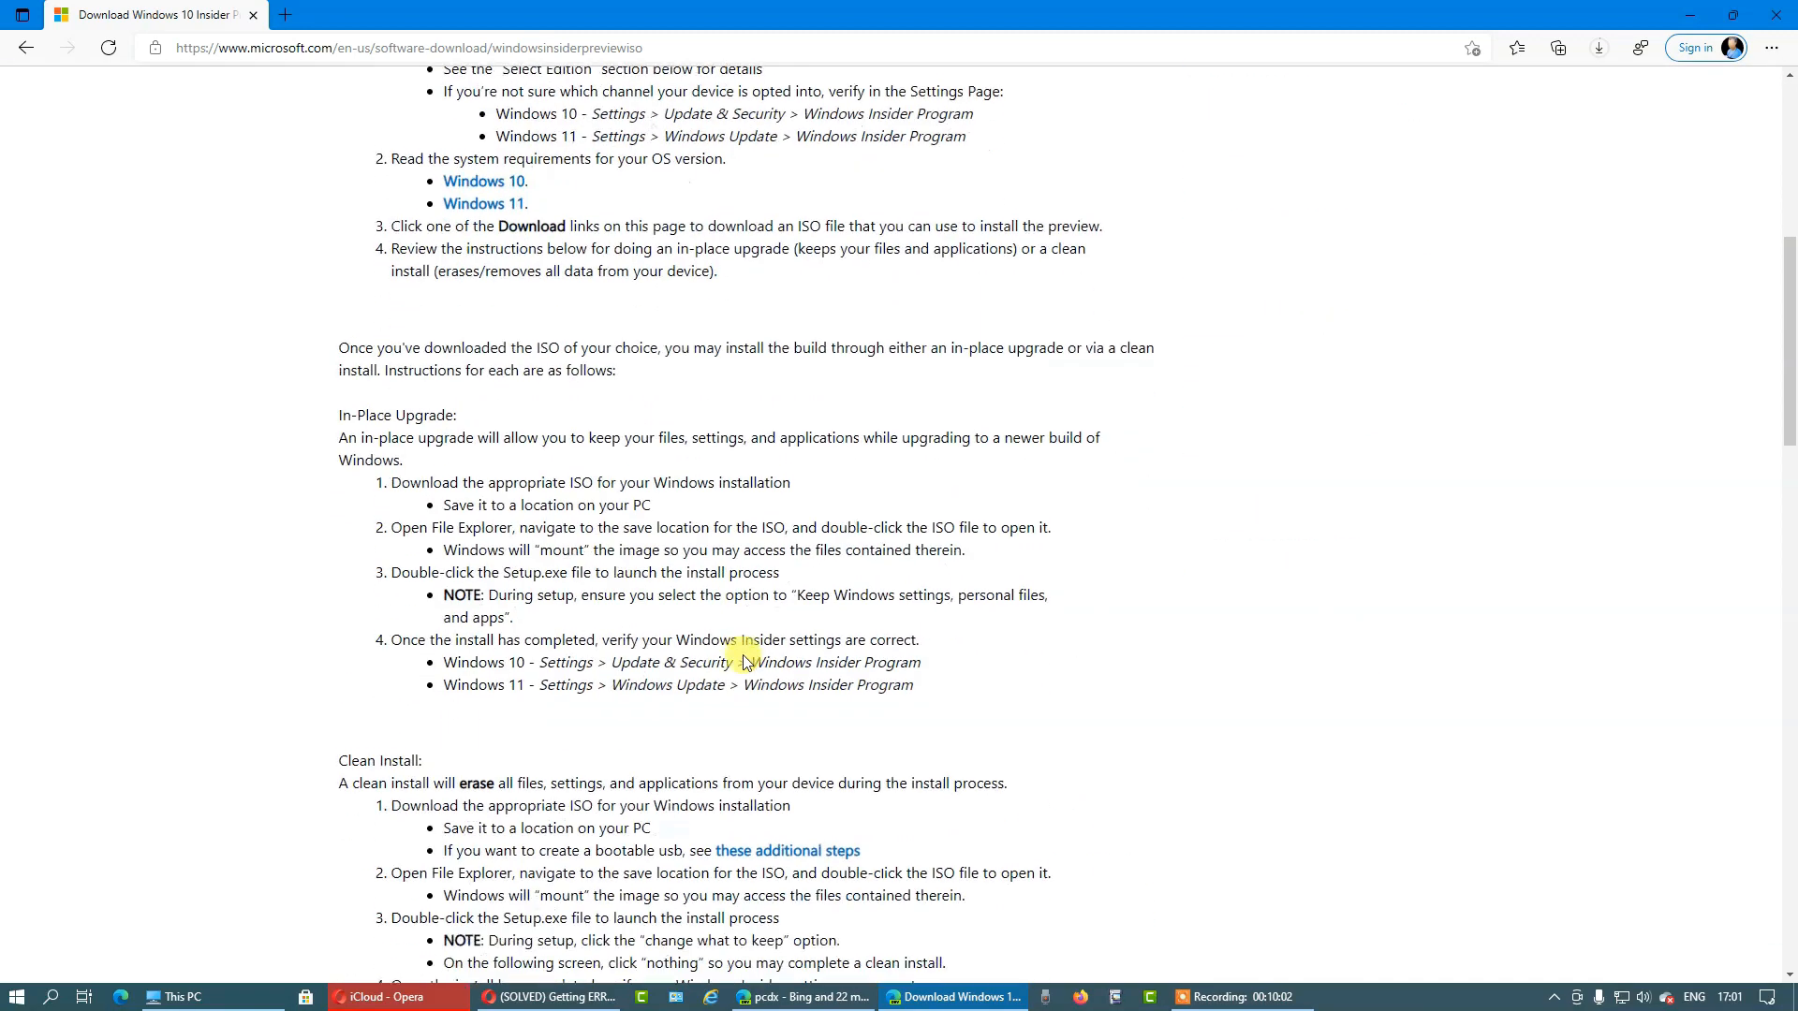